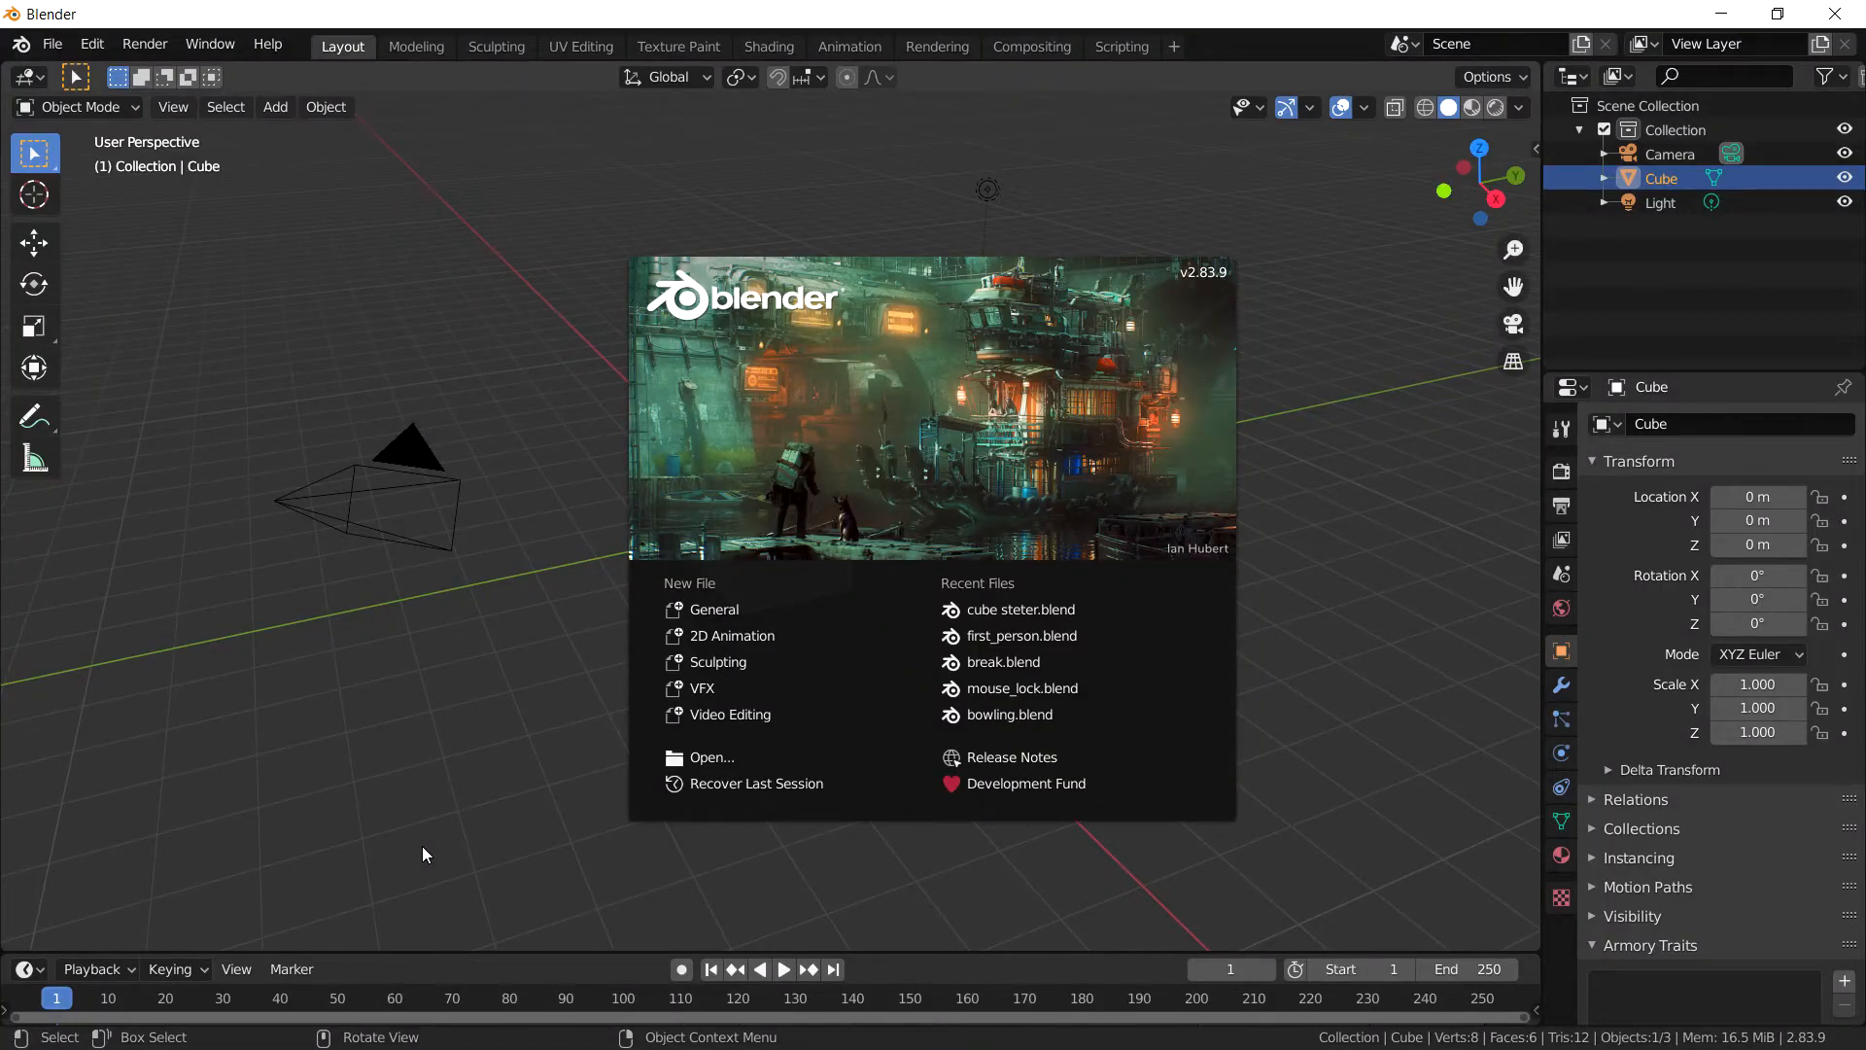
mouse_move(762, 317)
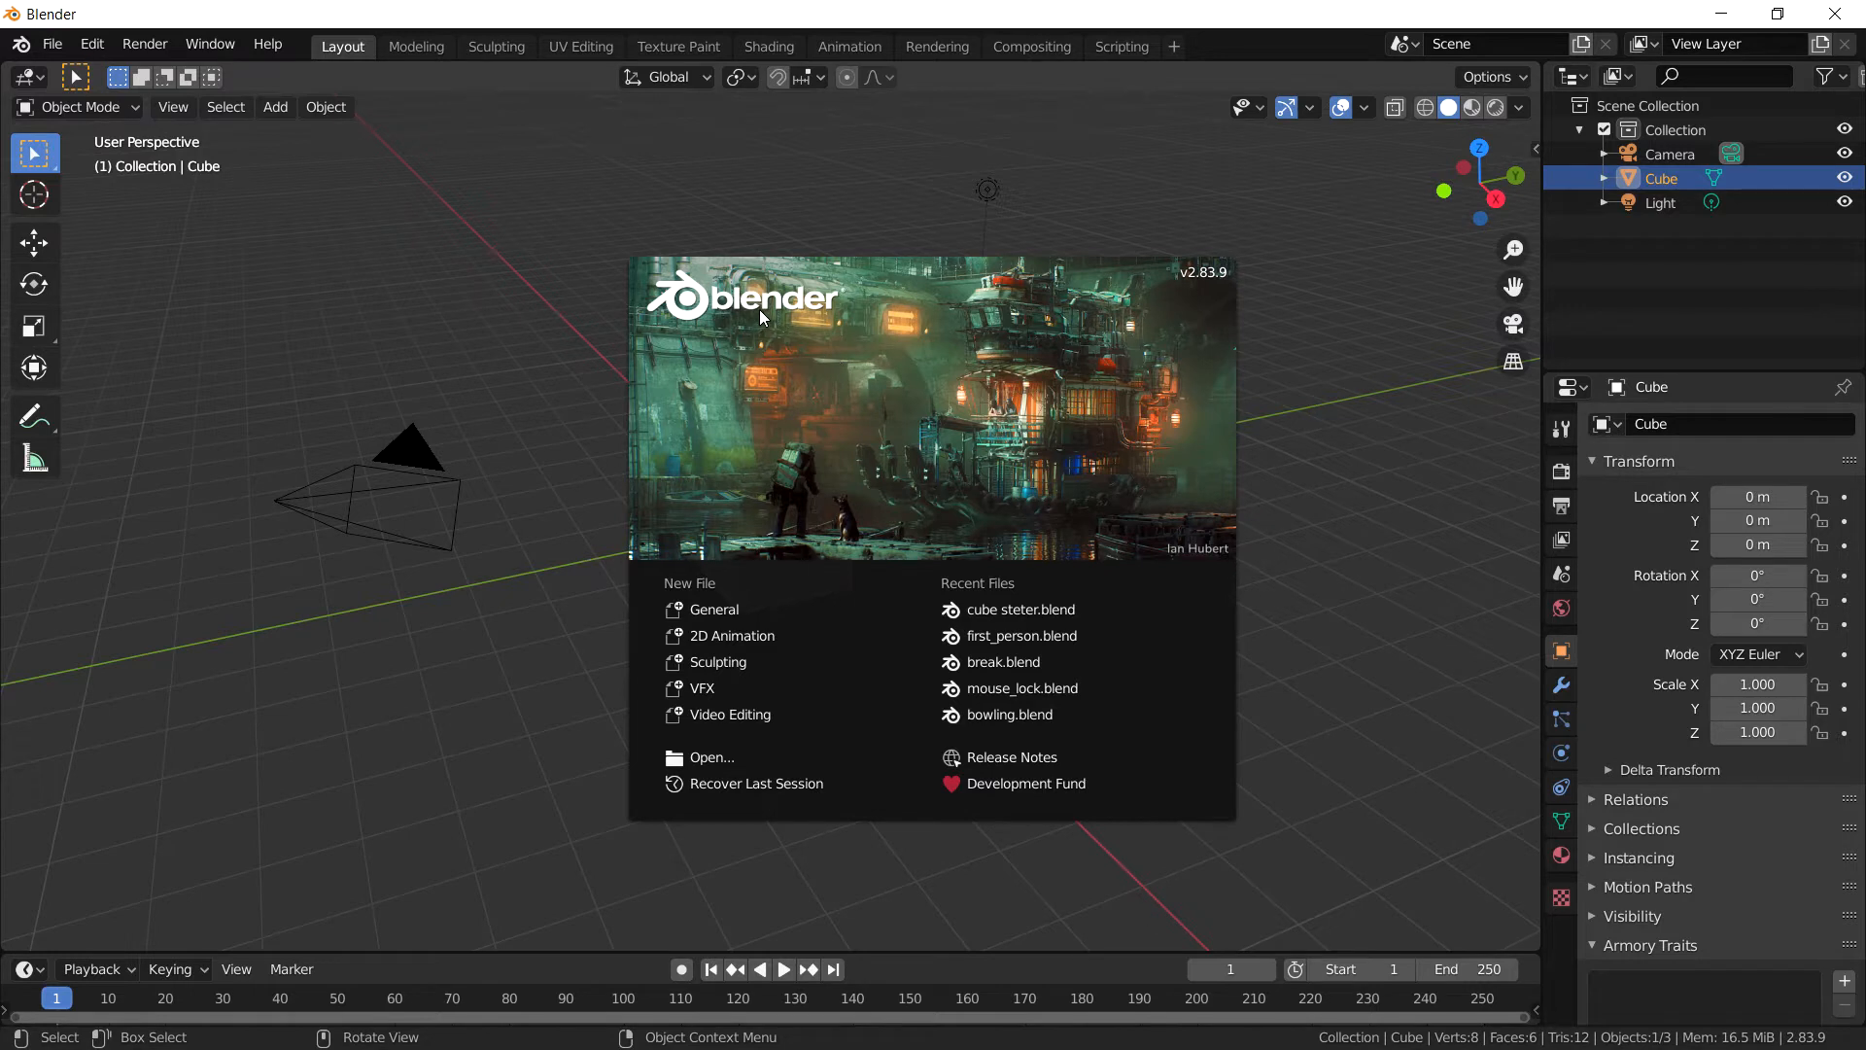
mouse_move(941, 468)
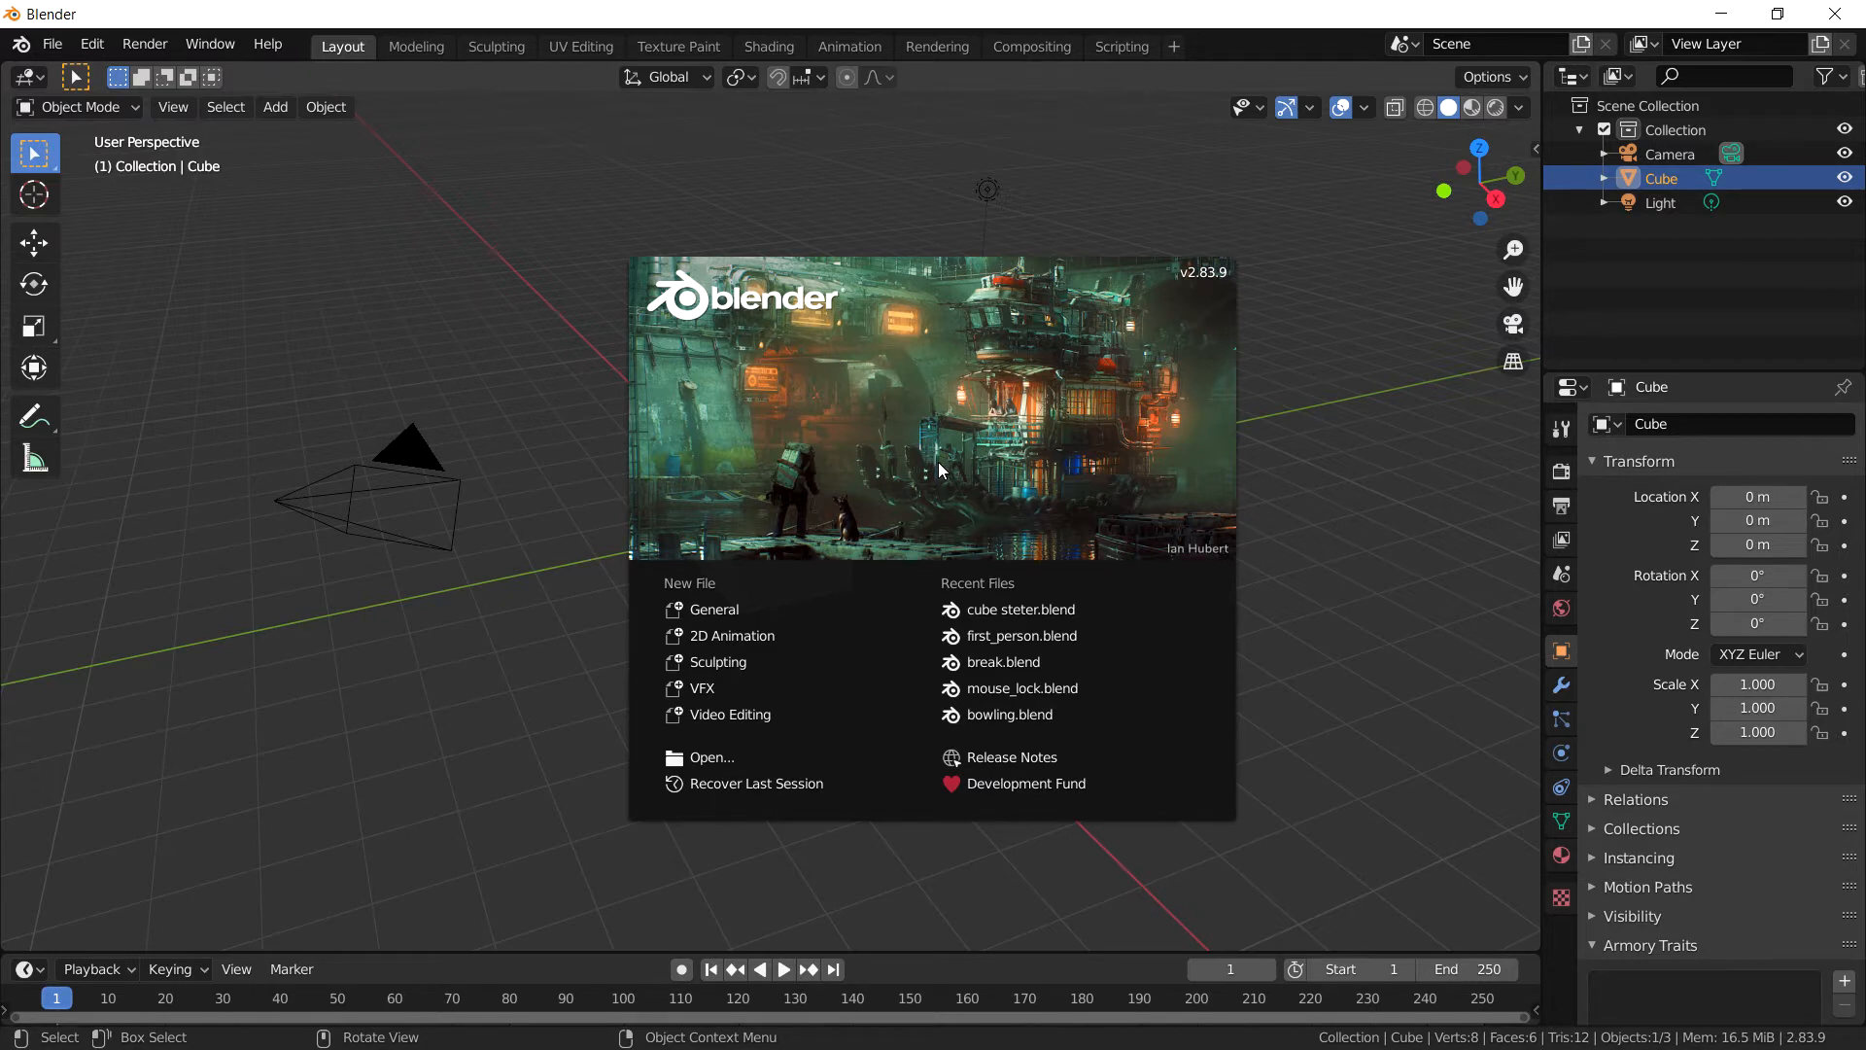
mouse_move(937, 462)
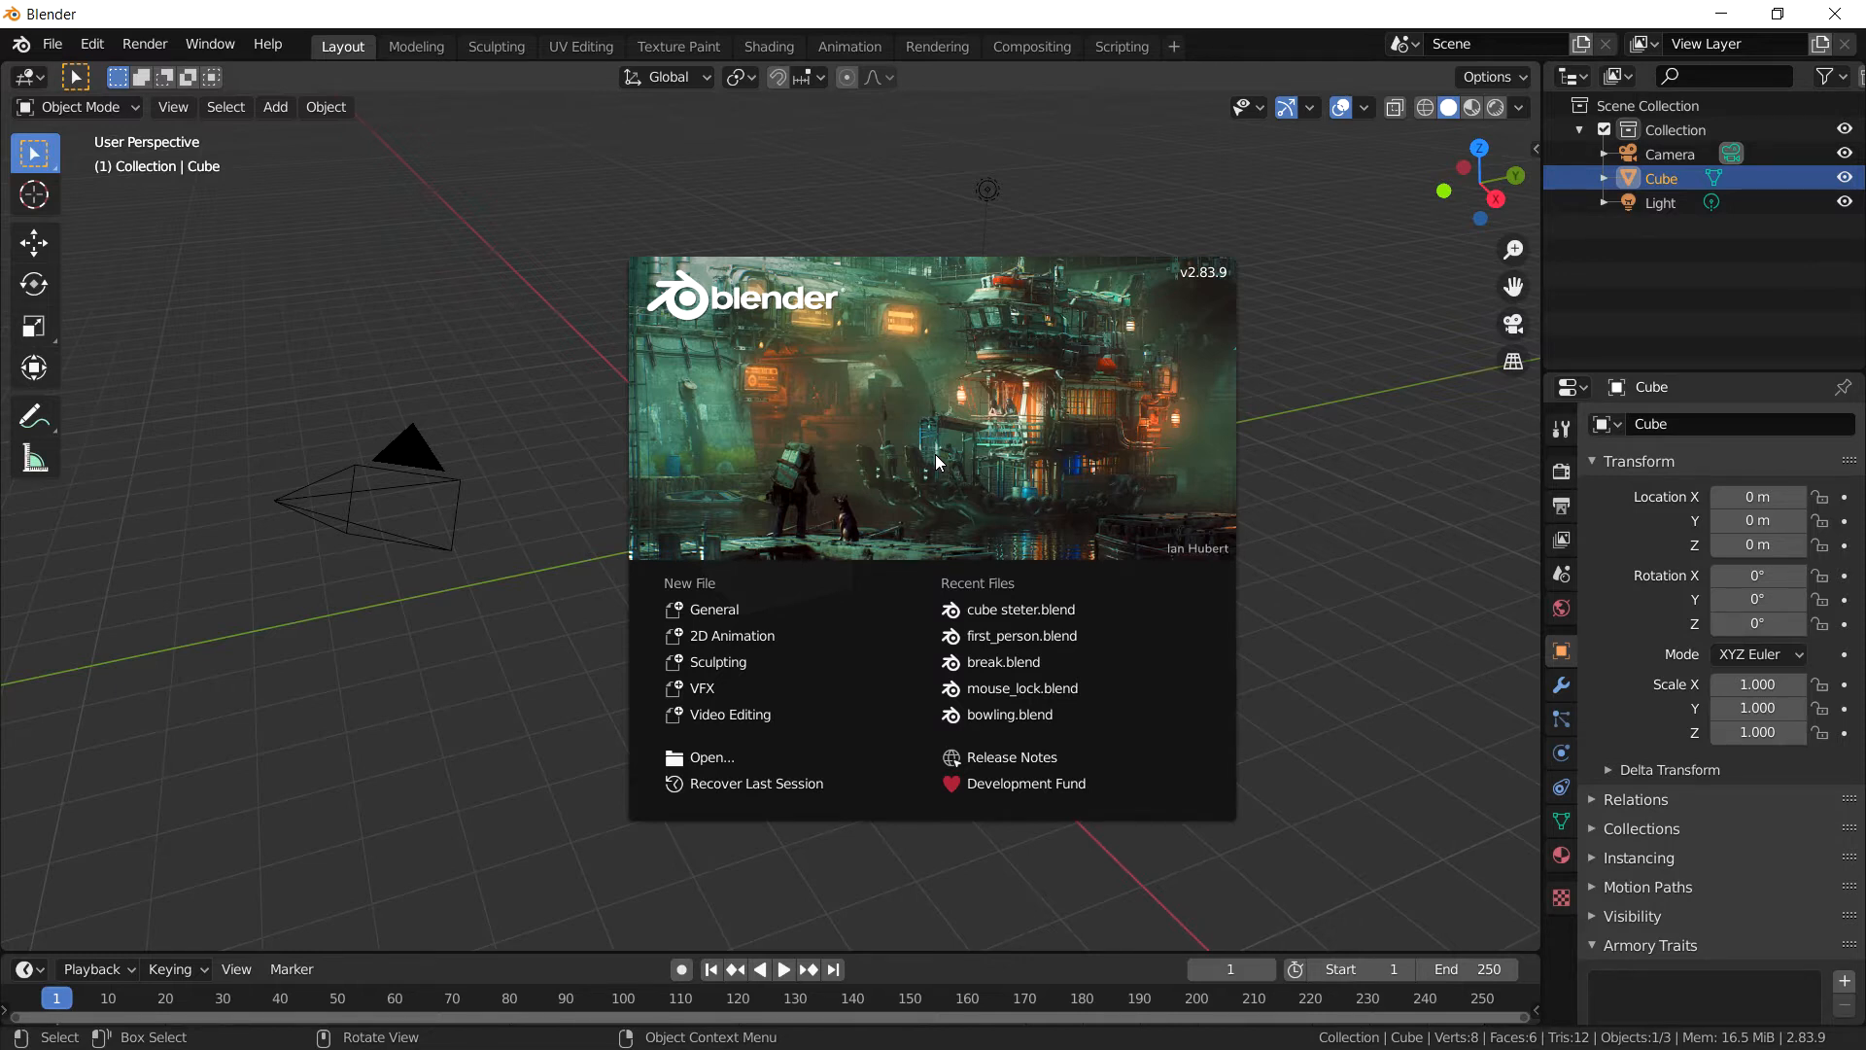
mouse_move(1409, 521)
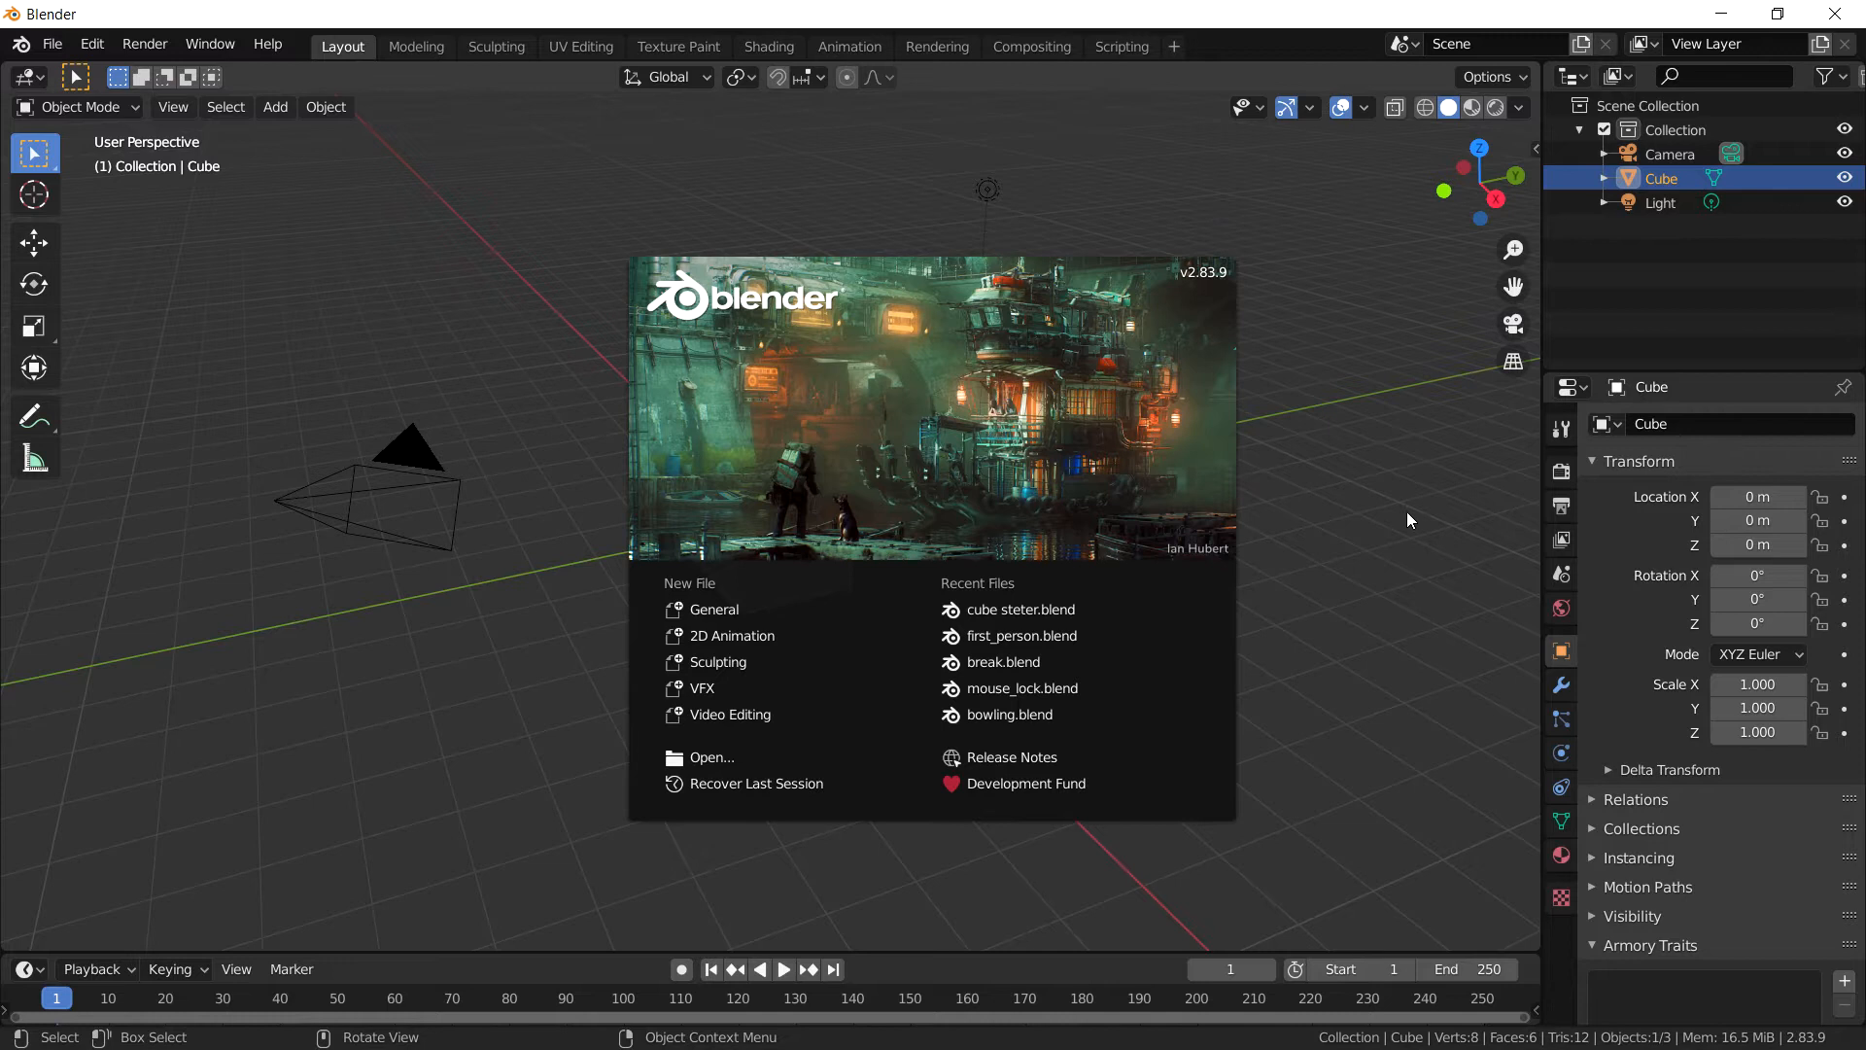
mouse_move(1121, 152)
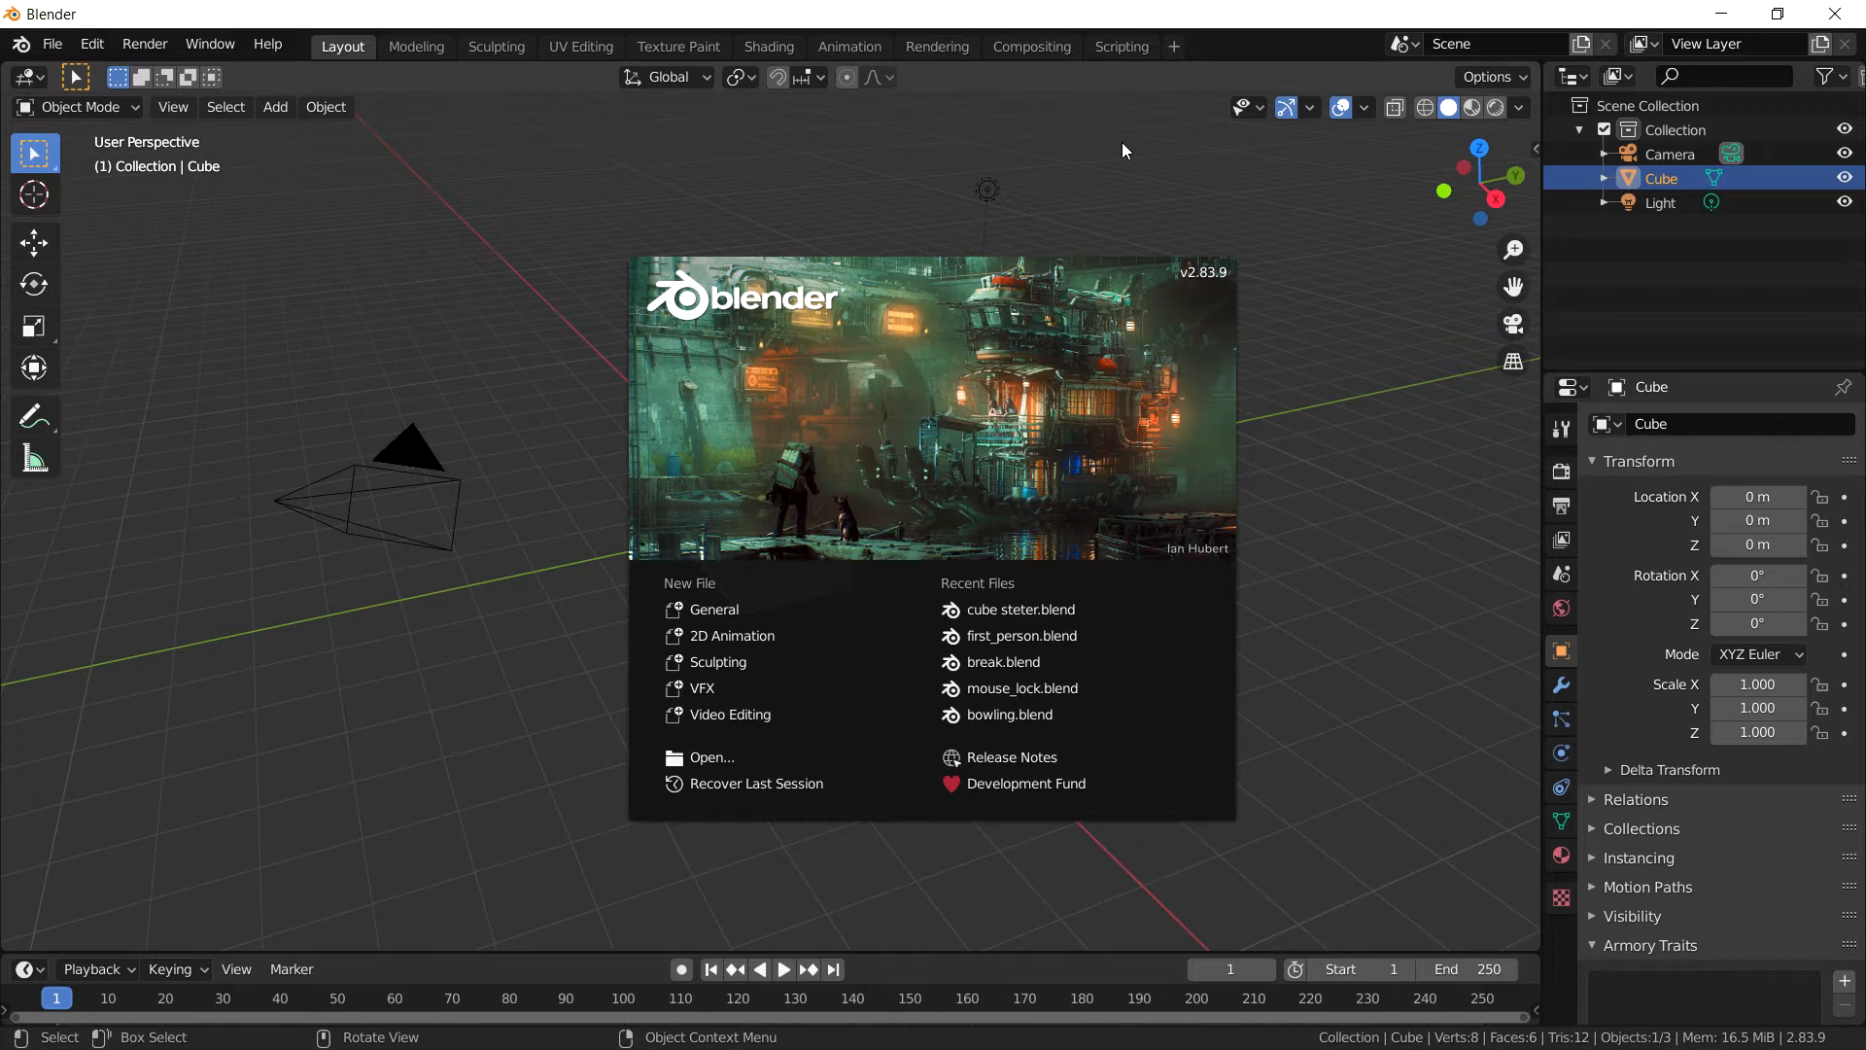
mouse_move(1097, 178)
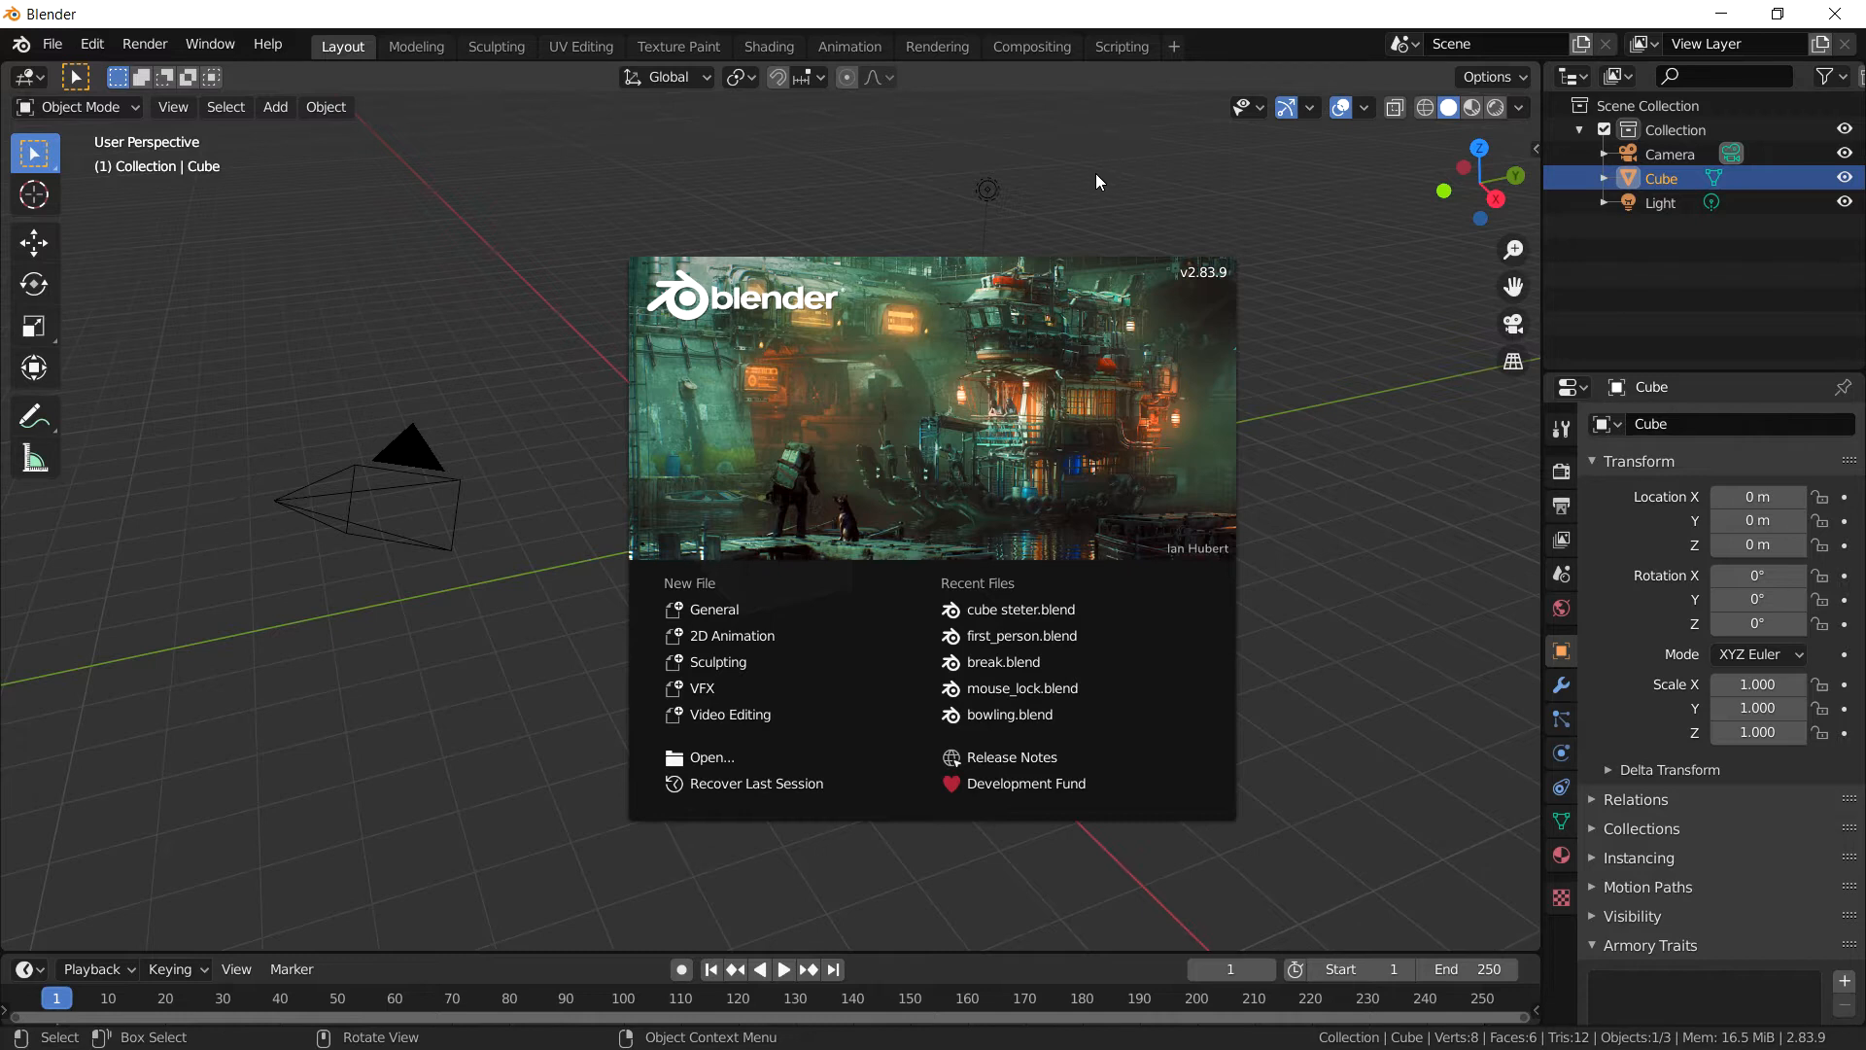
mouse_move(1057, 199)
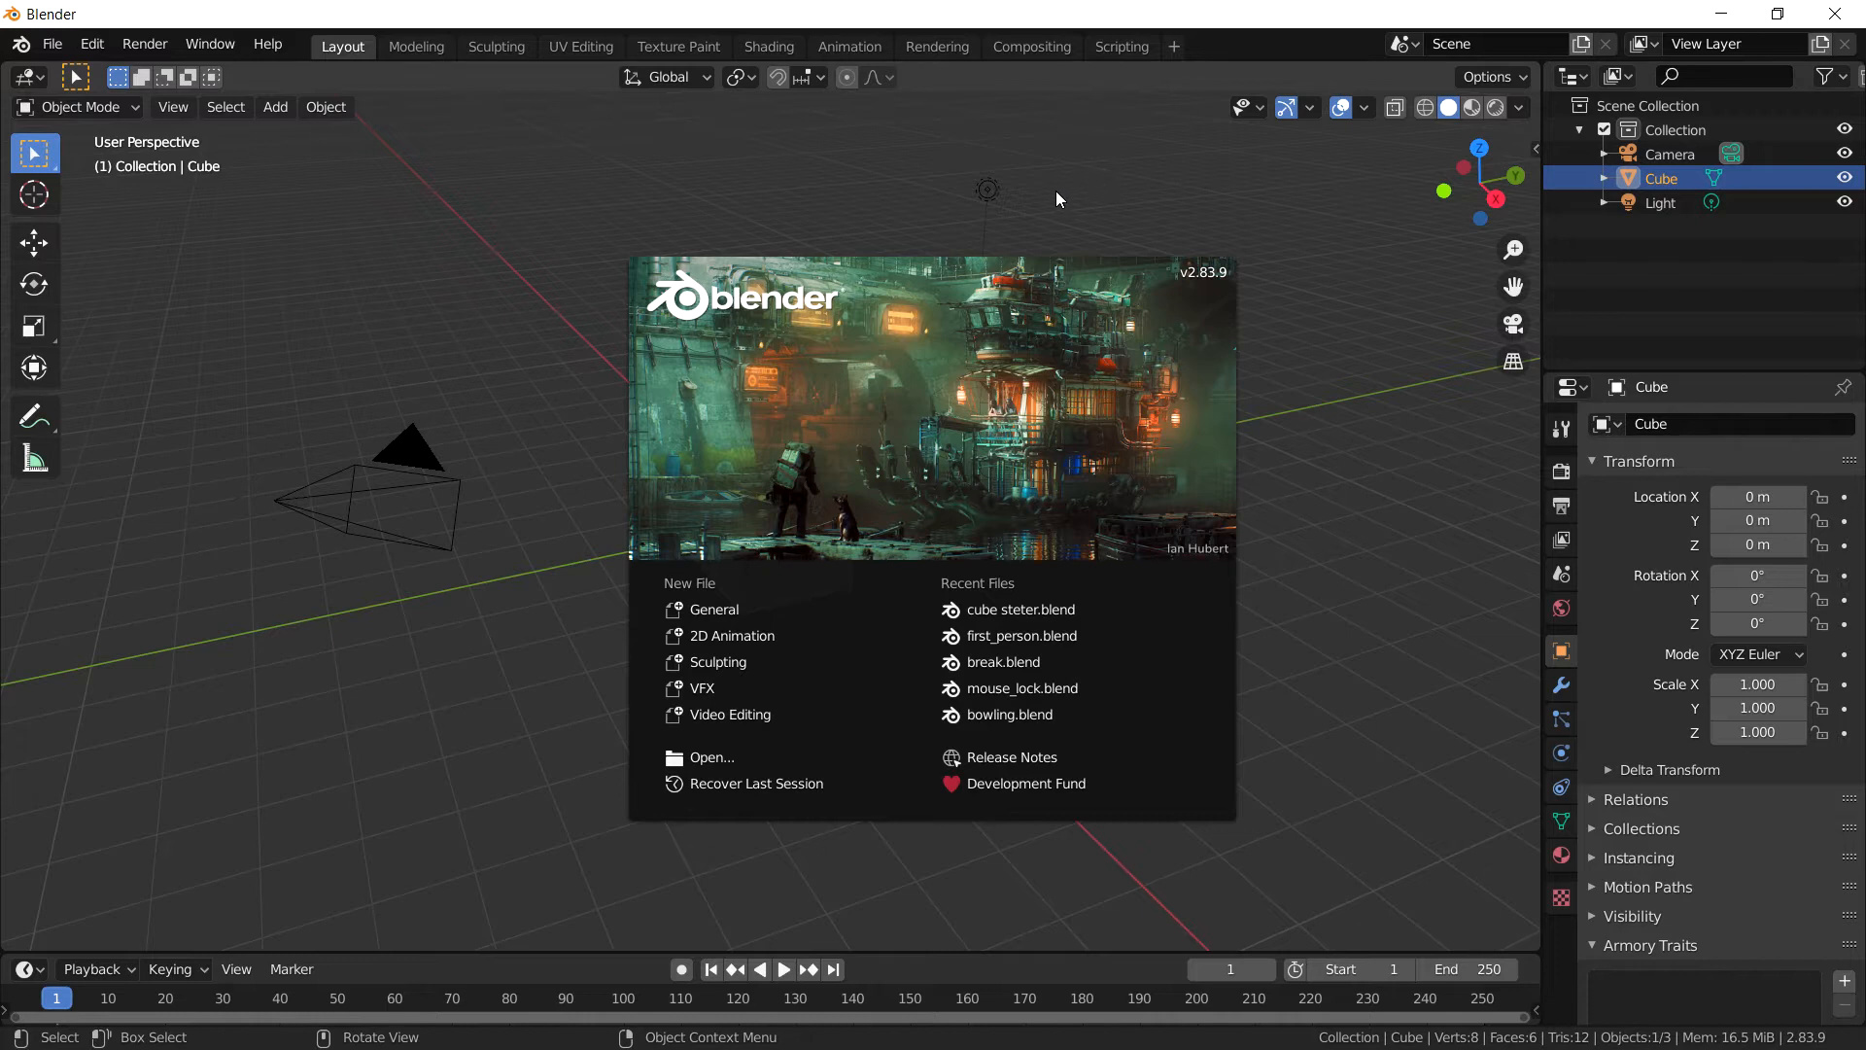
mouse_move(1071, 163)
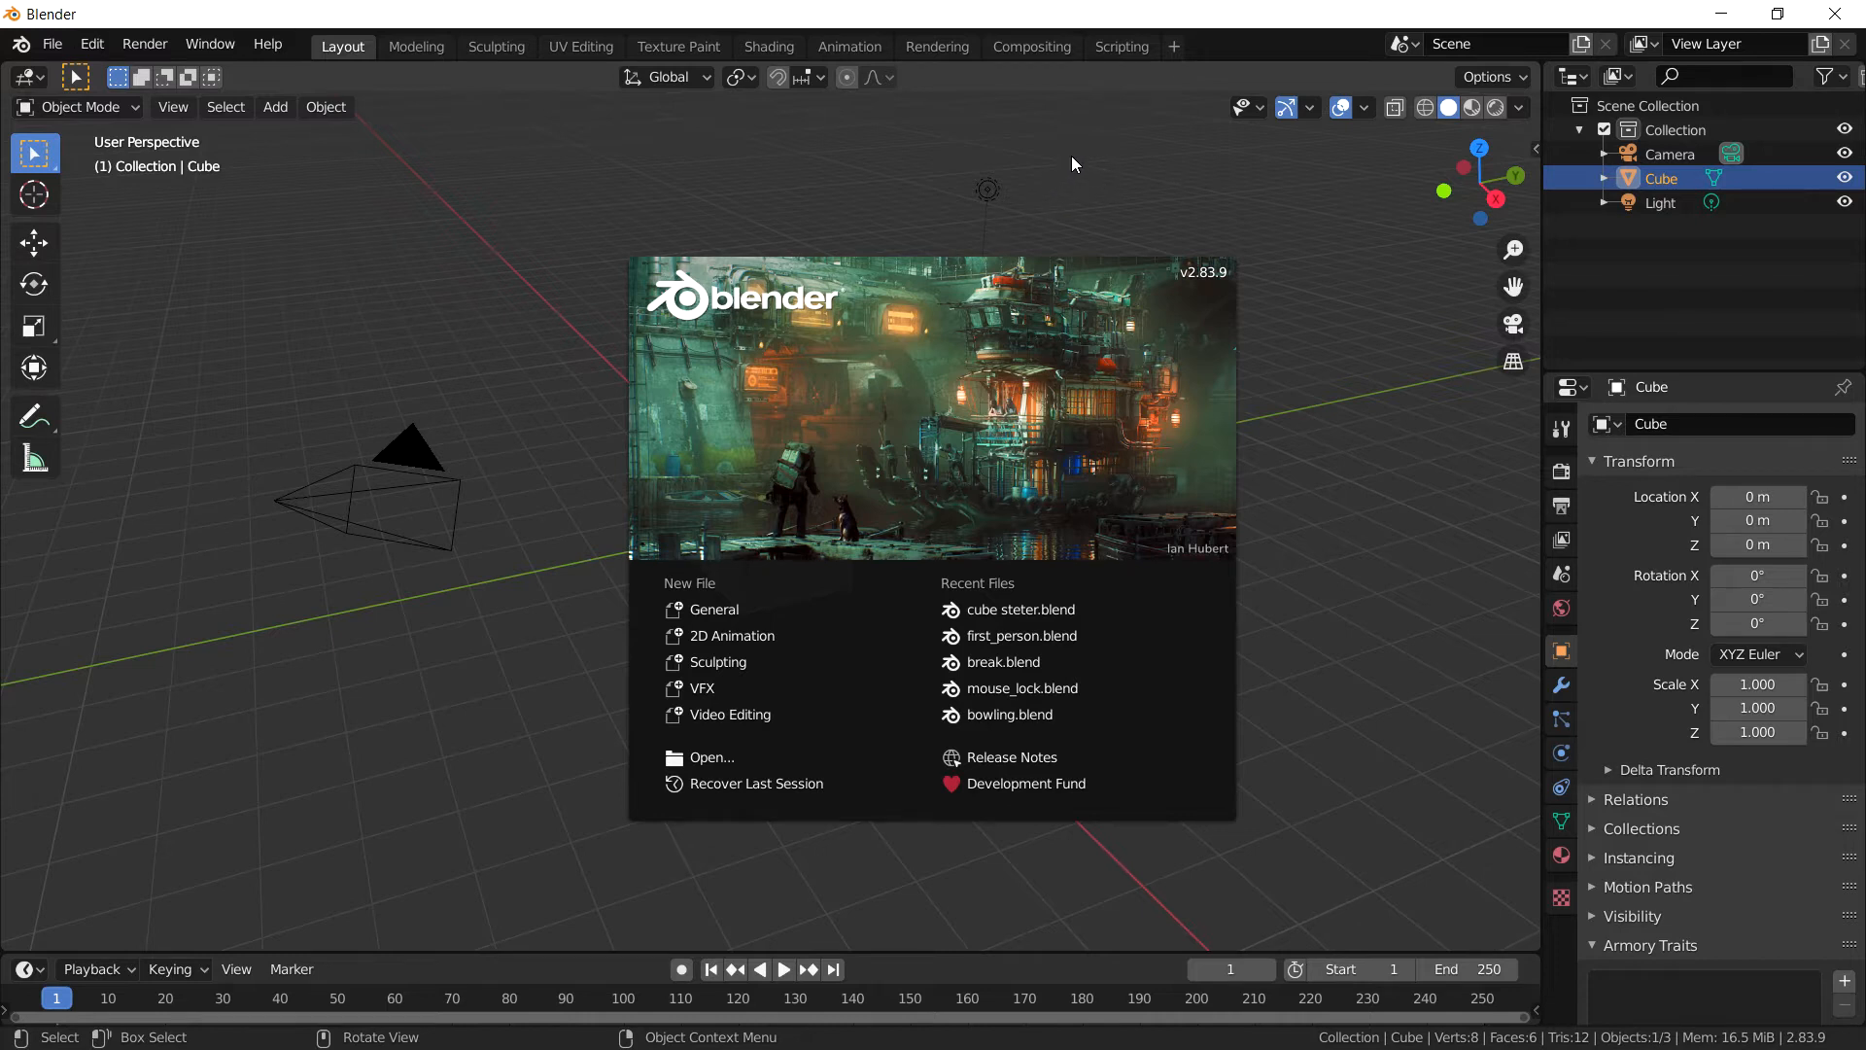
mouse_move(1055, 829)
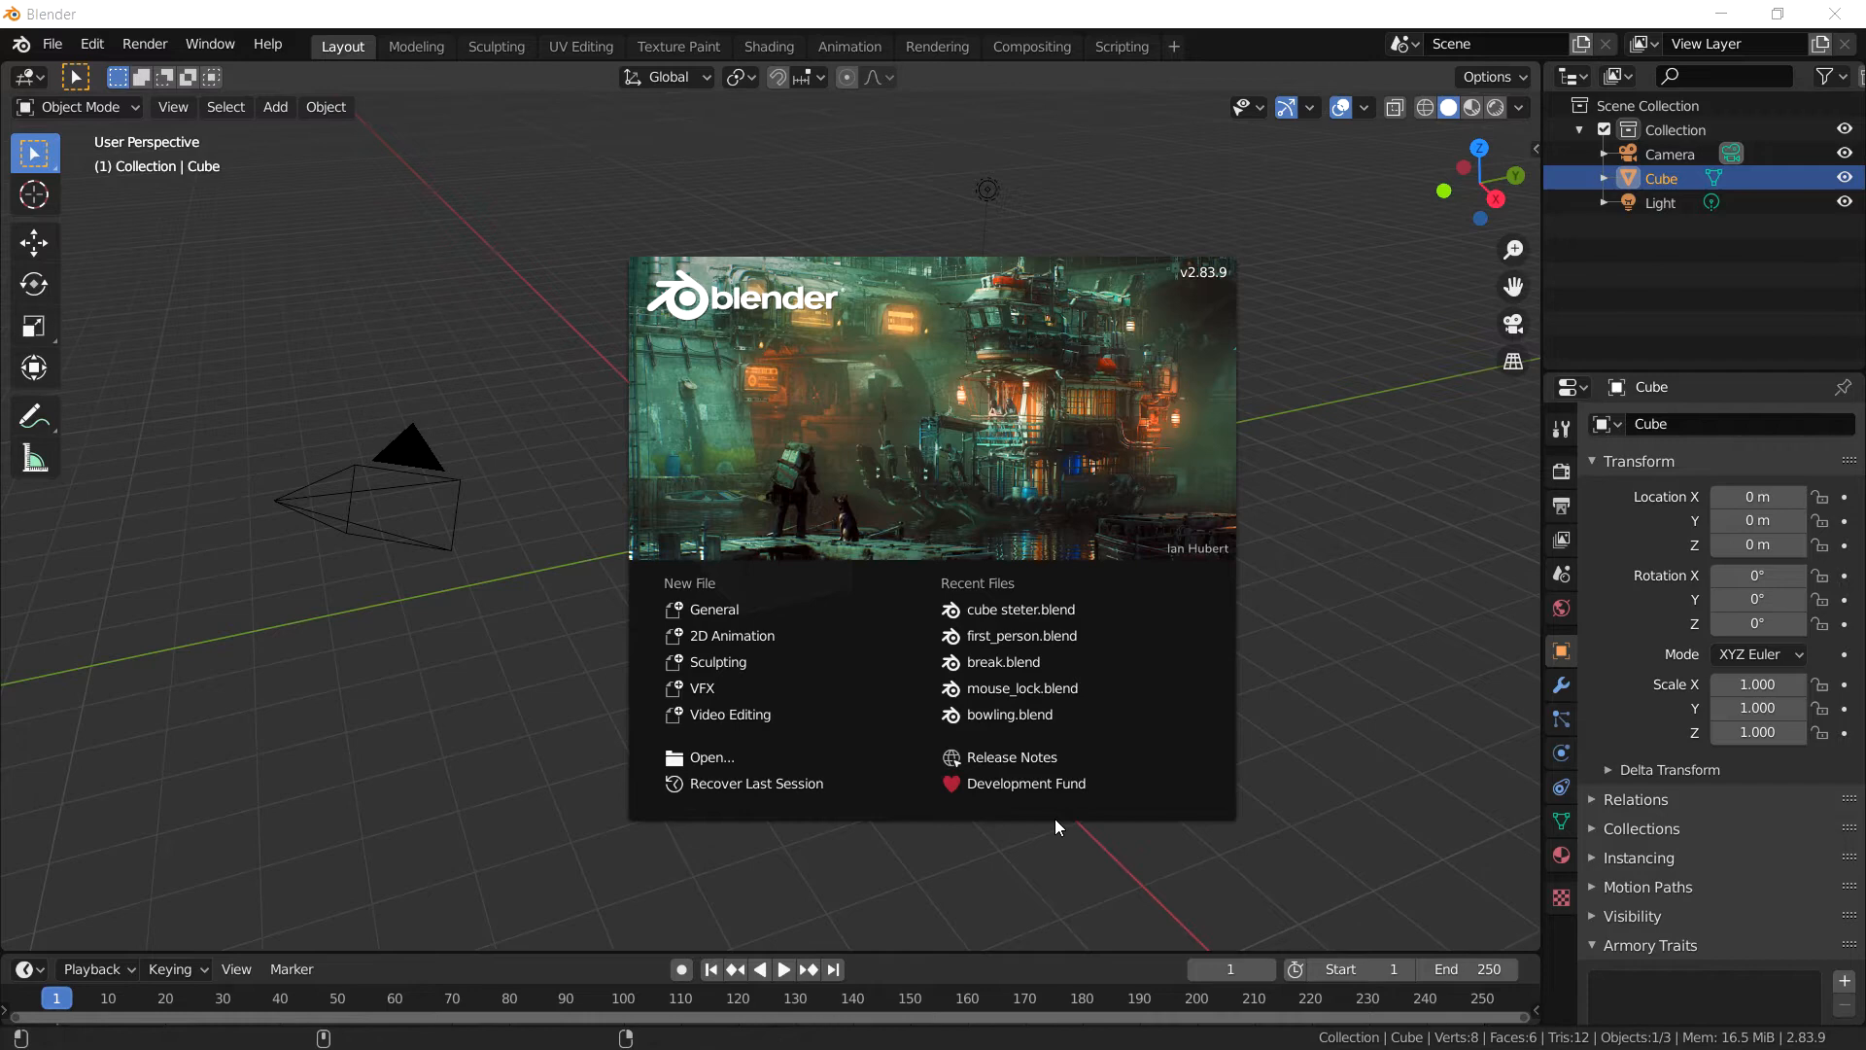
Step: Check the NVPACK folder in the file browser, then dismiss Blender's startup splash
click(21, 1025)
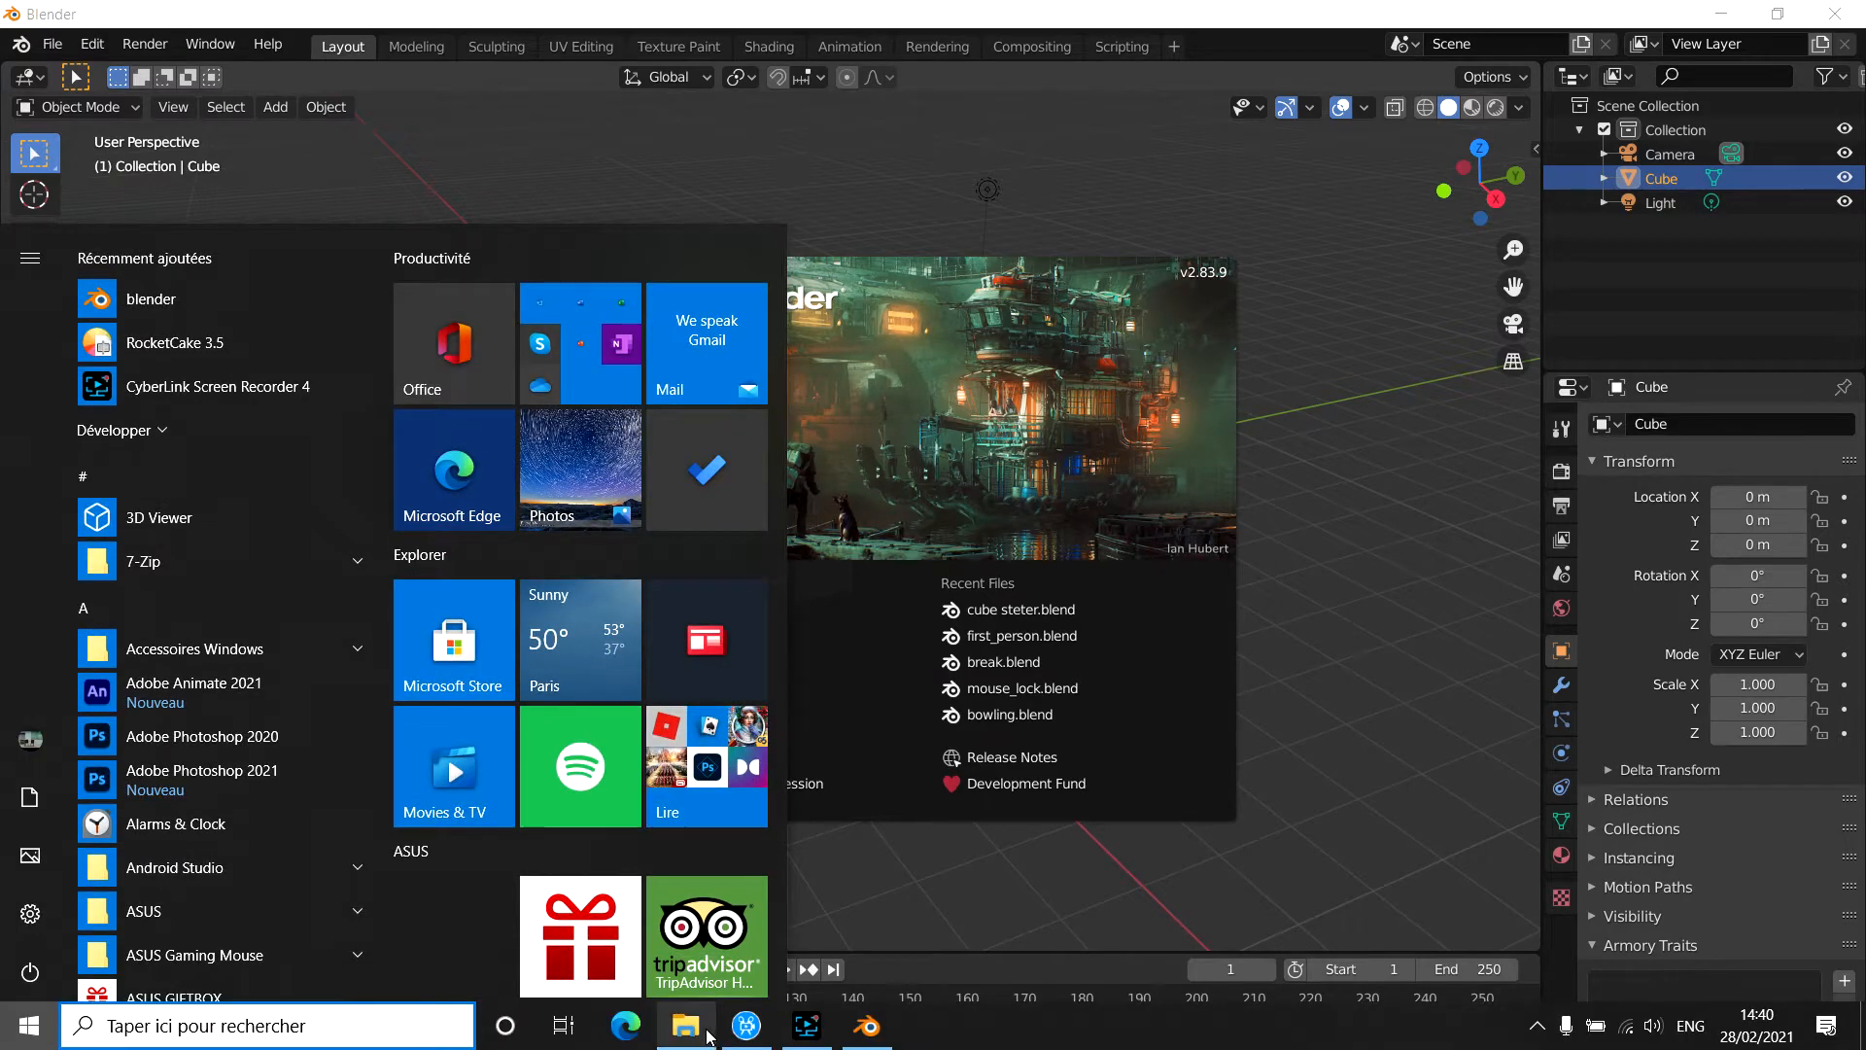
click(686, 1025)
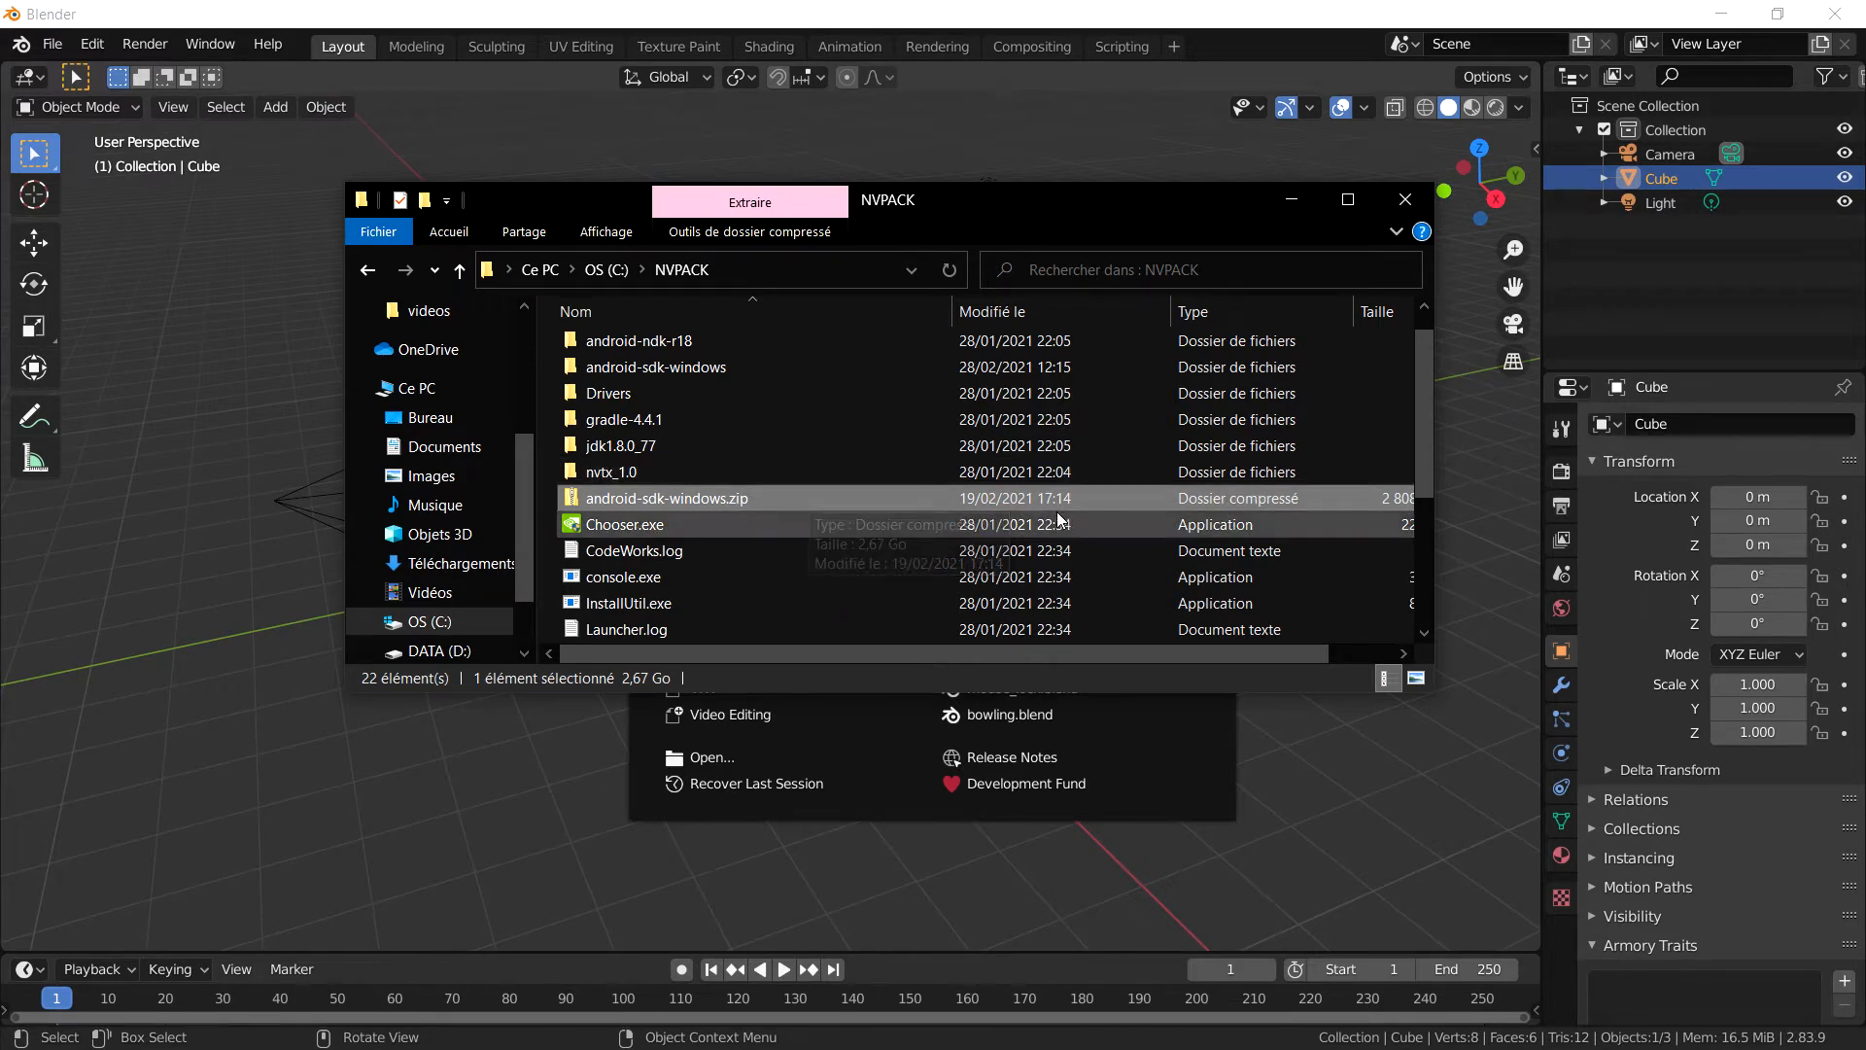
mouse_move(618, 498)
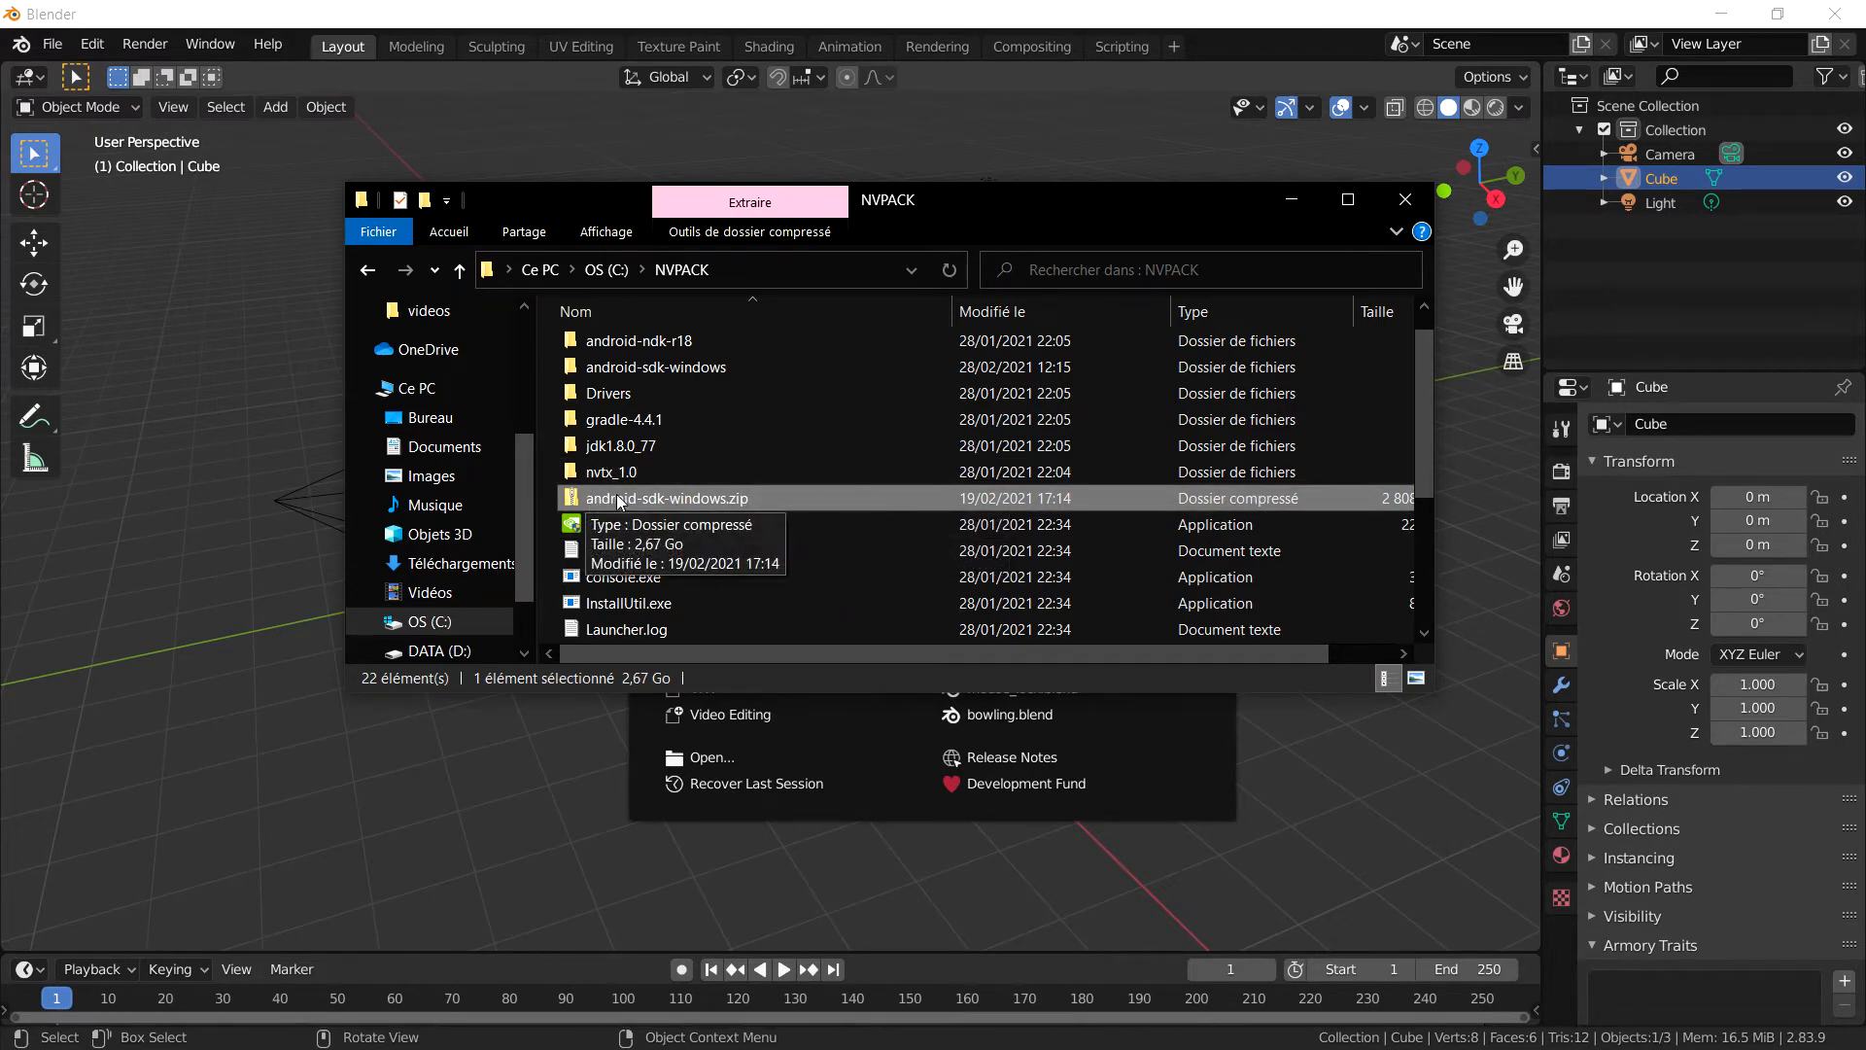
mouse_move(842, 510)
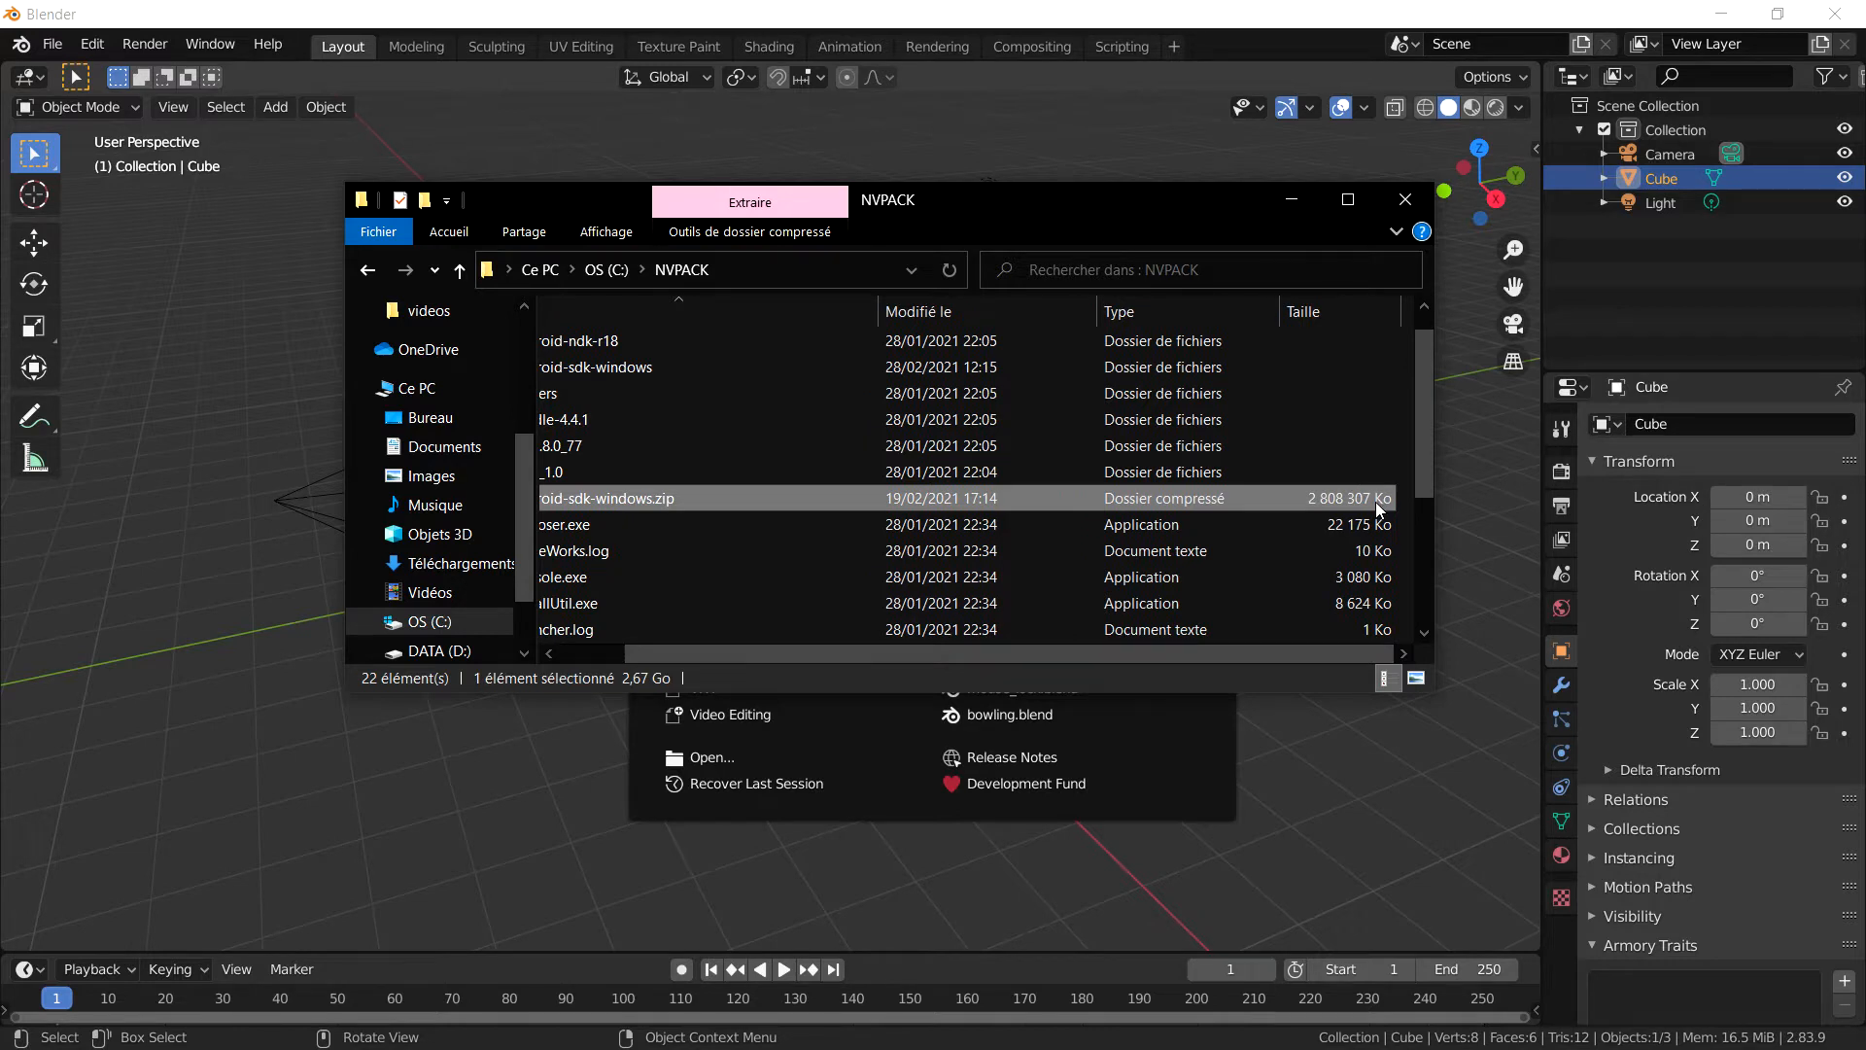
mouse_move(1404, 198)
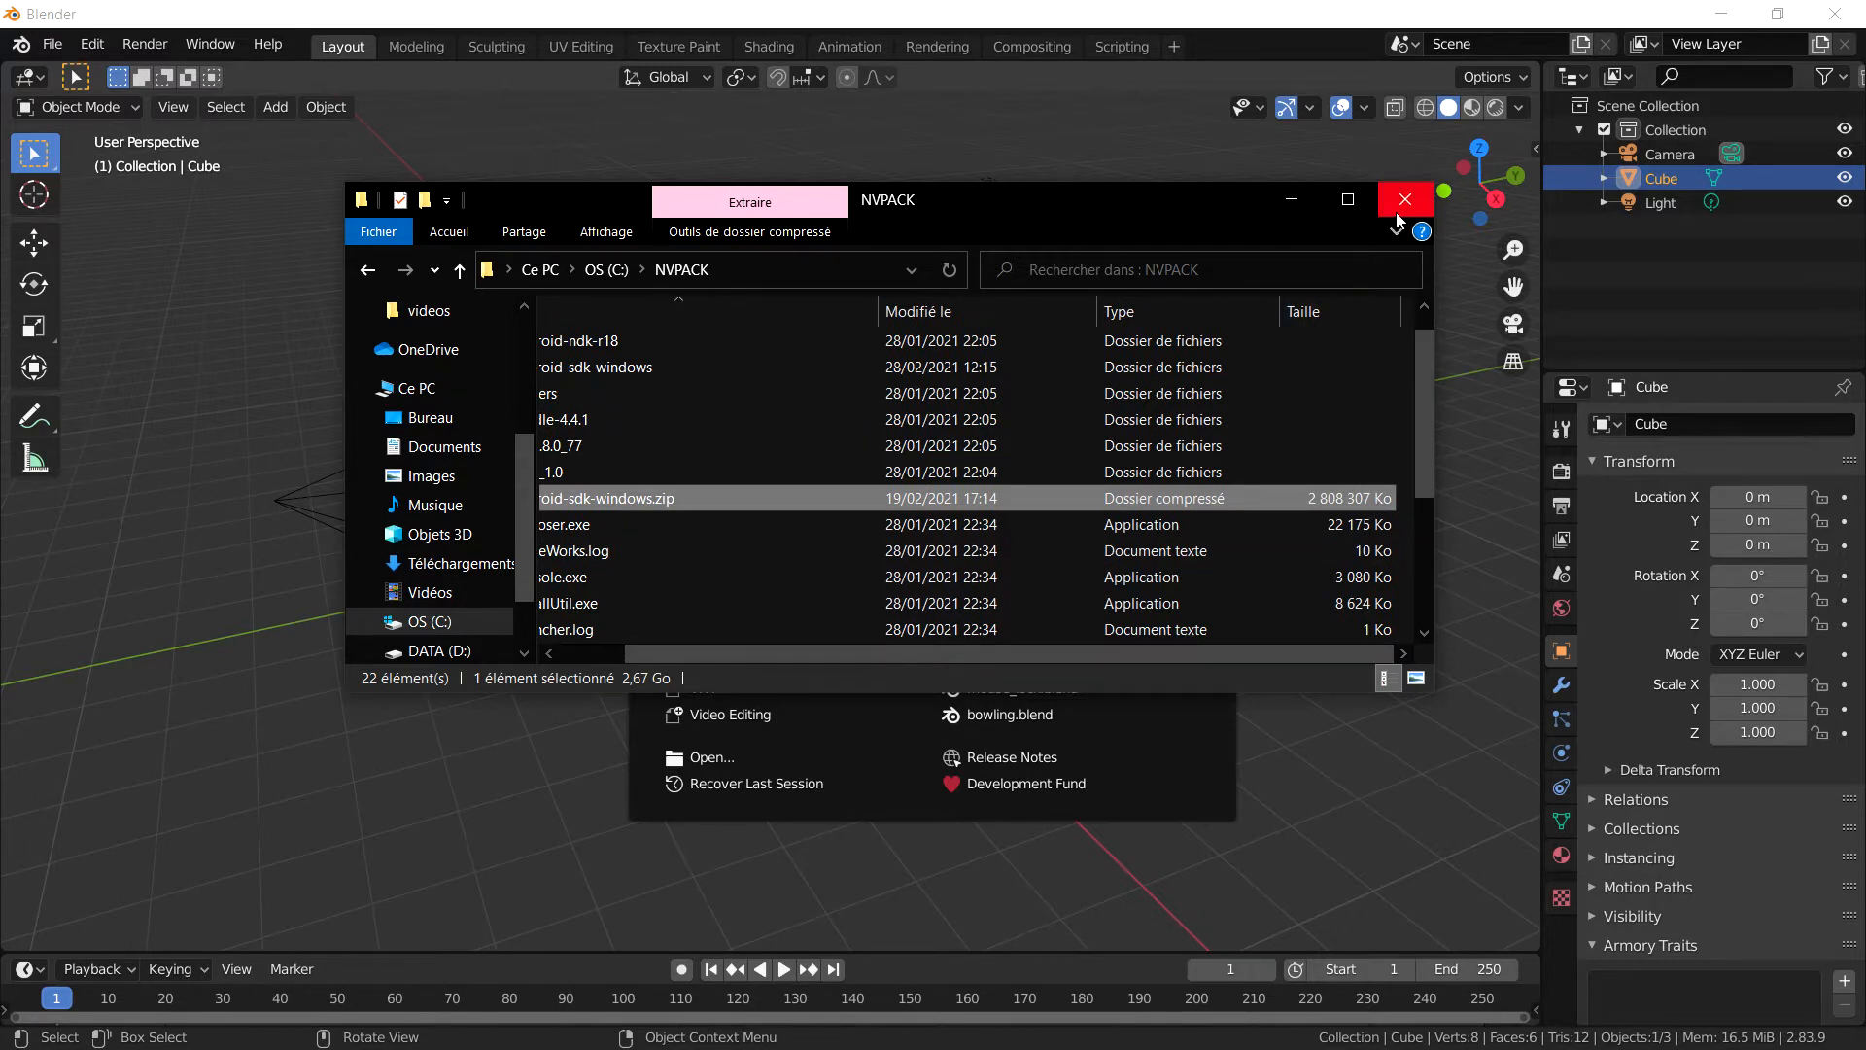
mouse_move(1327, 509)
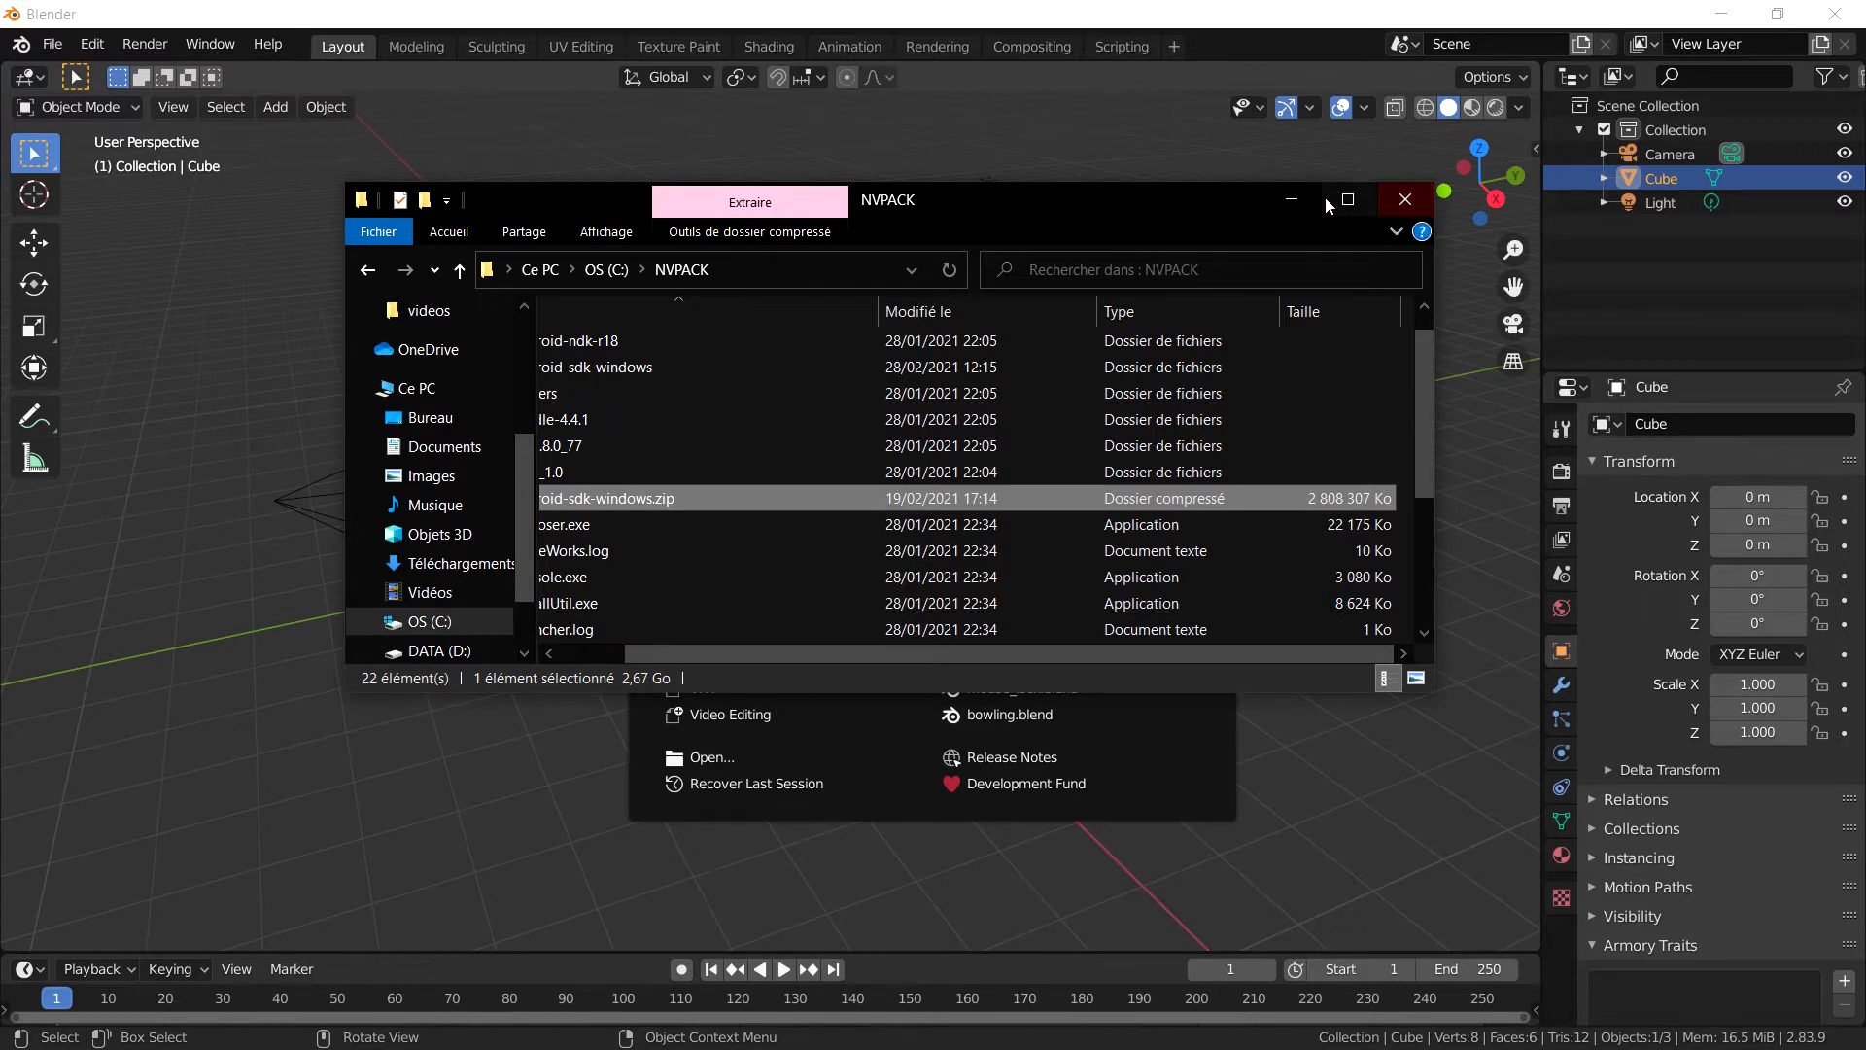
click(1404, 199)
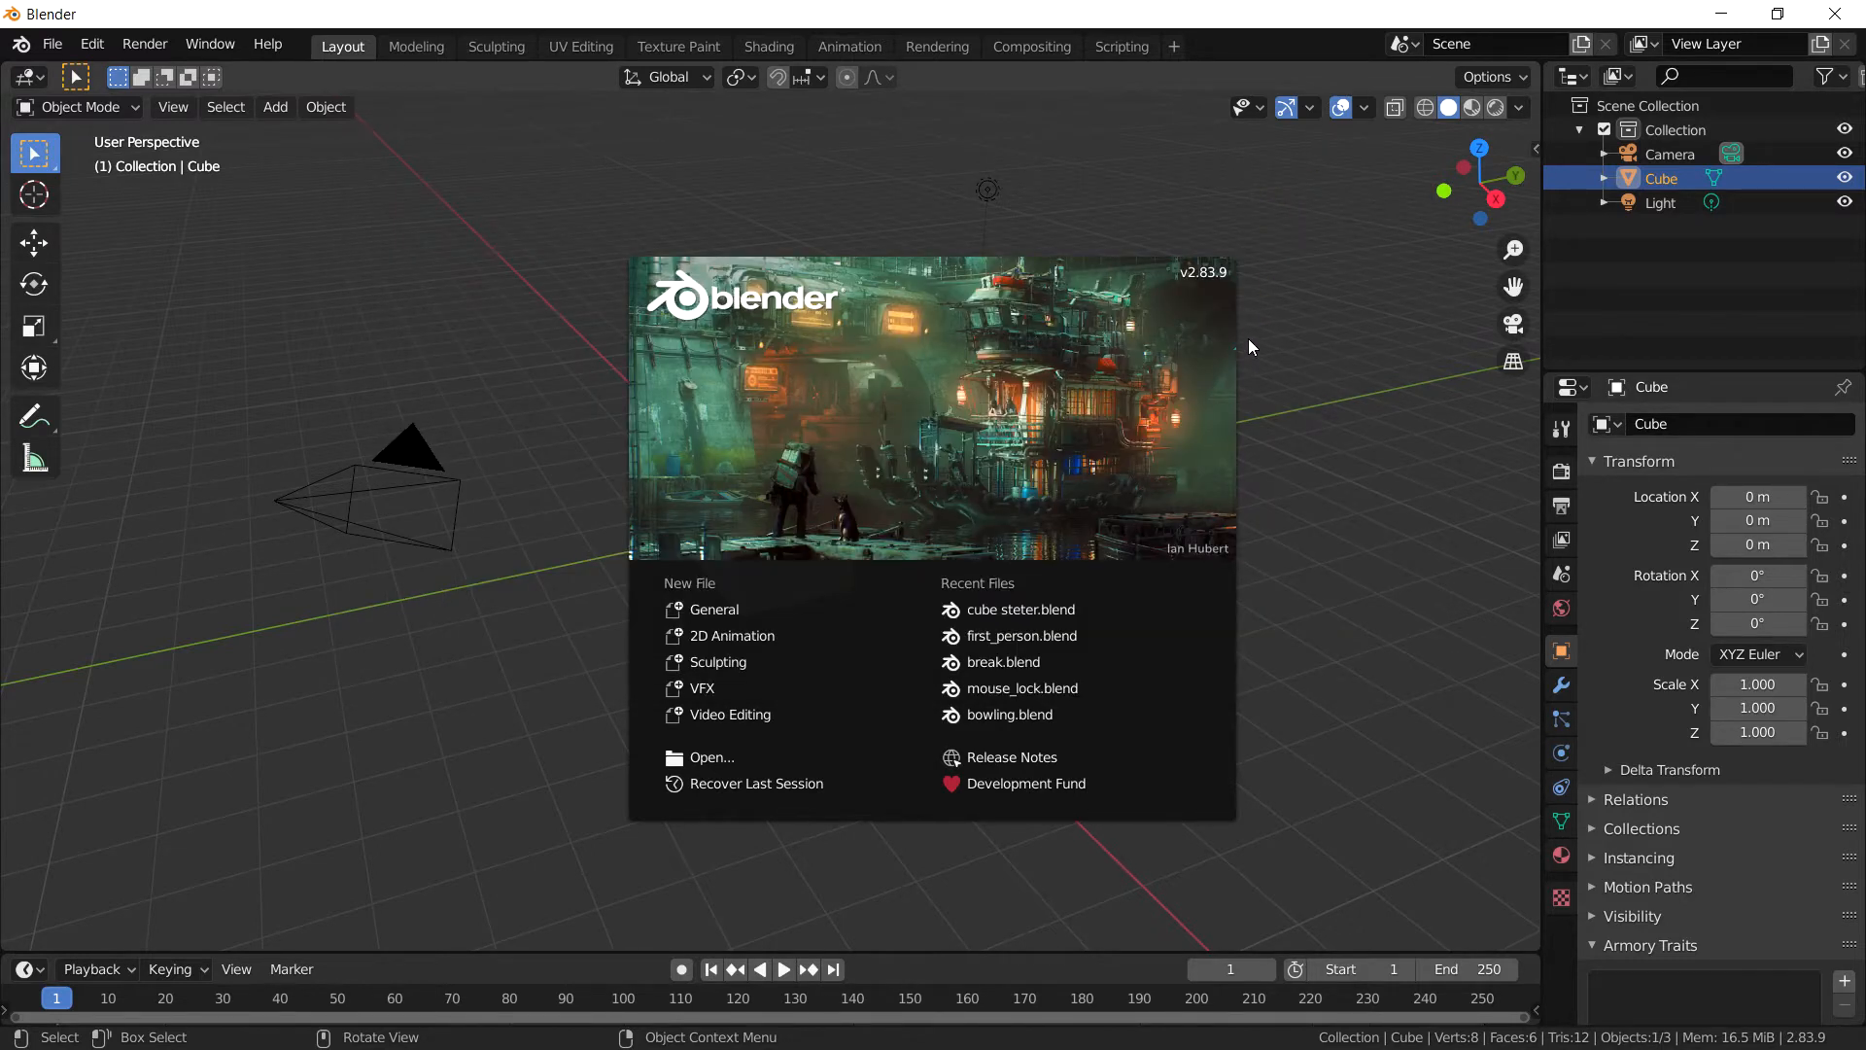
mouse_move(1353, 293)
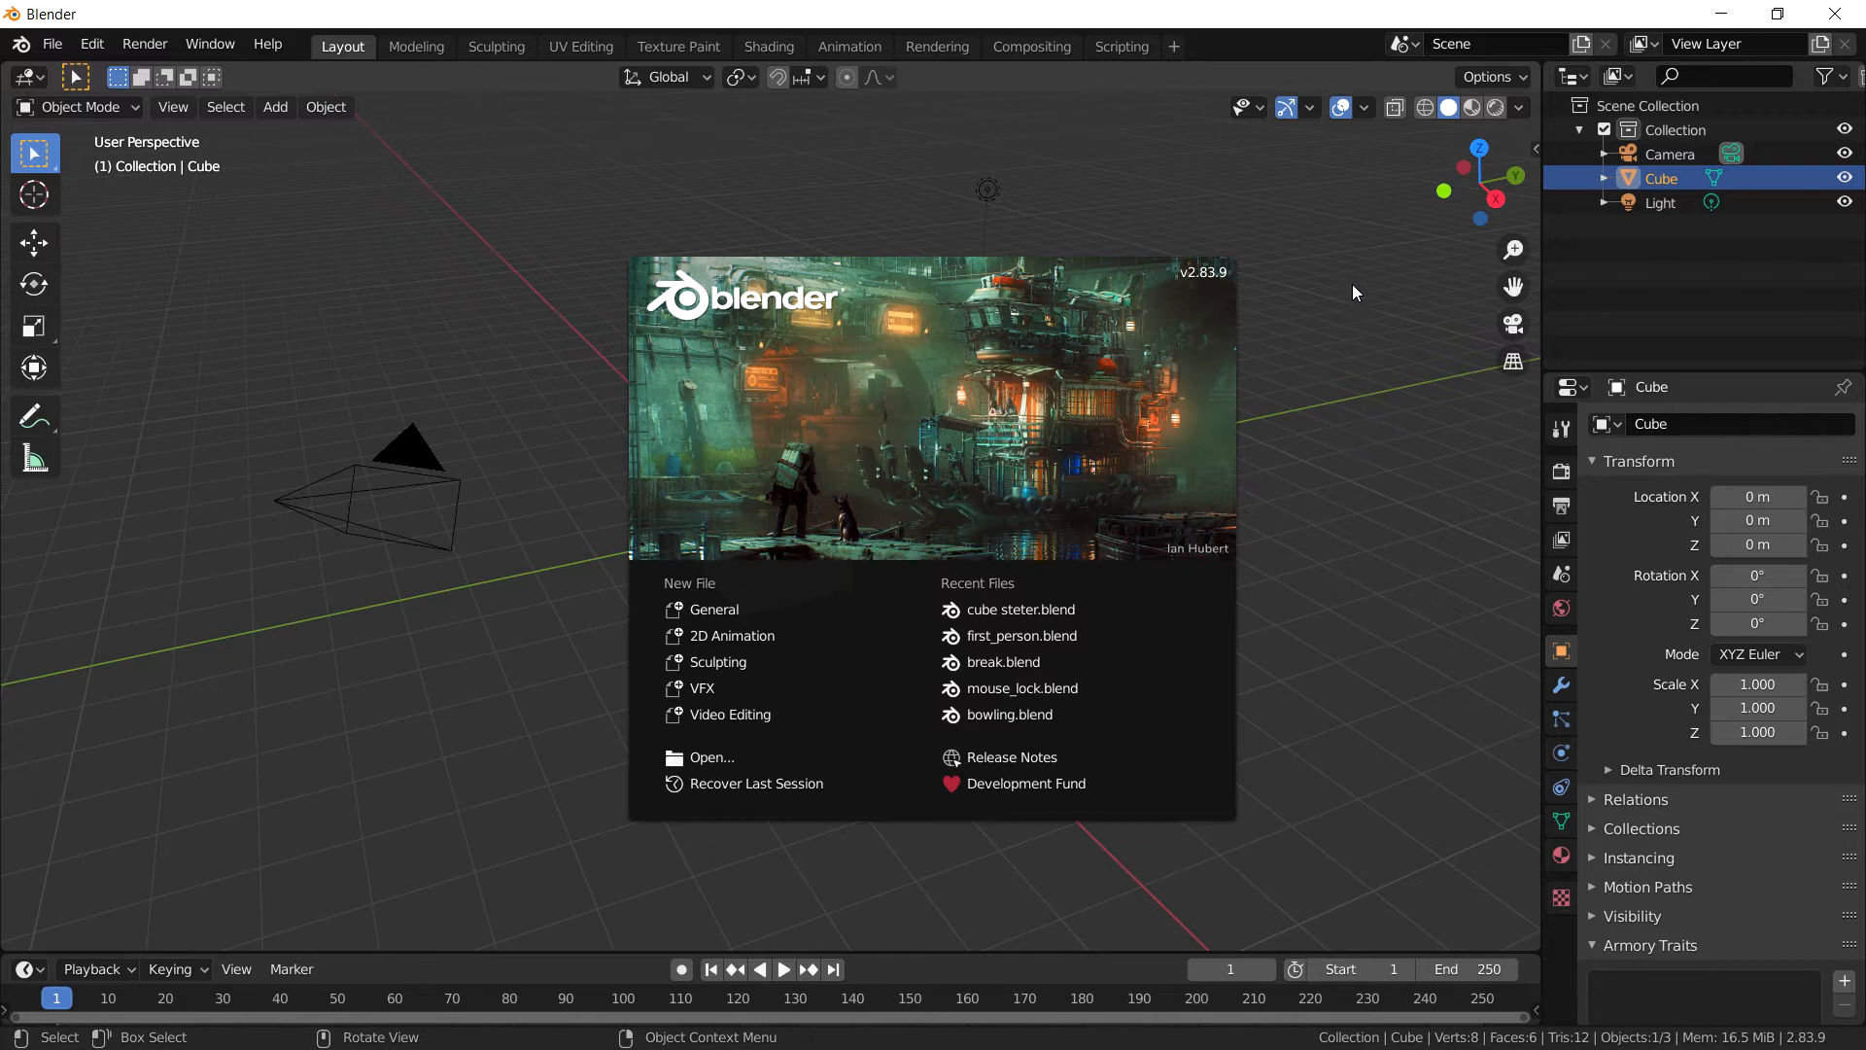
mouse_move(1372, 274)
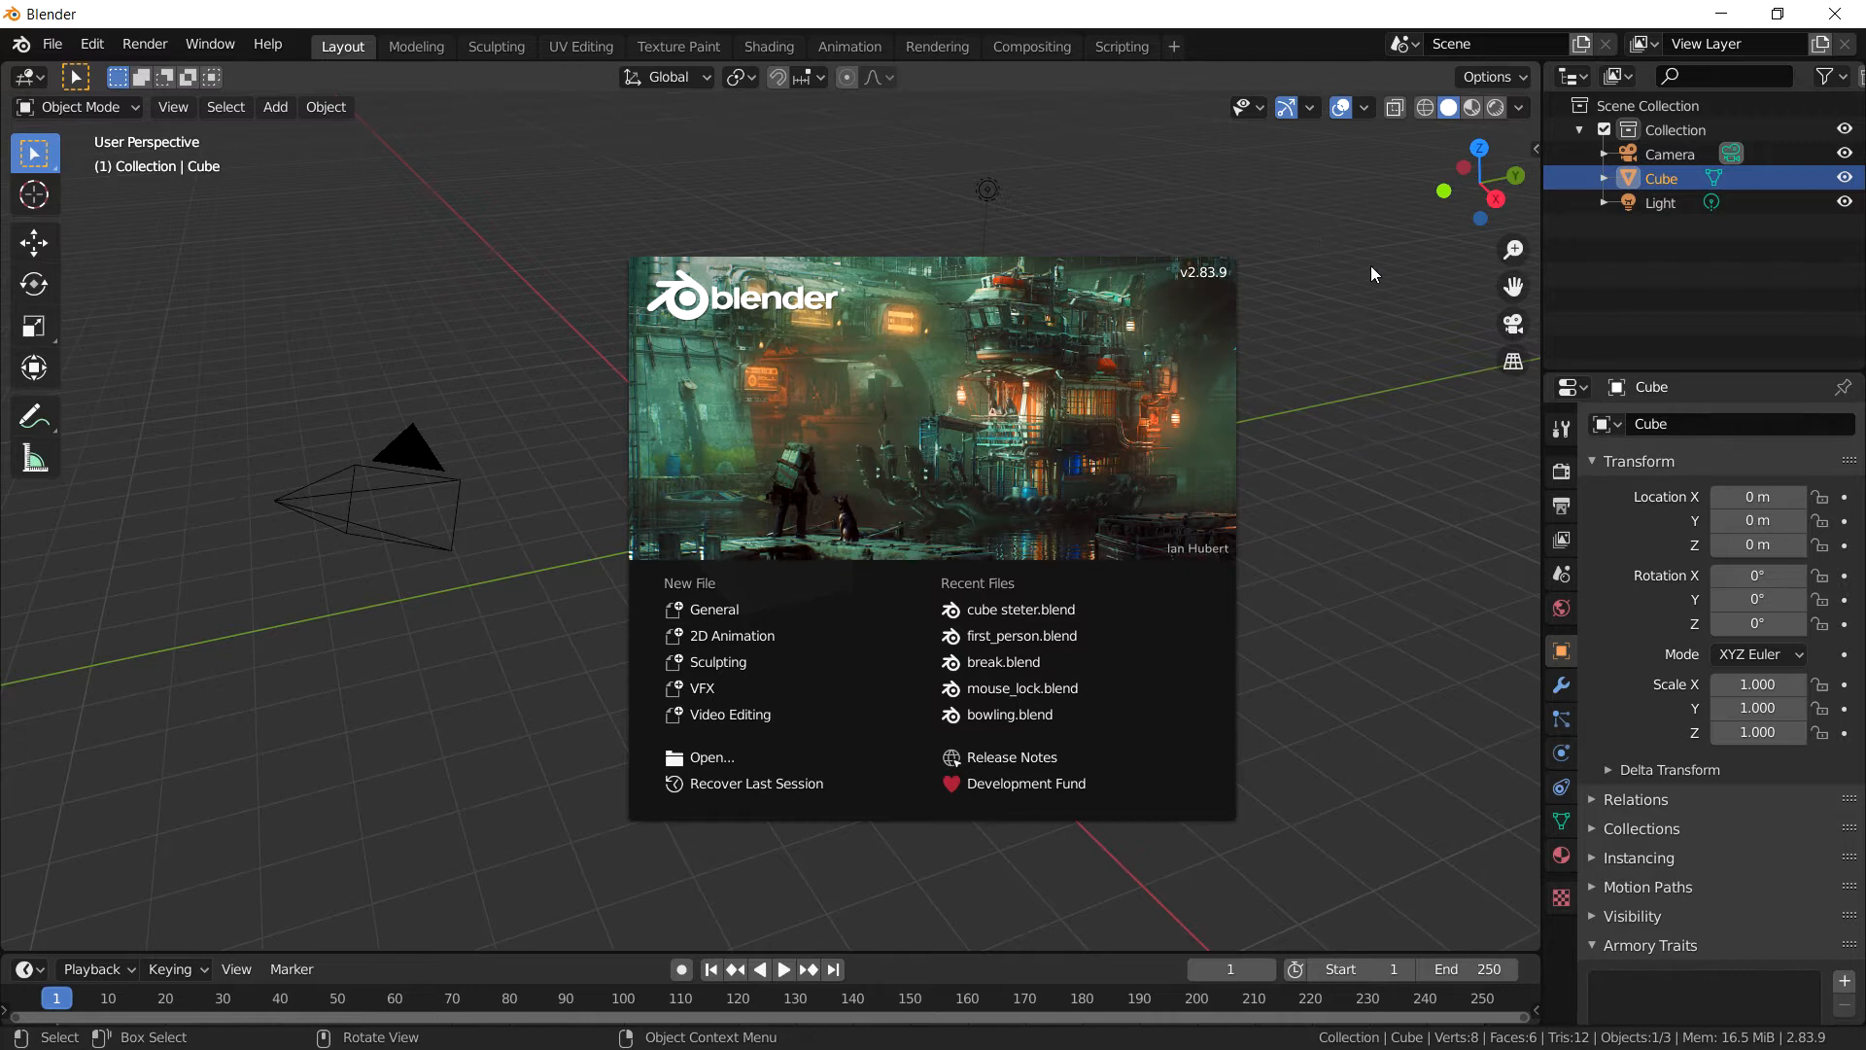
mouse_move(1065, 313)
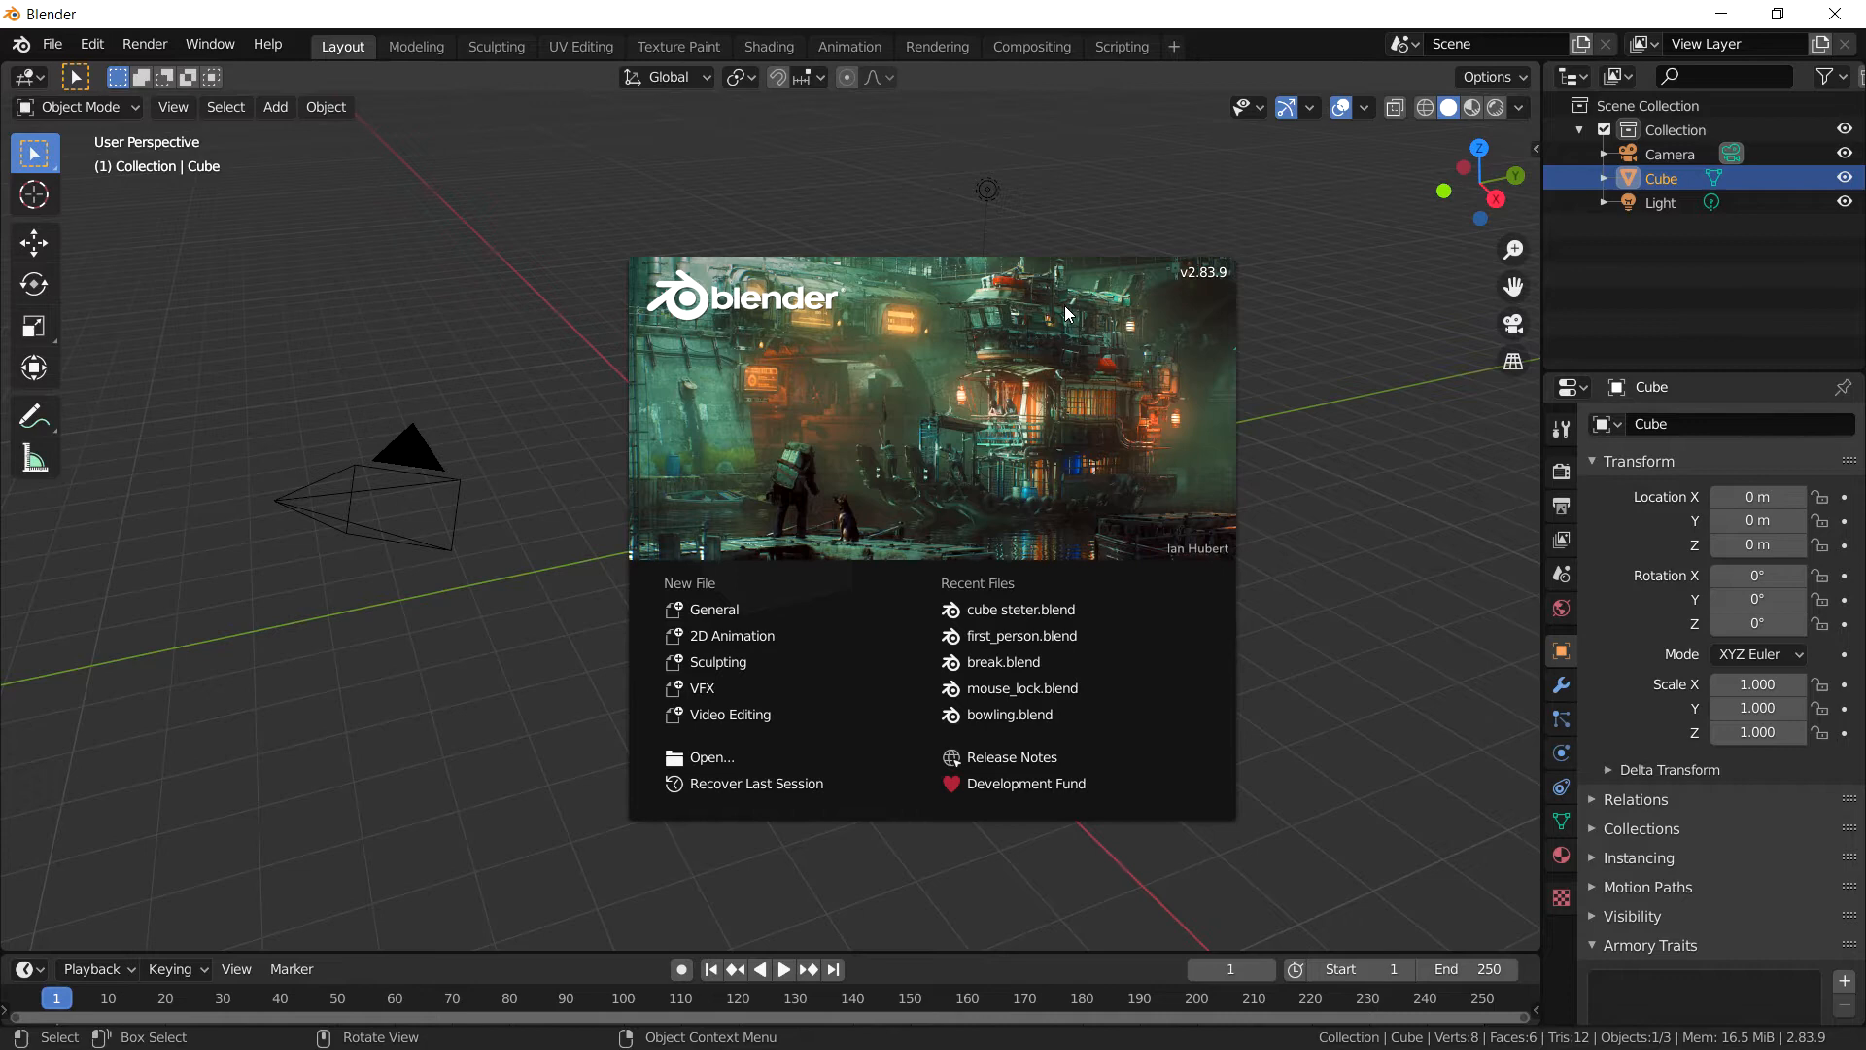
mouse_move(762, 229)
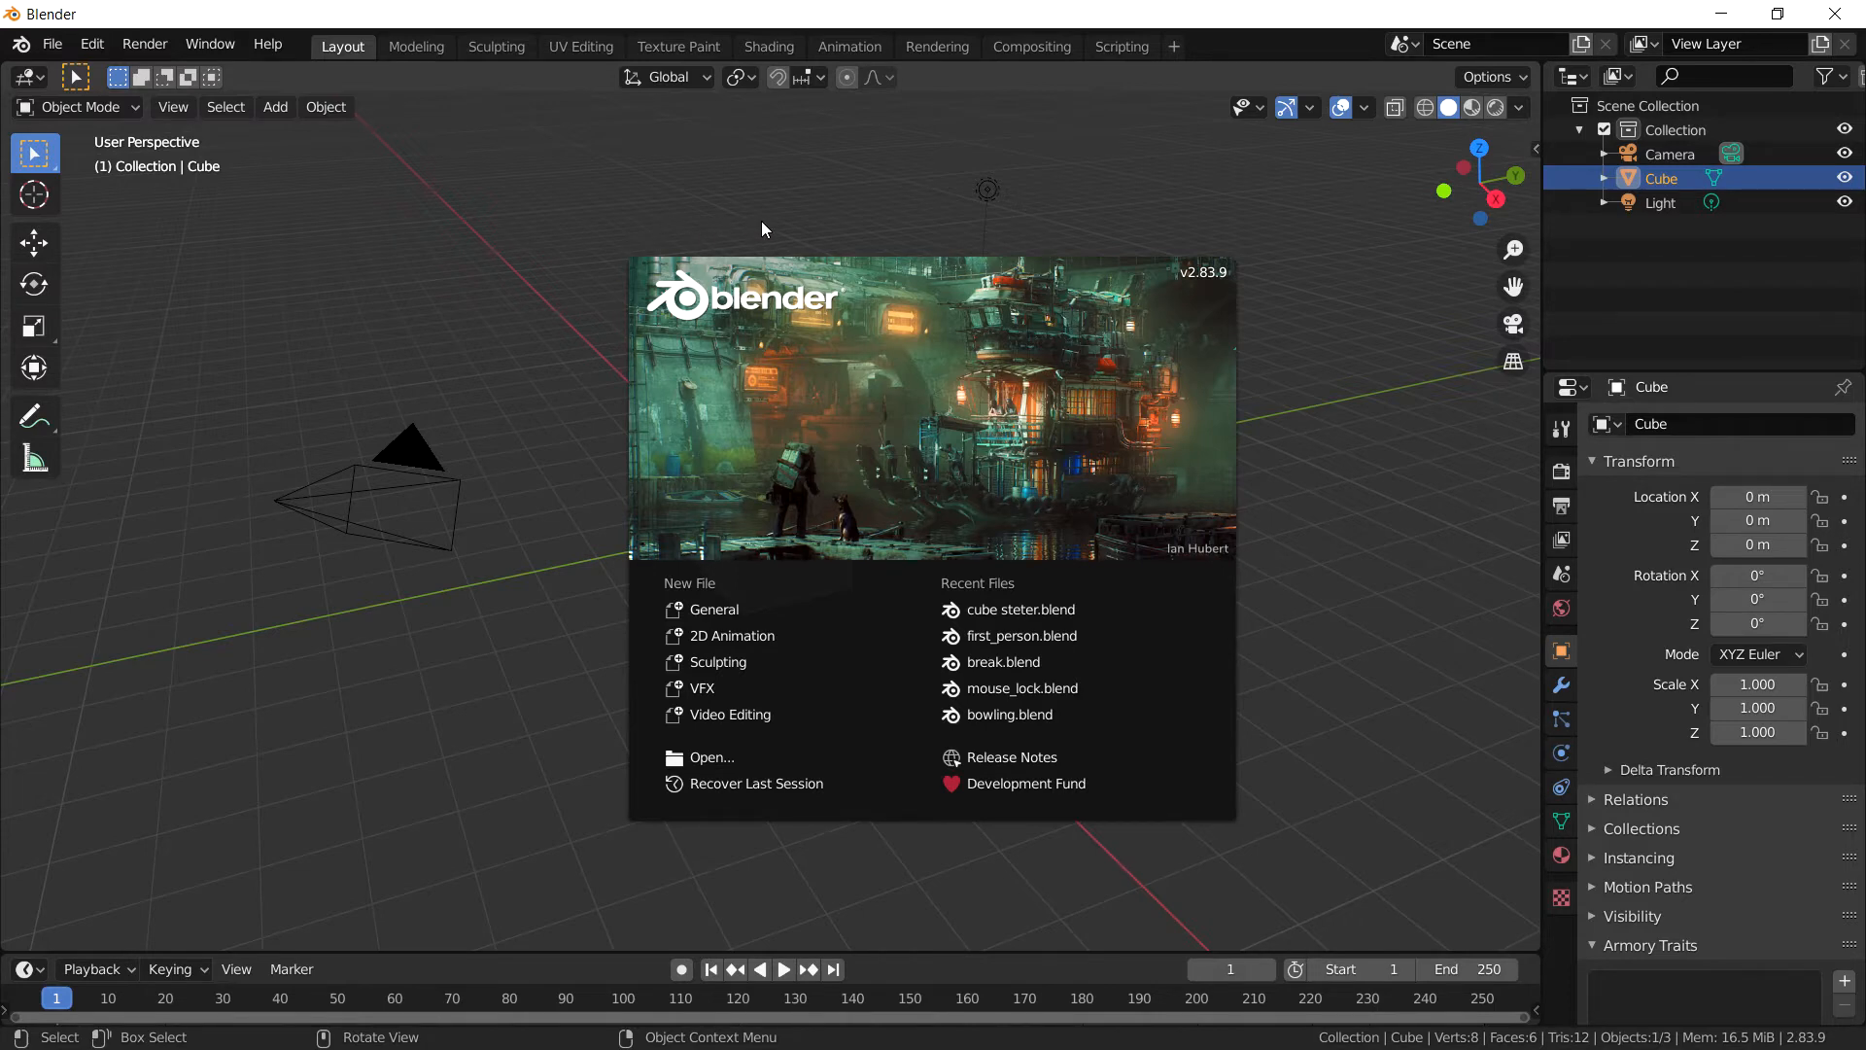
click(433, 293)
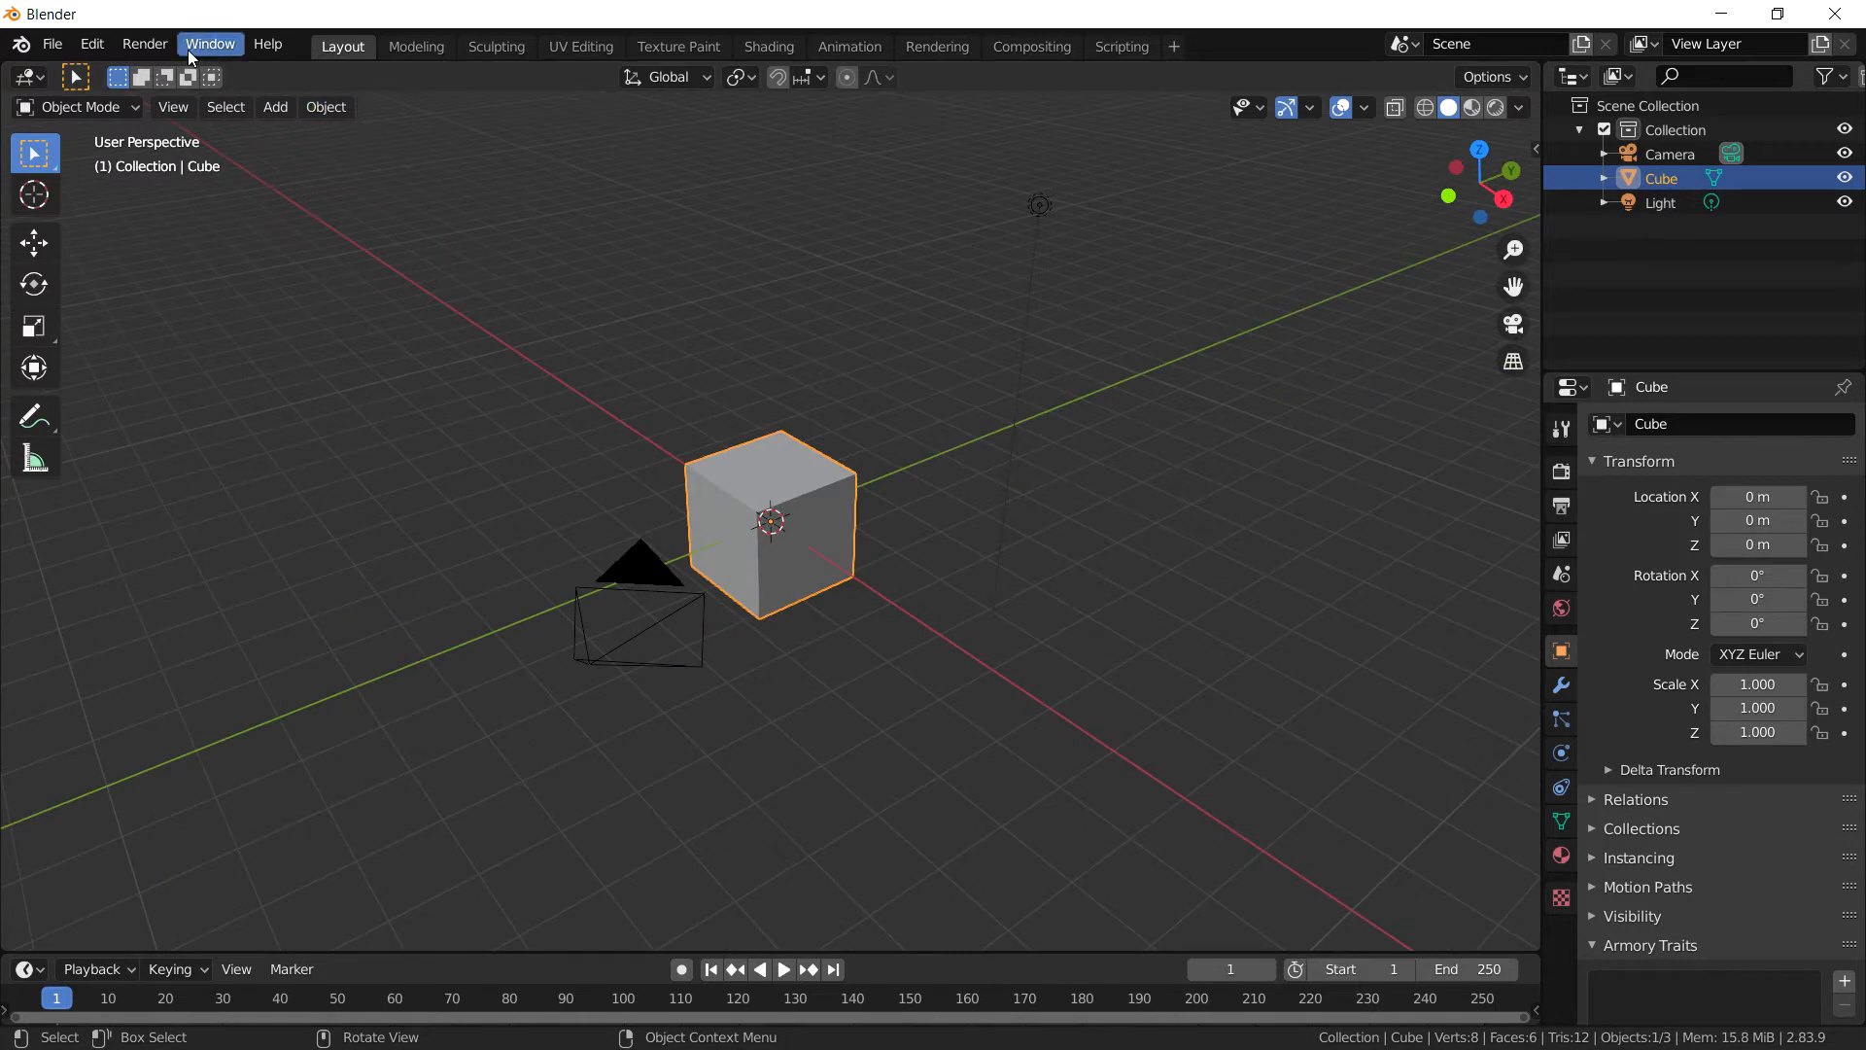
Step: Find the Armory add-on in Preferences by searching 'armo' and expand its advanced settings
click(91, 45)
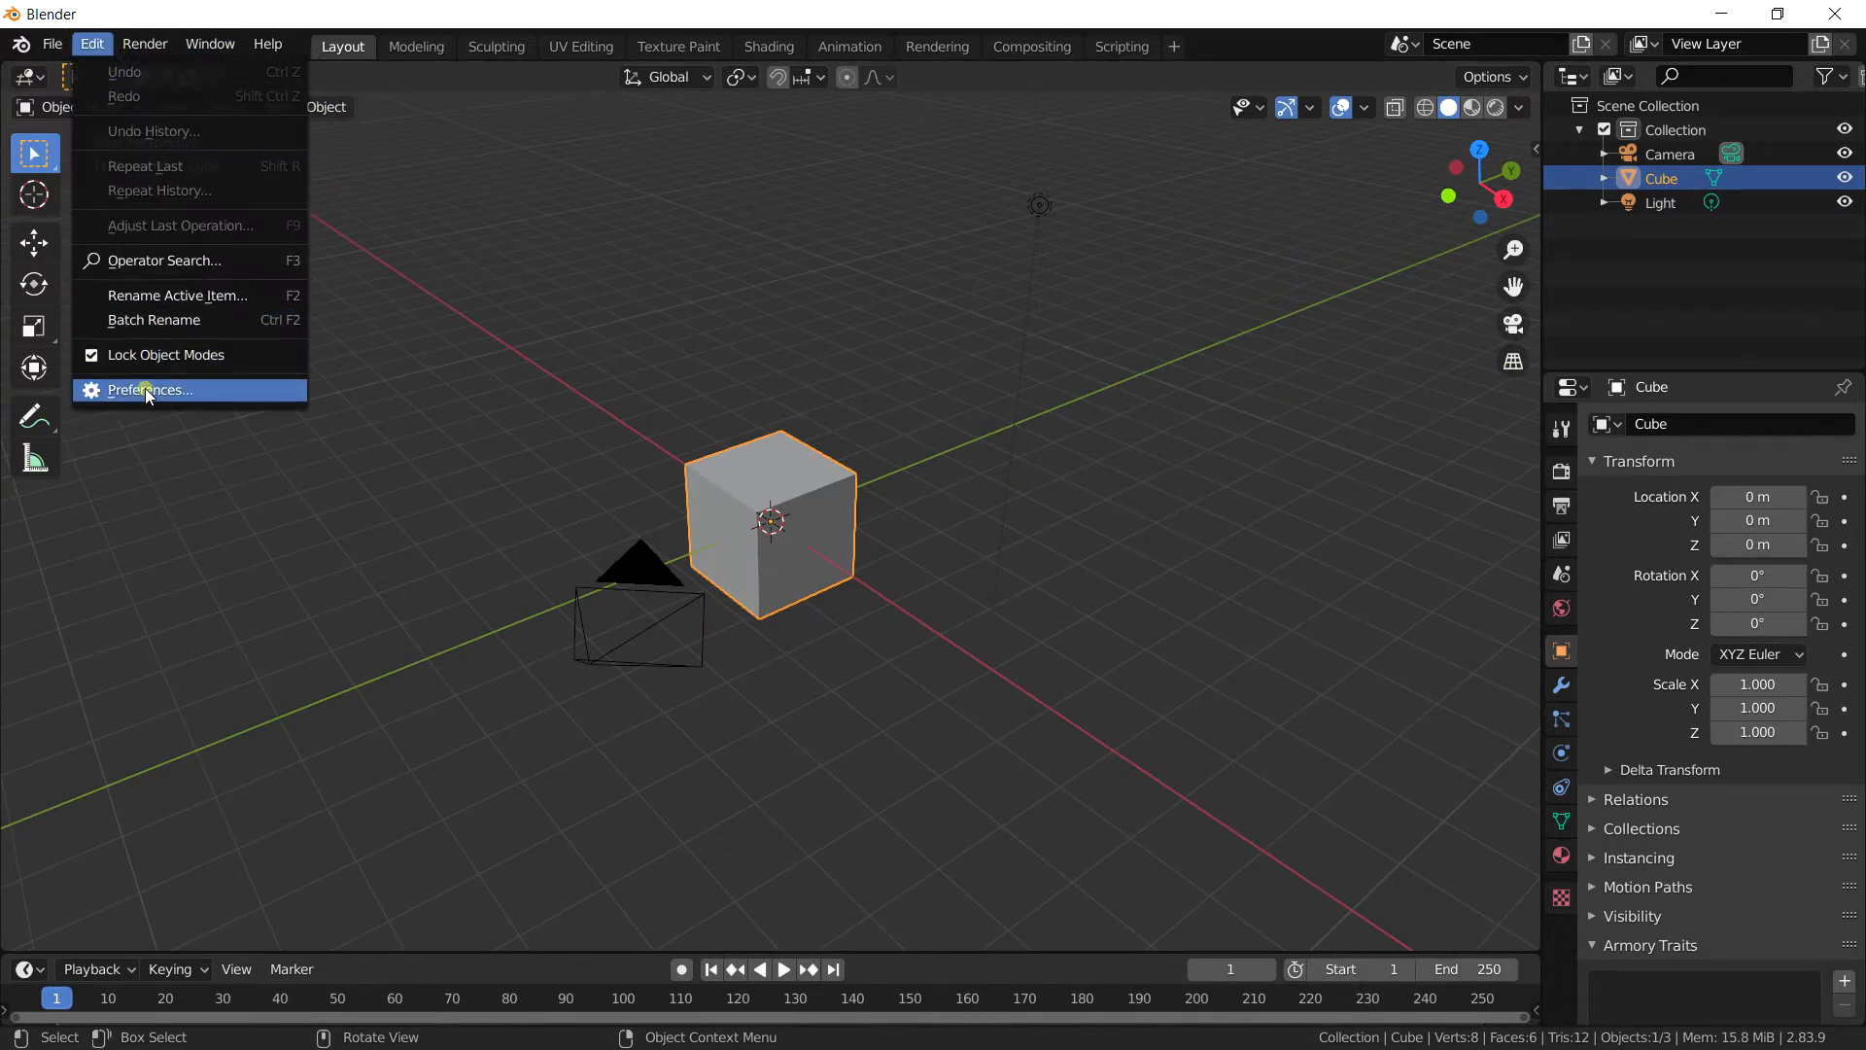
click(148, 389)
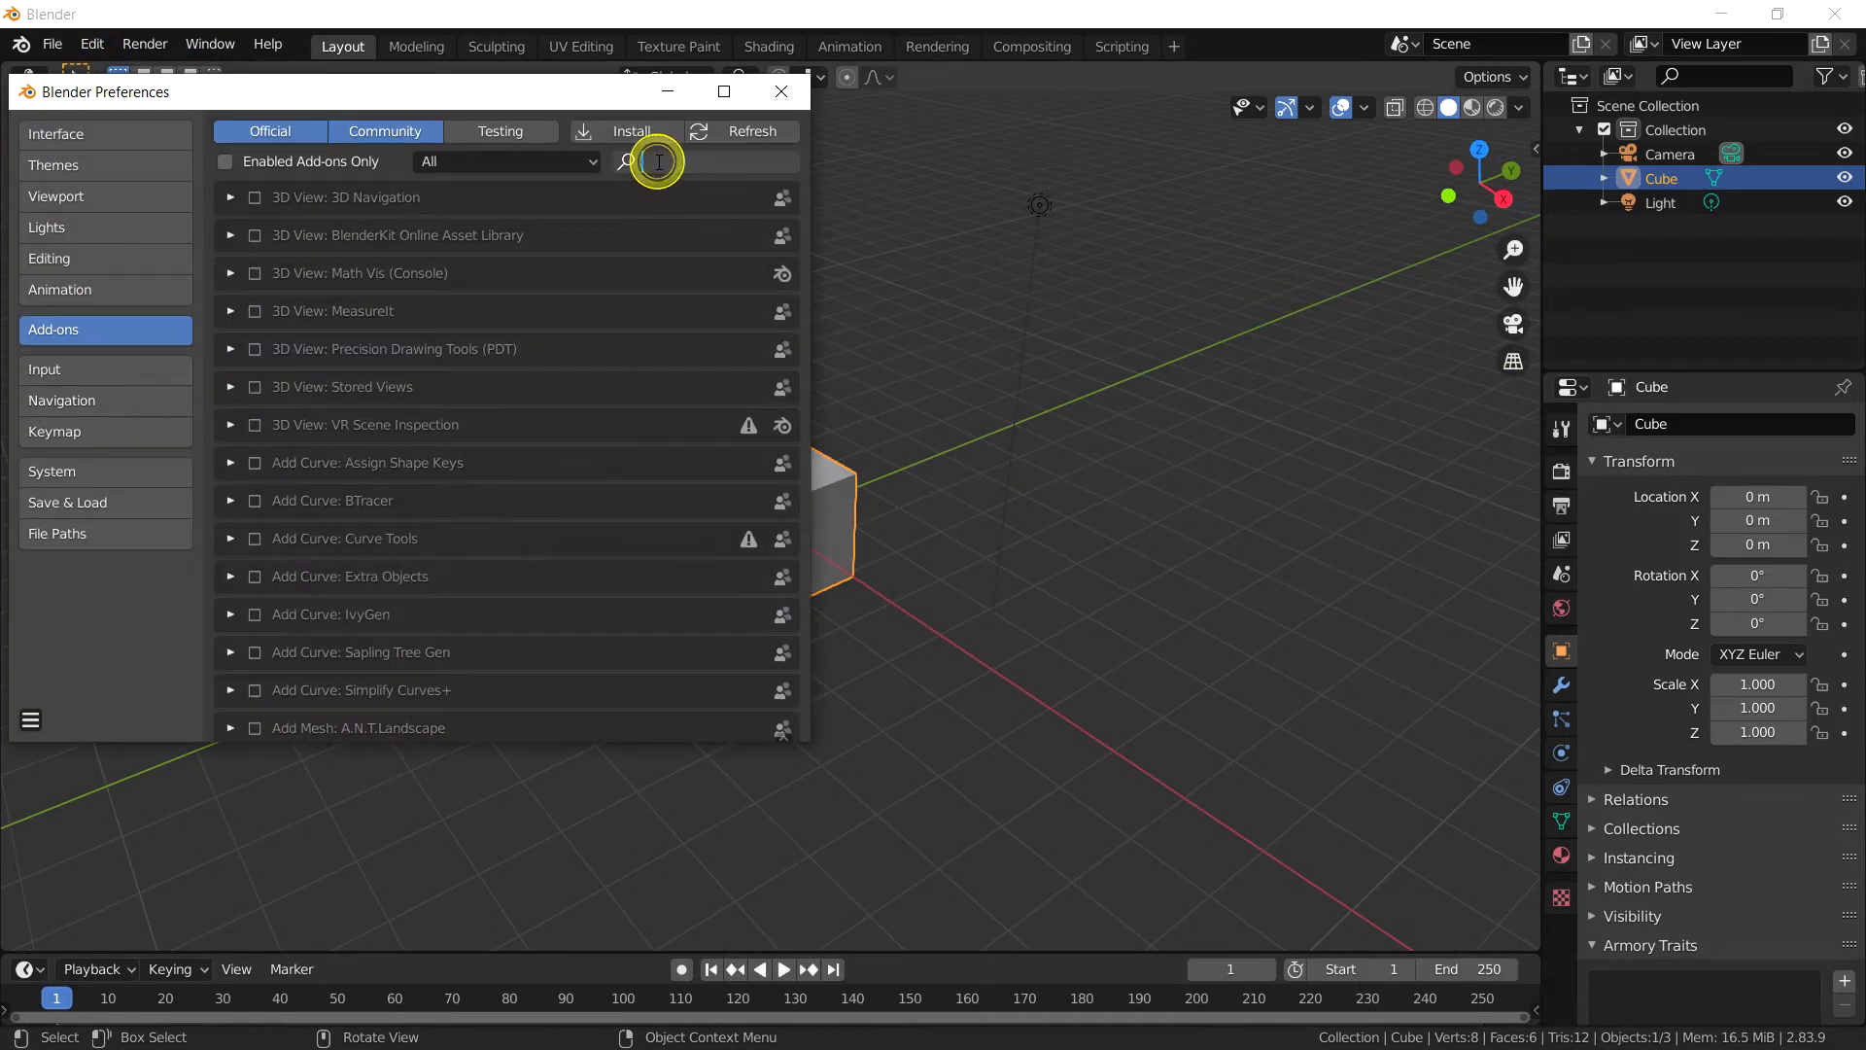
text(armo)
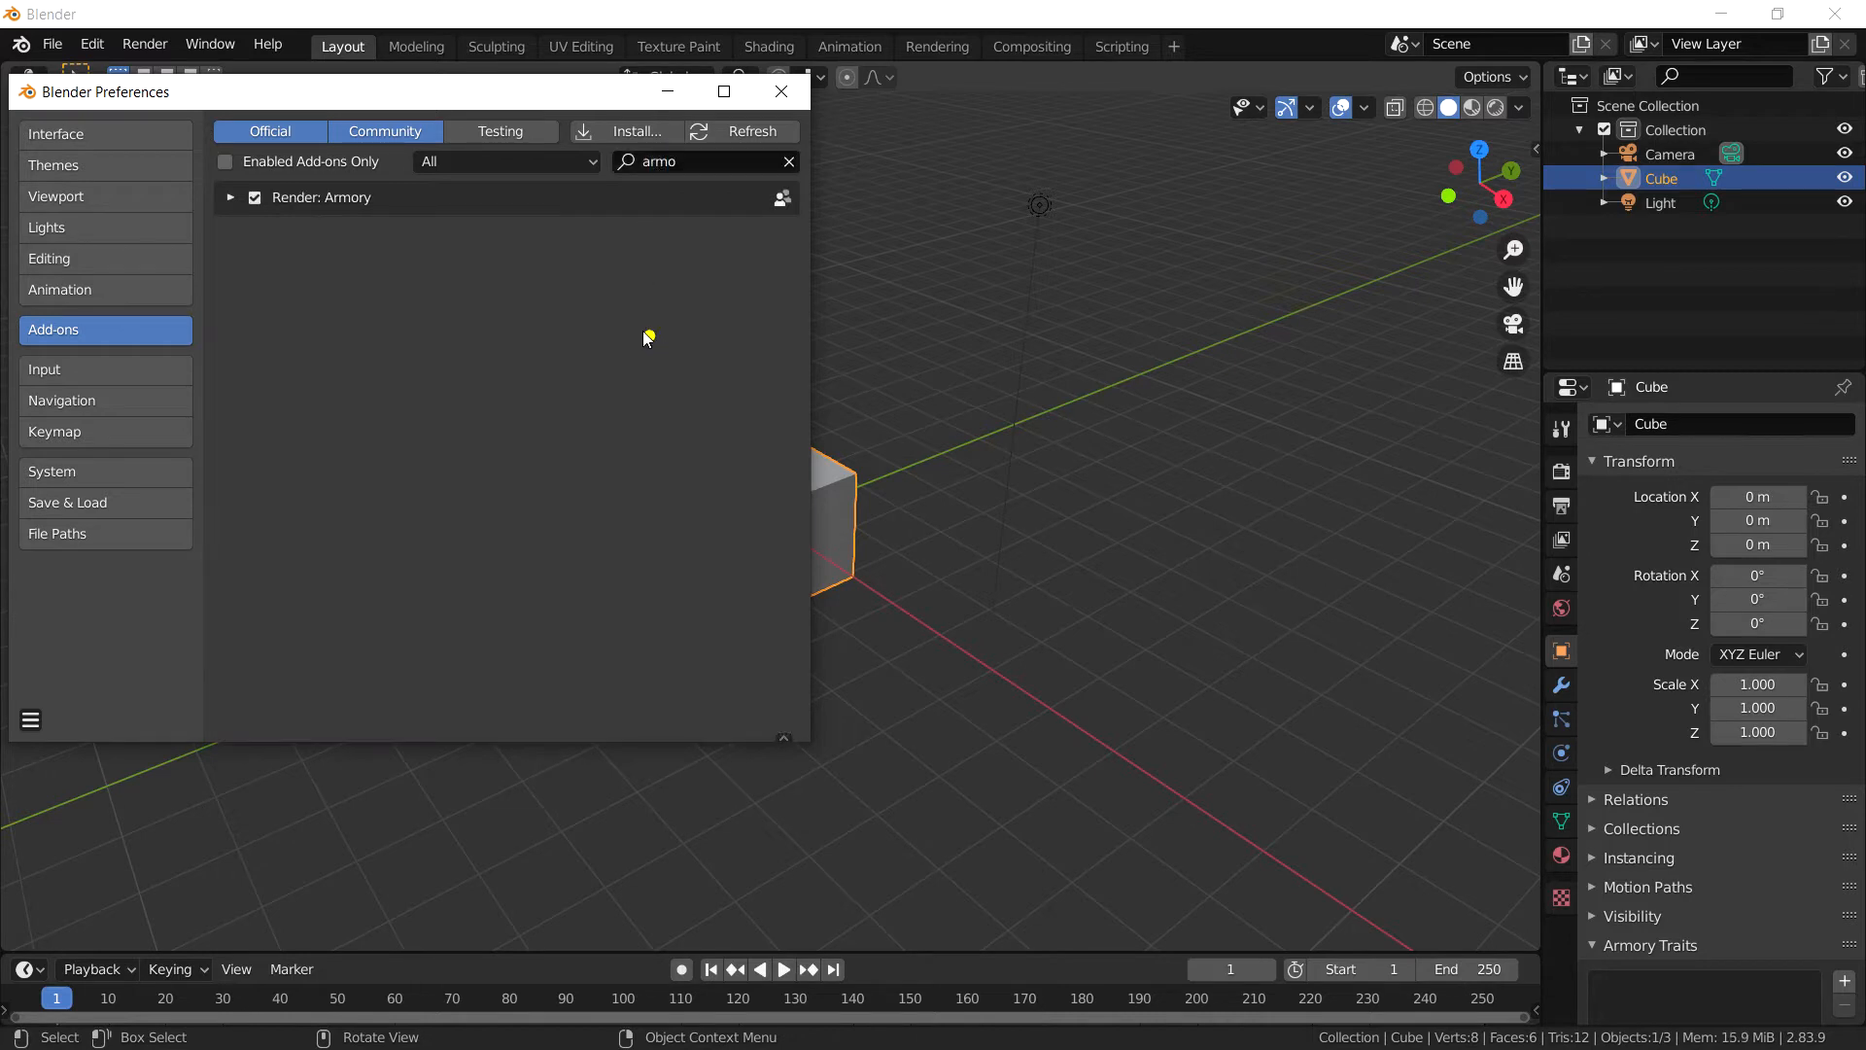
click(231, 199)
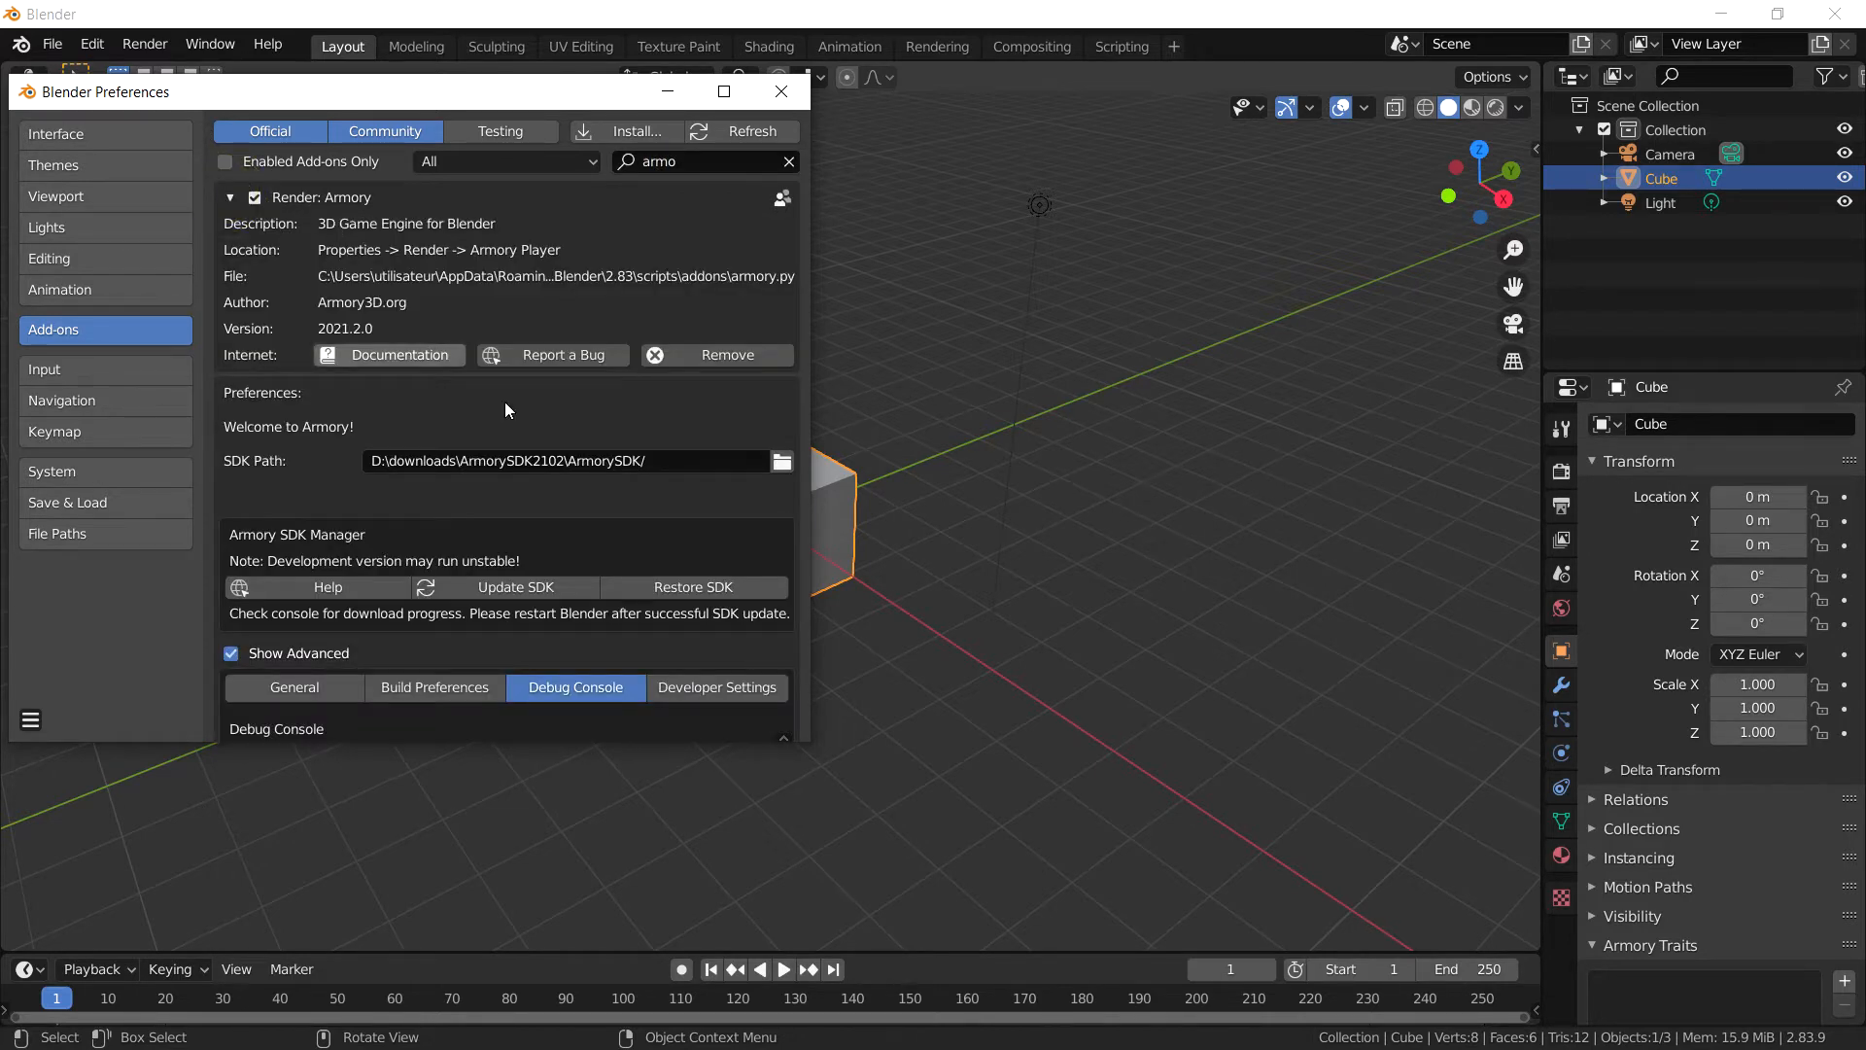
mouse_move(241, 476)
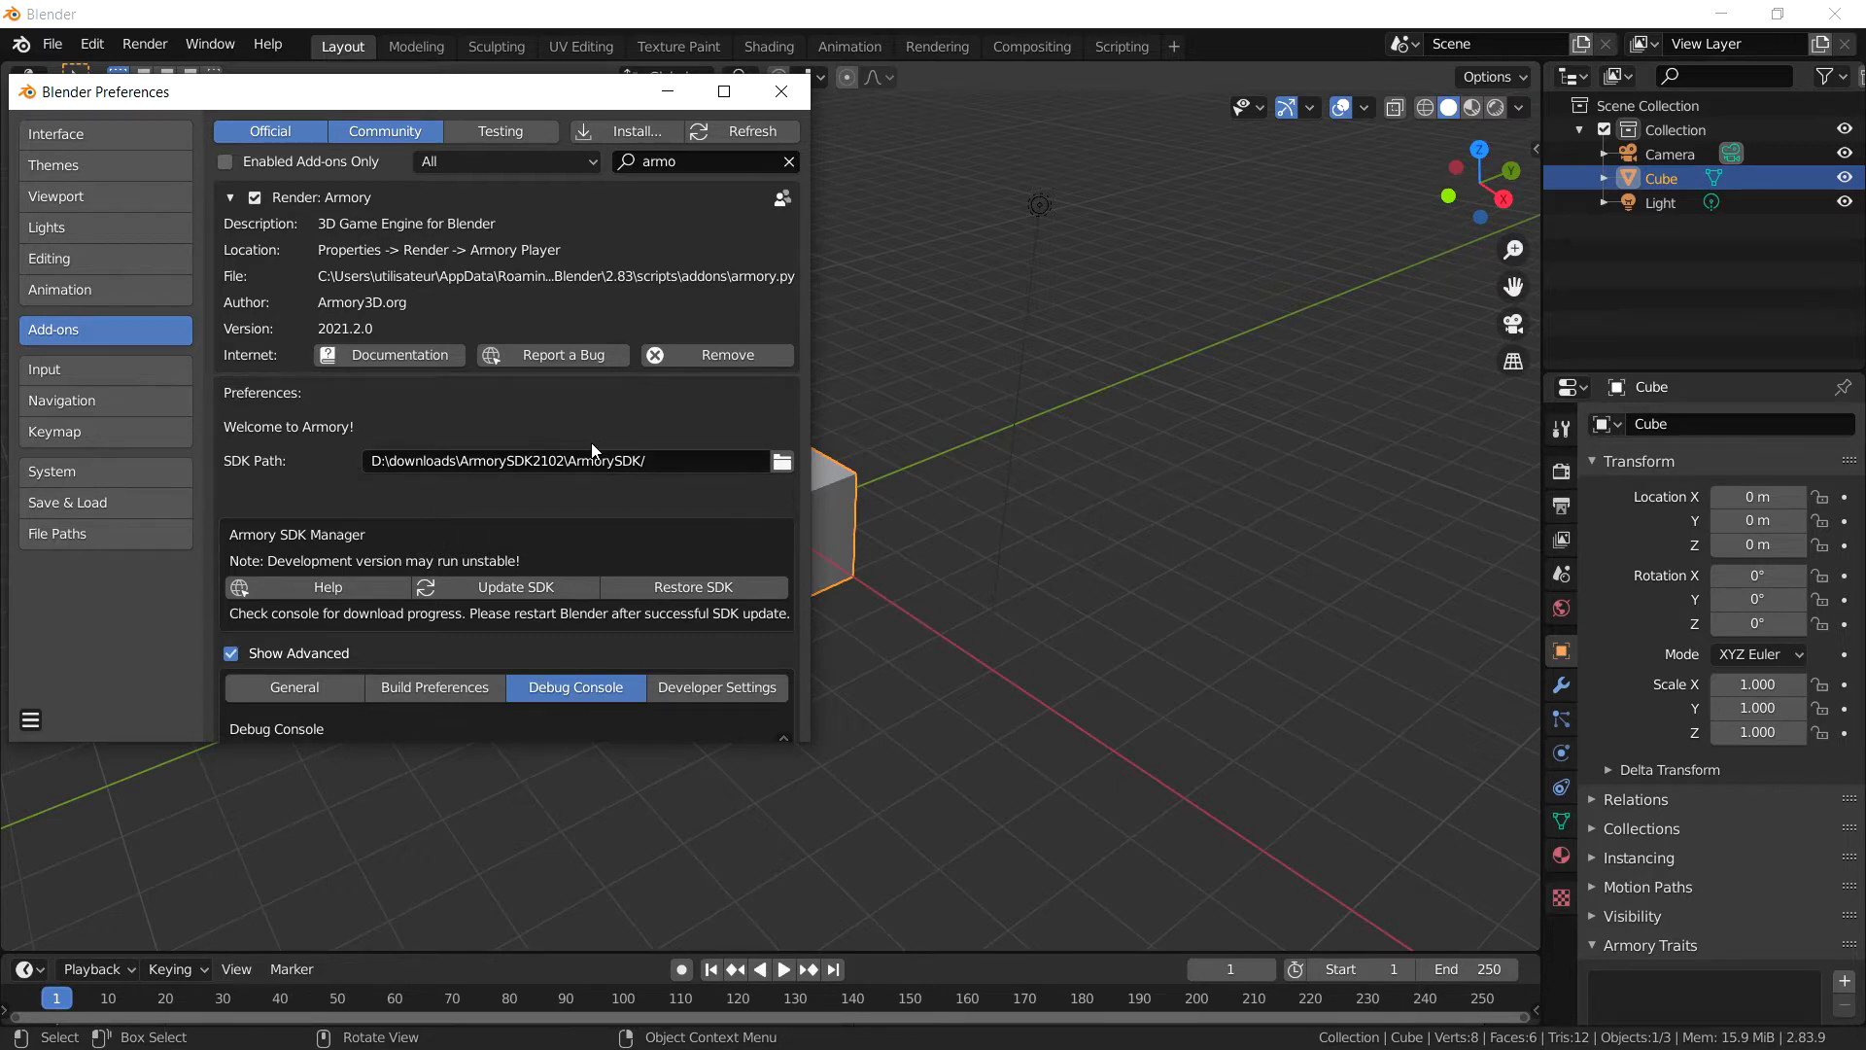
scroll(down, 3)
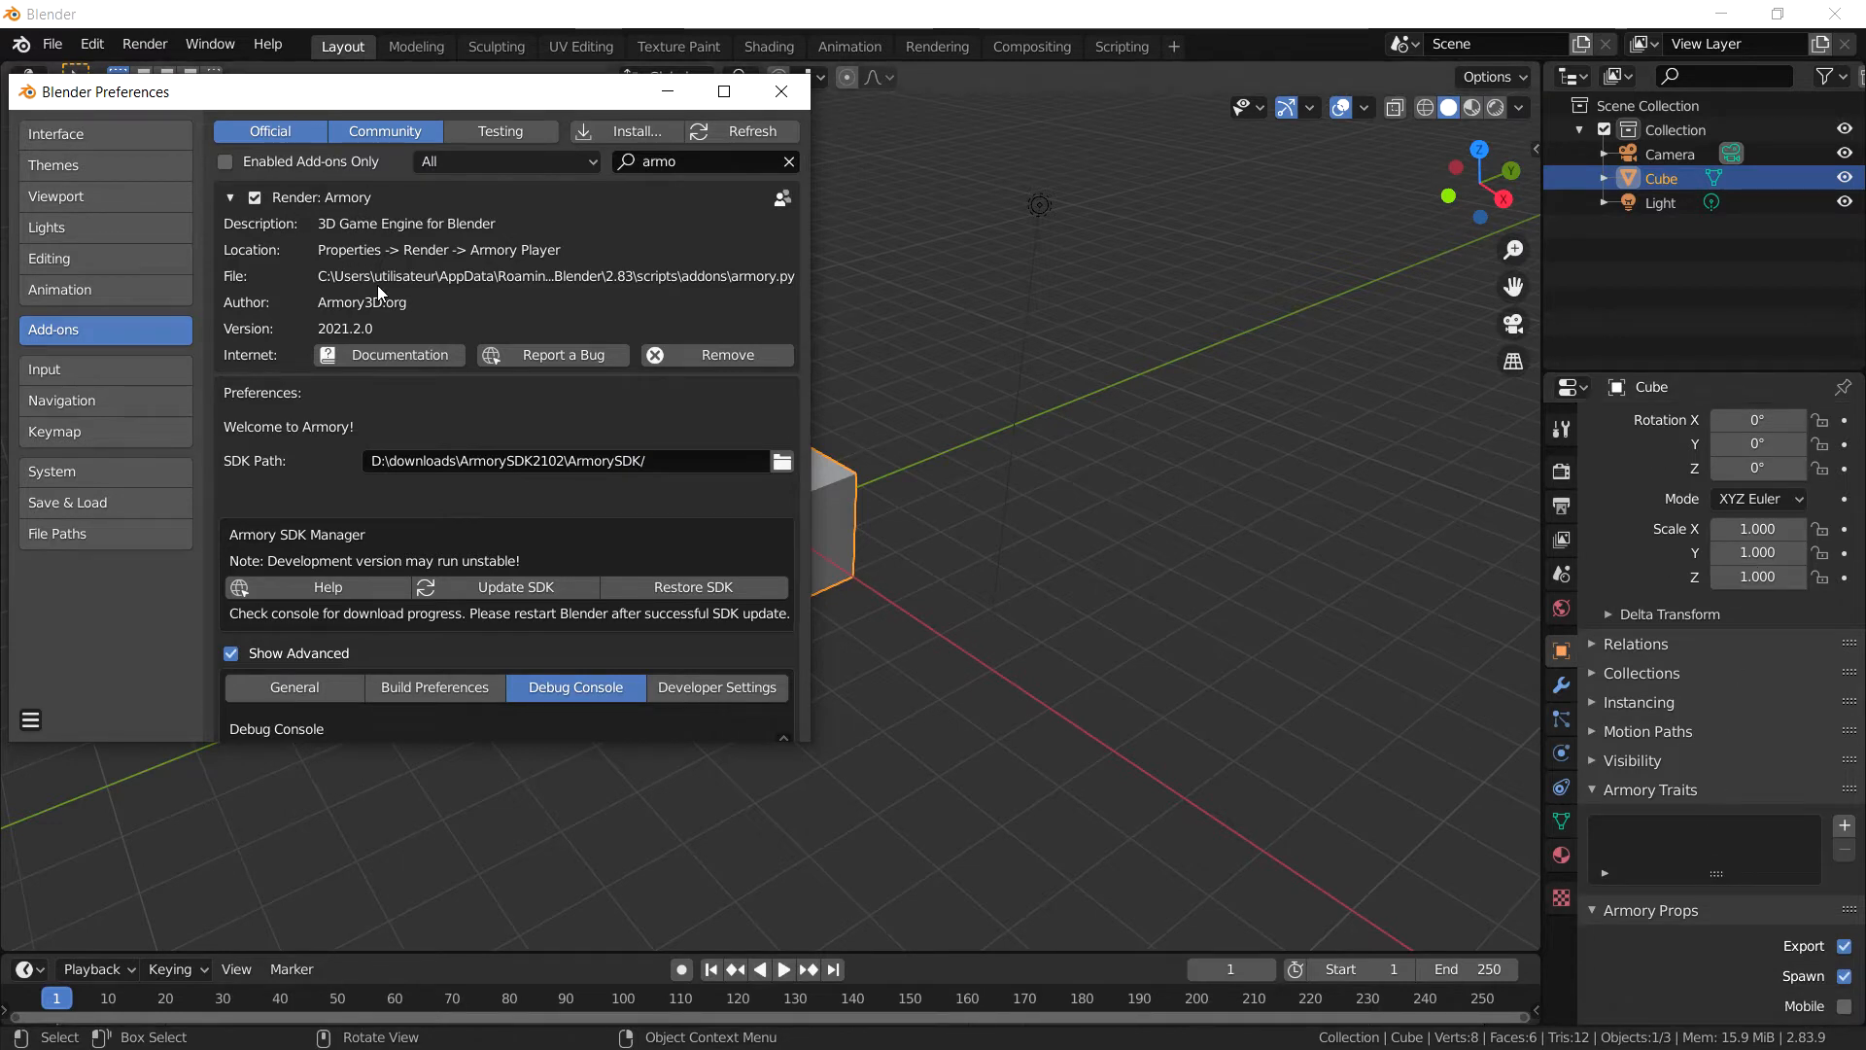
scroll(down, 3)
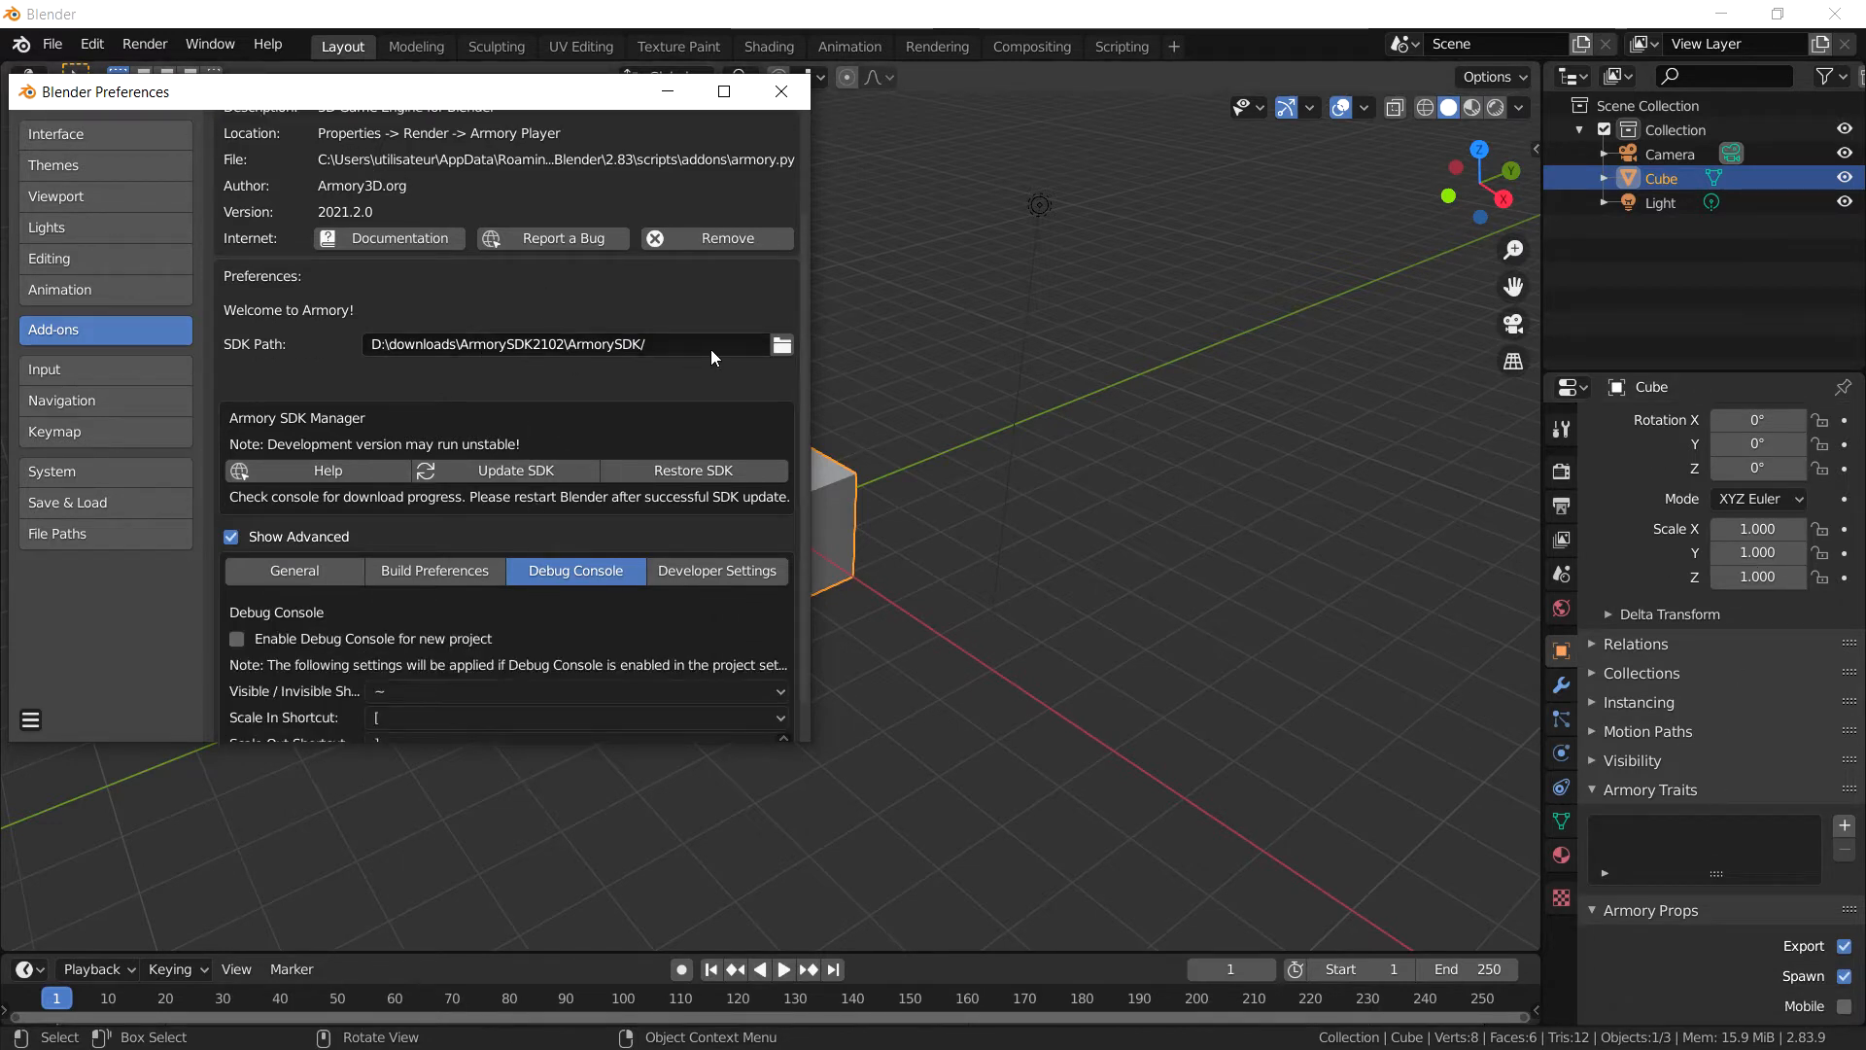
mouse_move(294, 331)
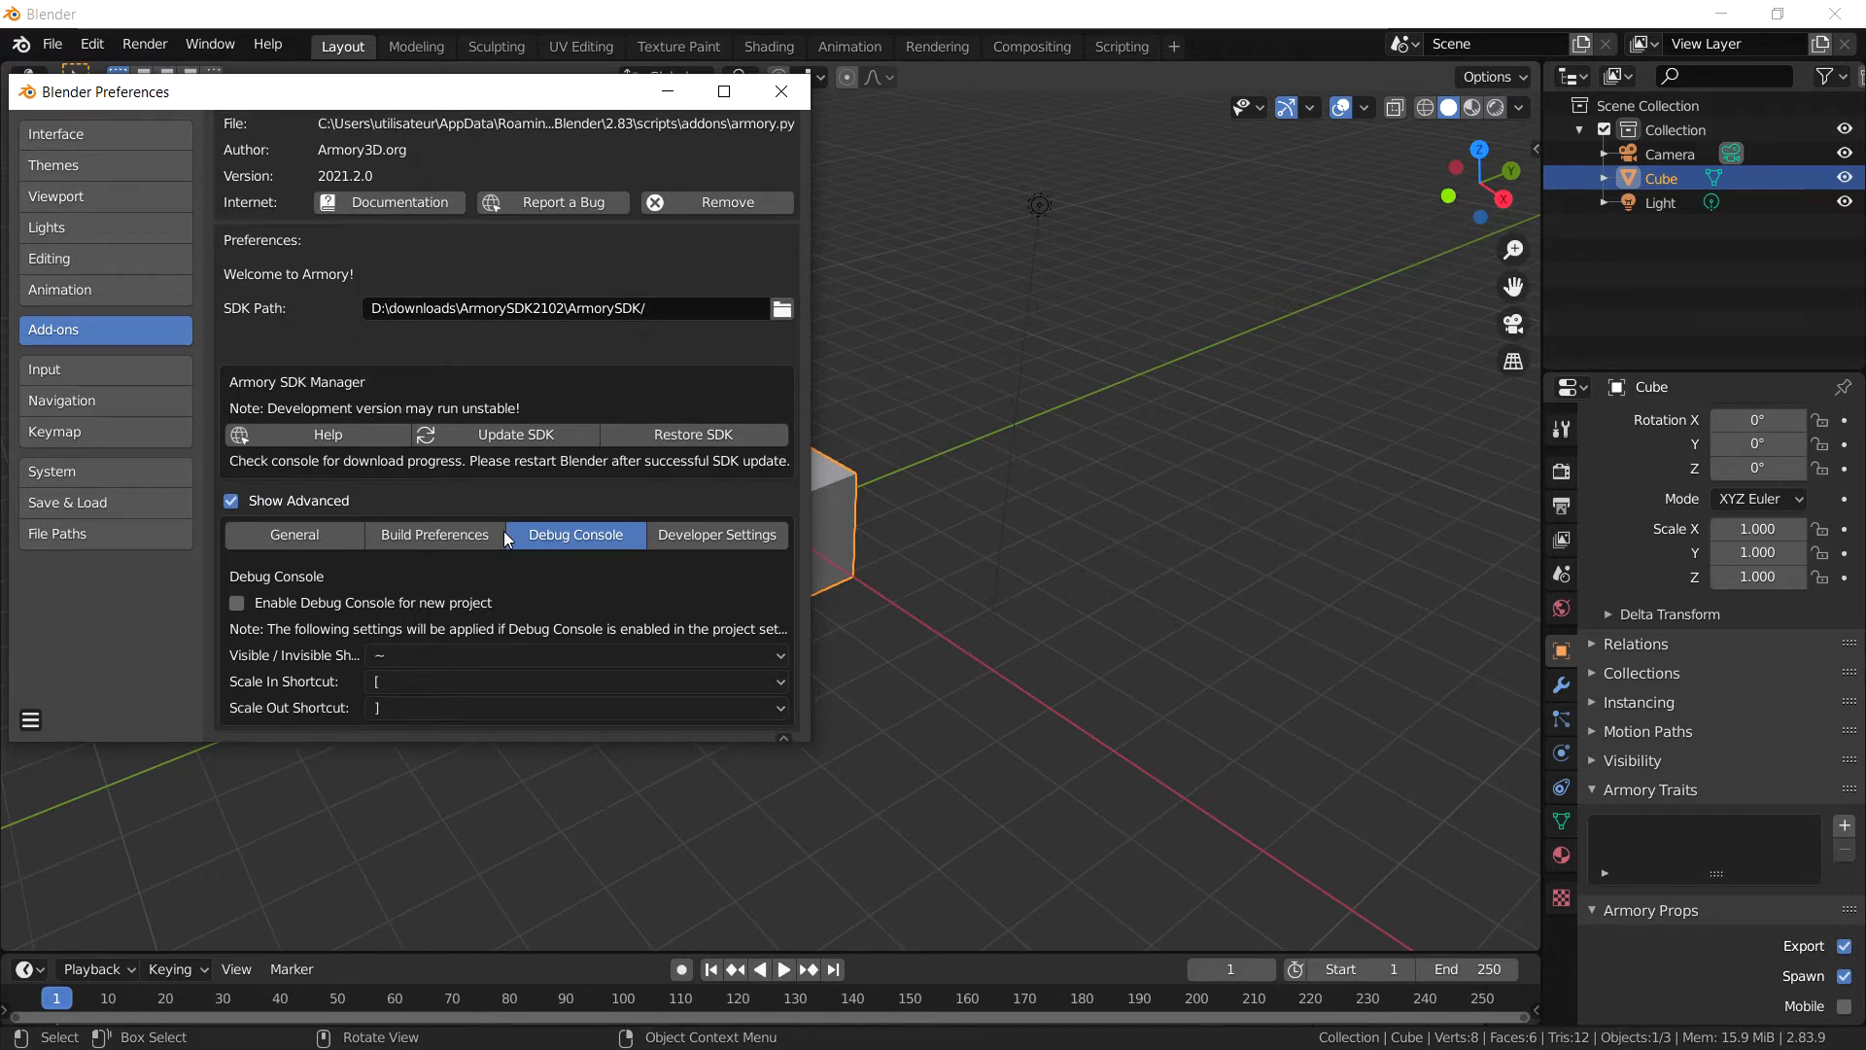
mouse_move(434, 535)
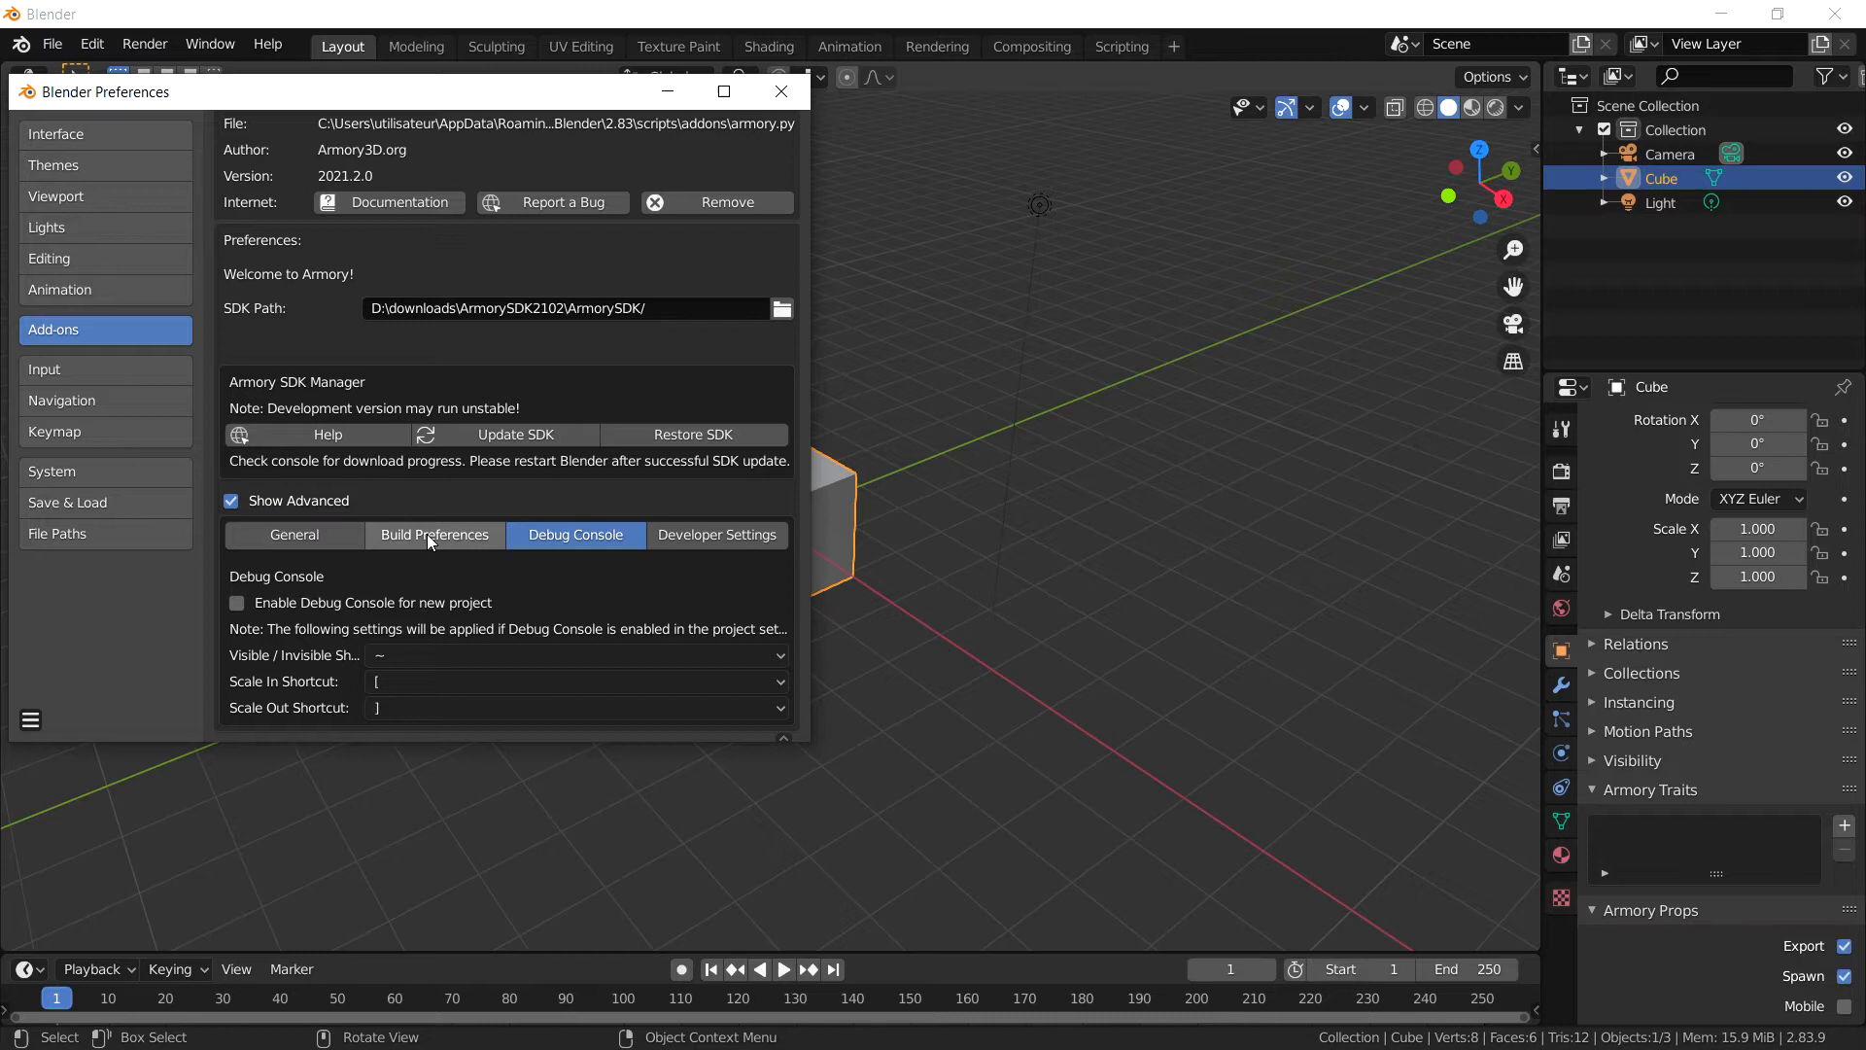
Step: Show Armory's Build Preferences and locate the Android Settings with the SDK path
click(433, 534)
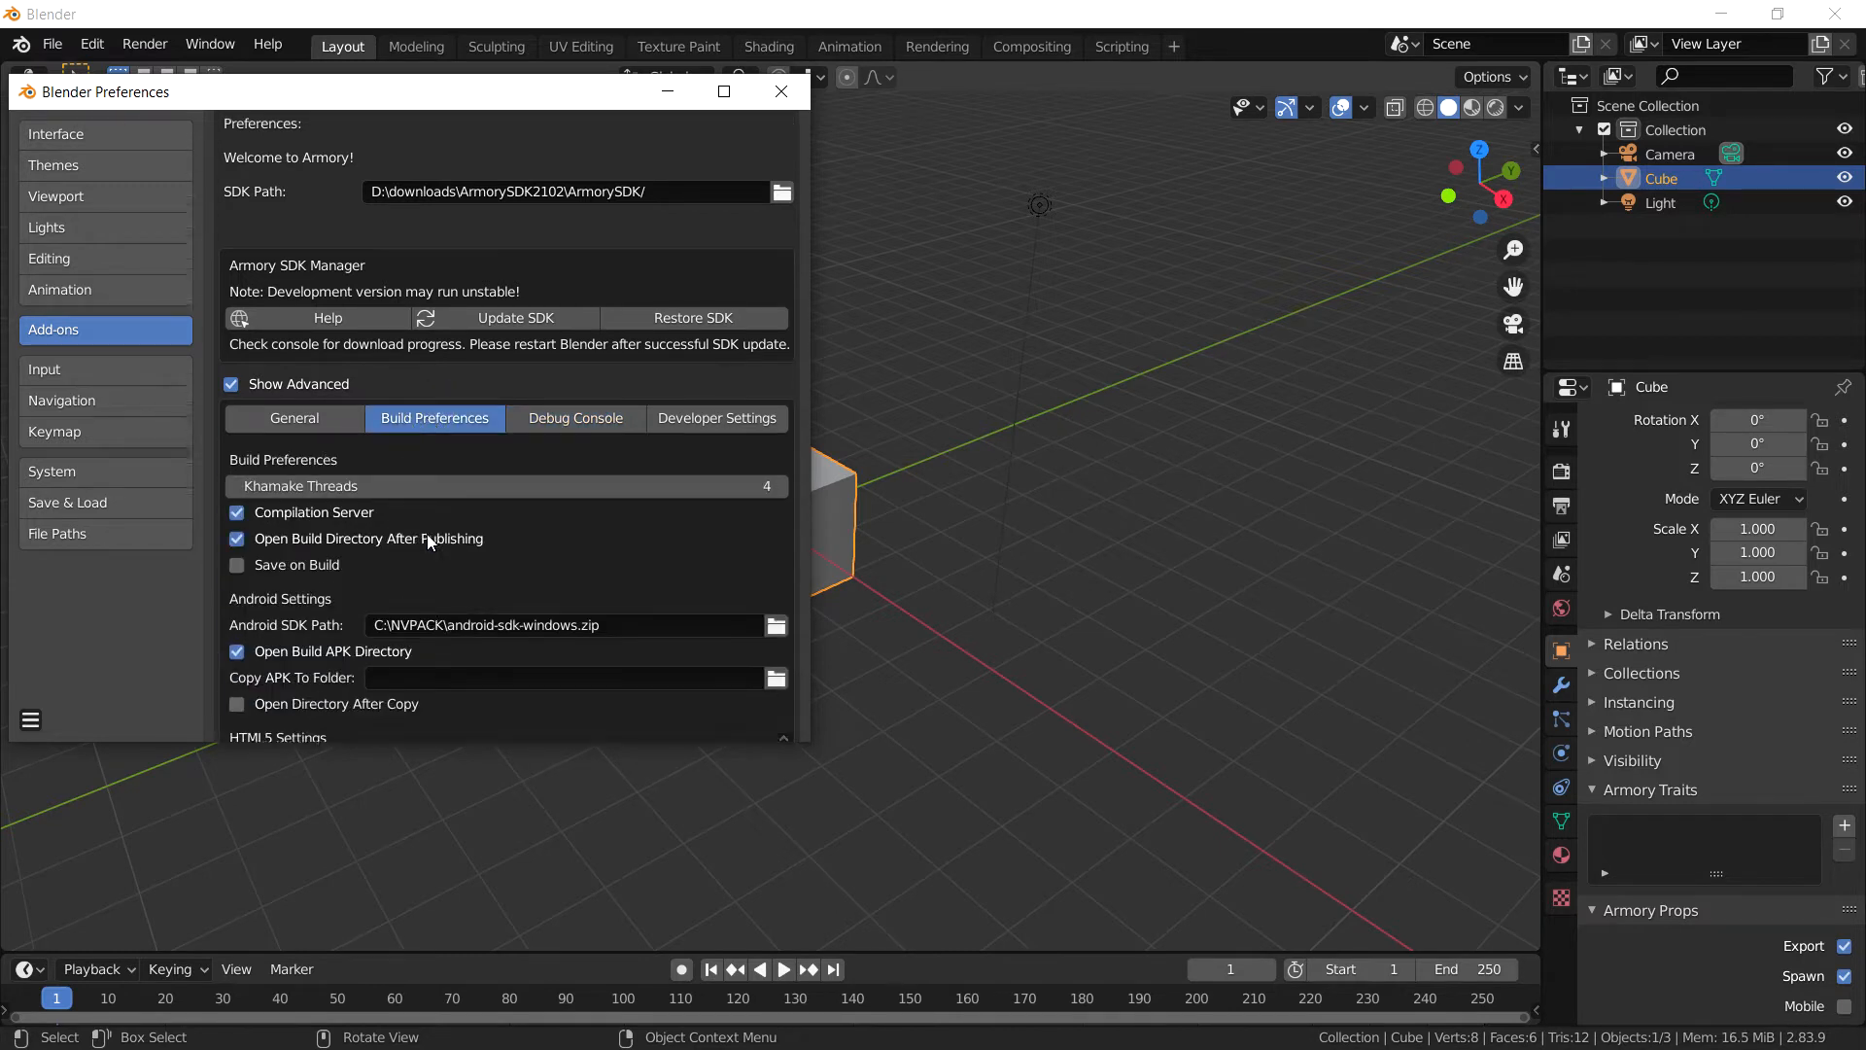
scroll(down, 3)
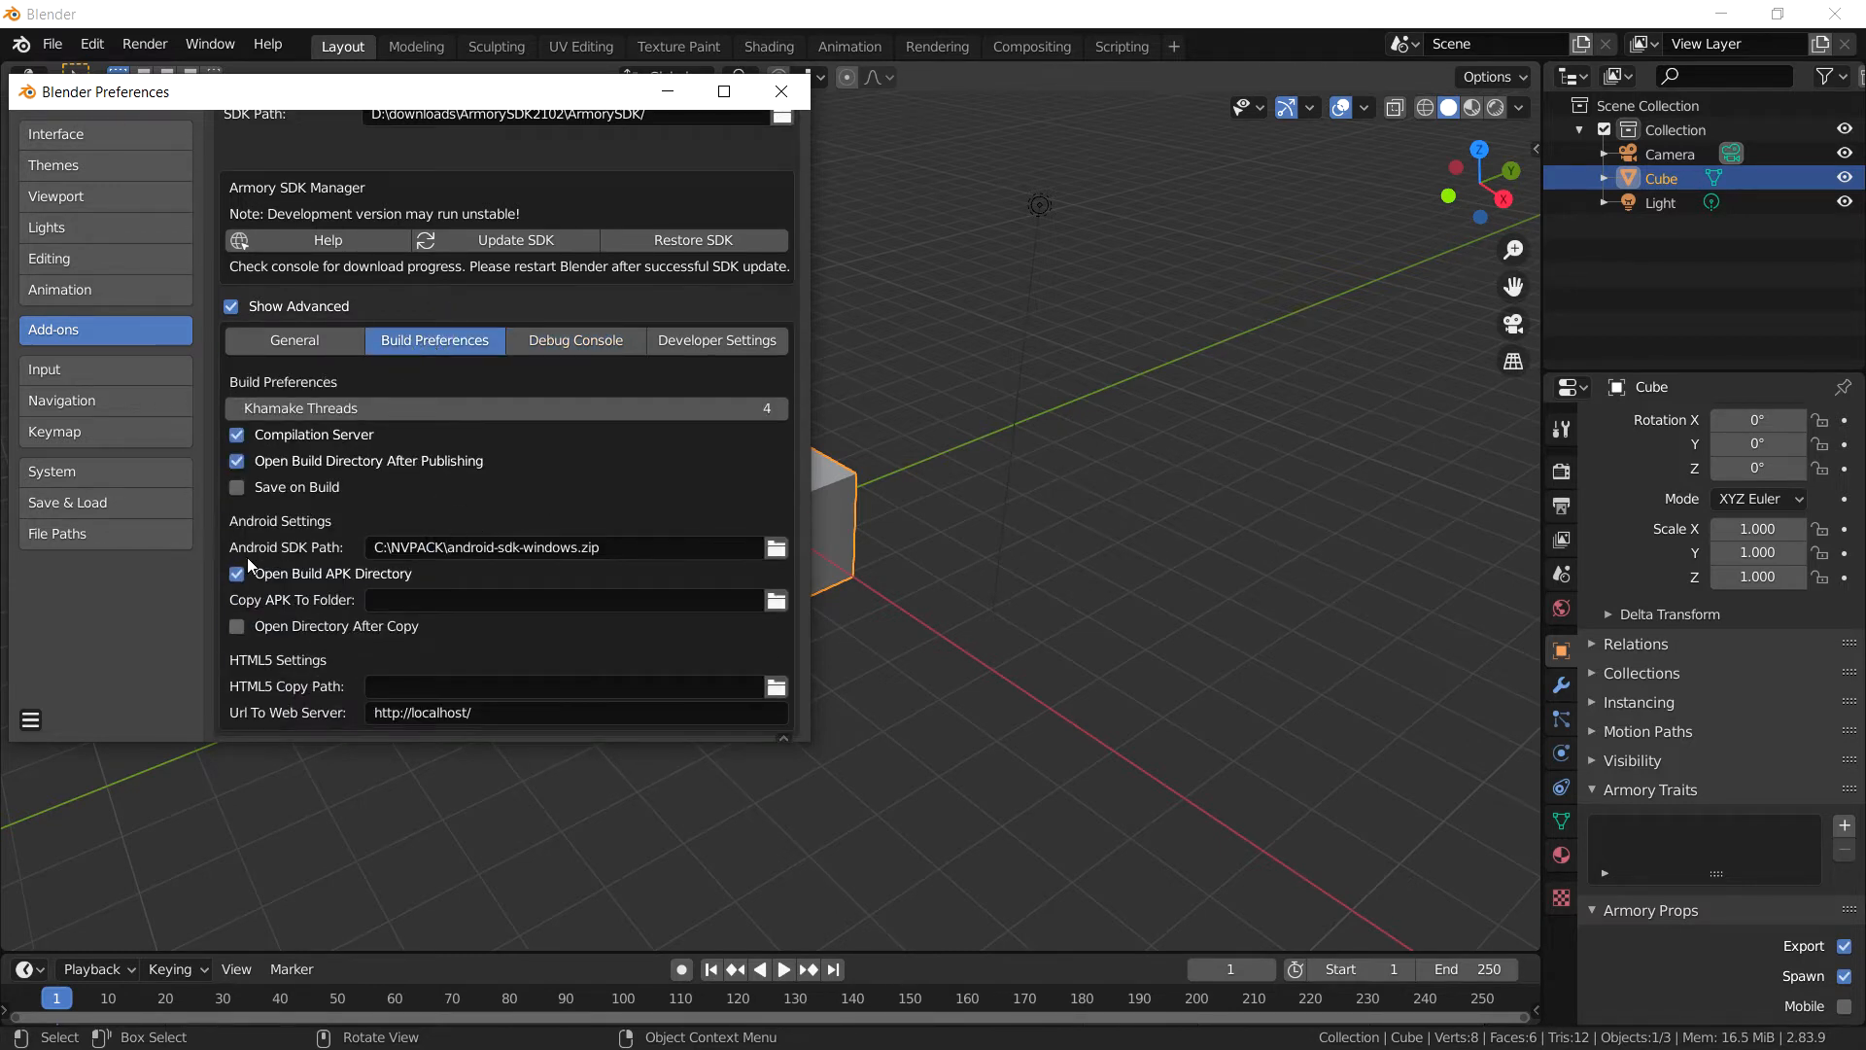
mouse_move(354, 560)
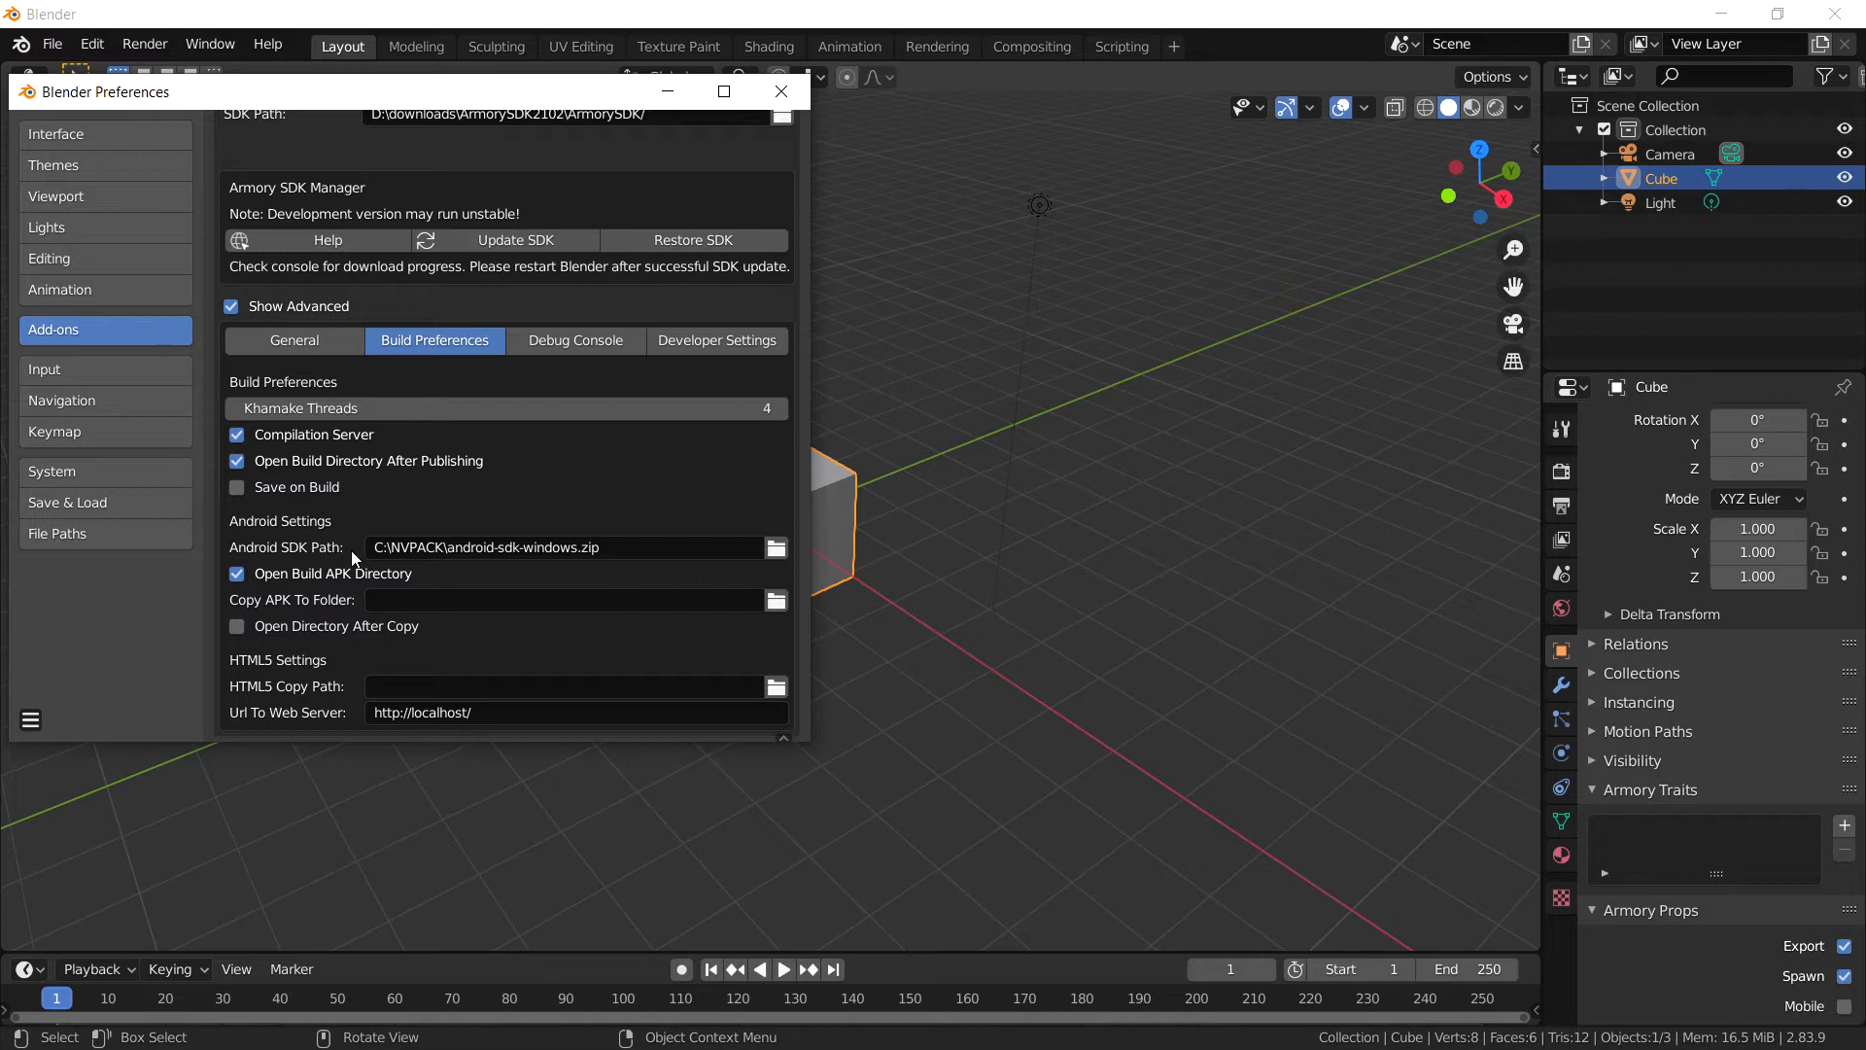
scroll(up, 3)
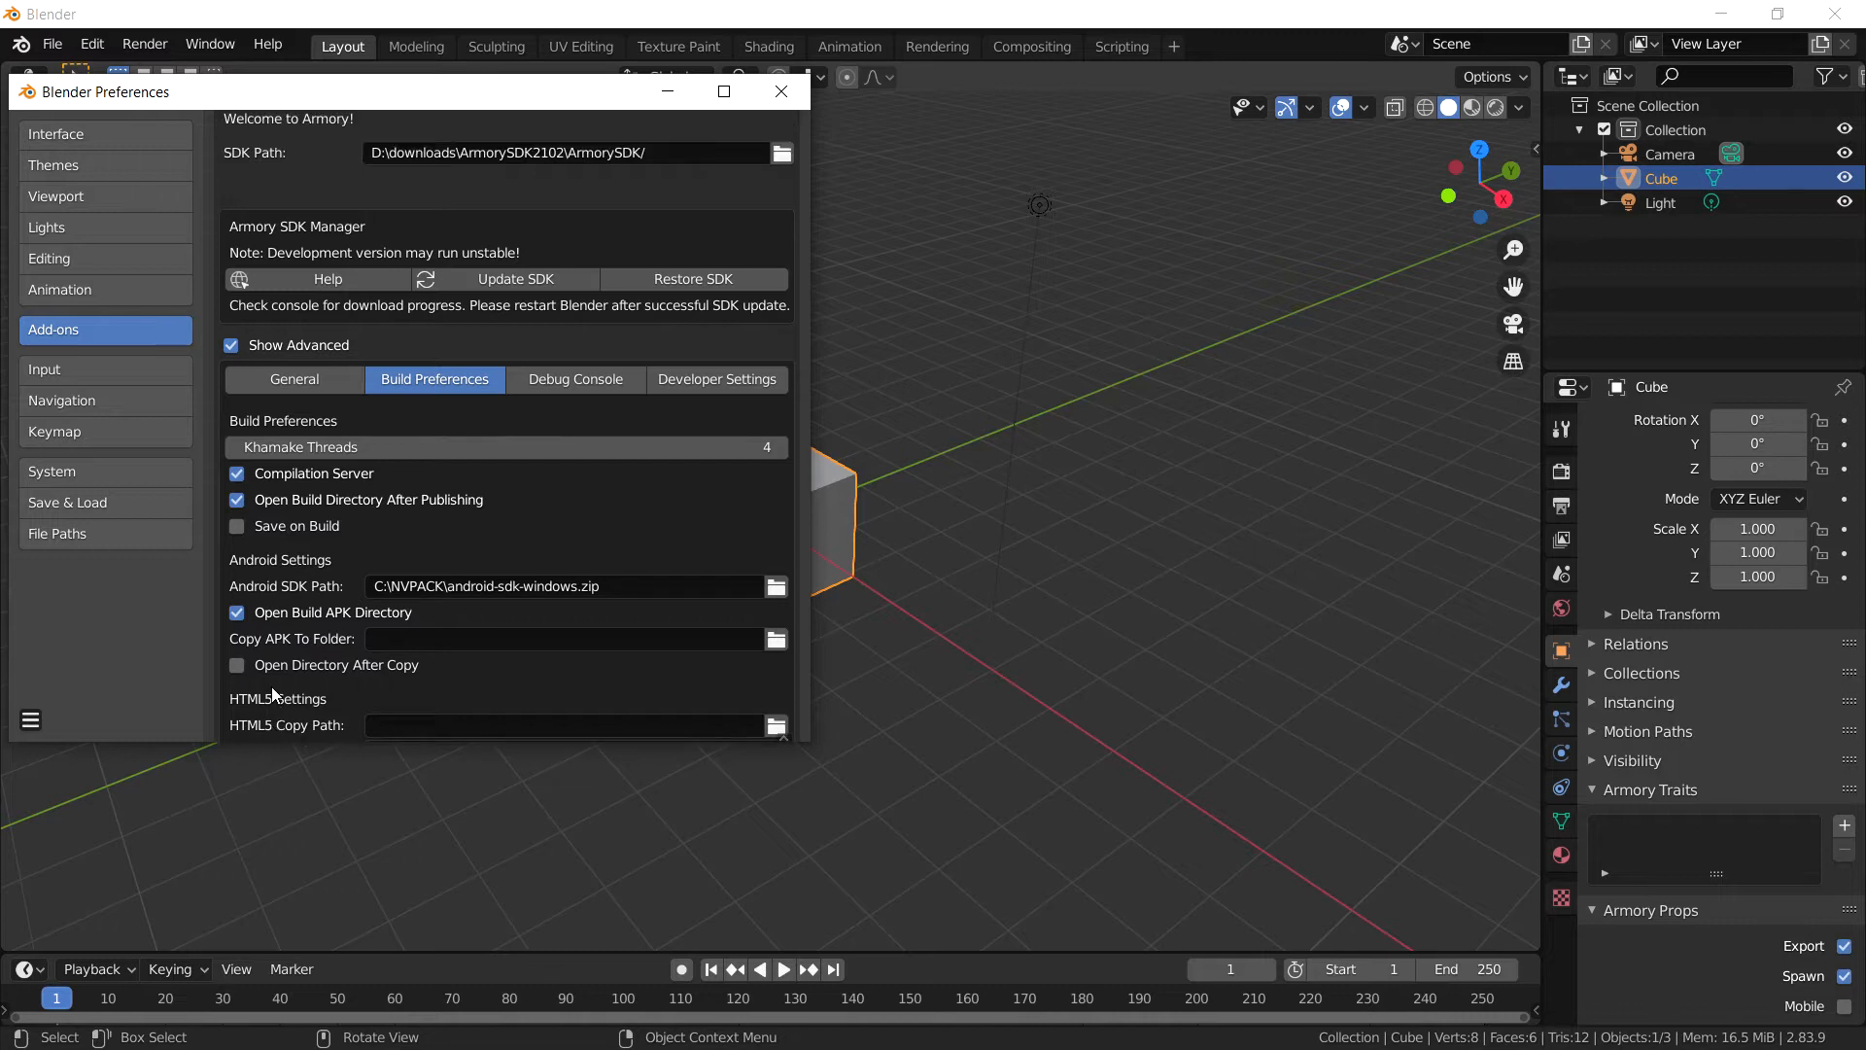
mouse_move(331, 560)
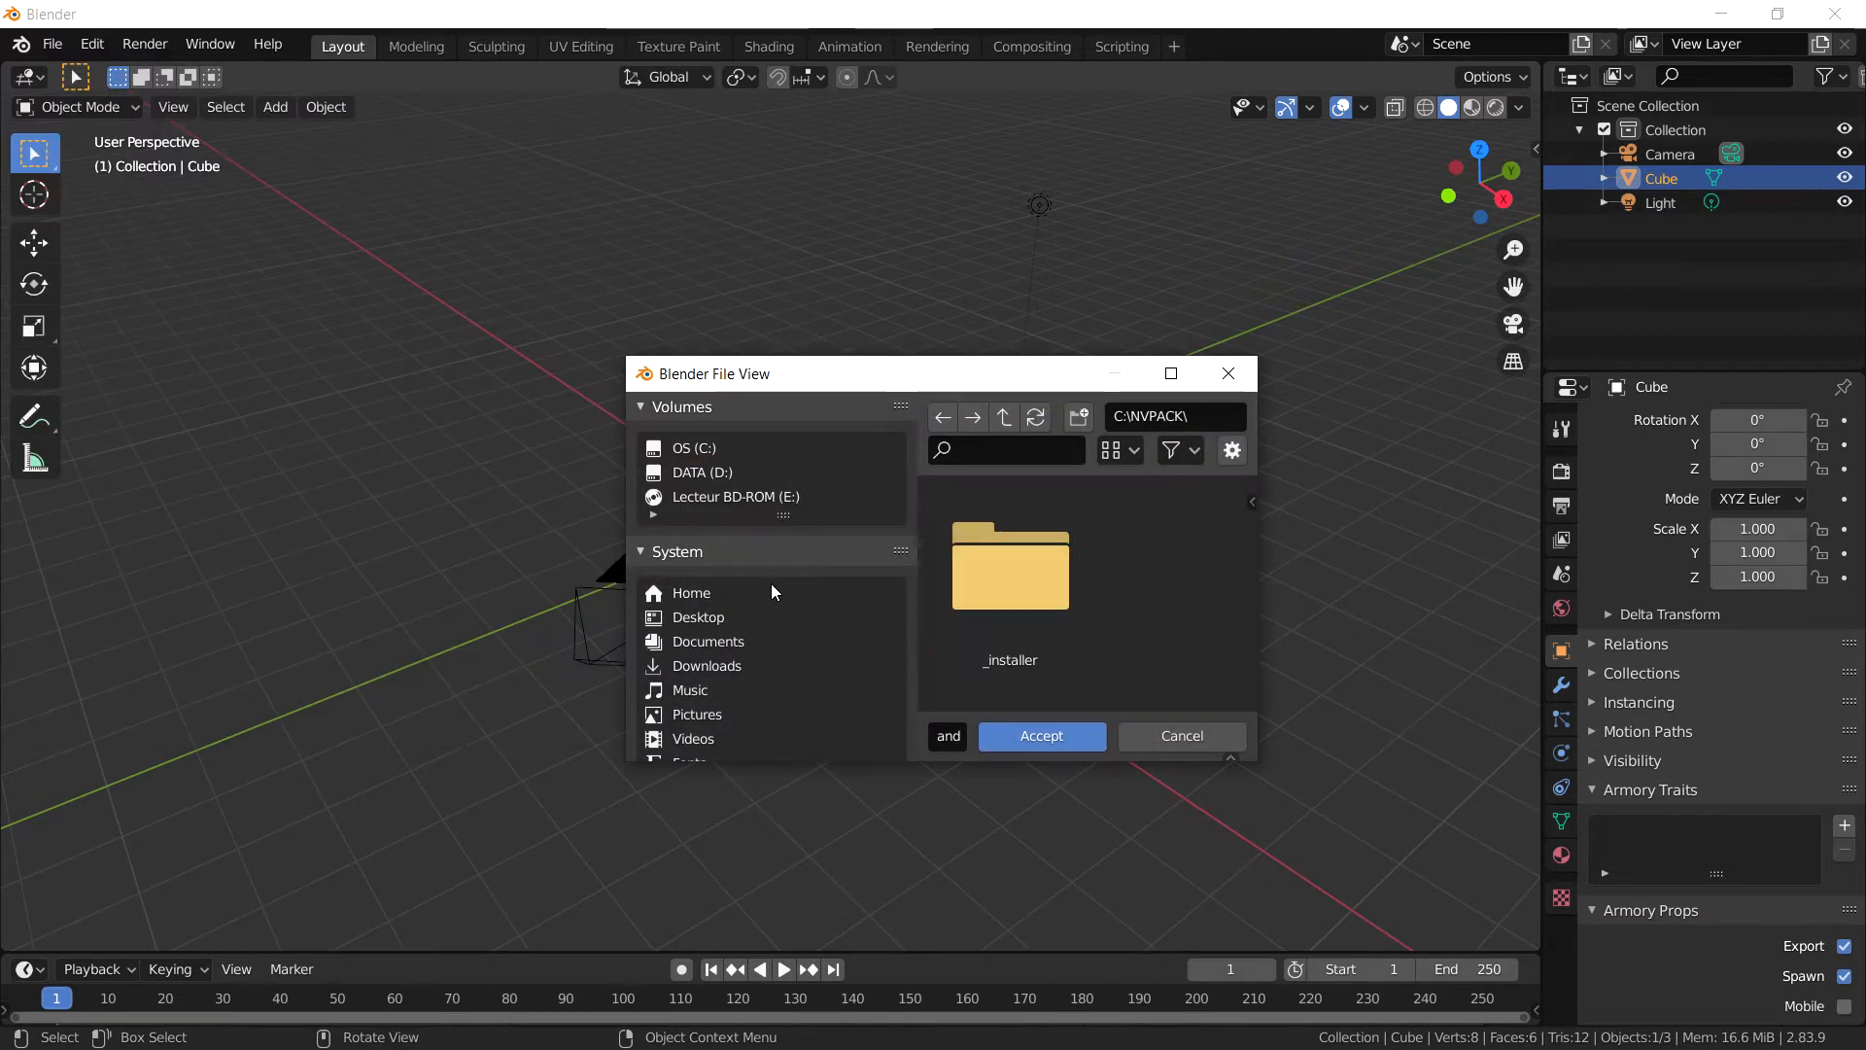
Step: Keep android-sdk-windows.zip from NVPACK as the Android SDK path and close Preferences
click(1170, 374)
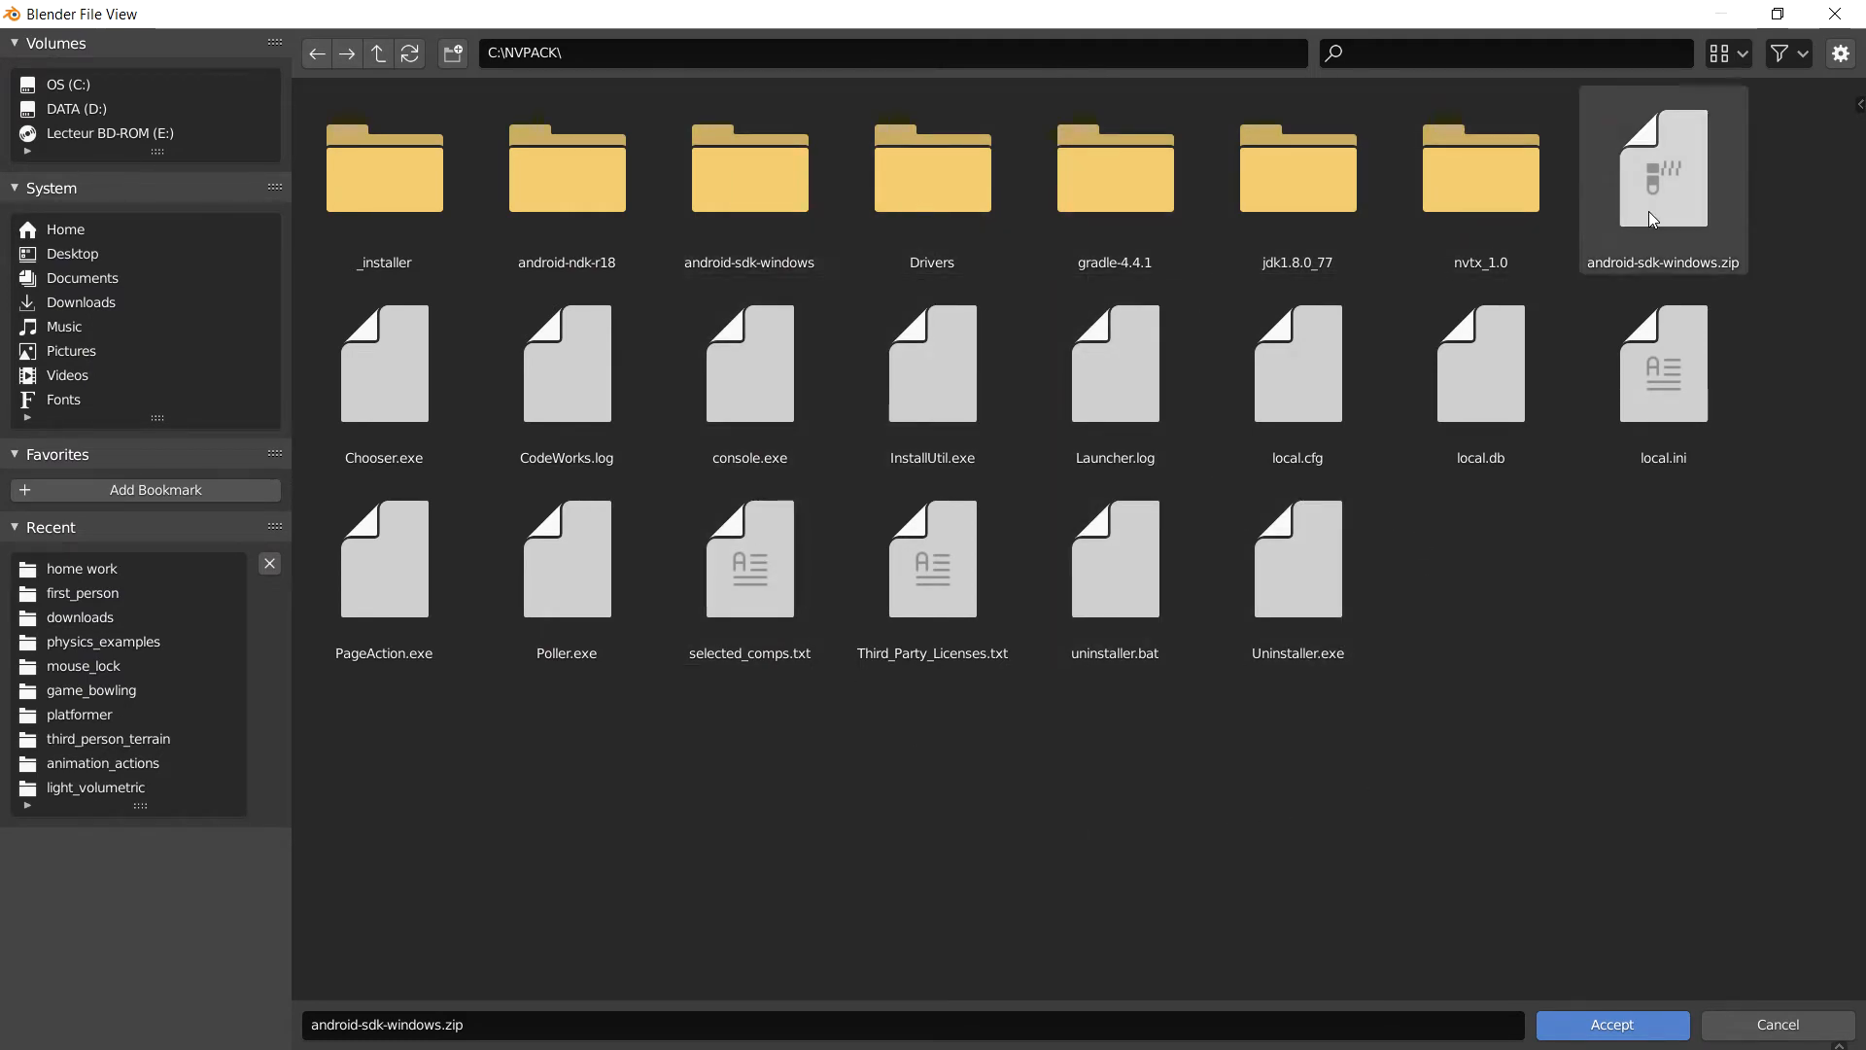
click(1662, 179)
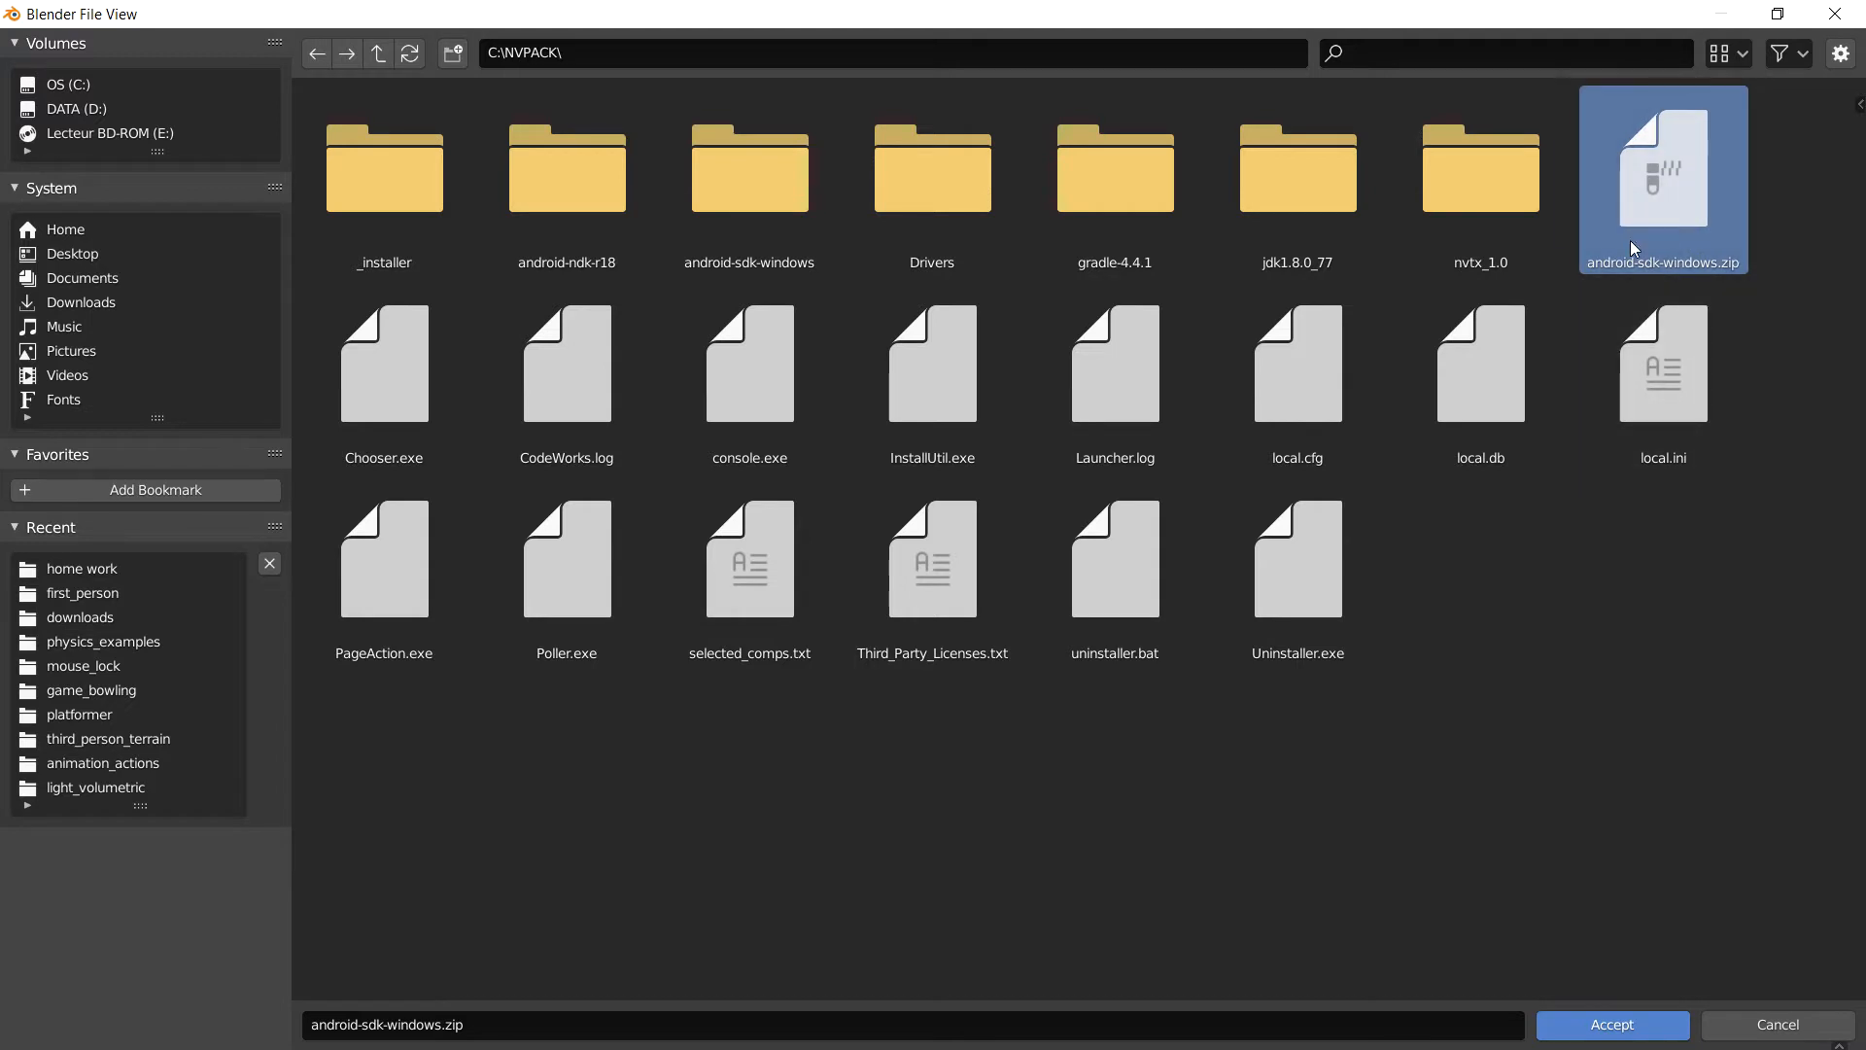
mouse_move(1714, 196)
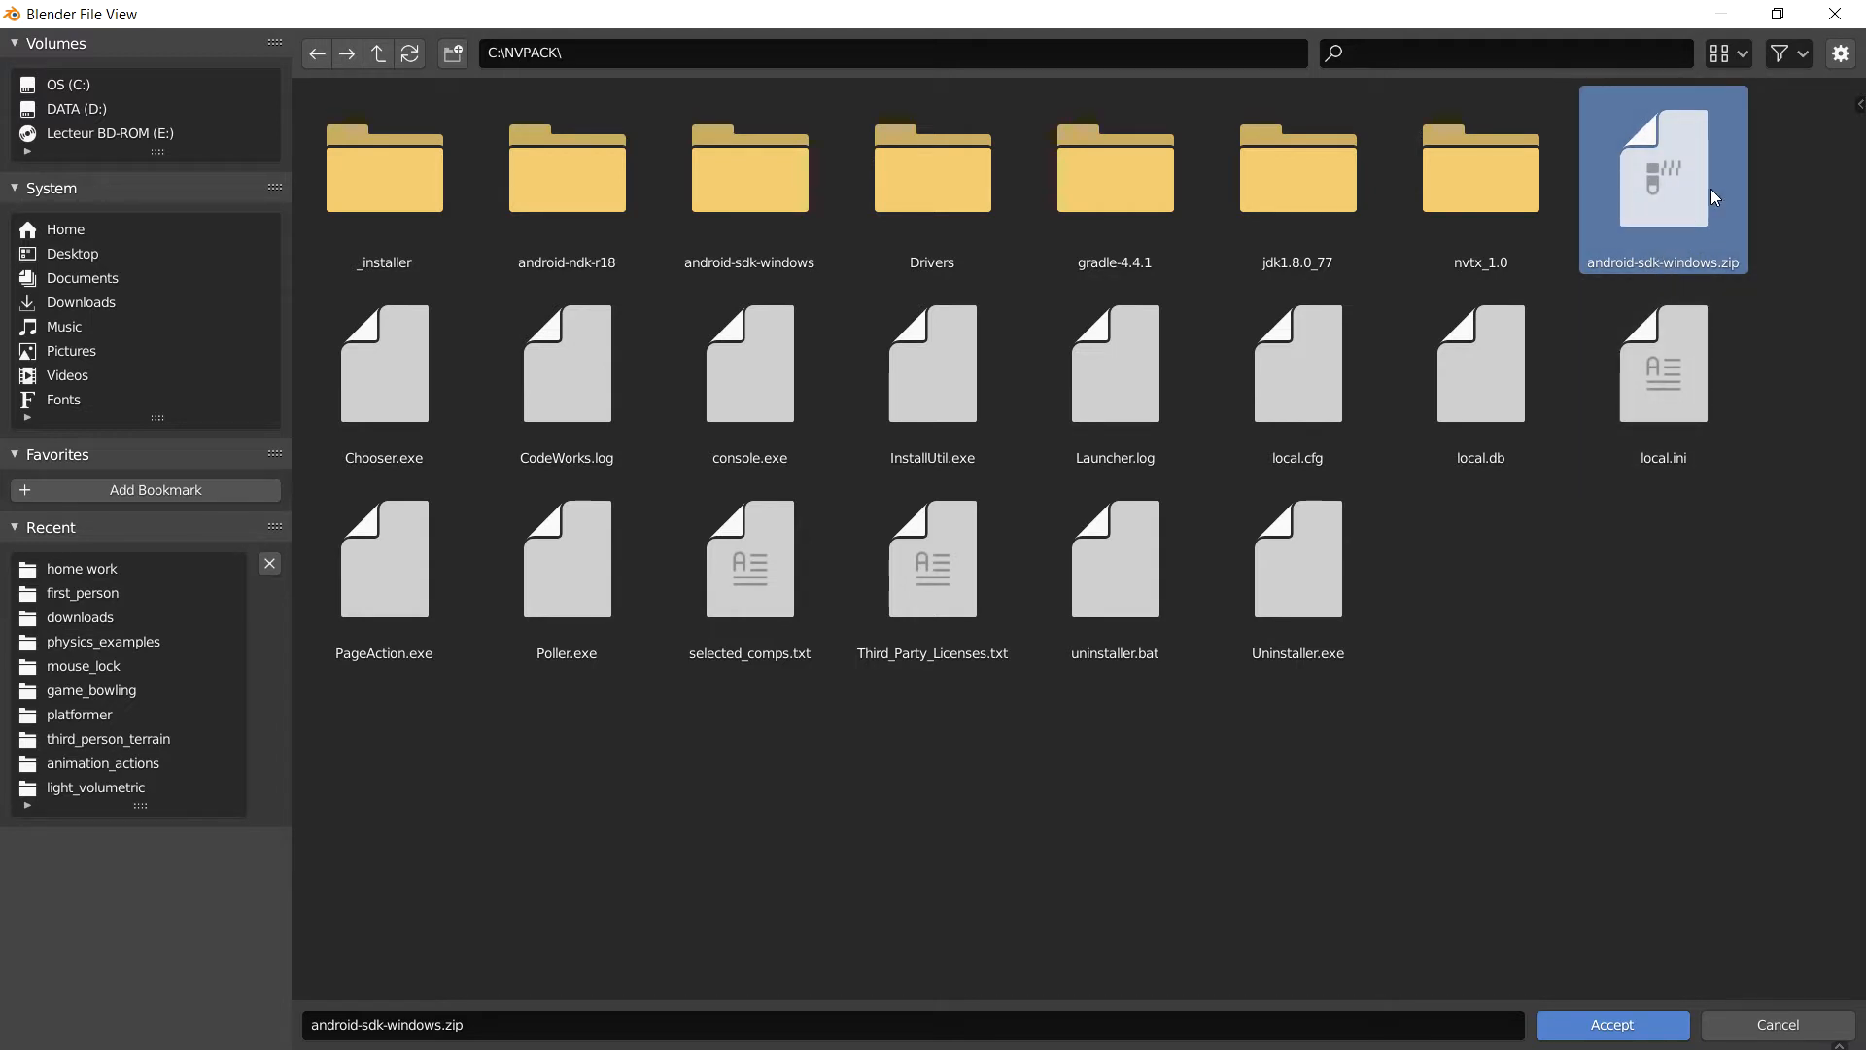
mouse_move(1680, 214)
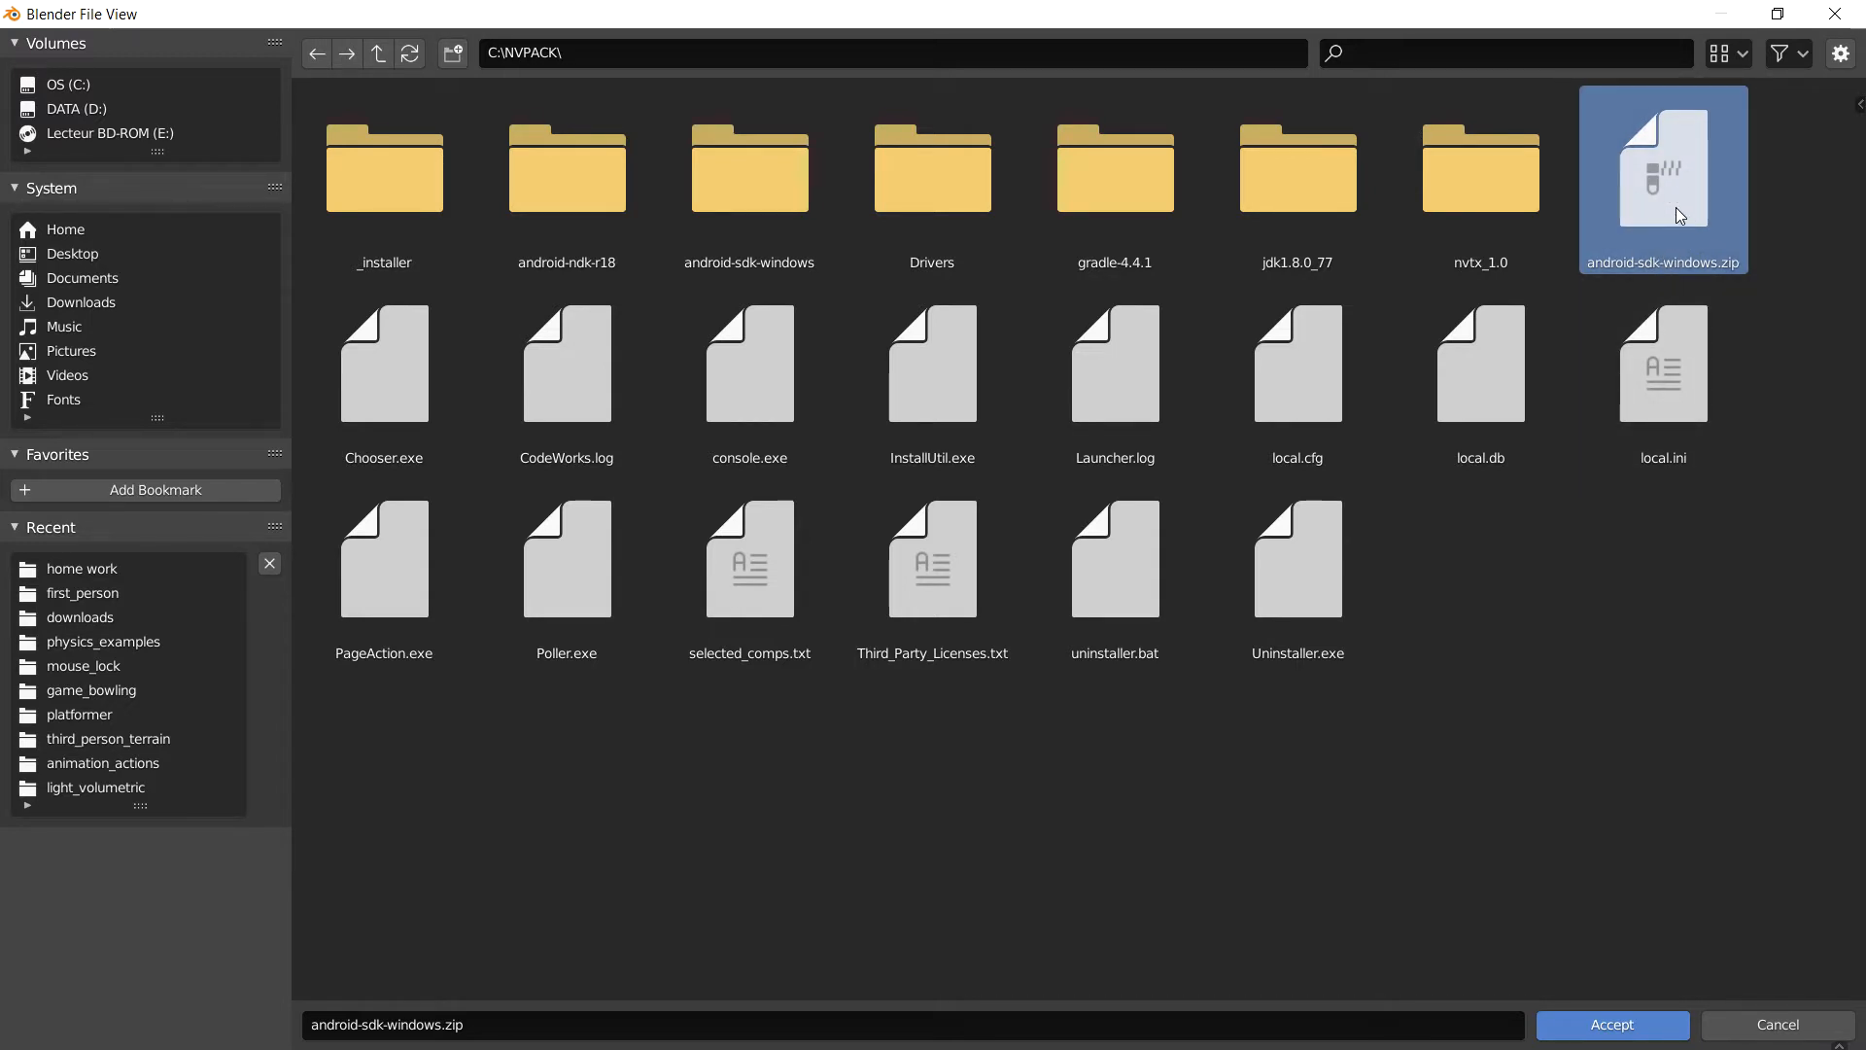
mouse_move(1641, 519)
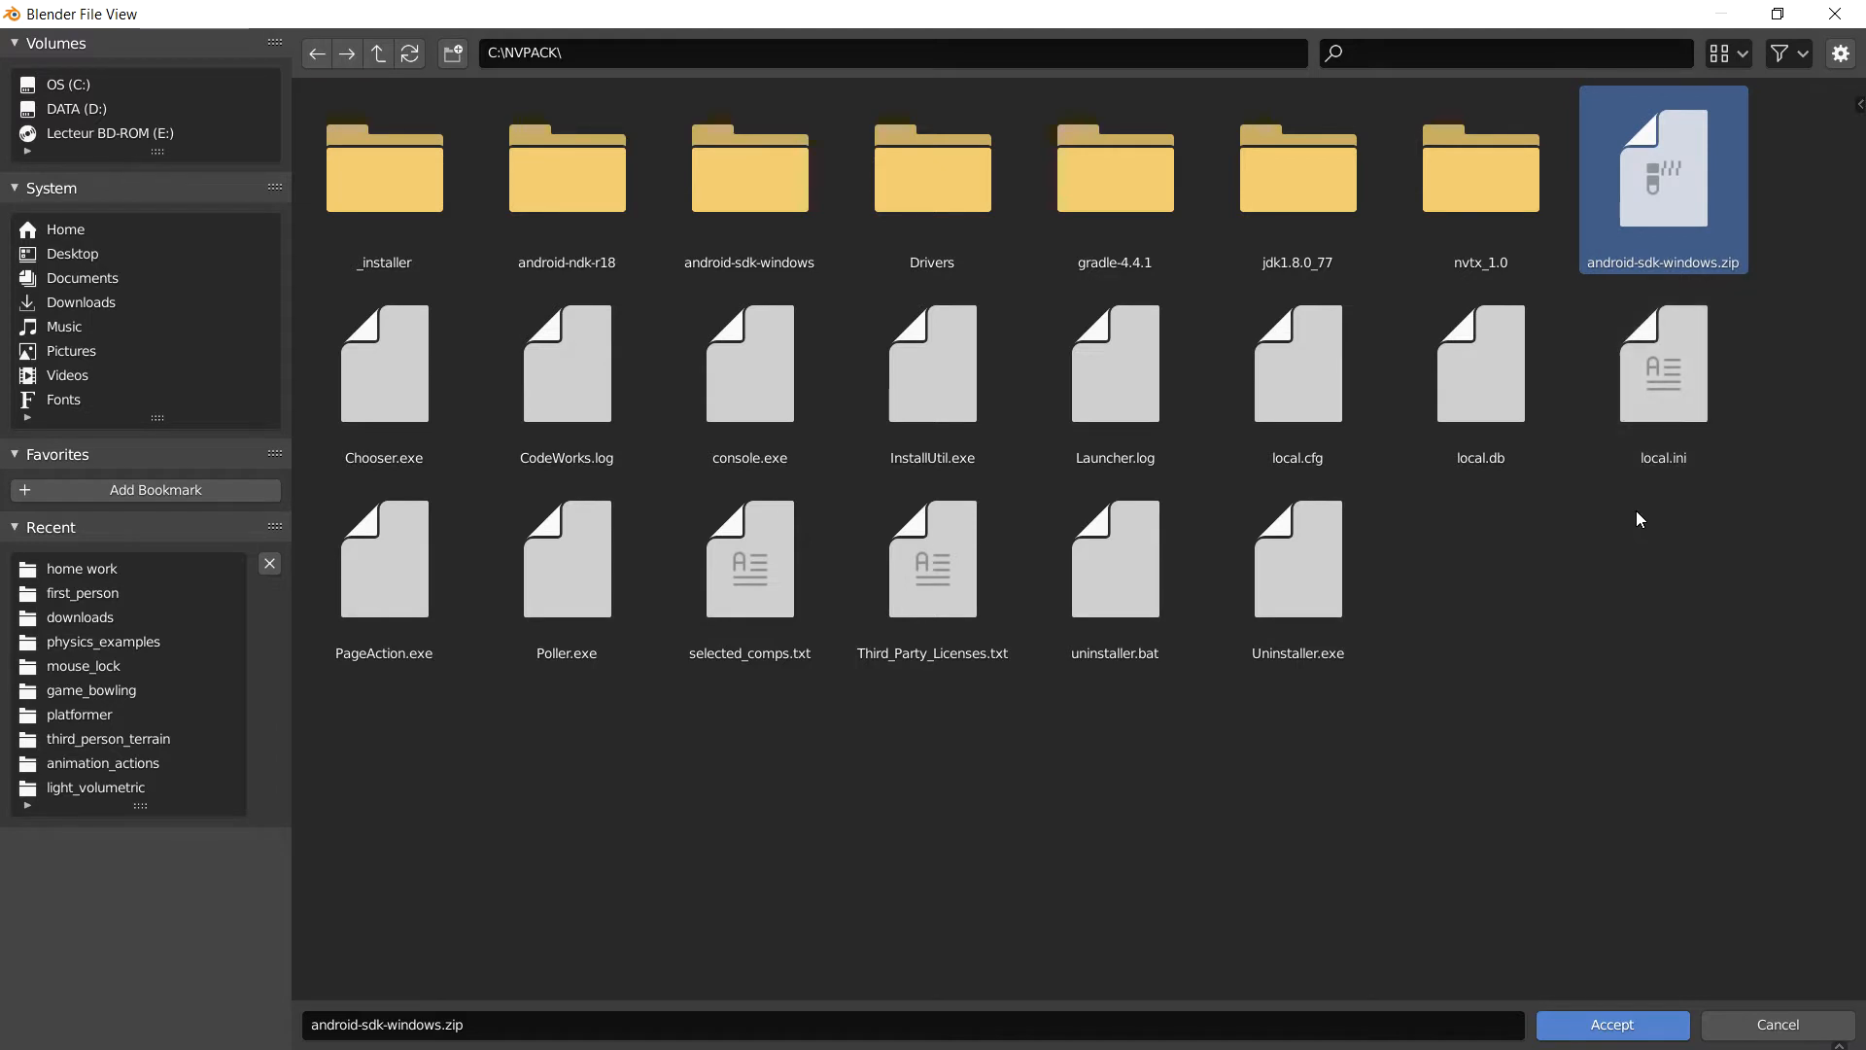
mouse_move(1802, 884)
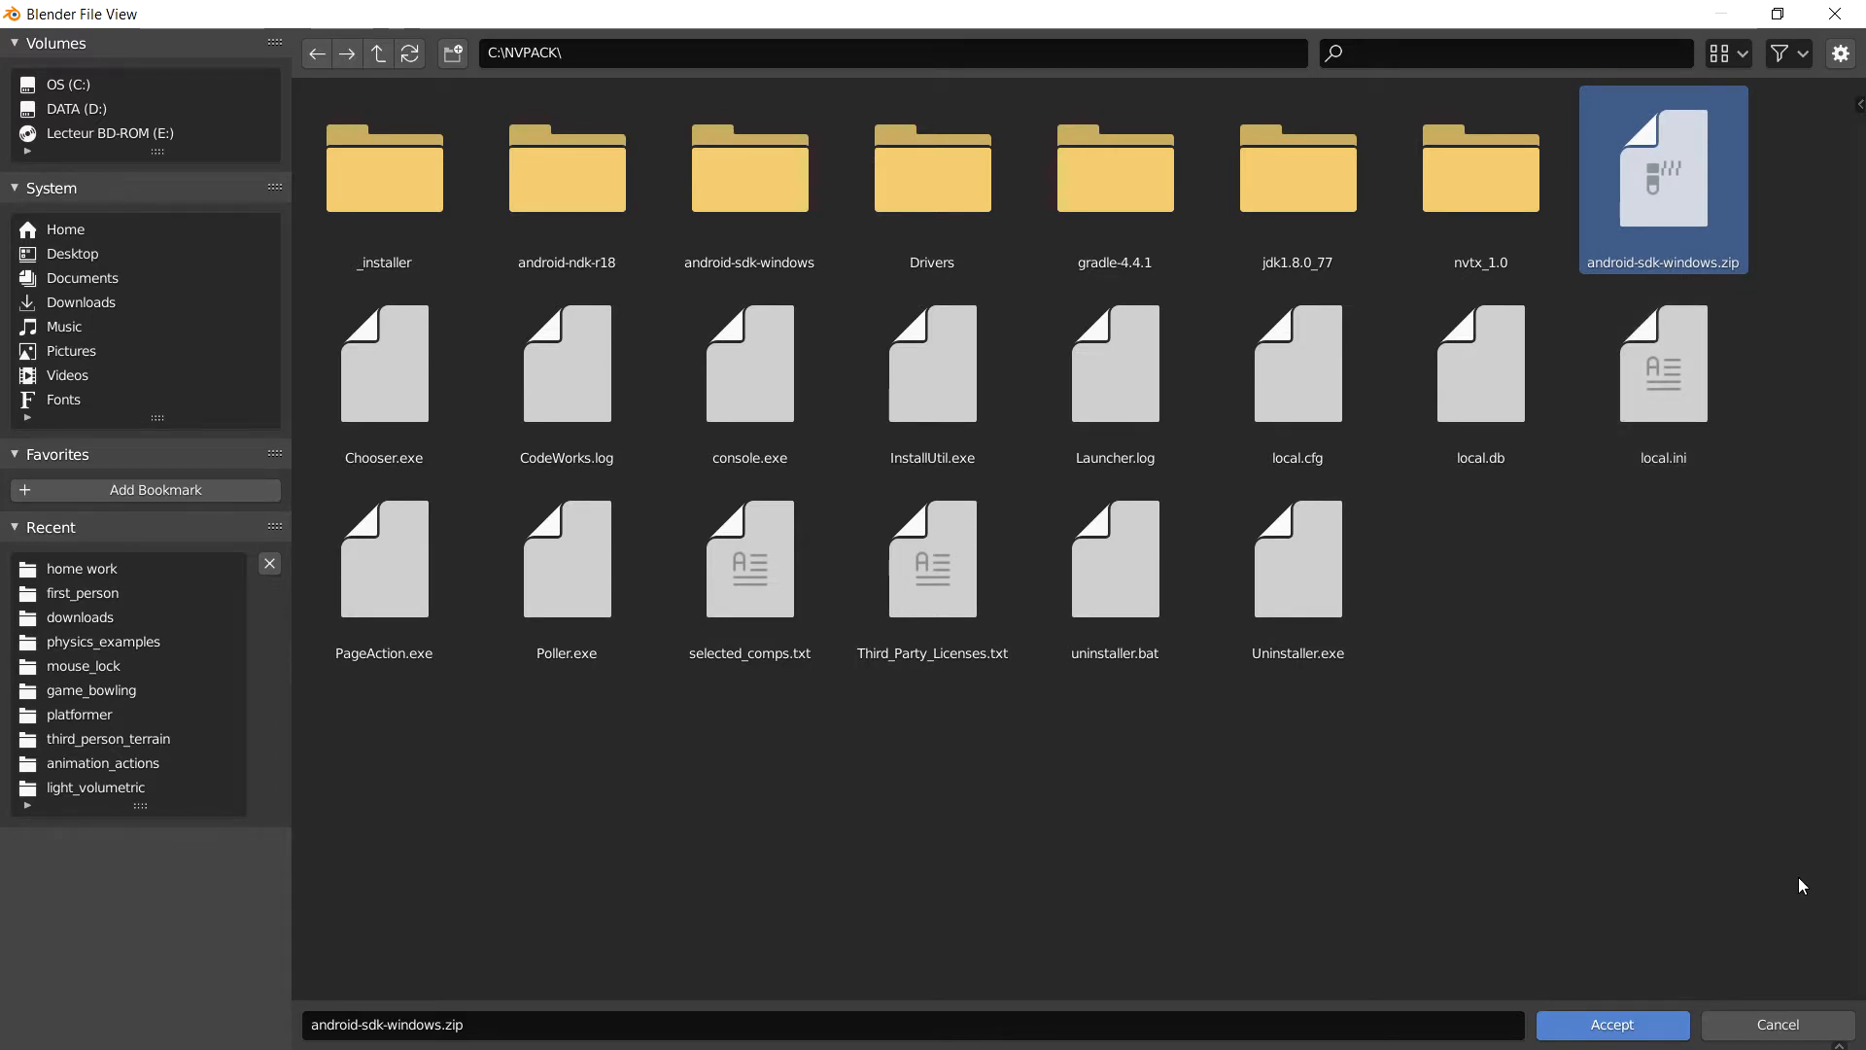
click(1612, 1024)
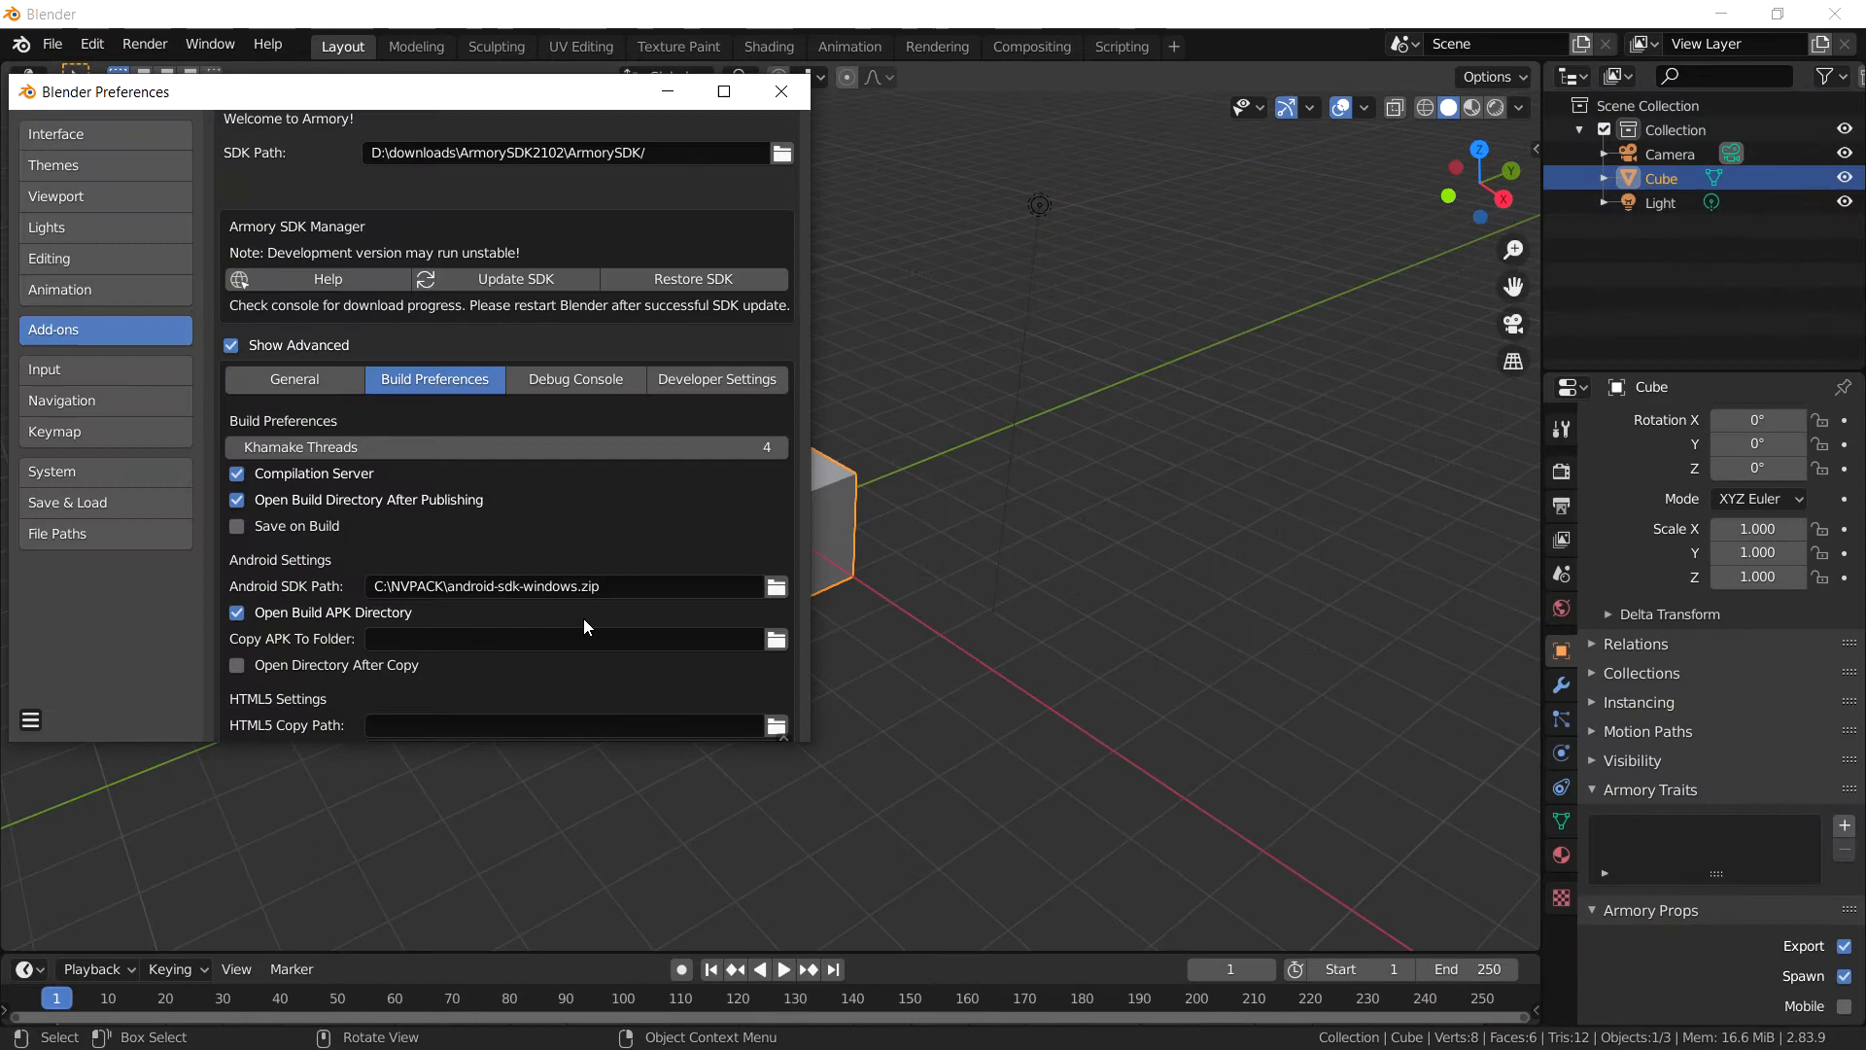
click(782, 92)
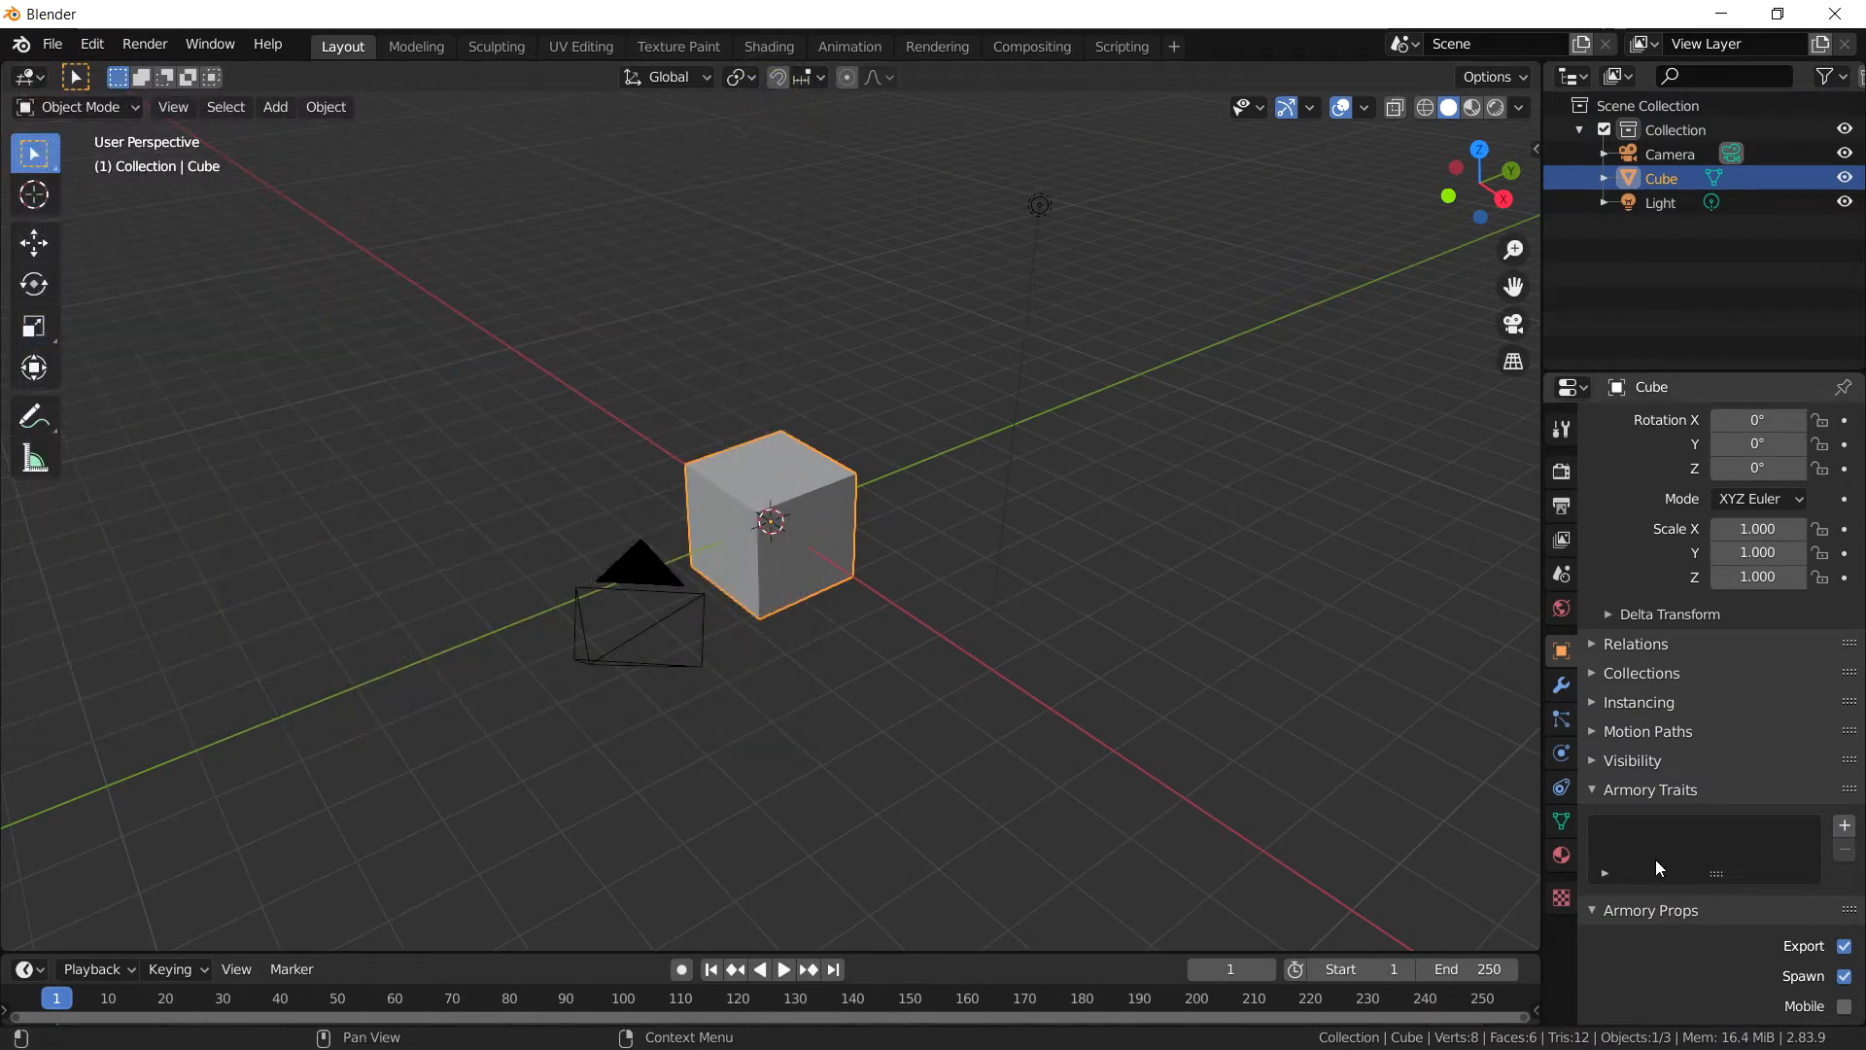
mouse_move(1792, 735)
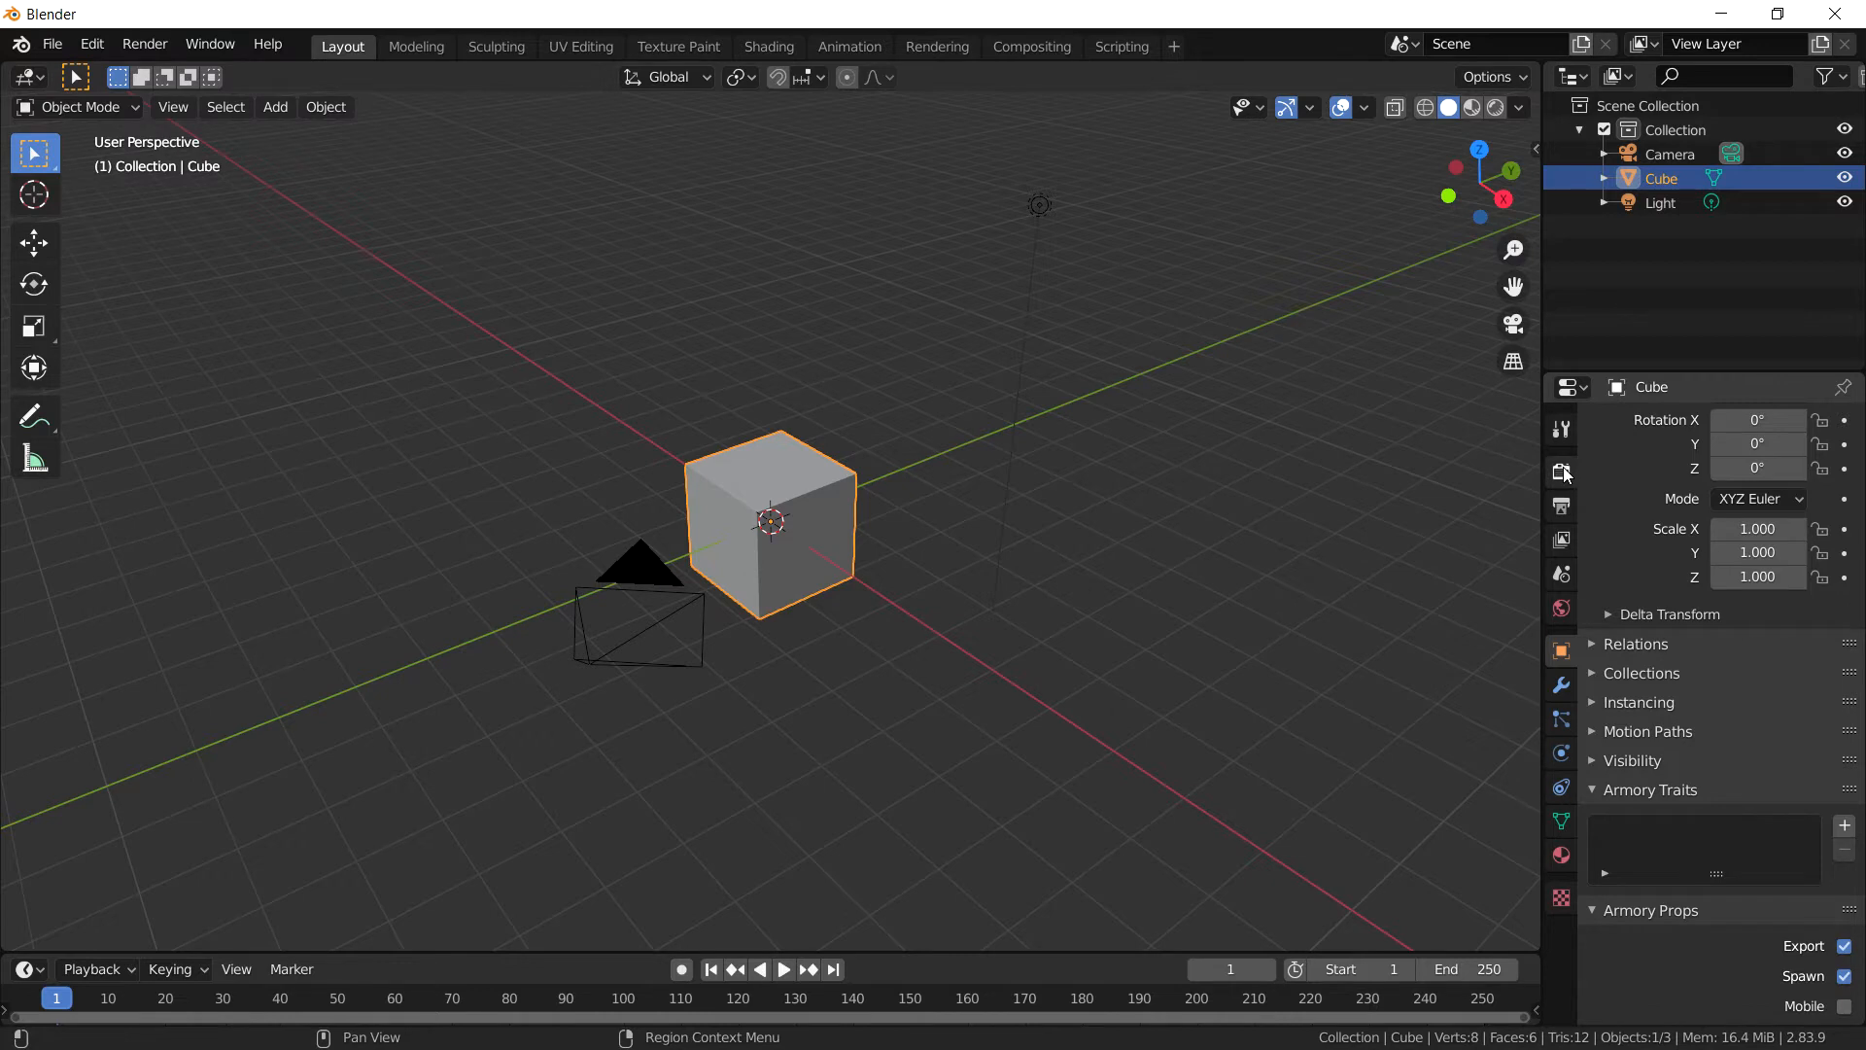
Step: In the scene's Armory Exporter settings, choose Android (C) as the export target
click(1561, 471)
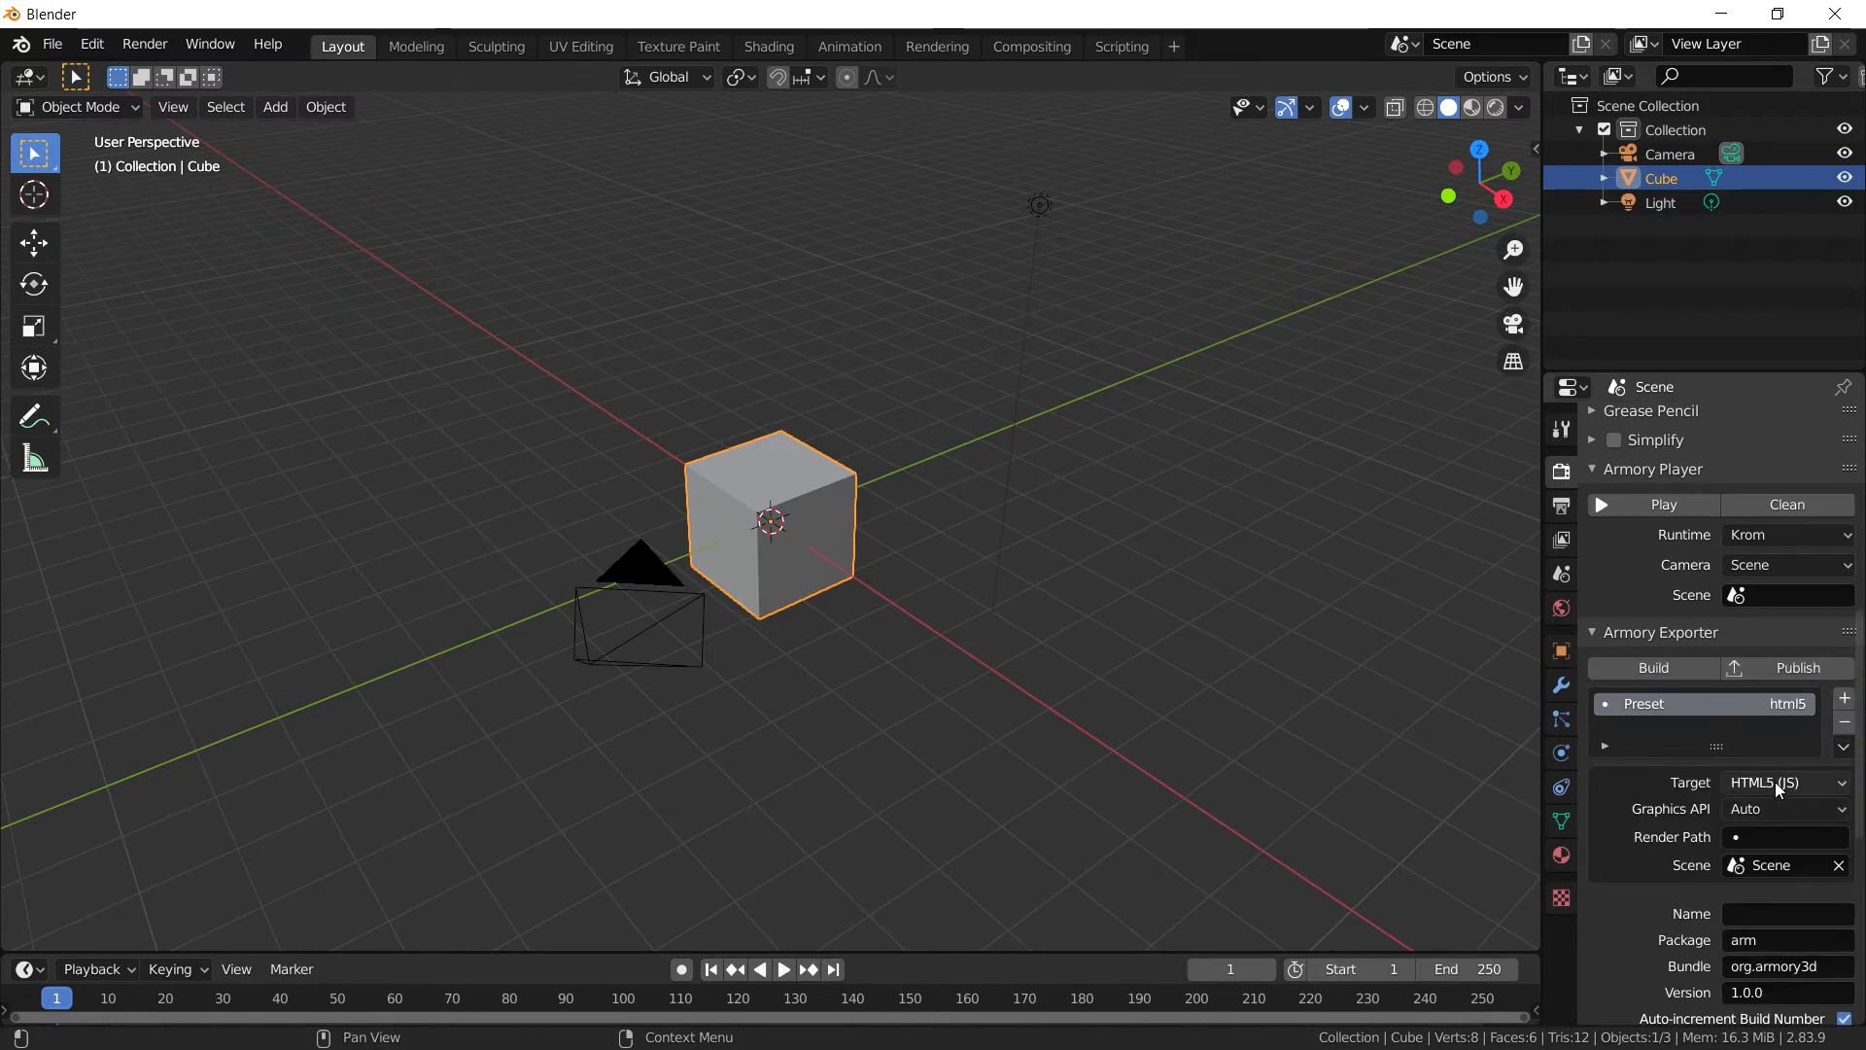
click(1782, 781)
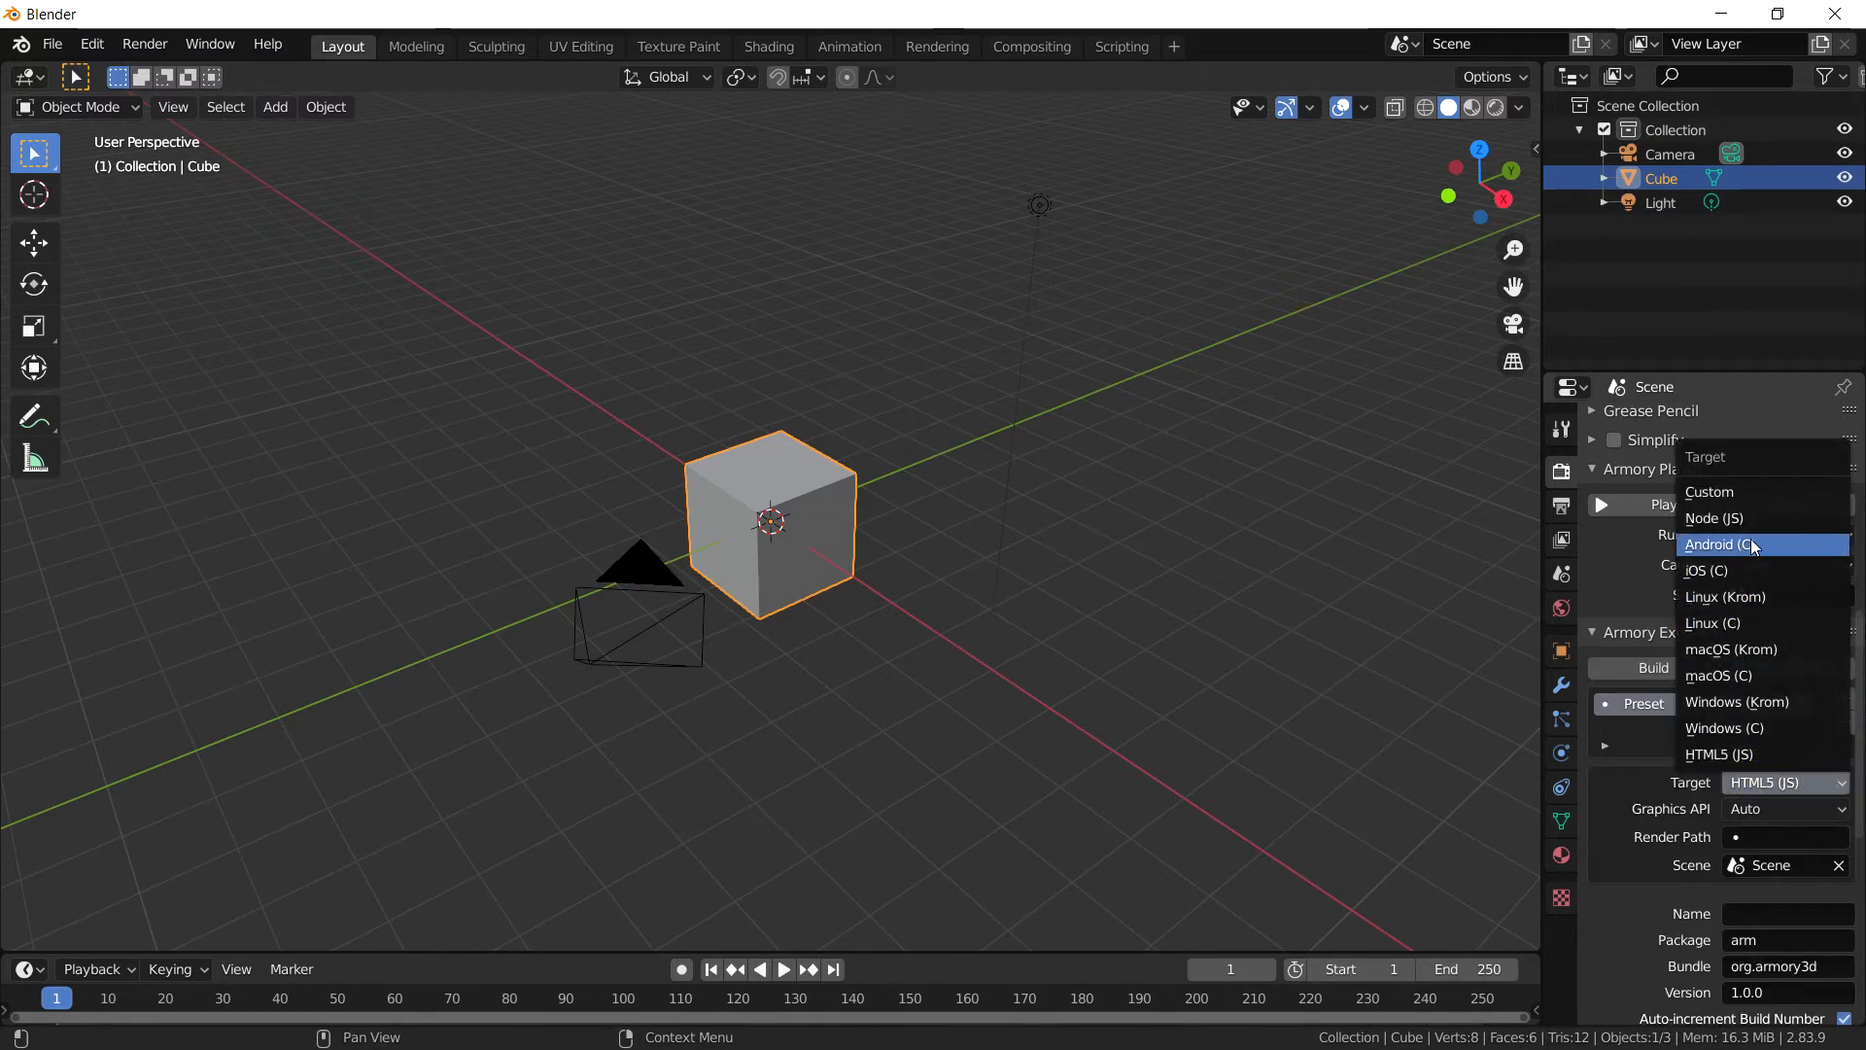
mouse_move(1750, 548)
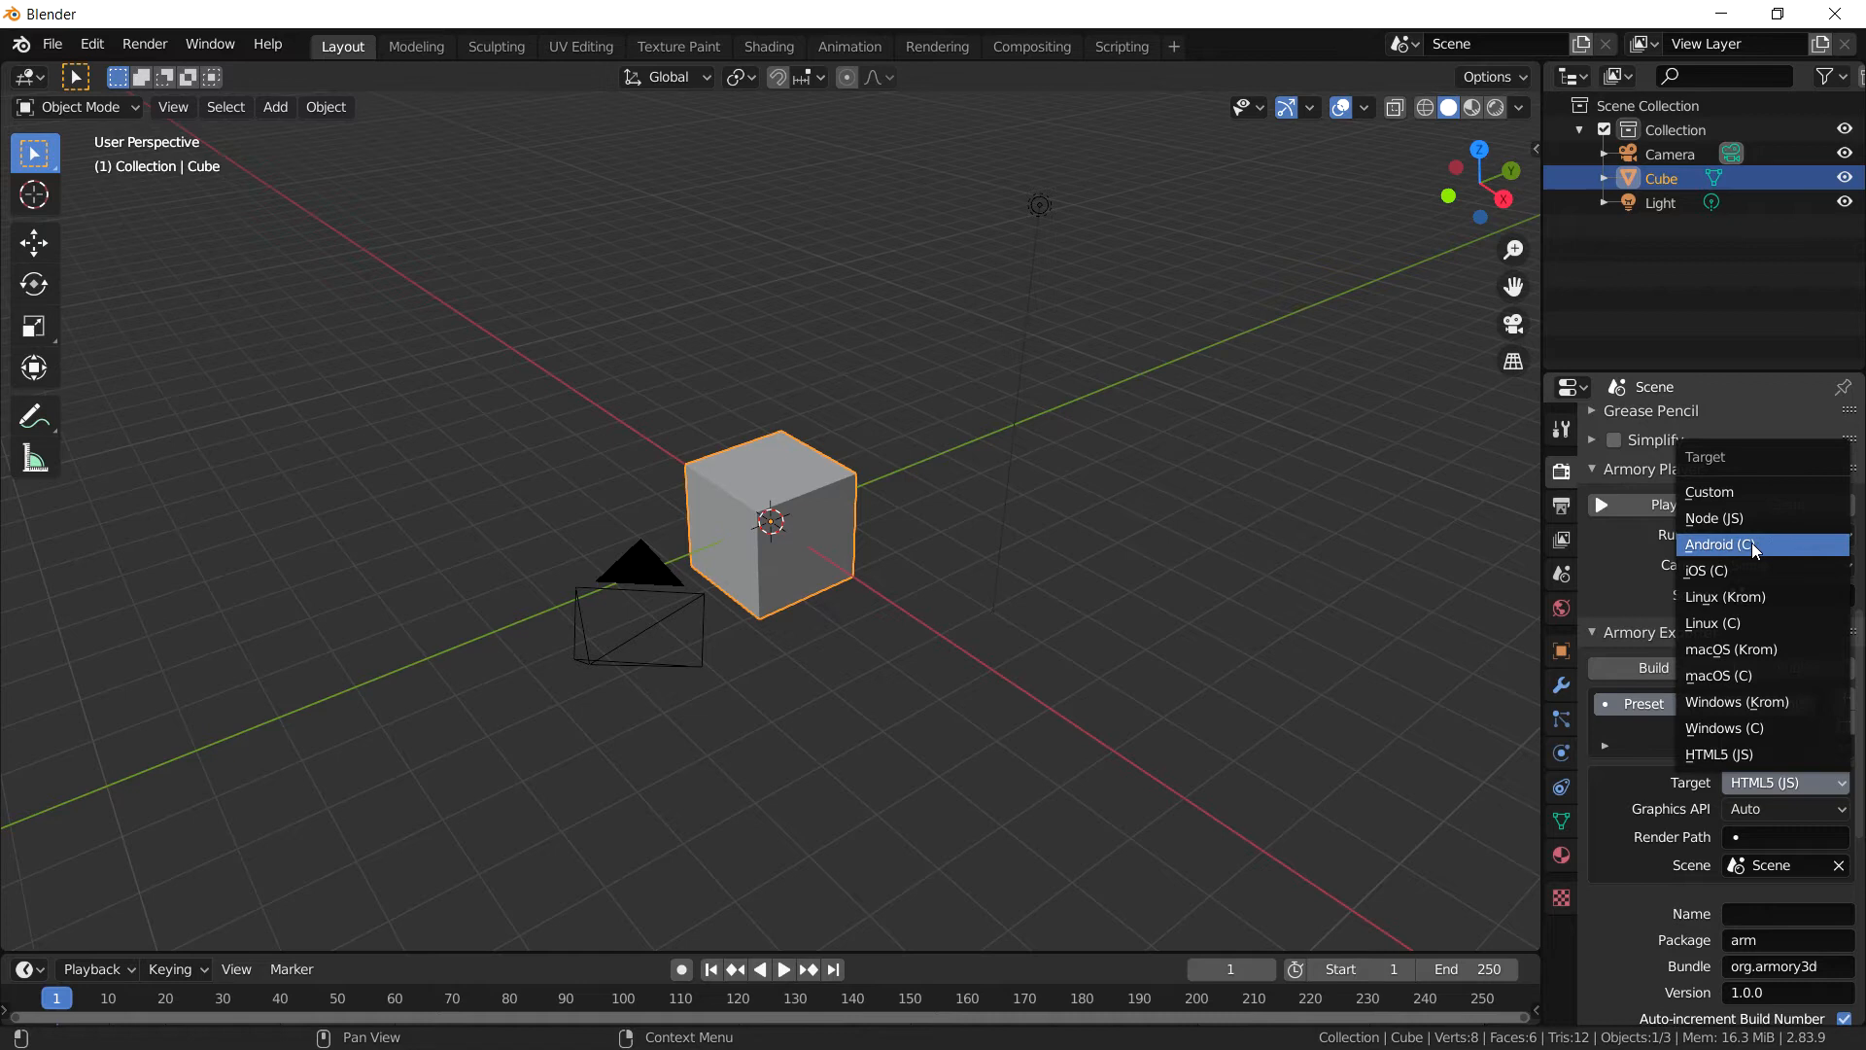
mouse_move(1750, 545)
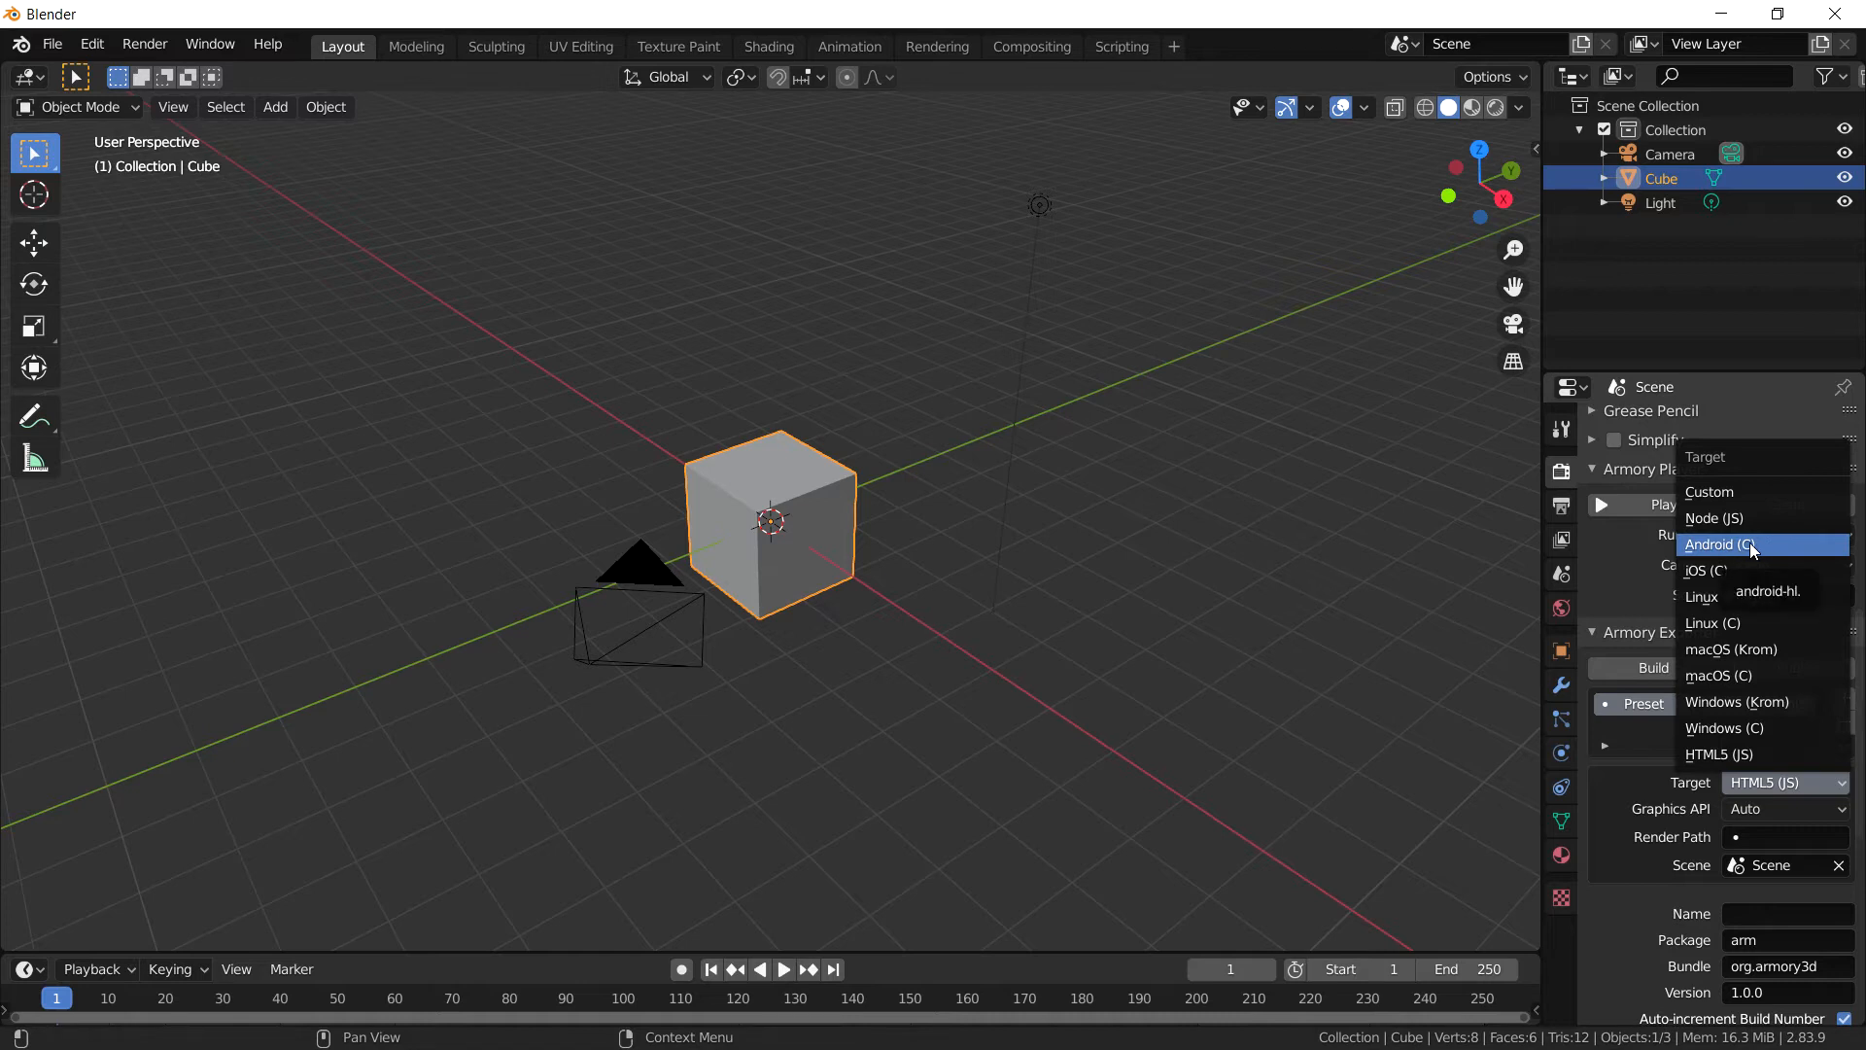
mouse_move(1738, 550)
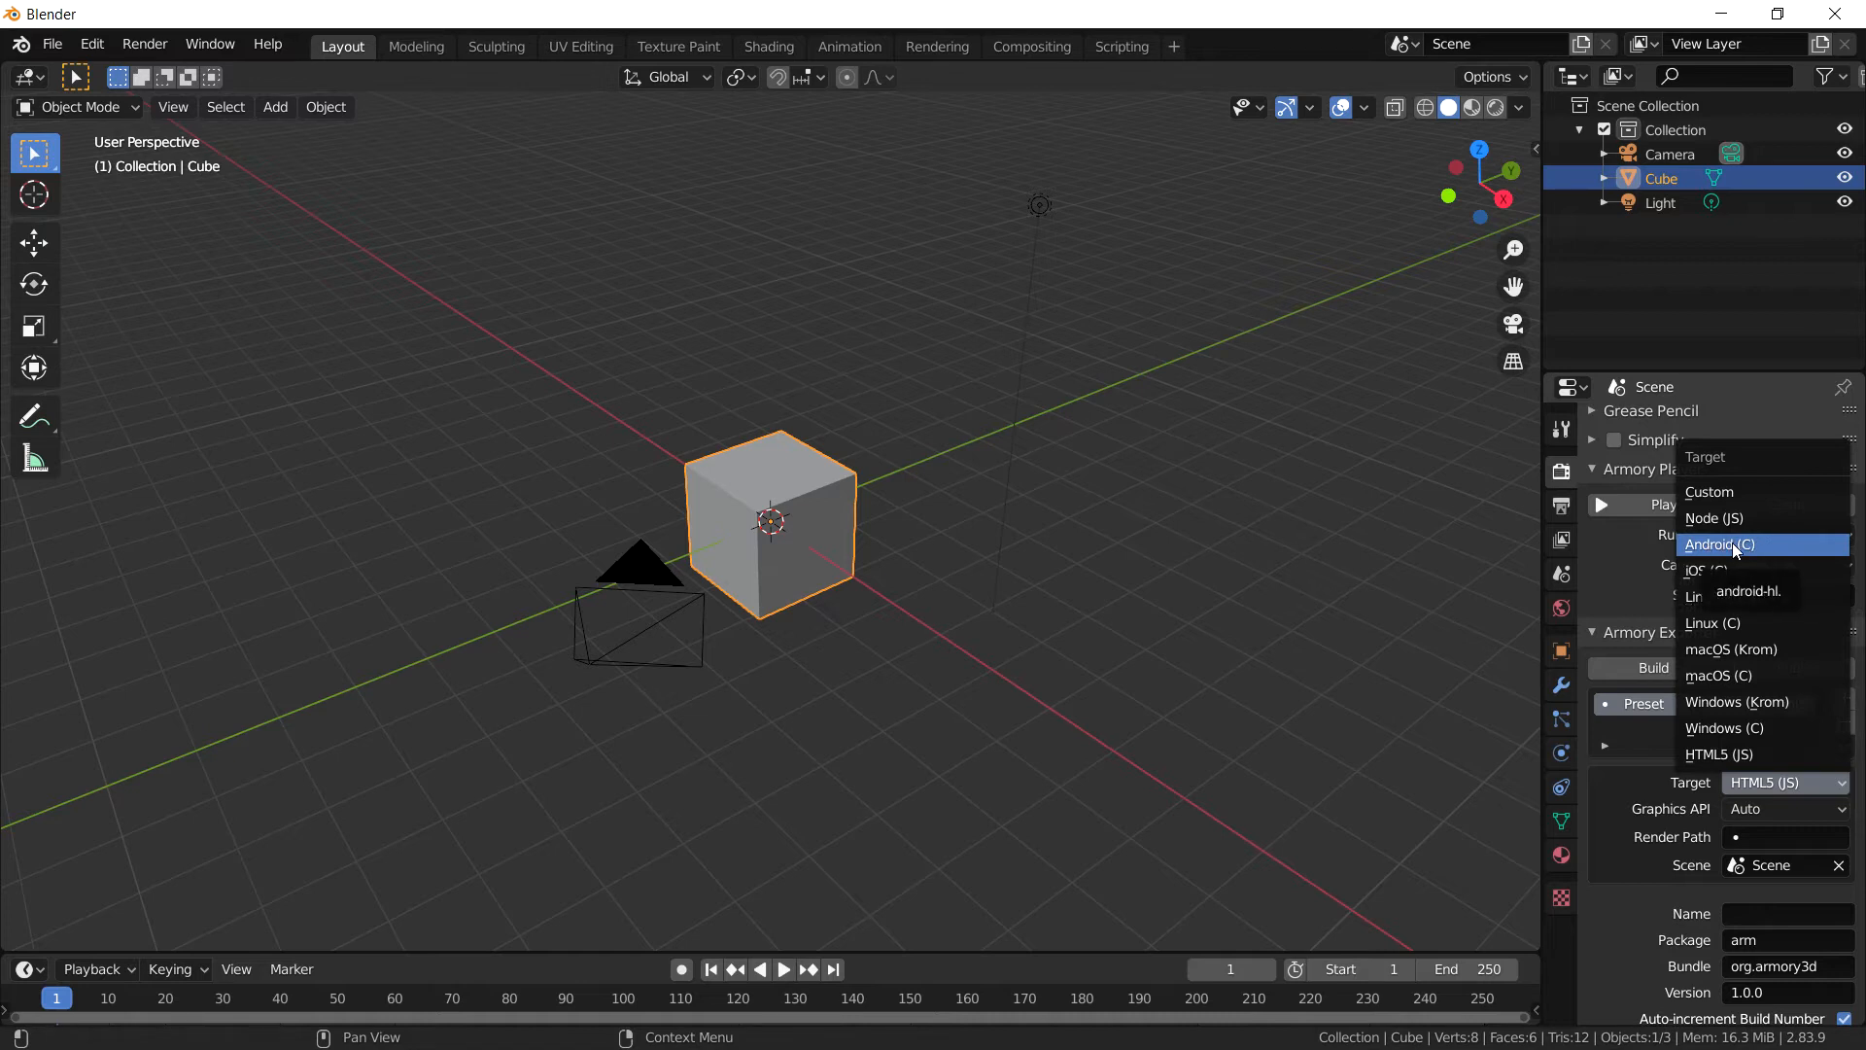
click(1718, 545)
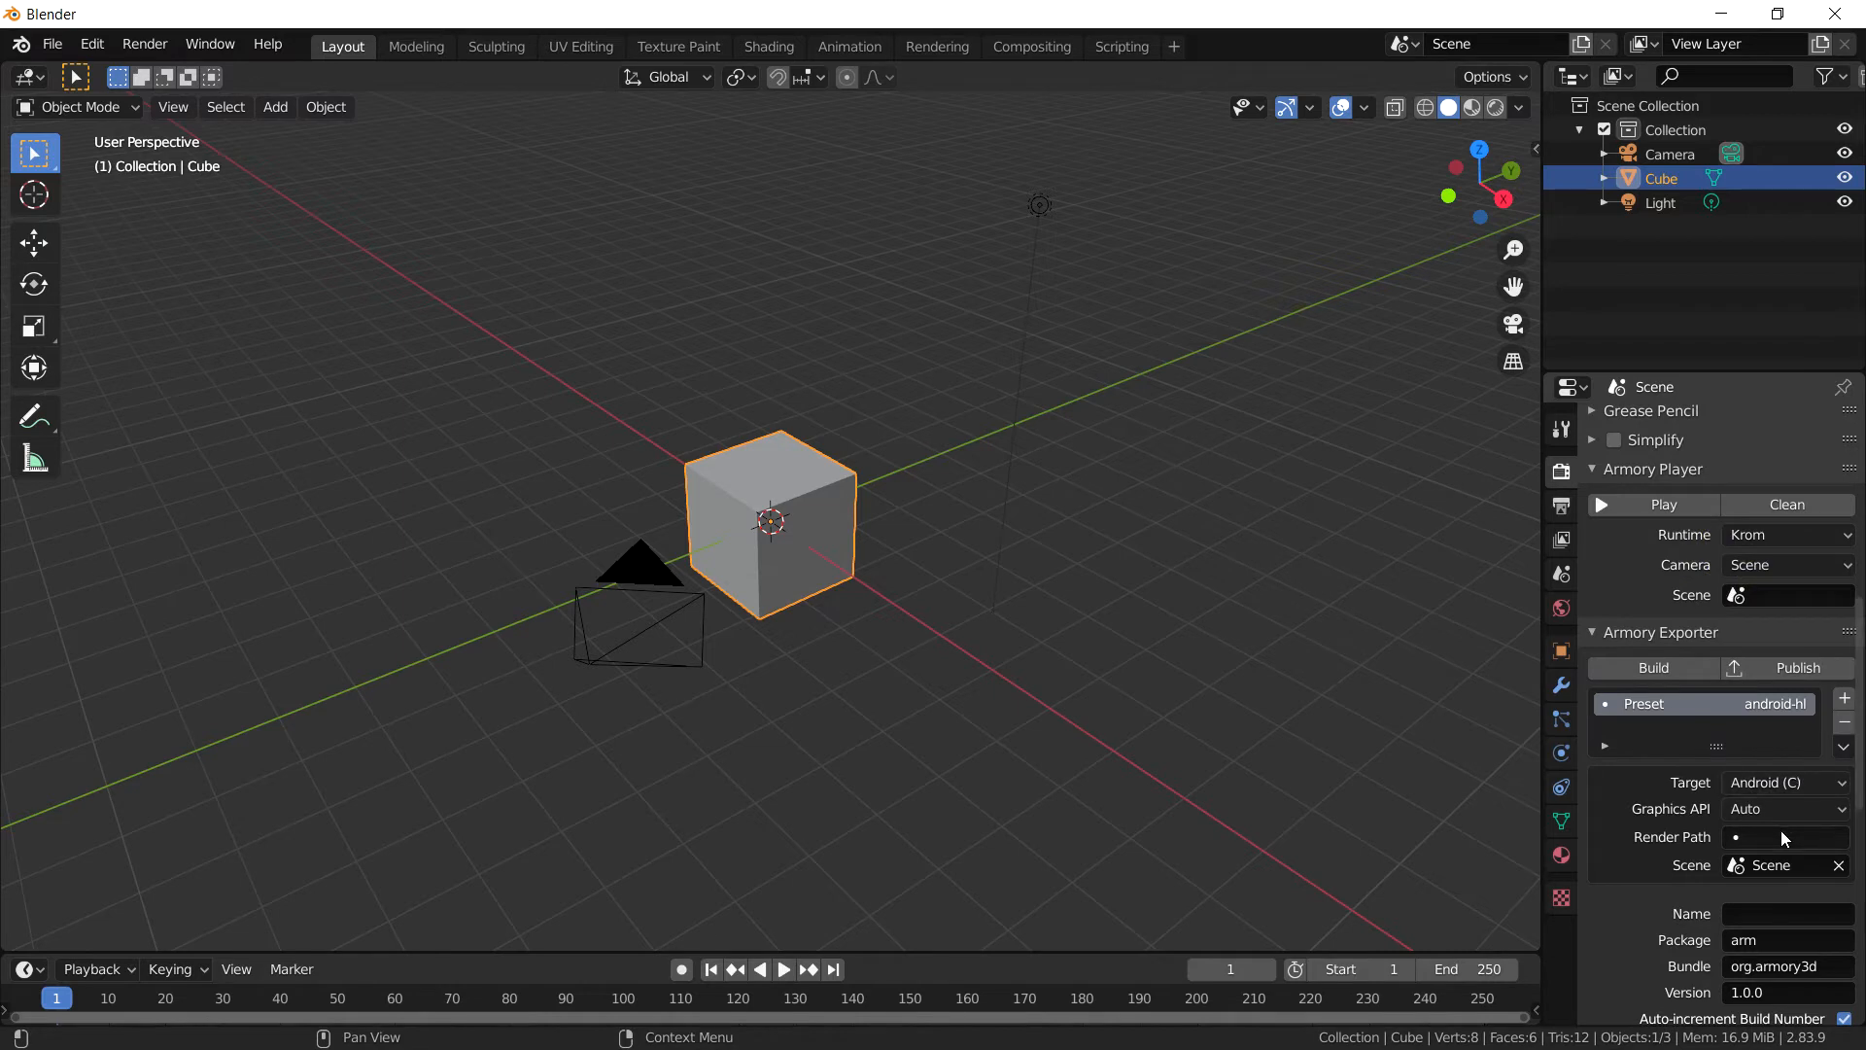
click(1785, 808)
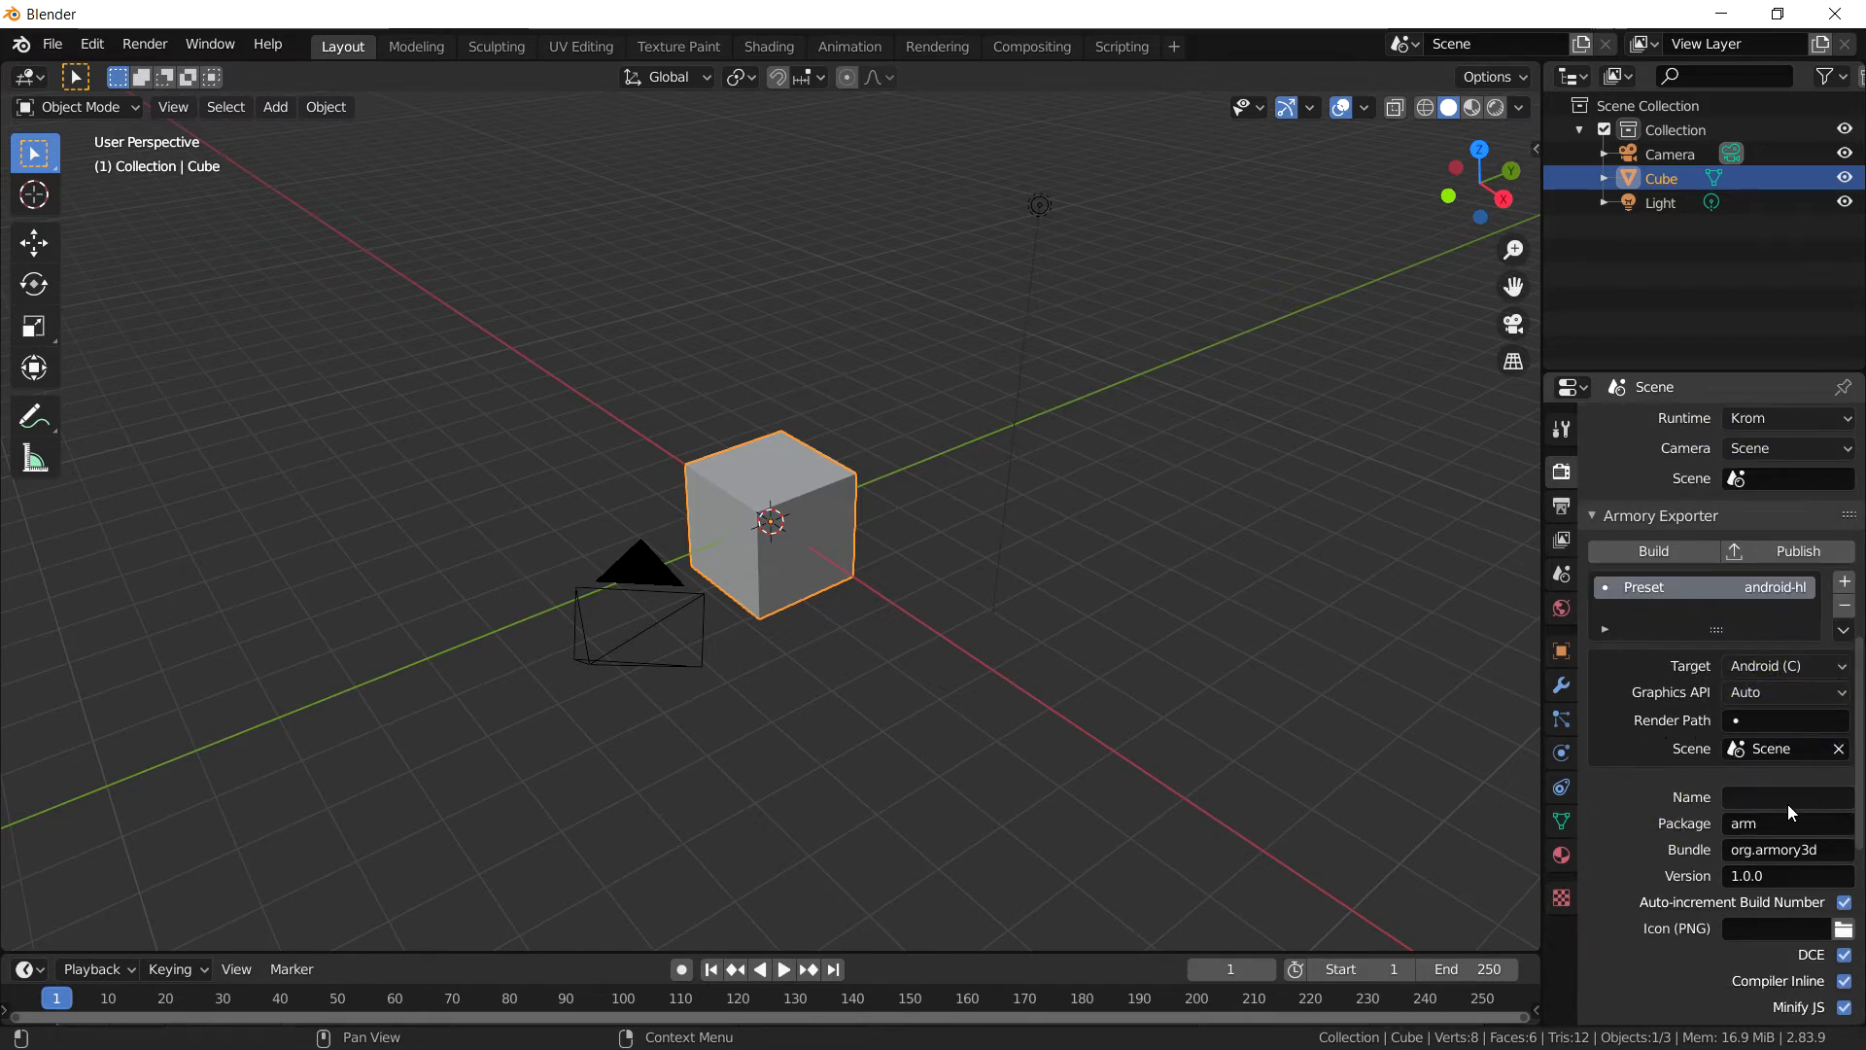
Step: Name the Armory export project 'apk build'
click(1785, 797)
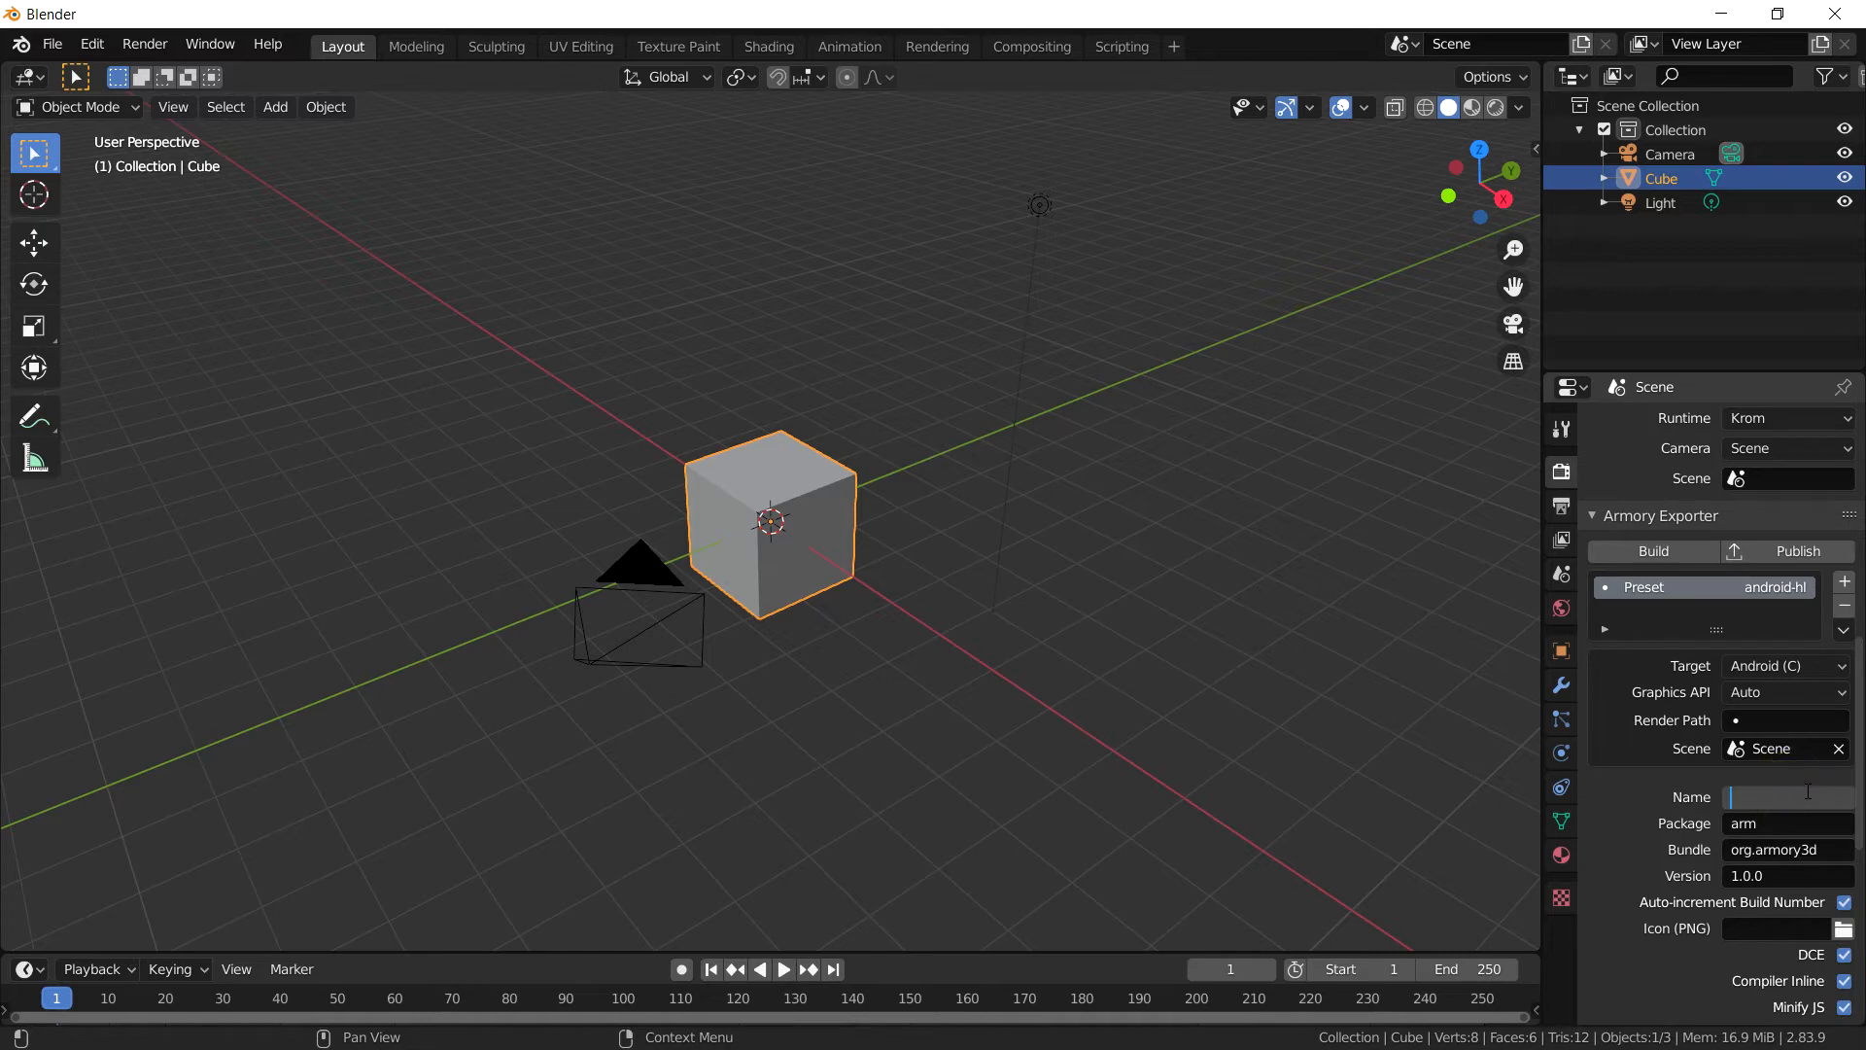
text(apk buil)
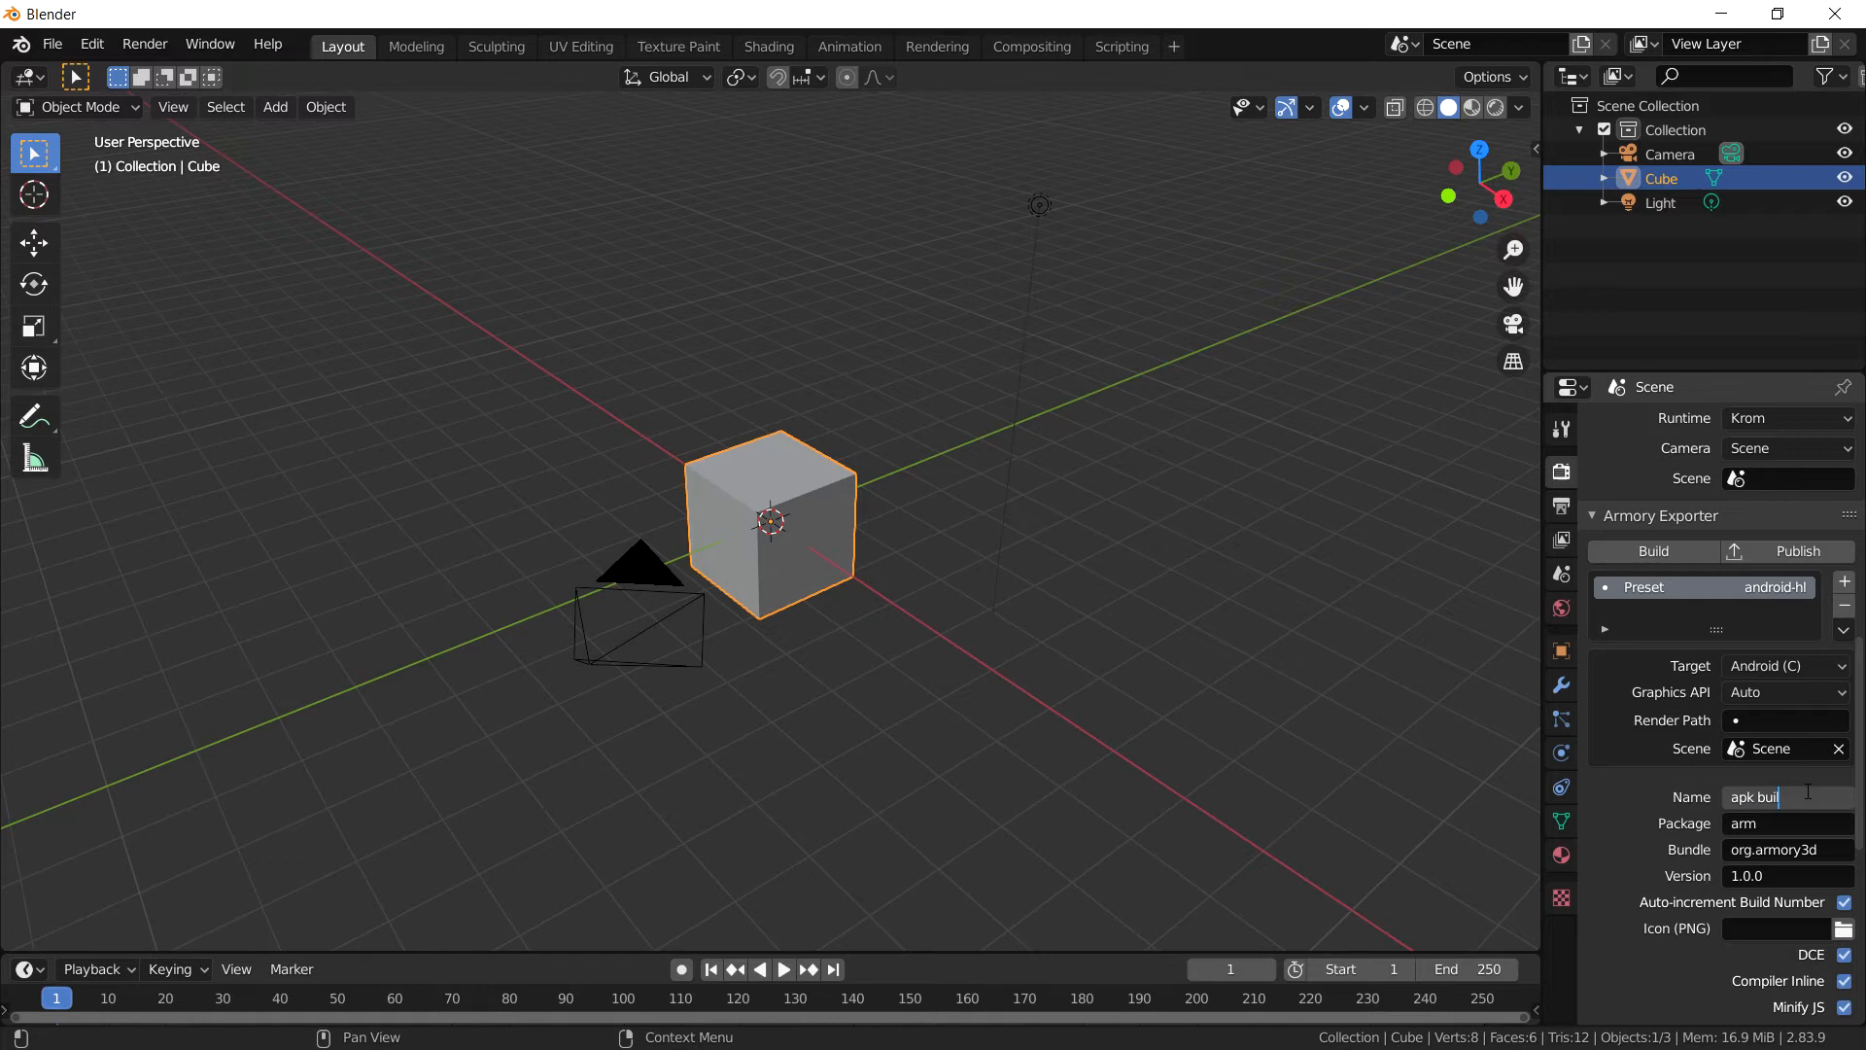
text(d)
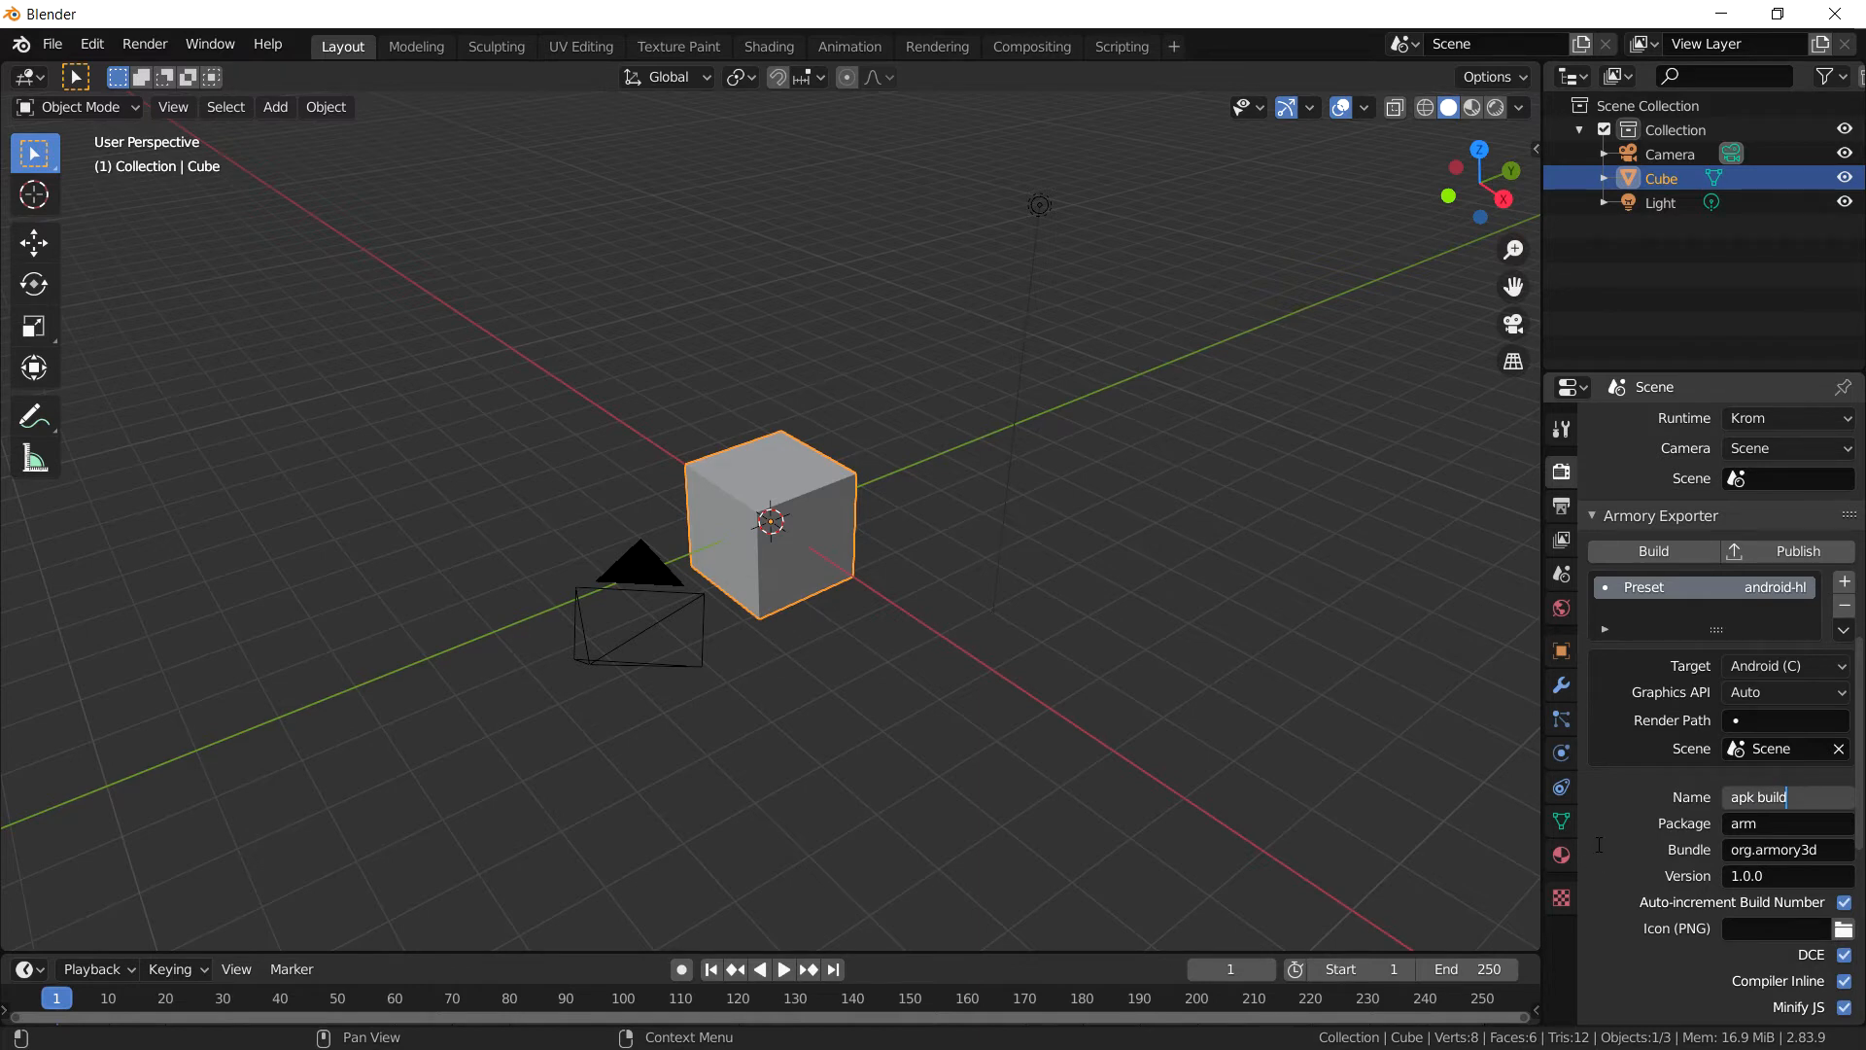
scroll(down, 3)
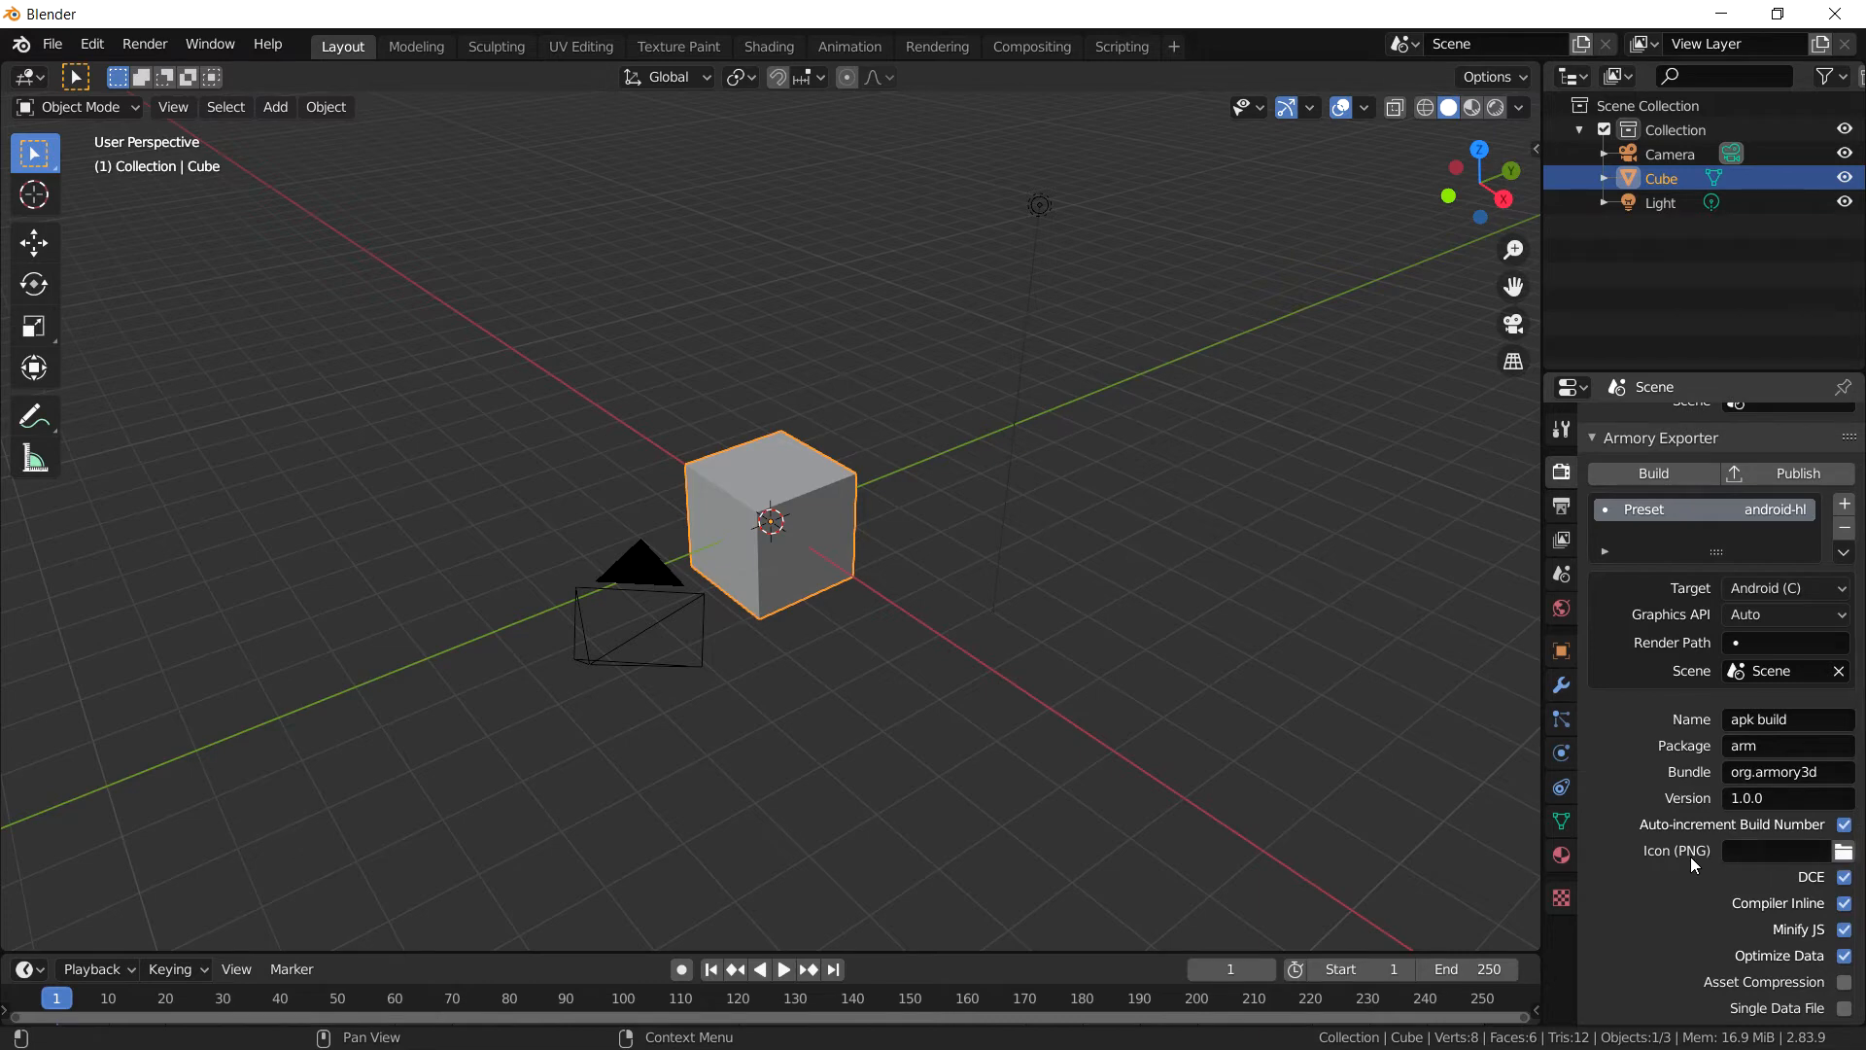
Step: Pick coconut-575780_640.png from D:\downloads as the app's PNG icon
click(1843, 850)
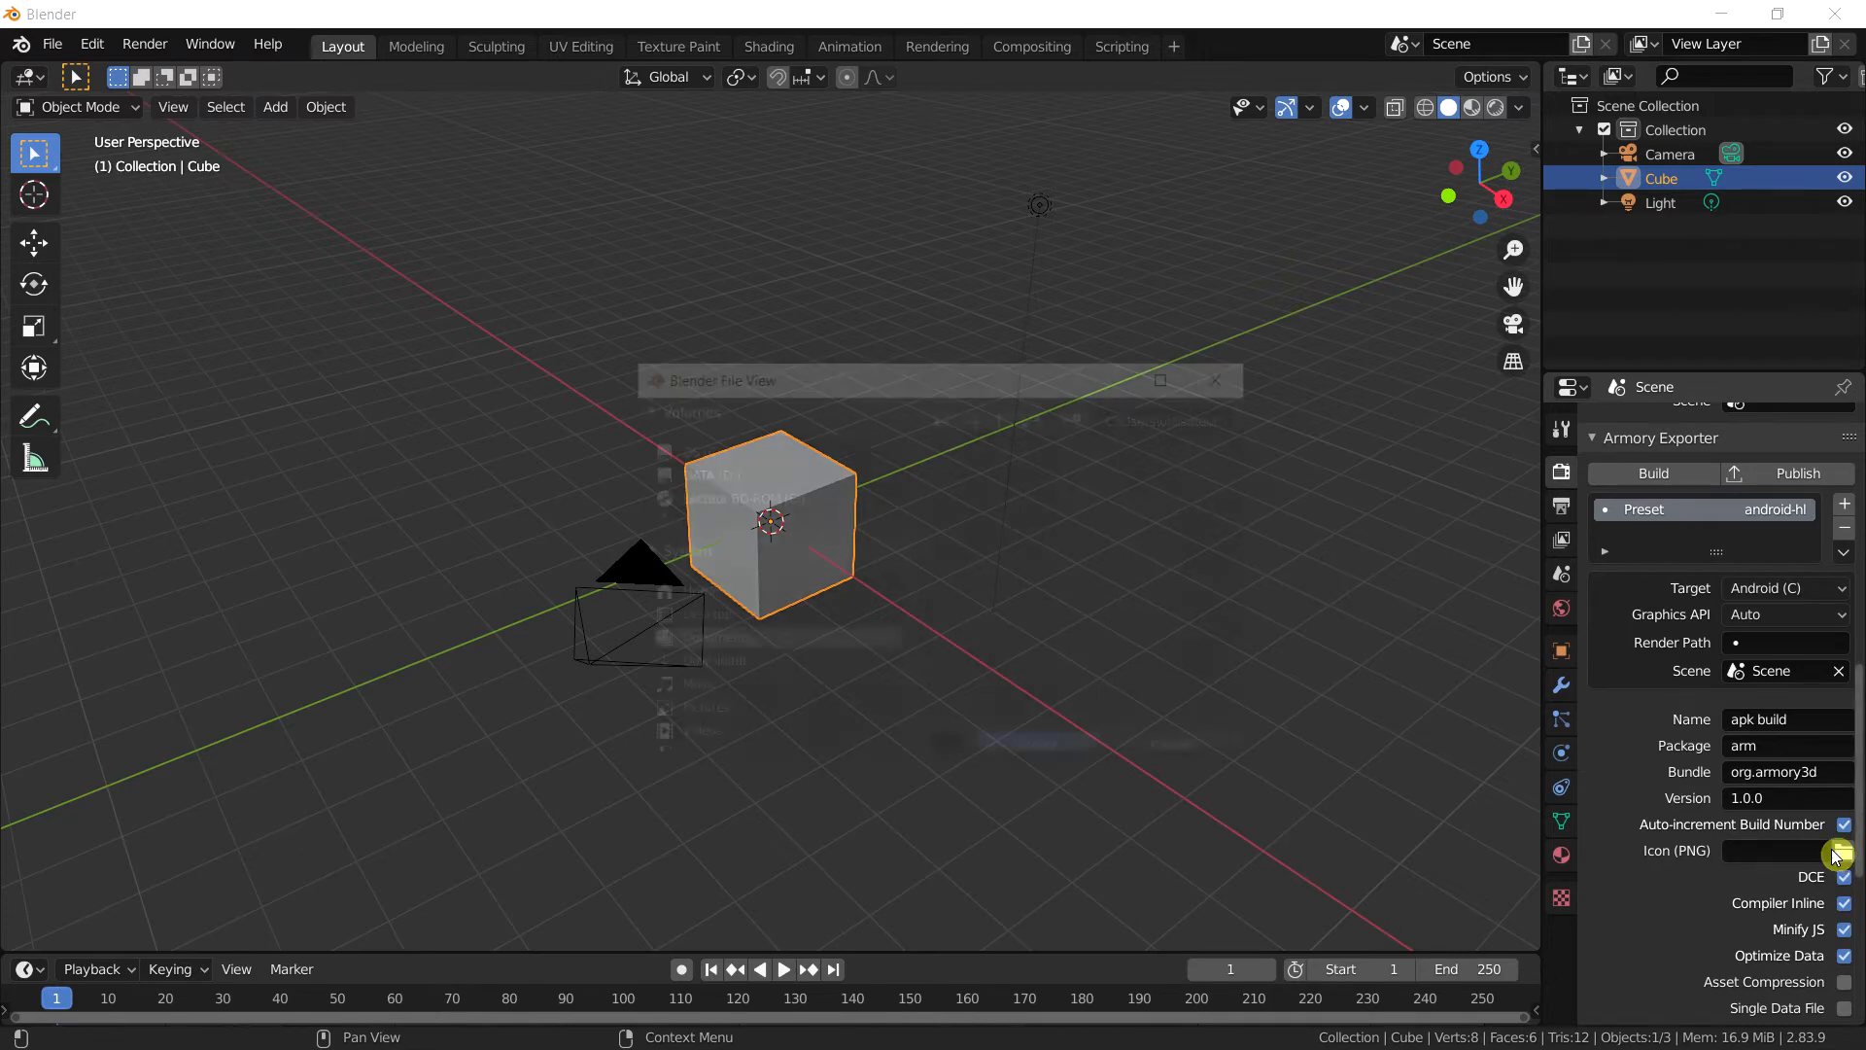
click(1835, 849)
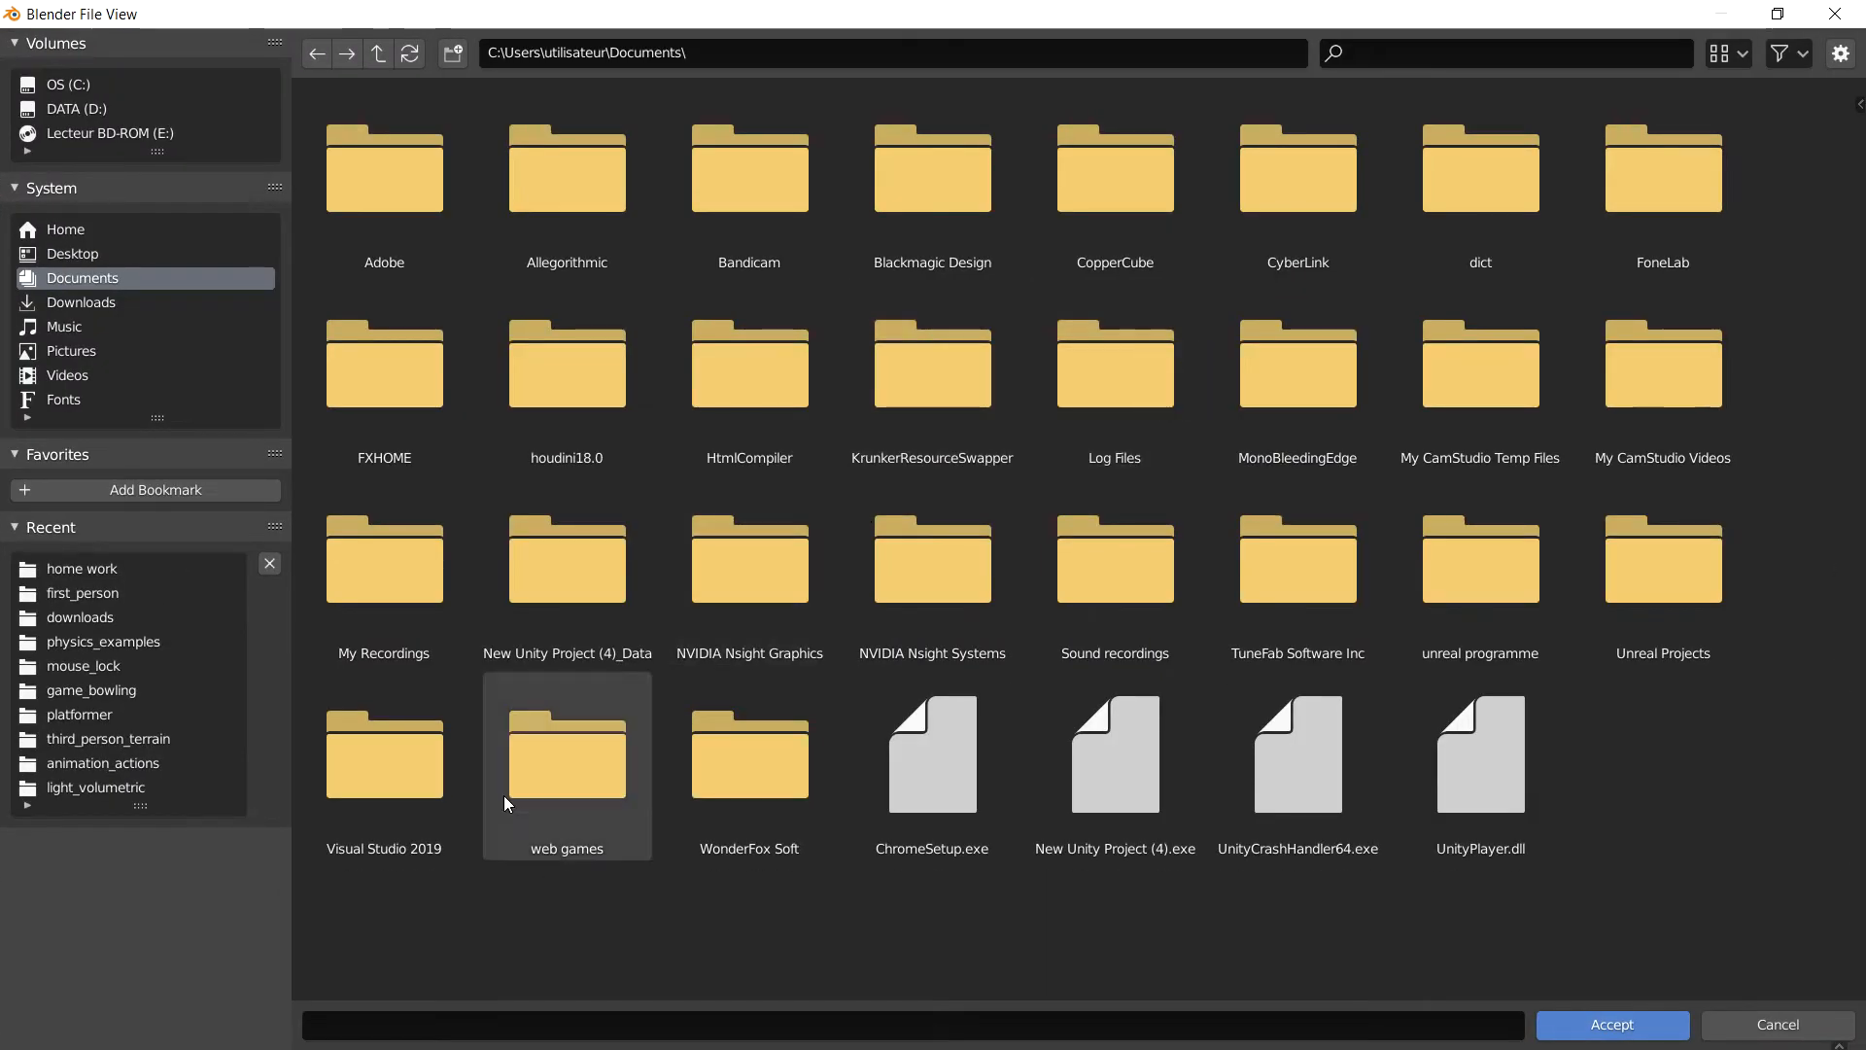
click(81, 301)
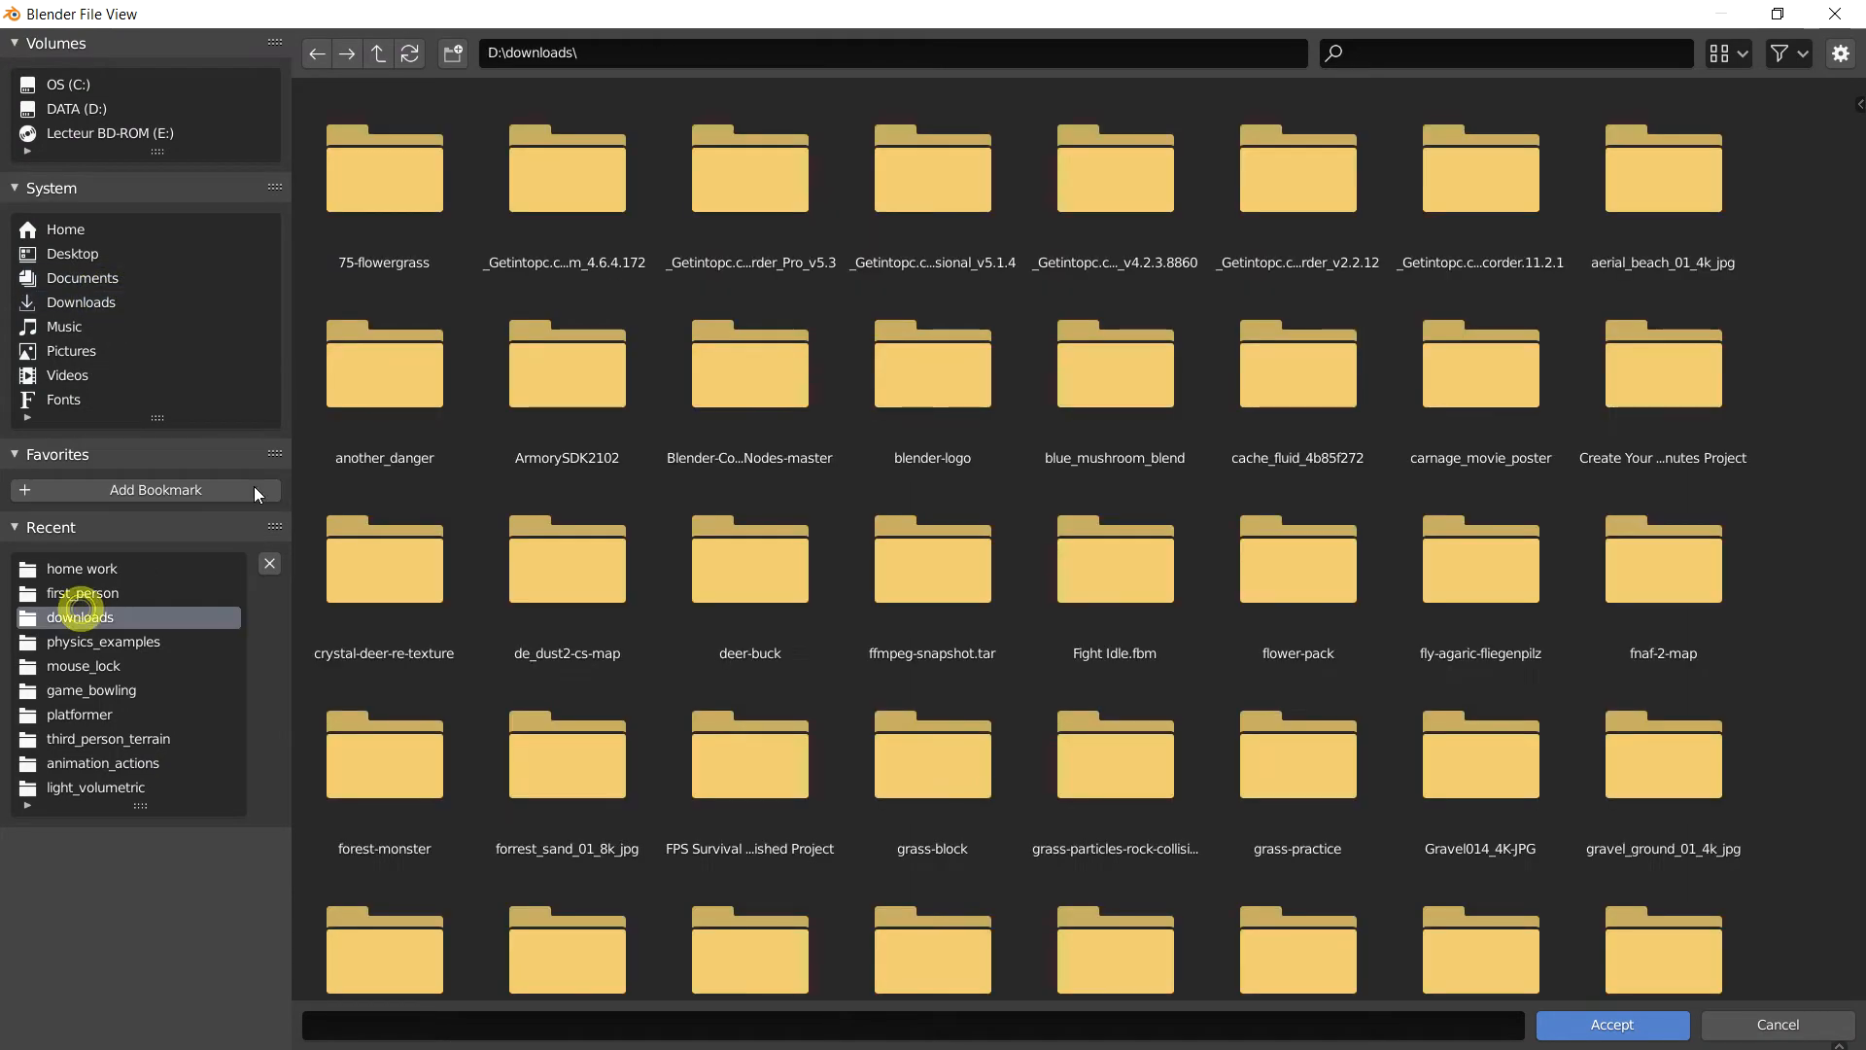
scroll(down, 3)
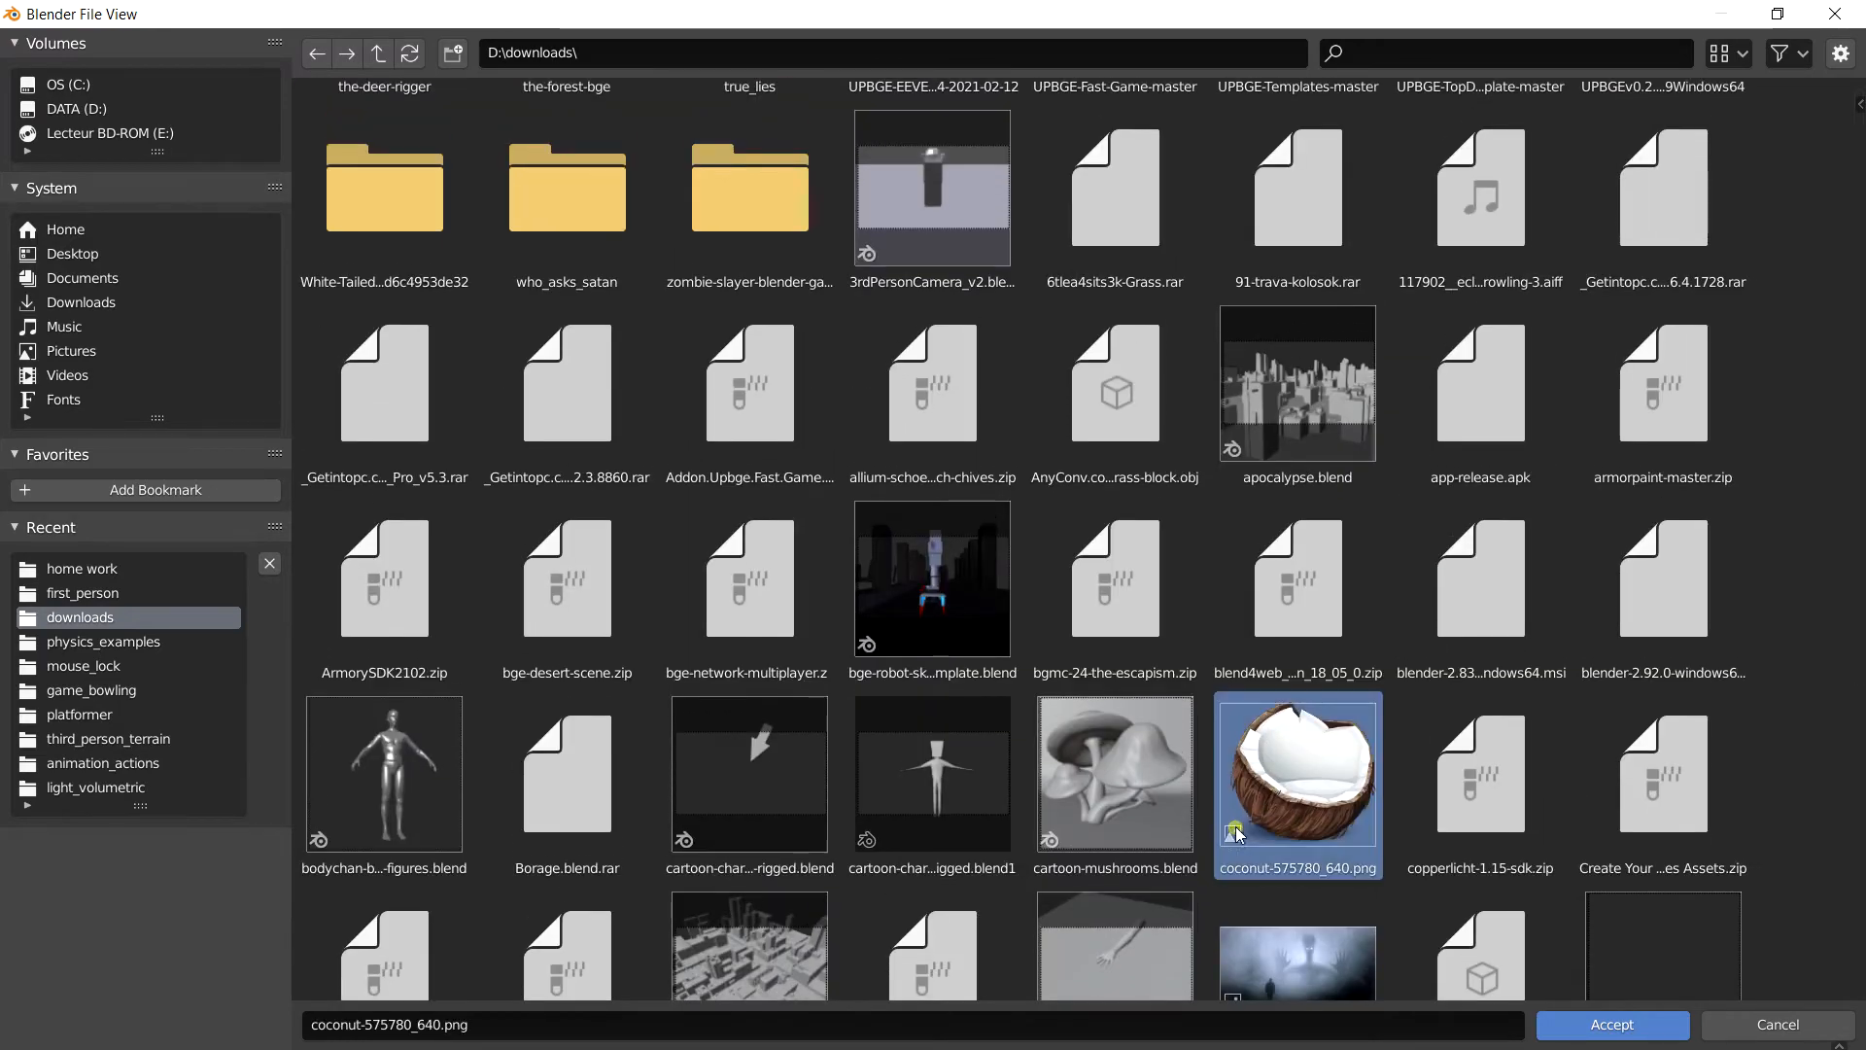
click(1610, 1024)
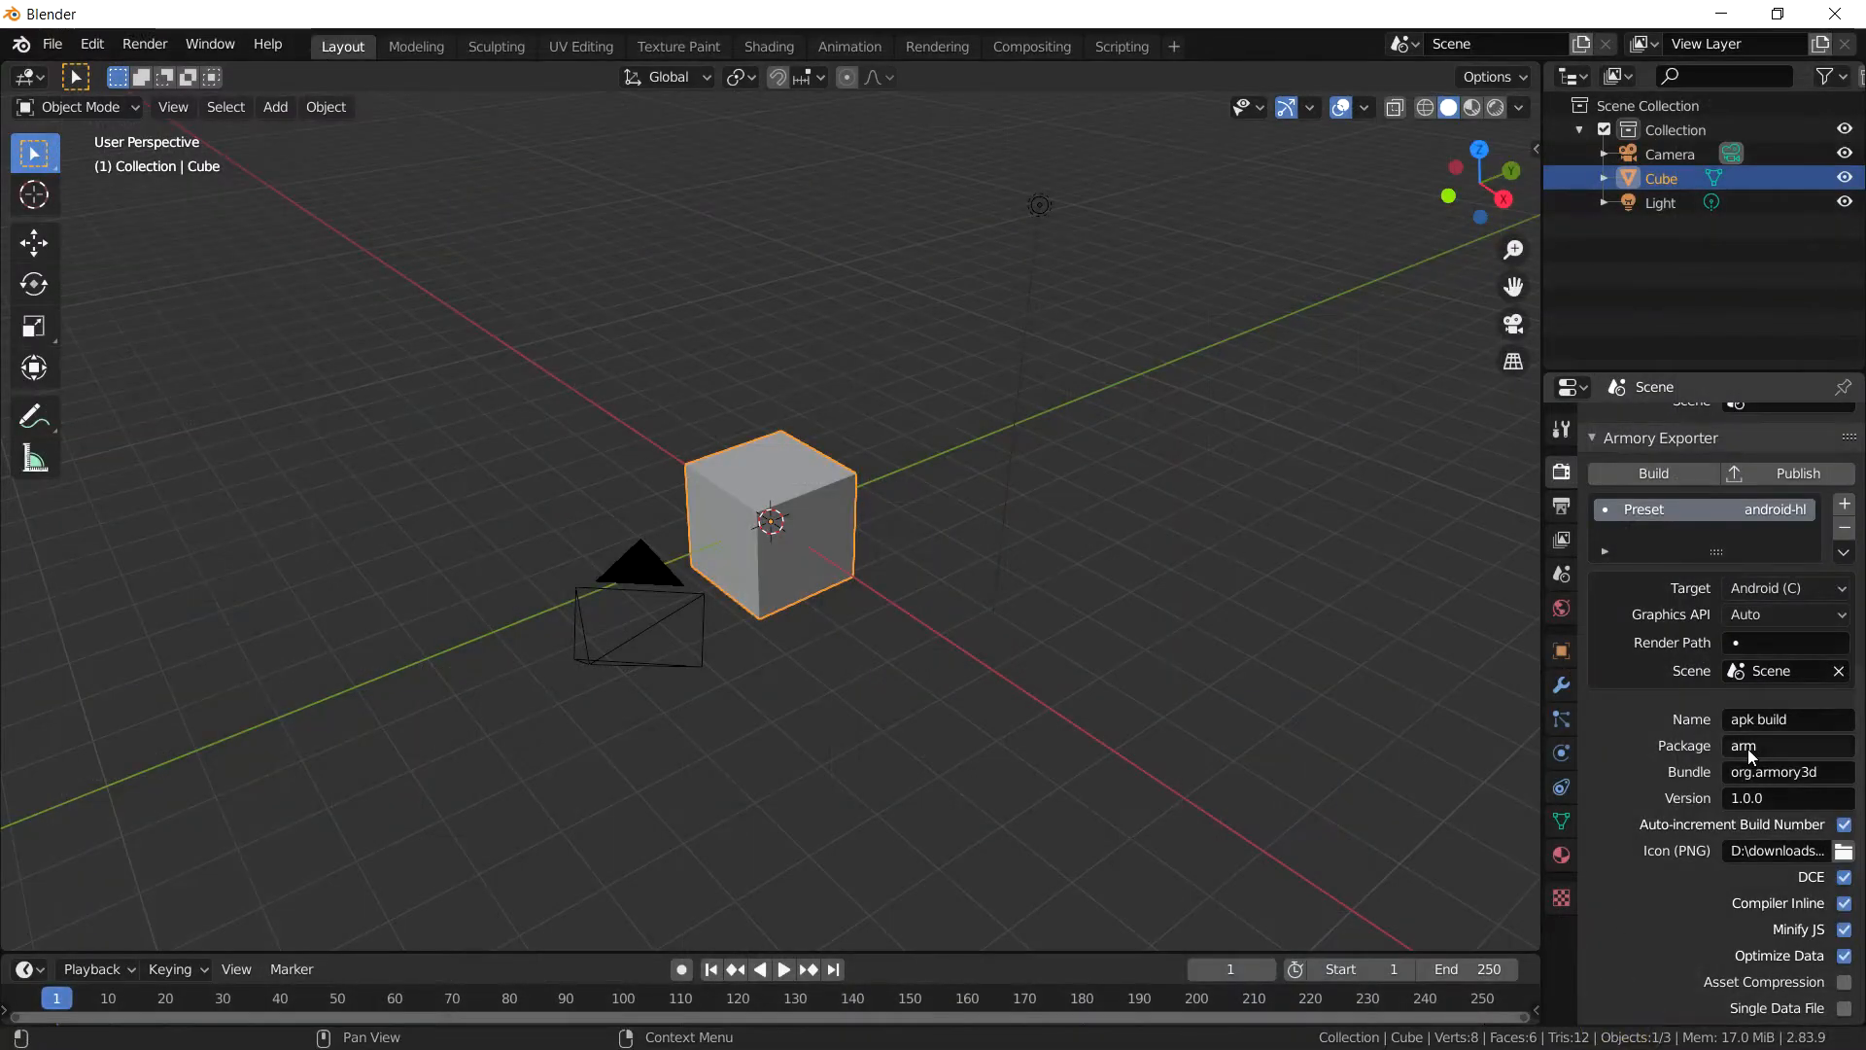
scroll(down, 3)
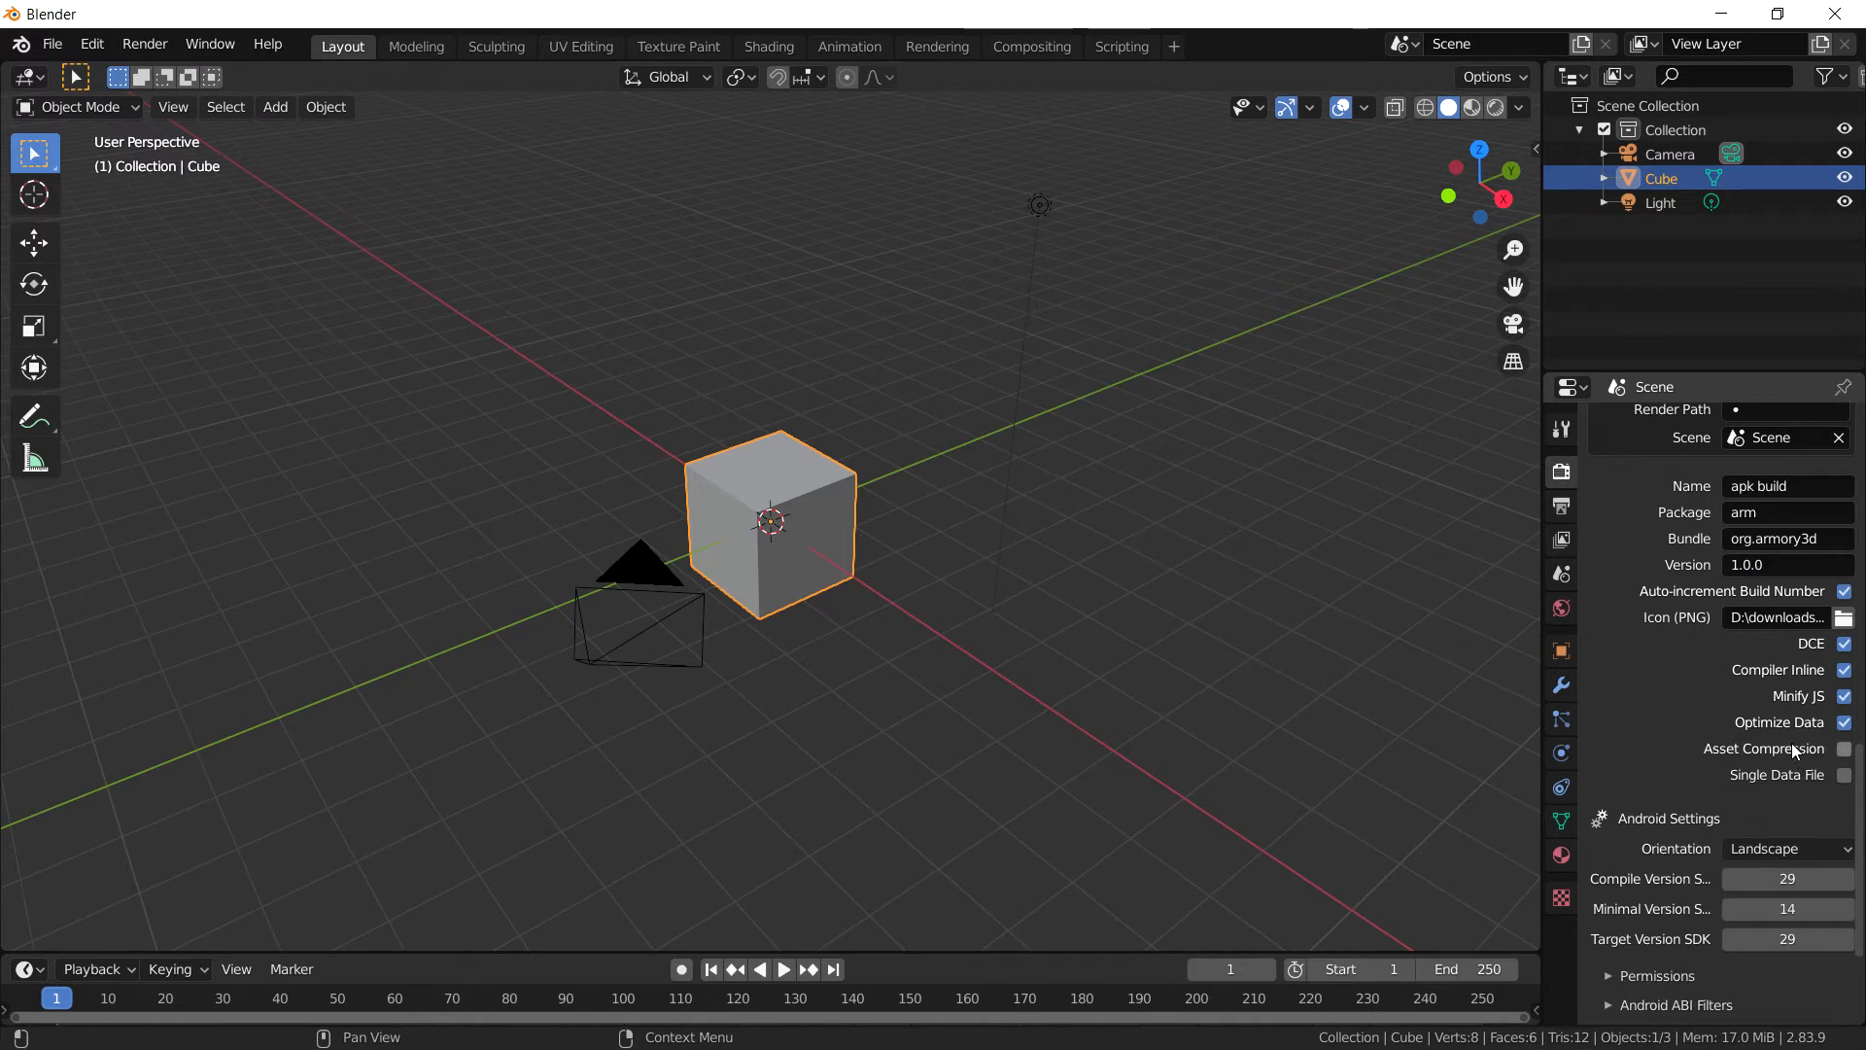
mouse_move(1784, 878)
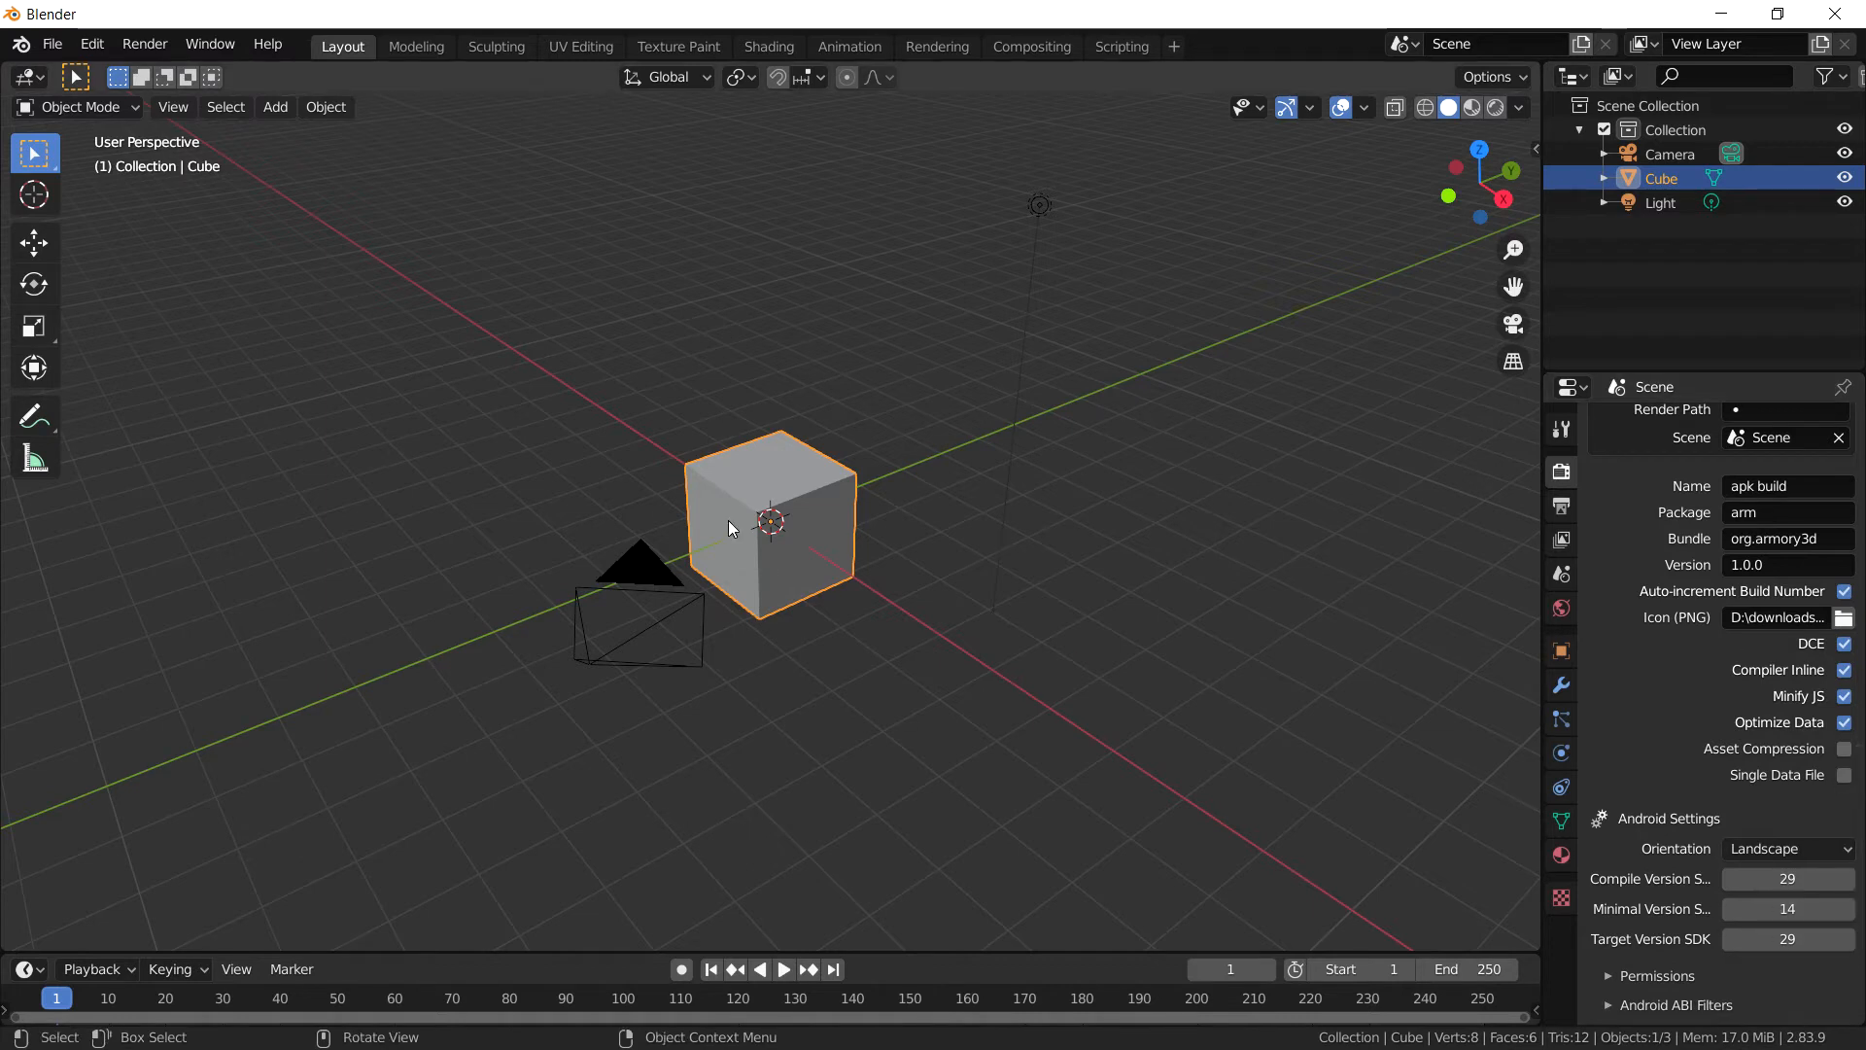
mouse_move(1641, 746)
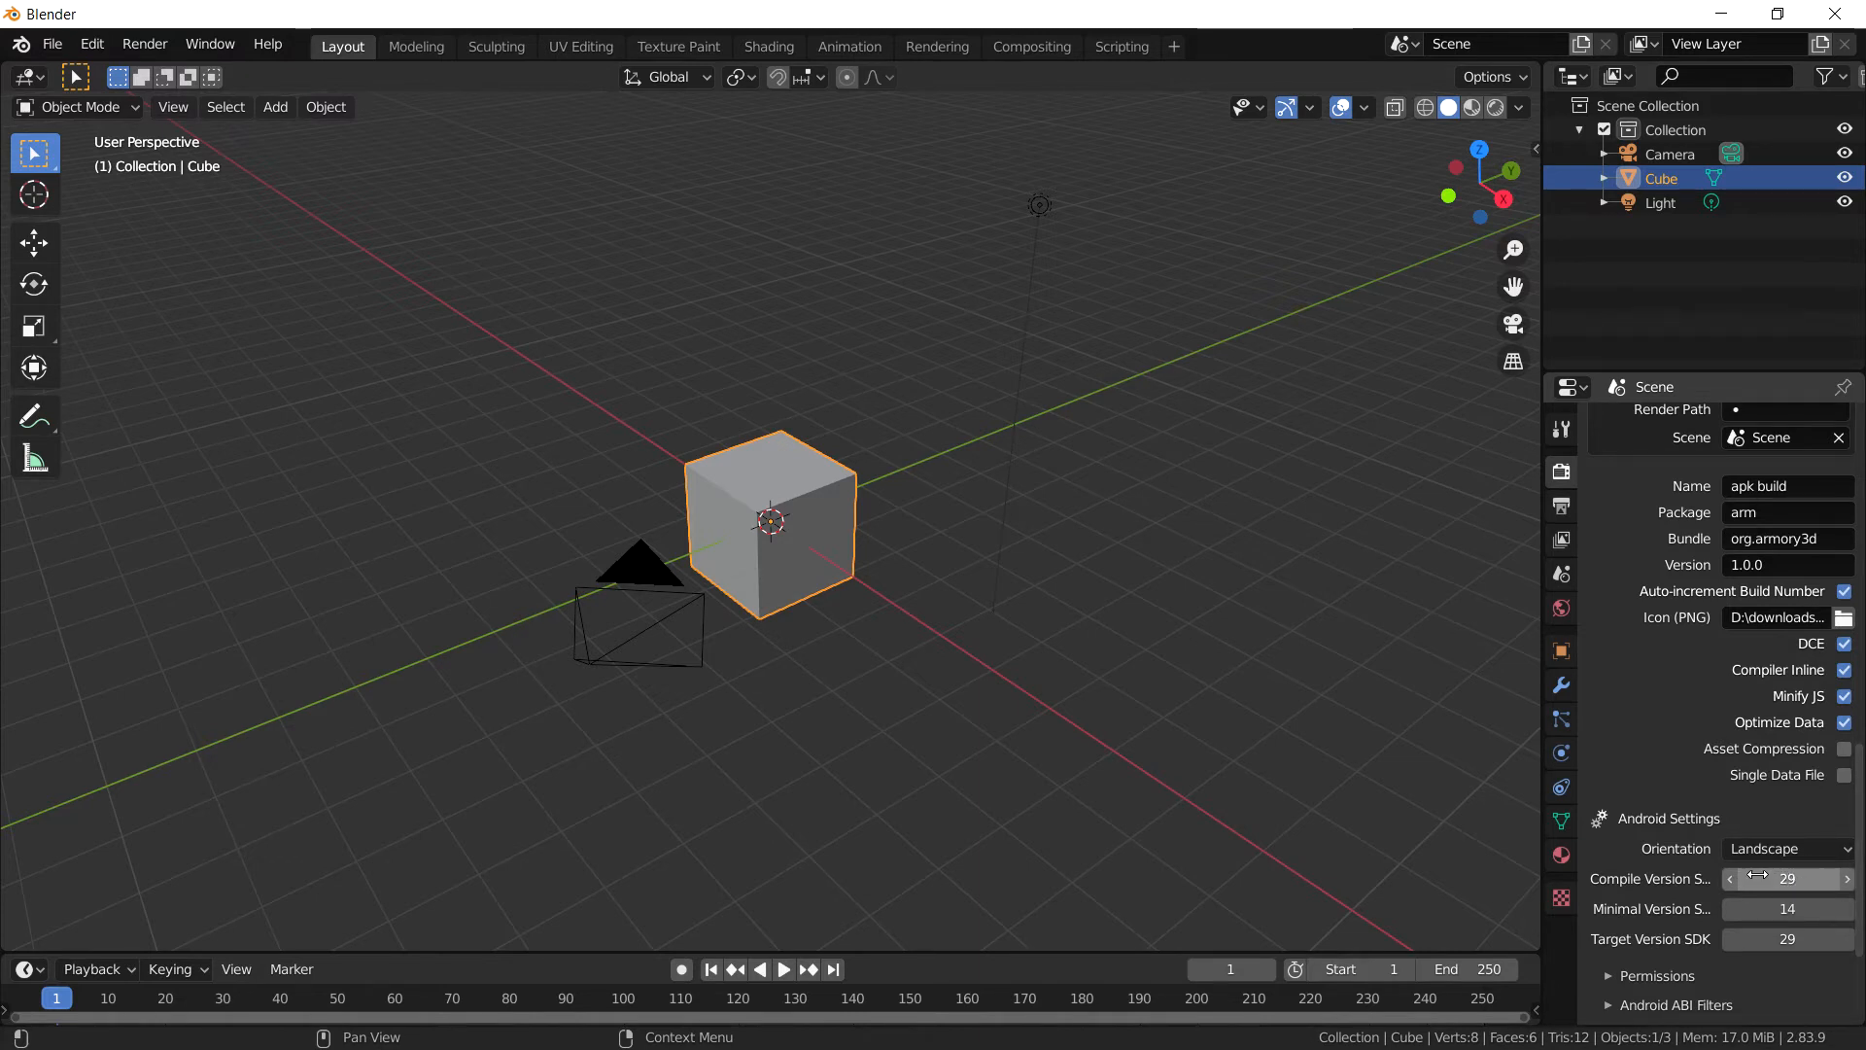
mouse_move(1833, 852)
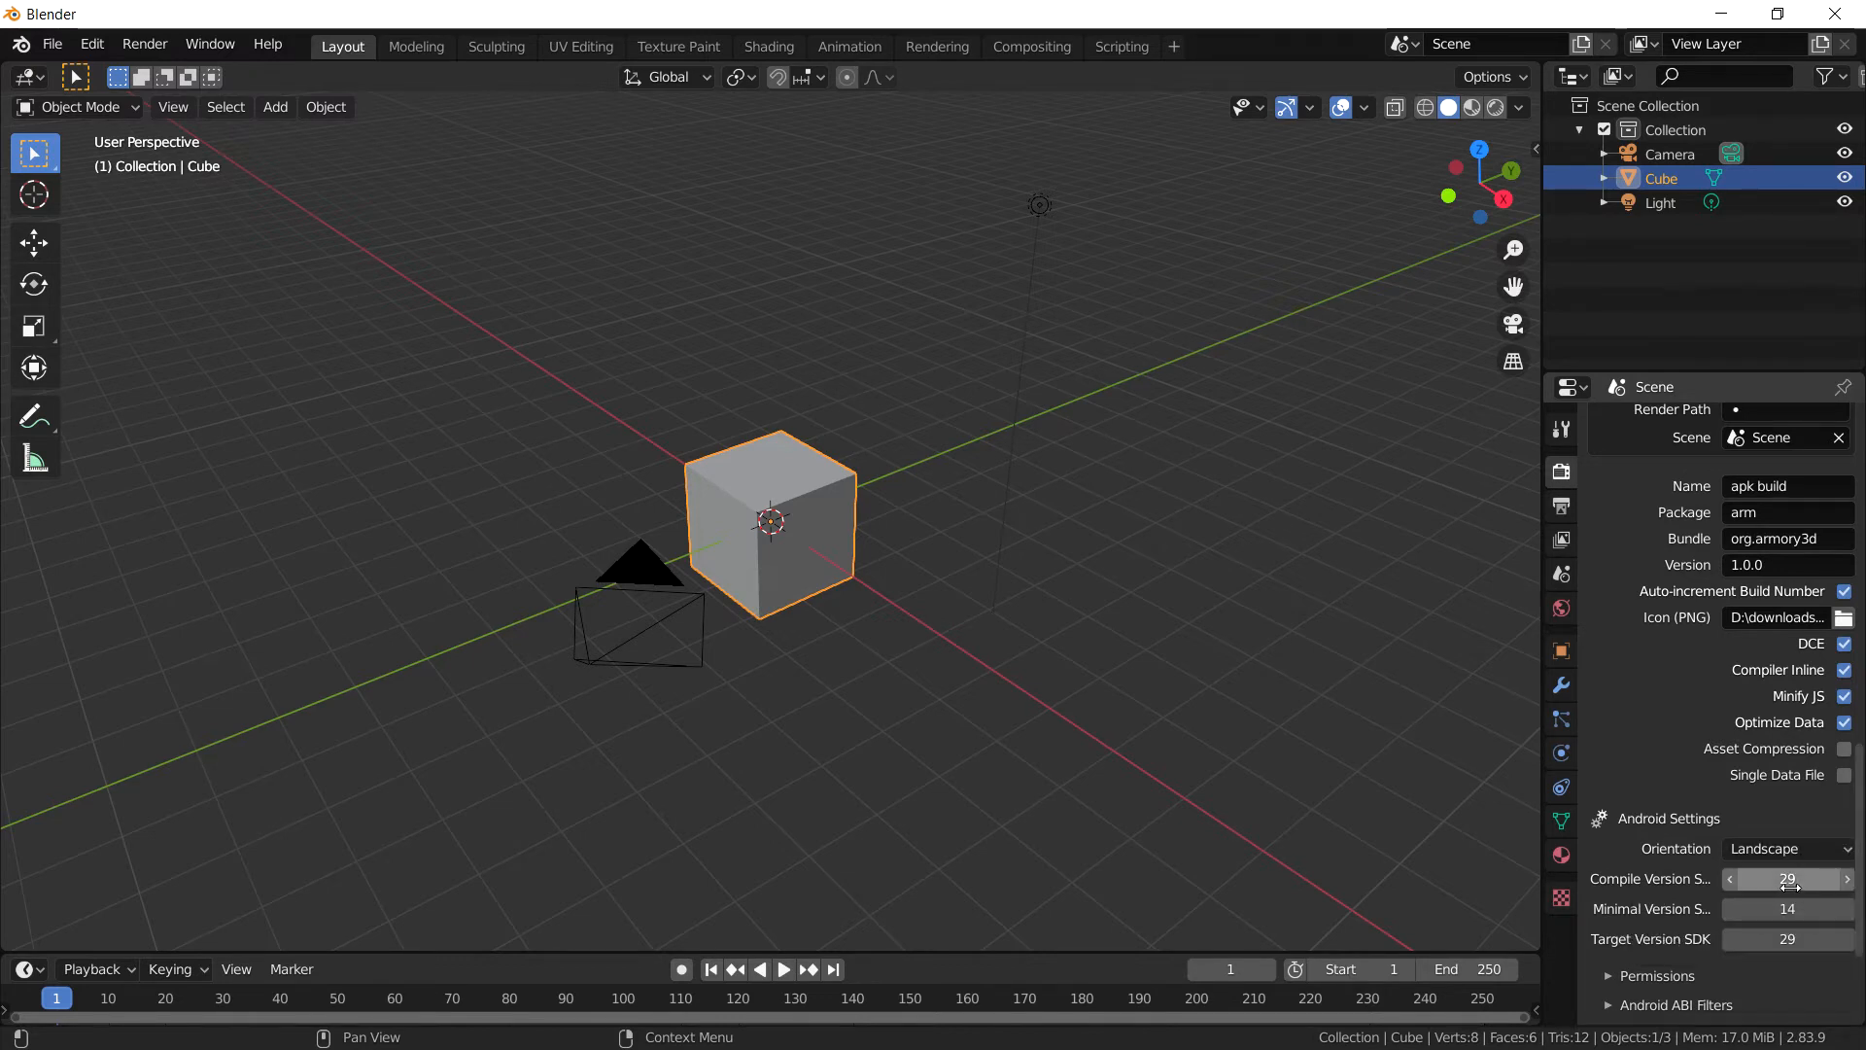
mouse_move(1785, 879)
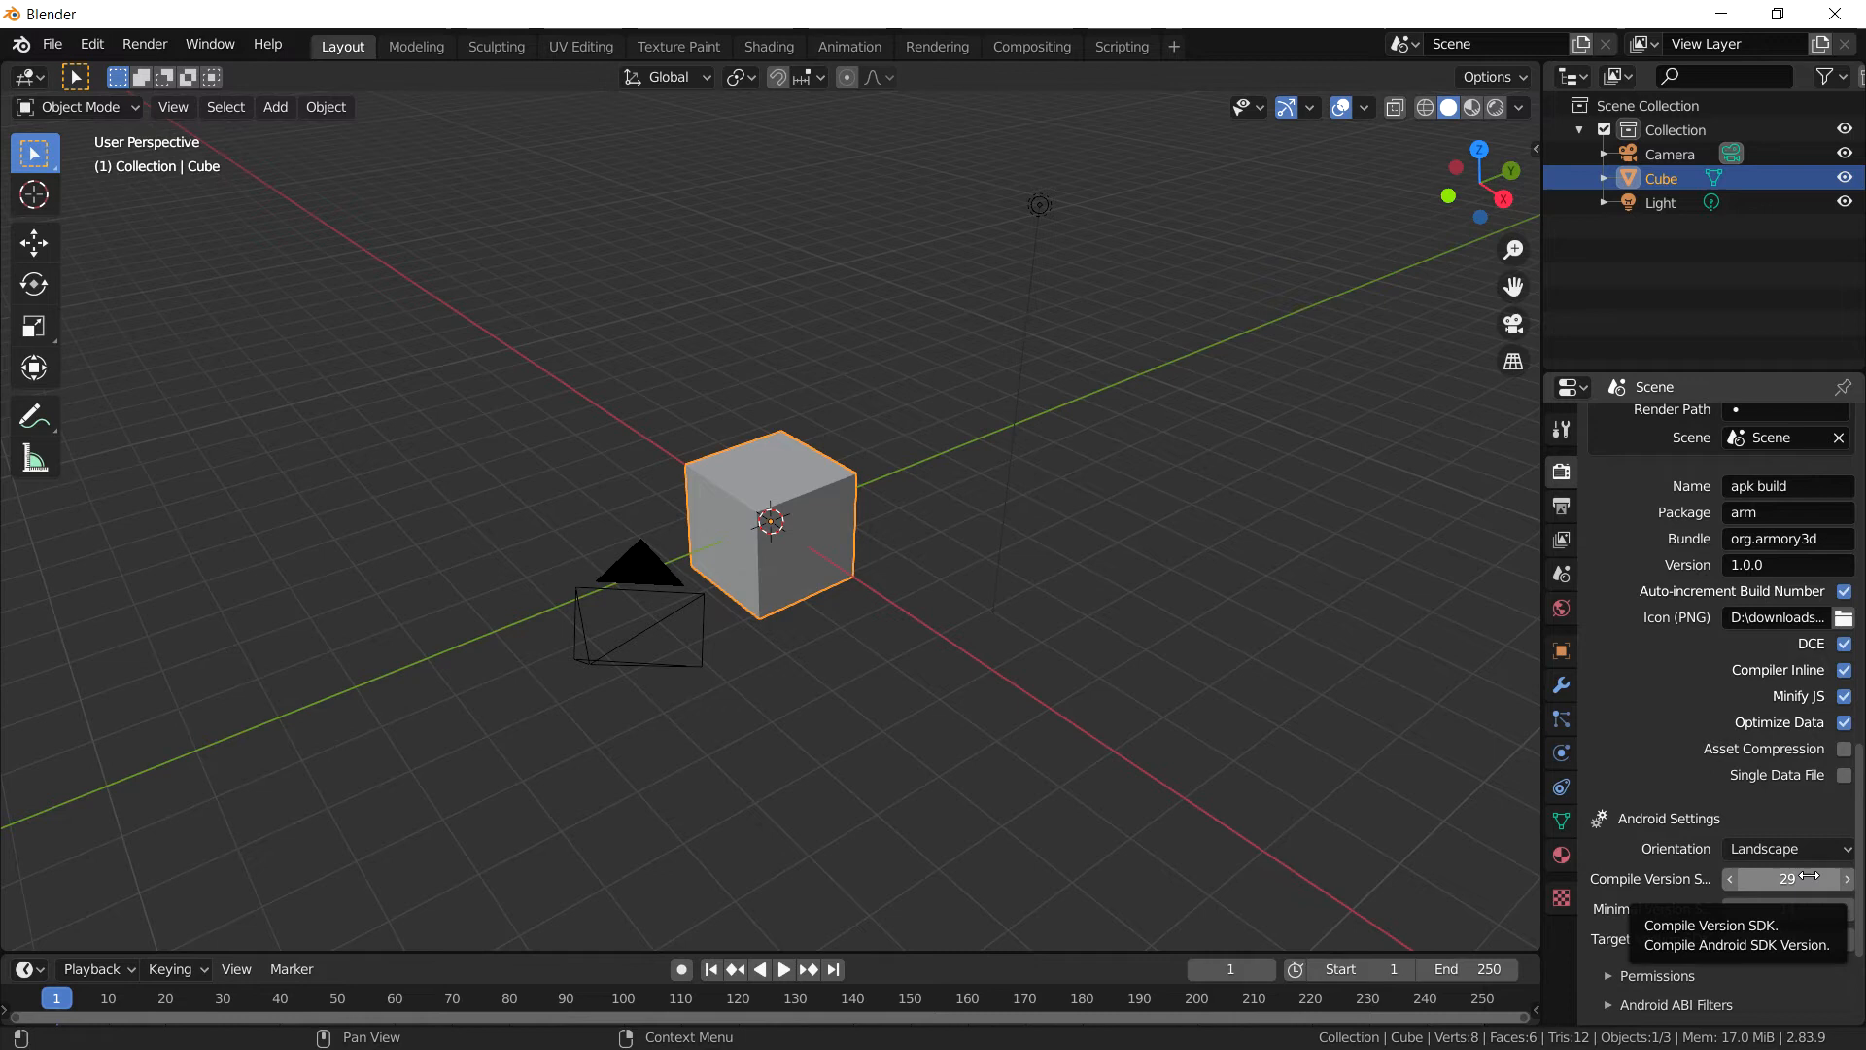
mouse_move(1750, 859)
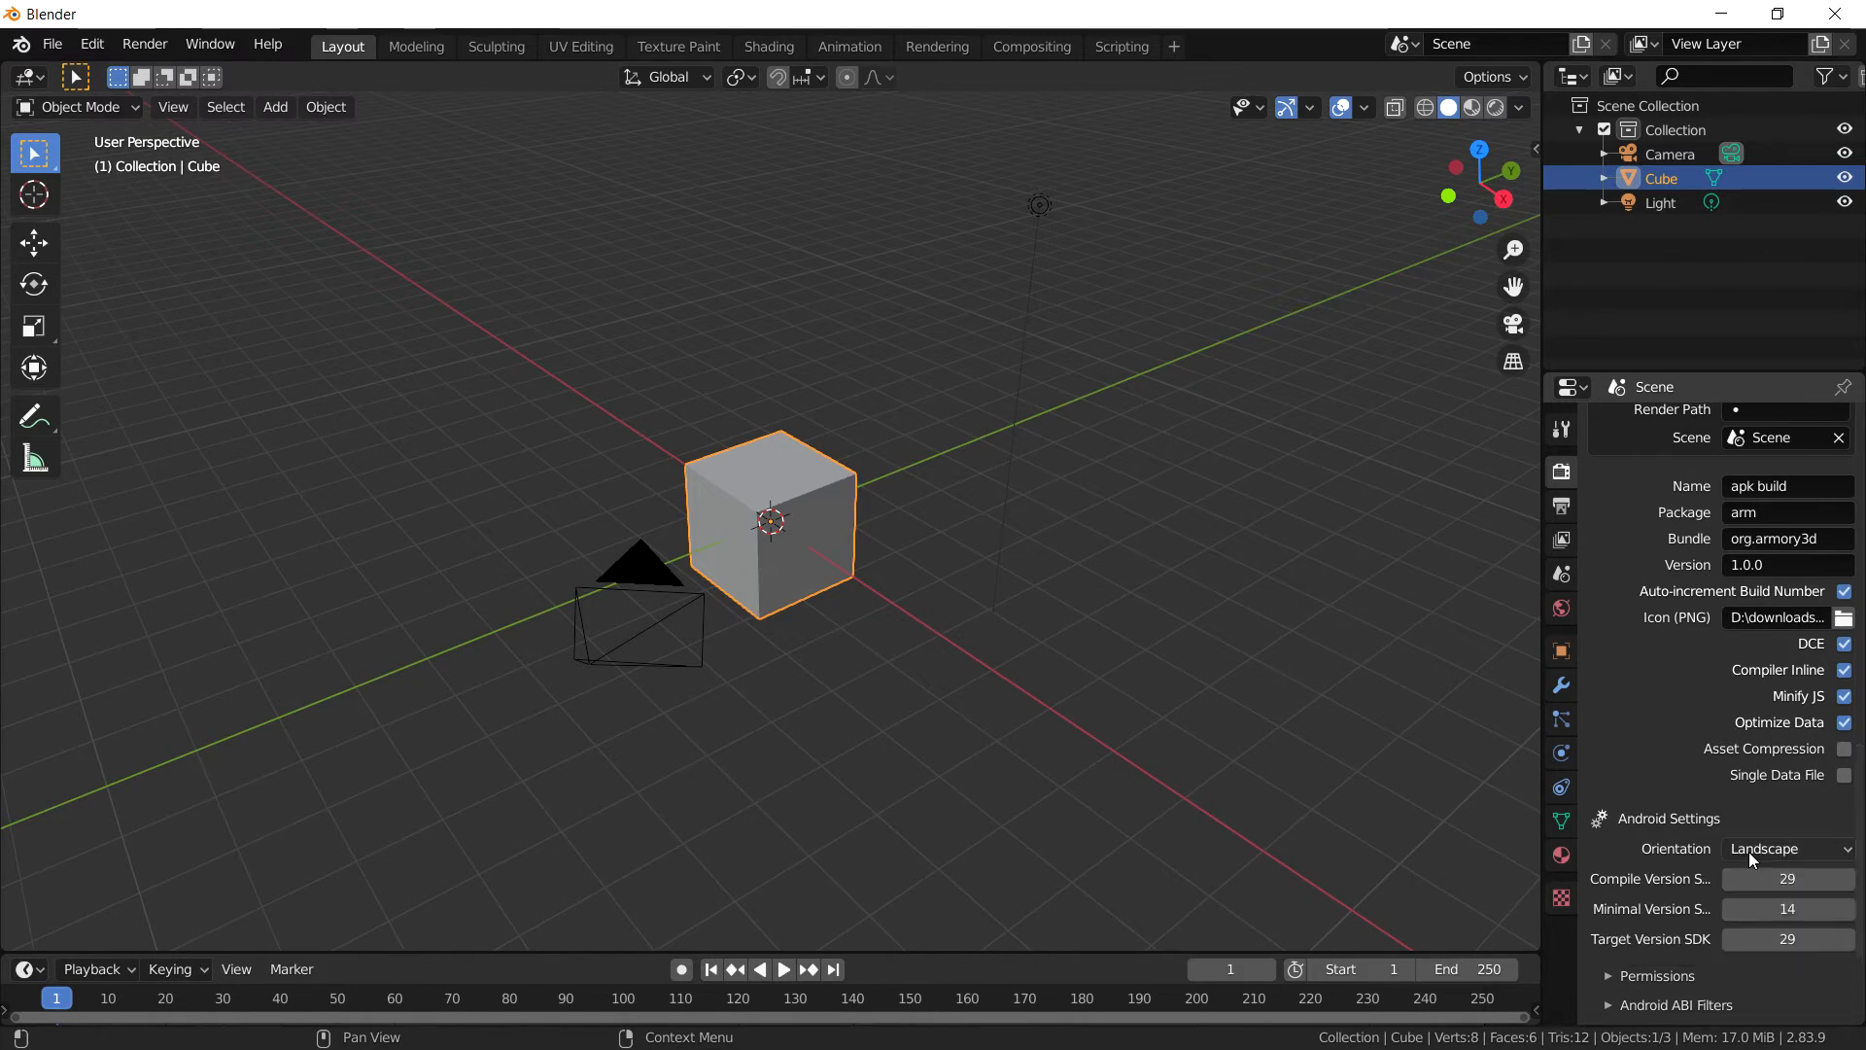
scroll(down, 3)
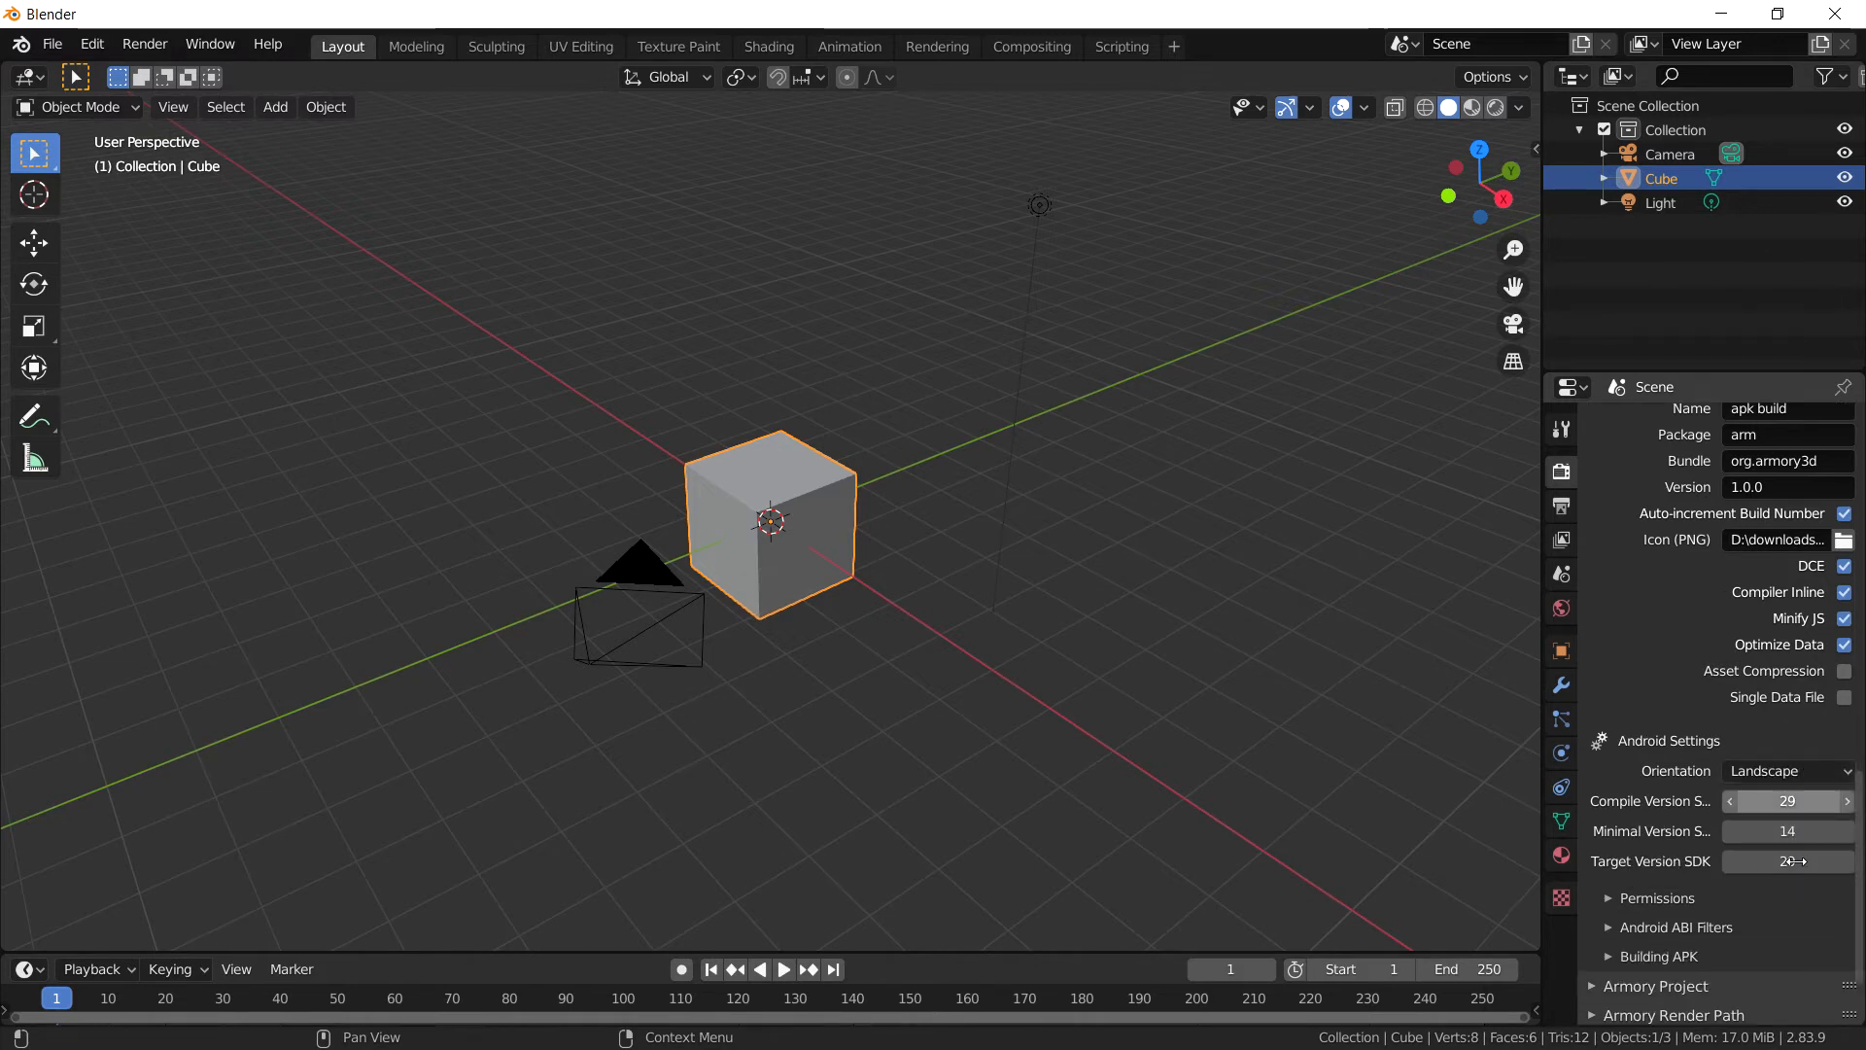
scroll(down, 3)
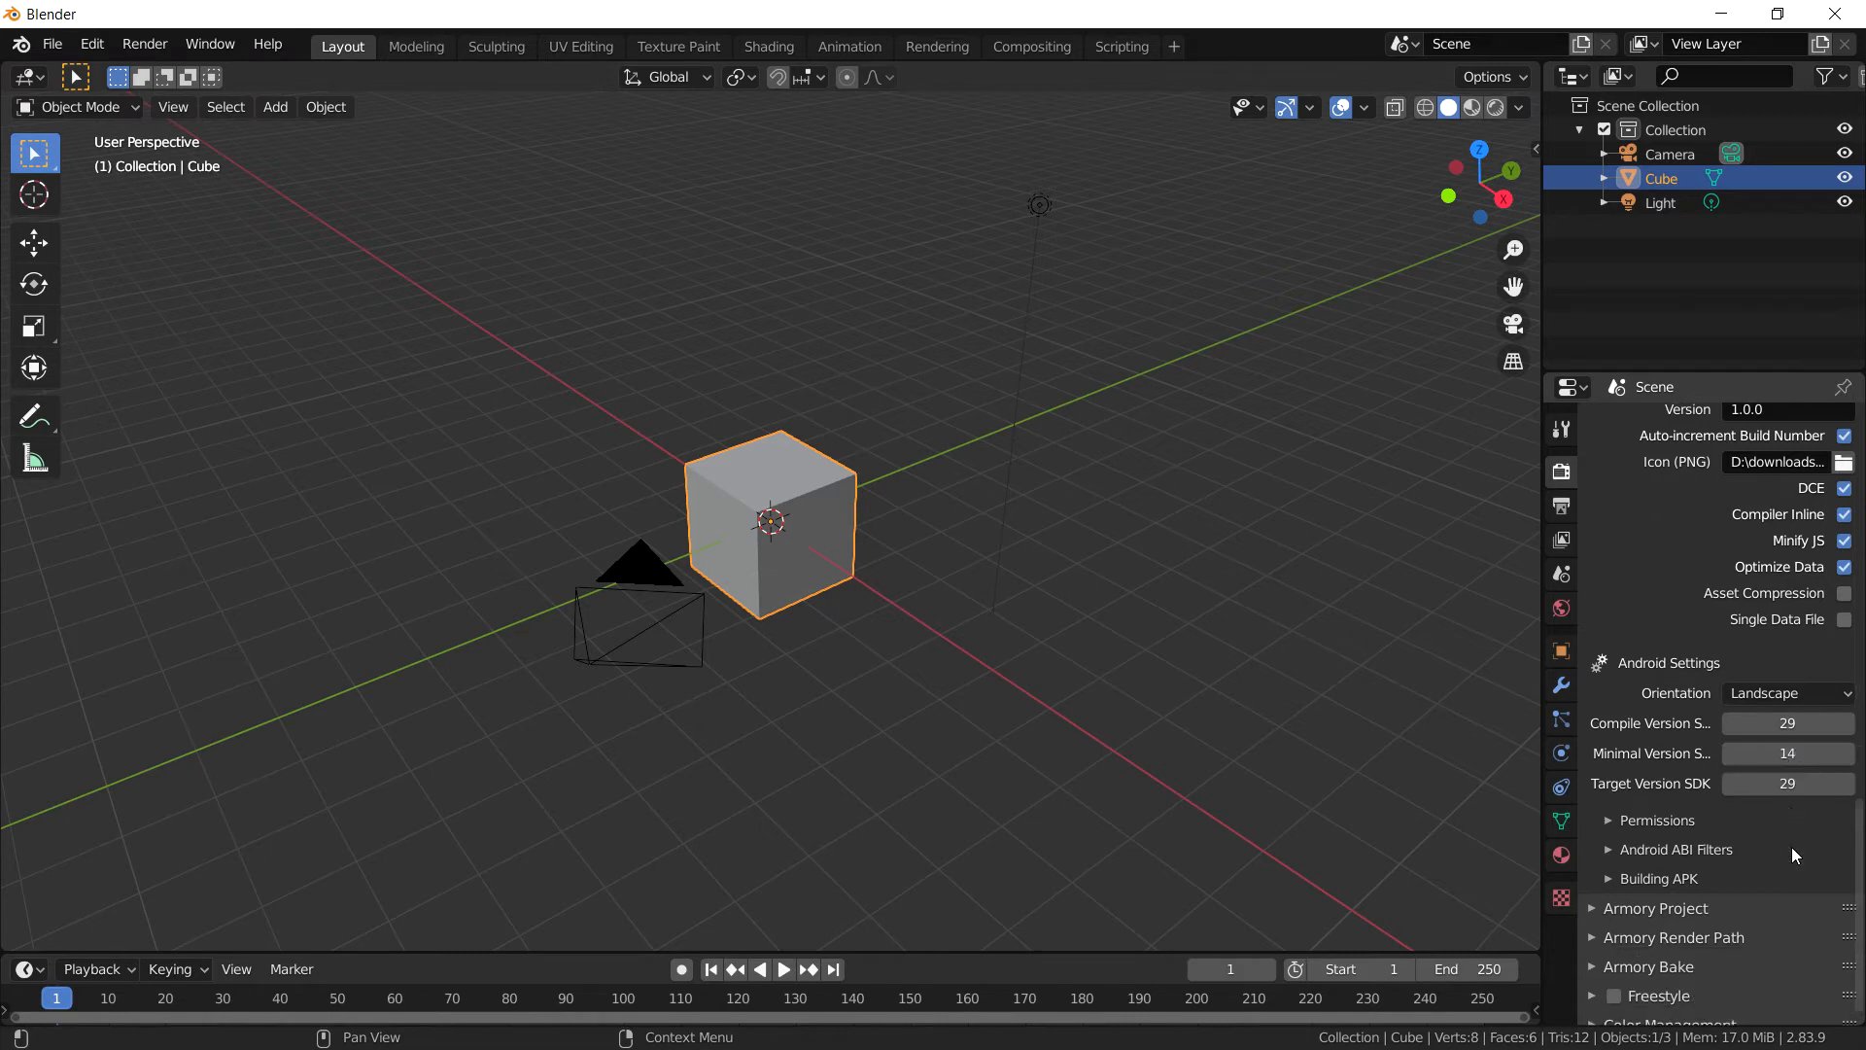
Step: Enable Building APK After Publishing and Rename APK To Project Name in the Android settings
click(1659, 878)
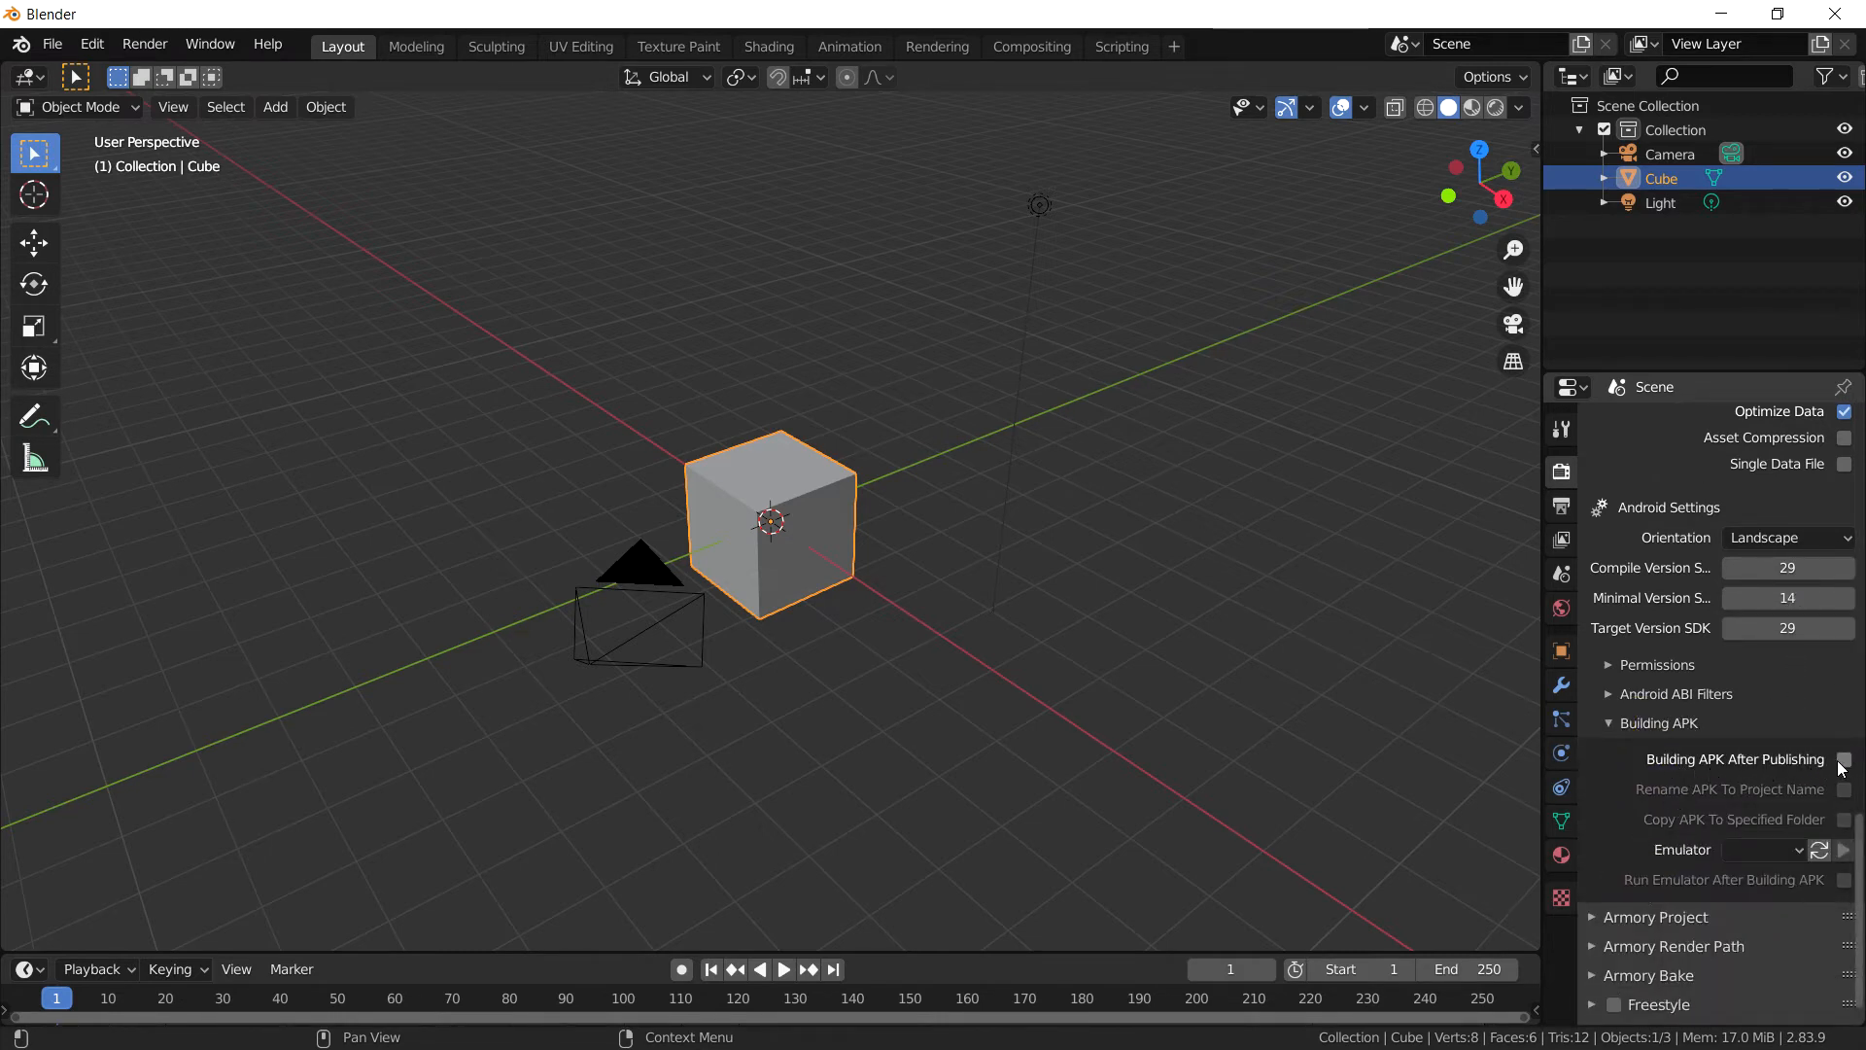
click(1845, 759)
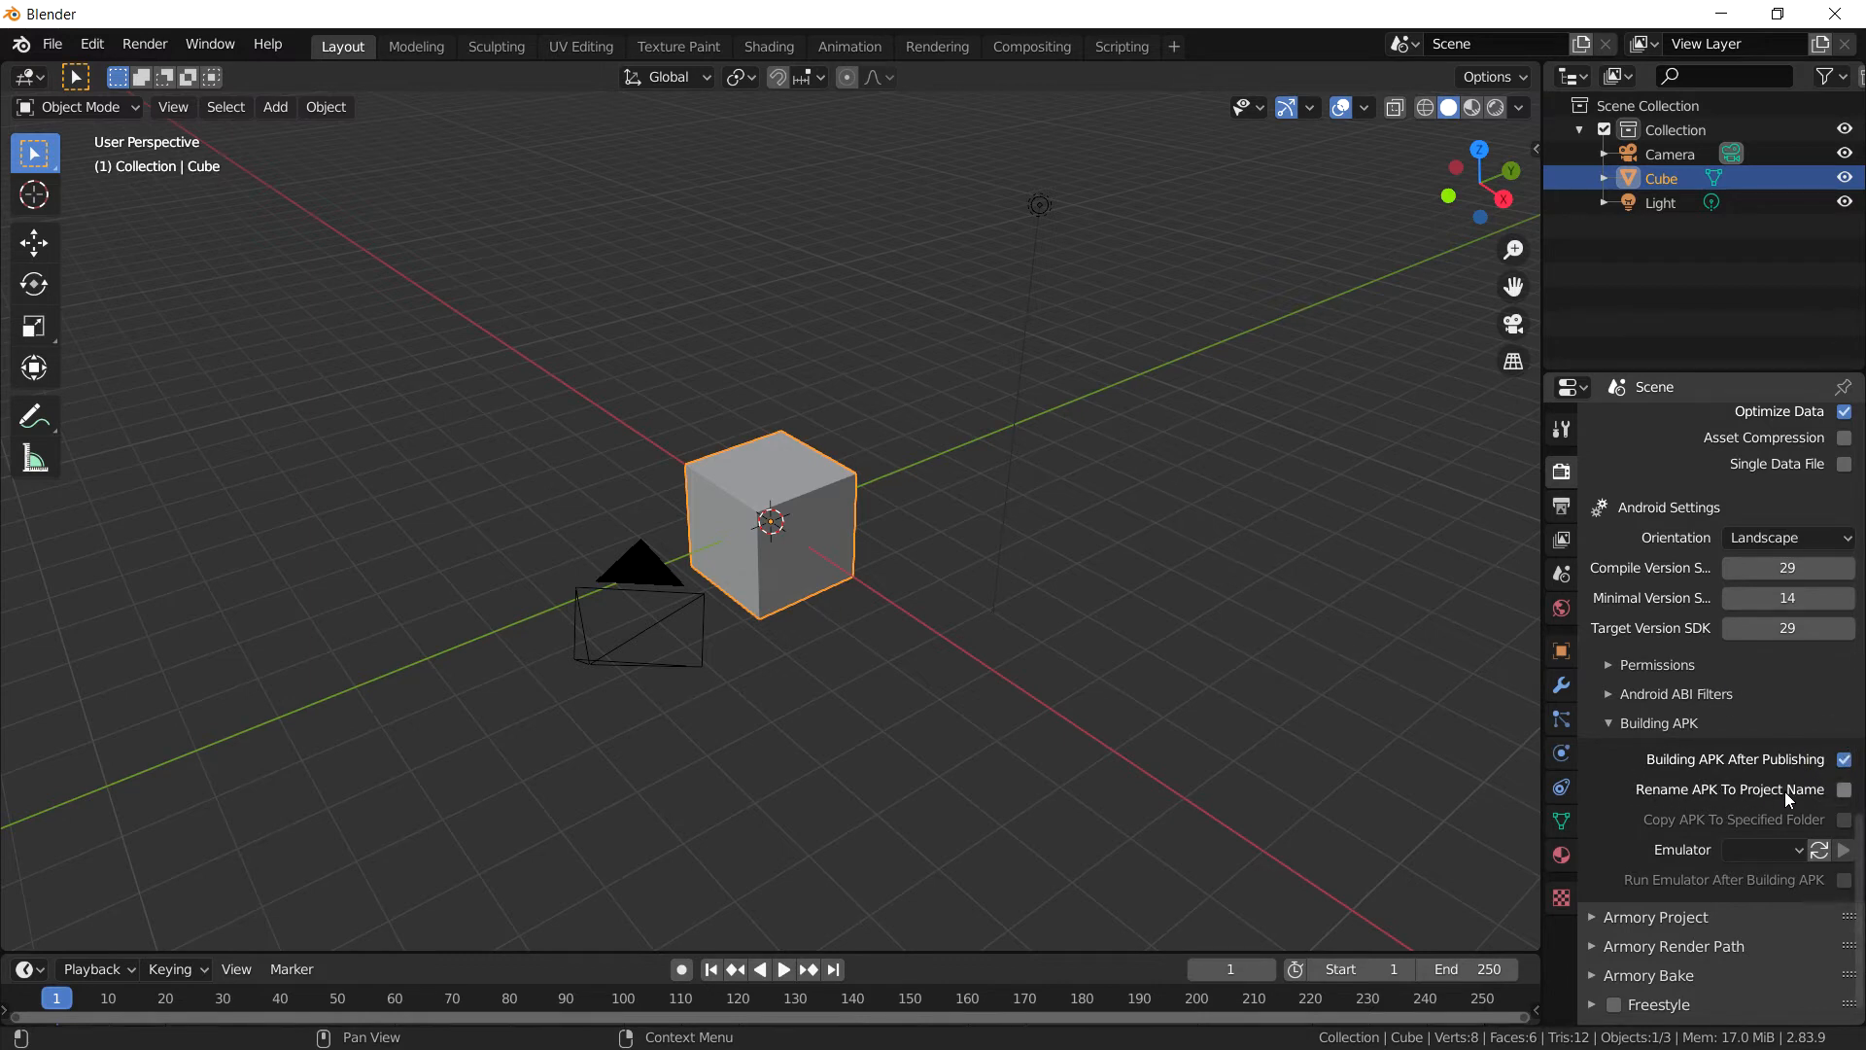
scroll(up, 3)
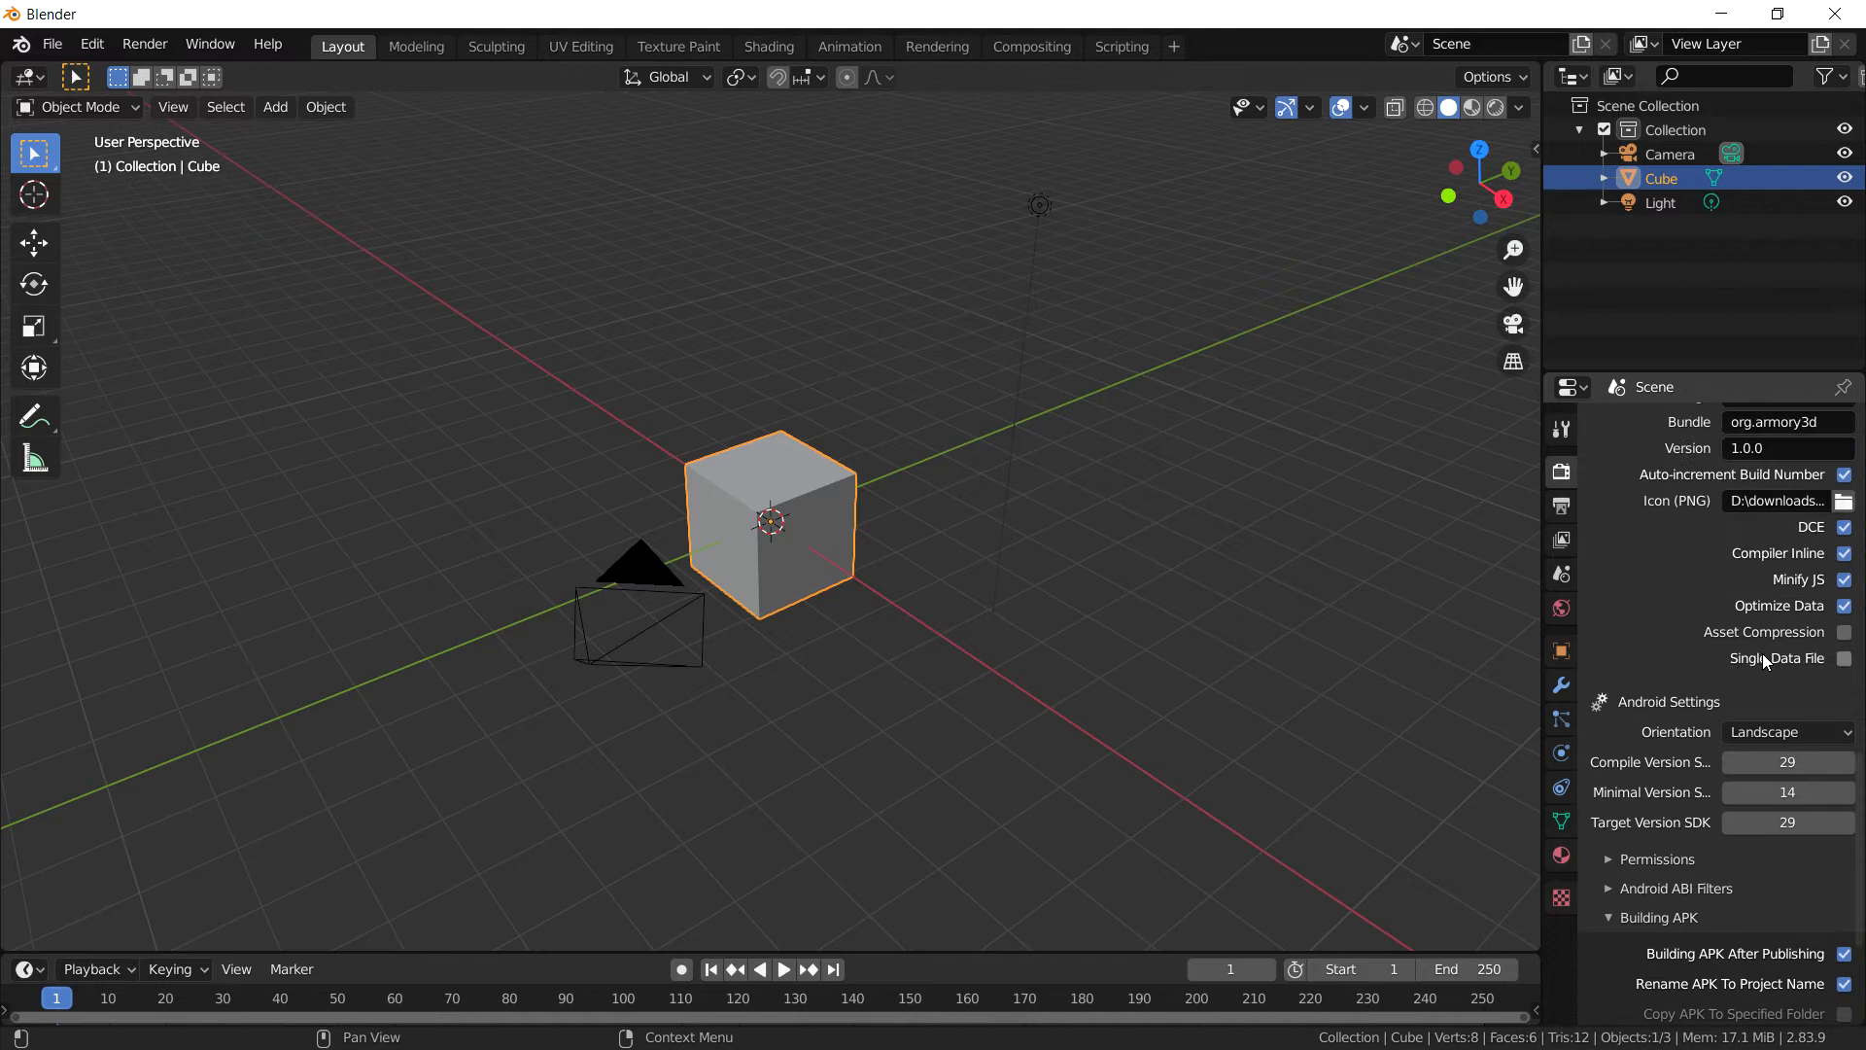
scroll(up, 3)
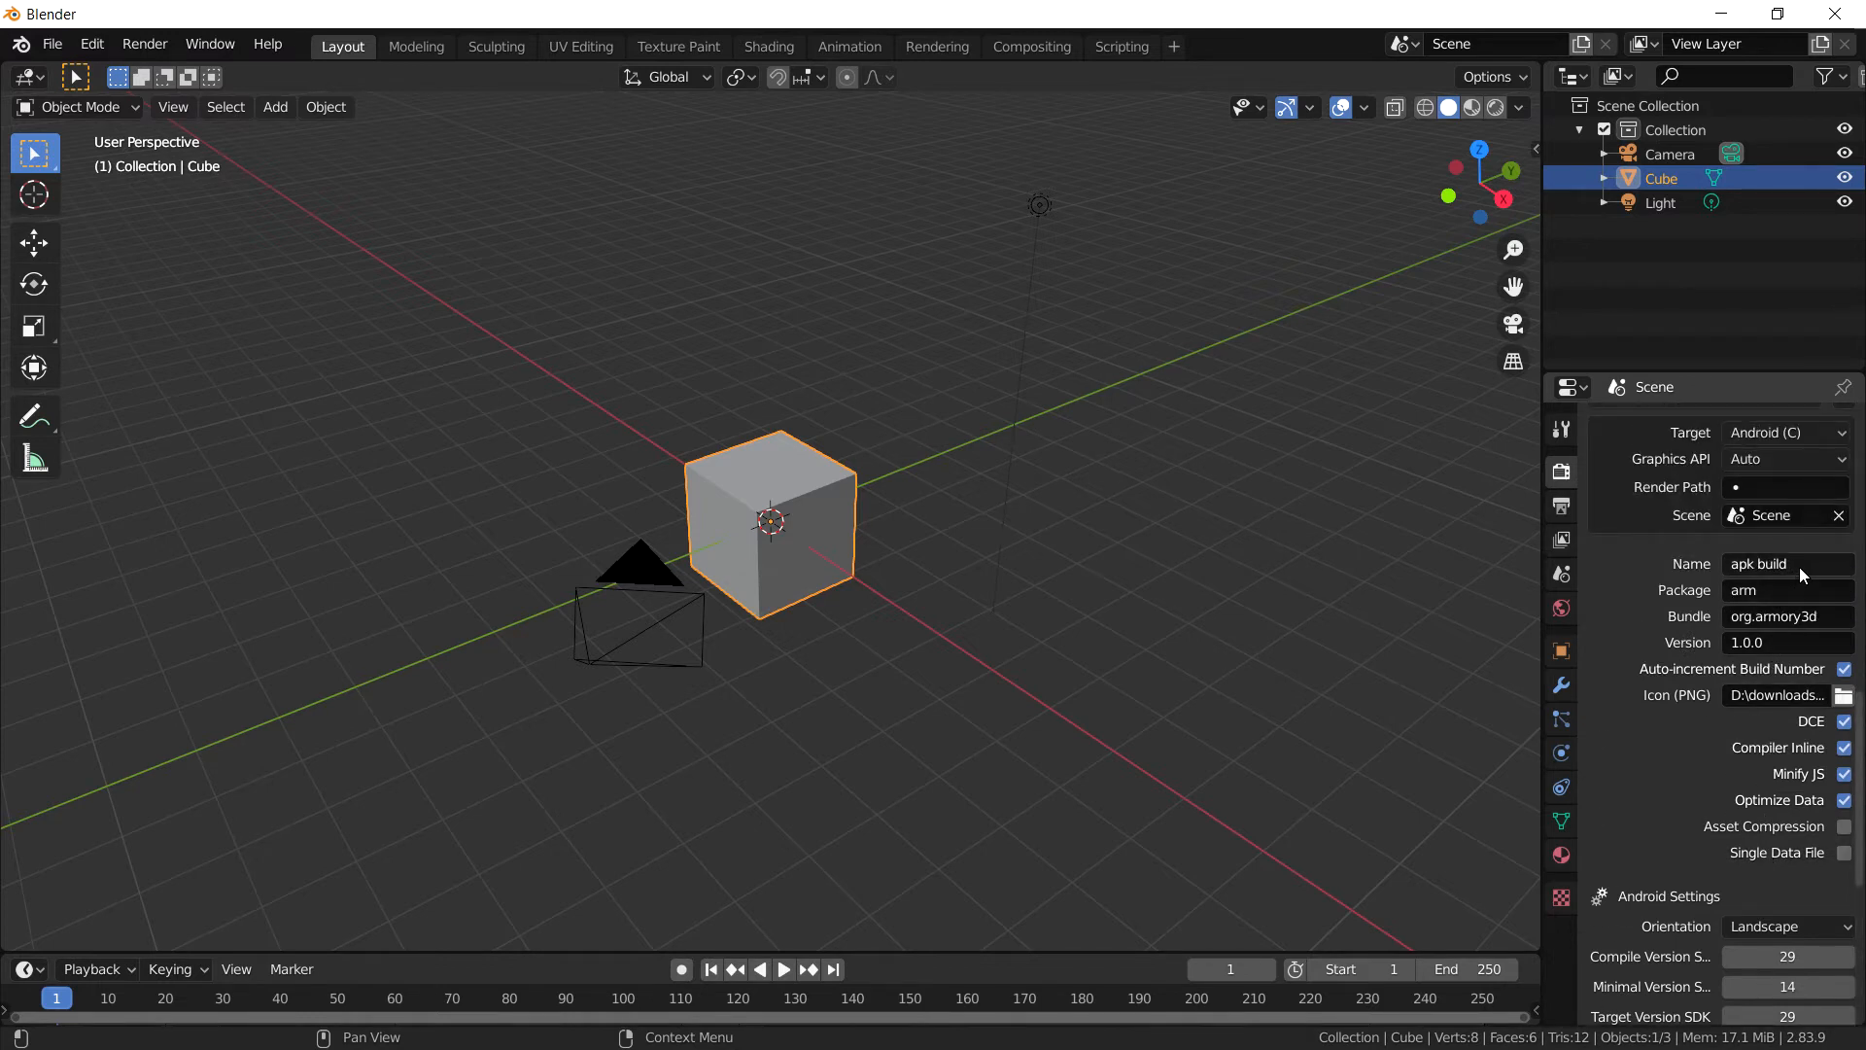
scroll(down, 3)
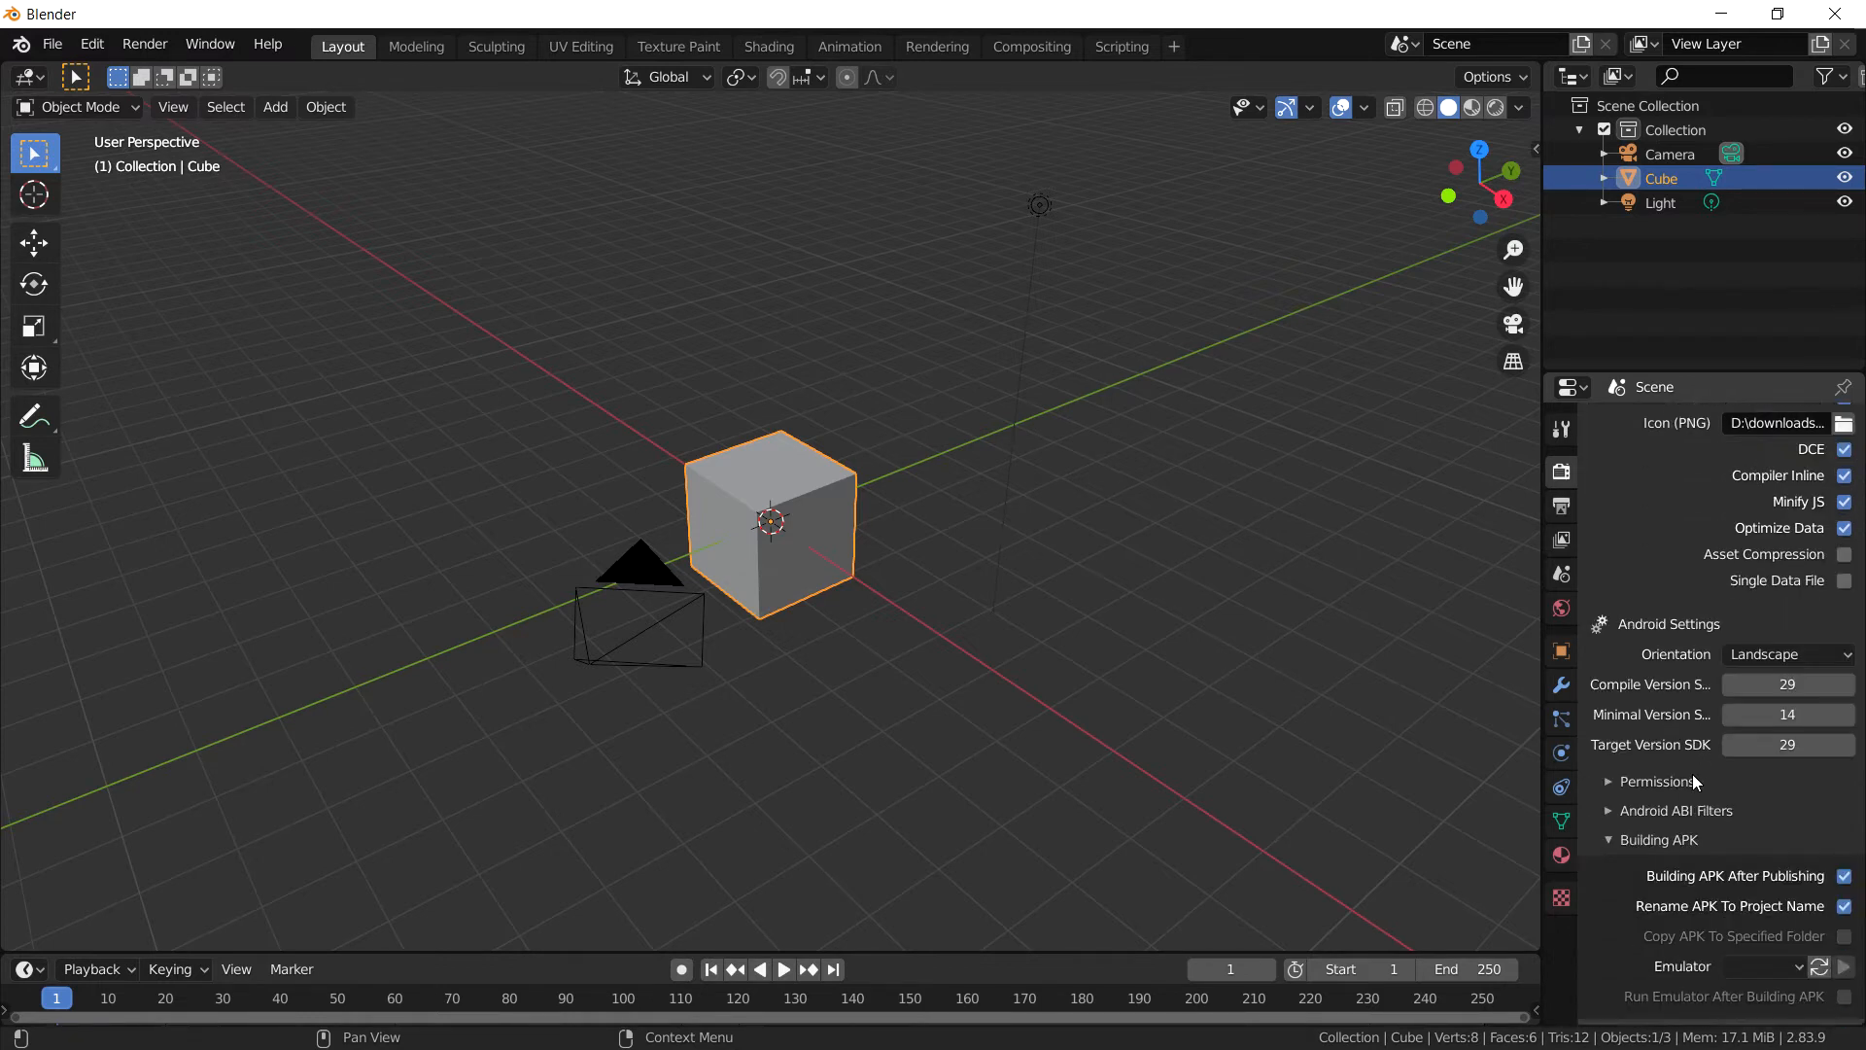
scroll(down, 3)
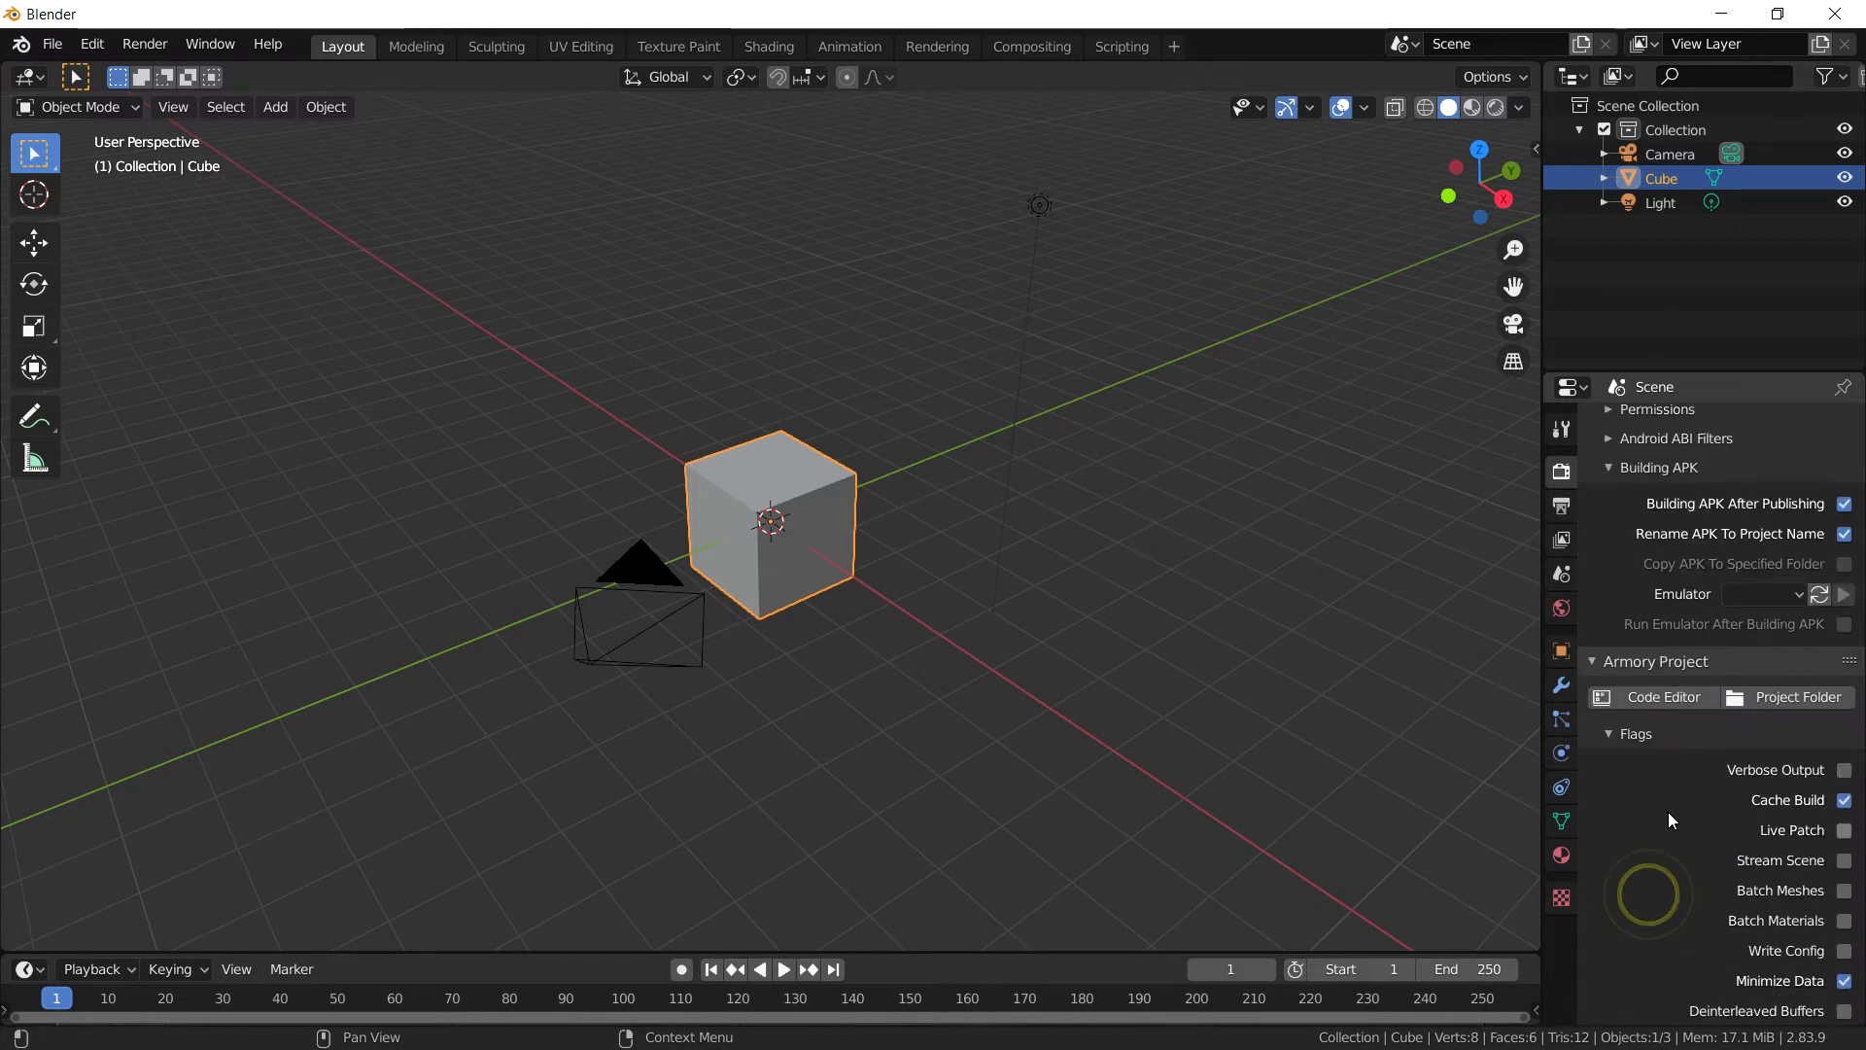
Step: Create a new Armory render path from the Mobile preset
scroll(down, 3)
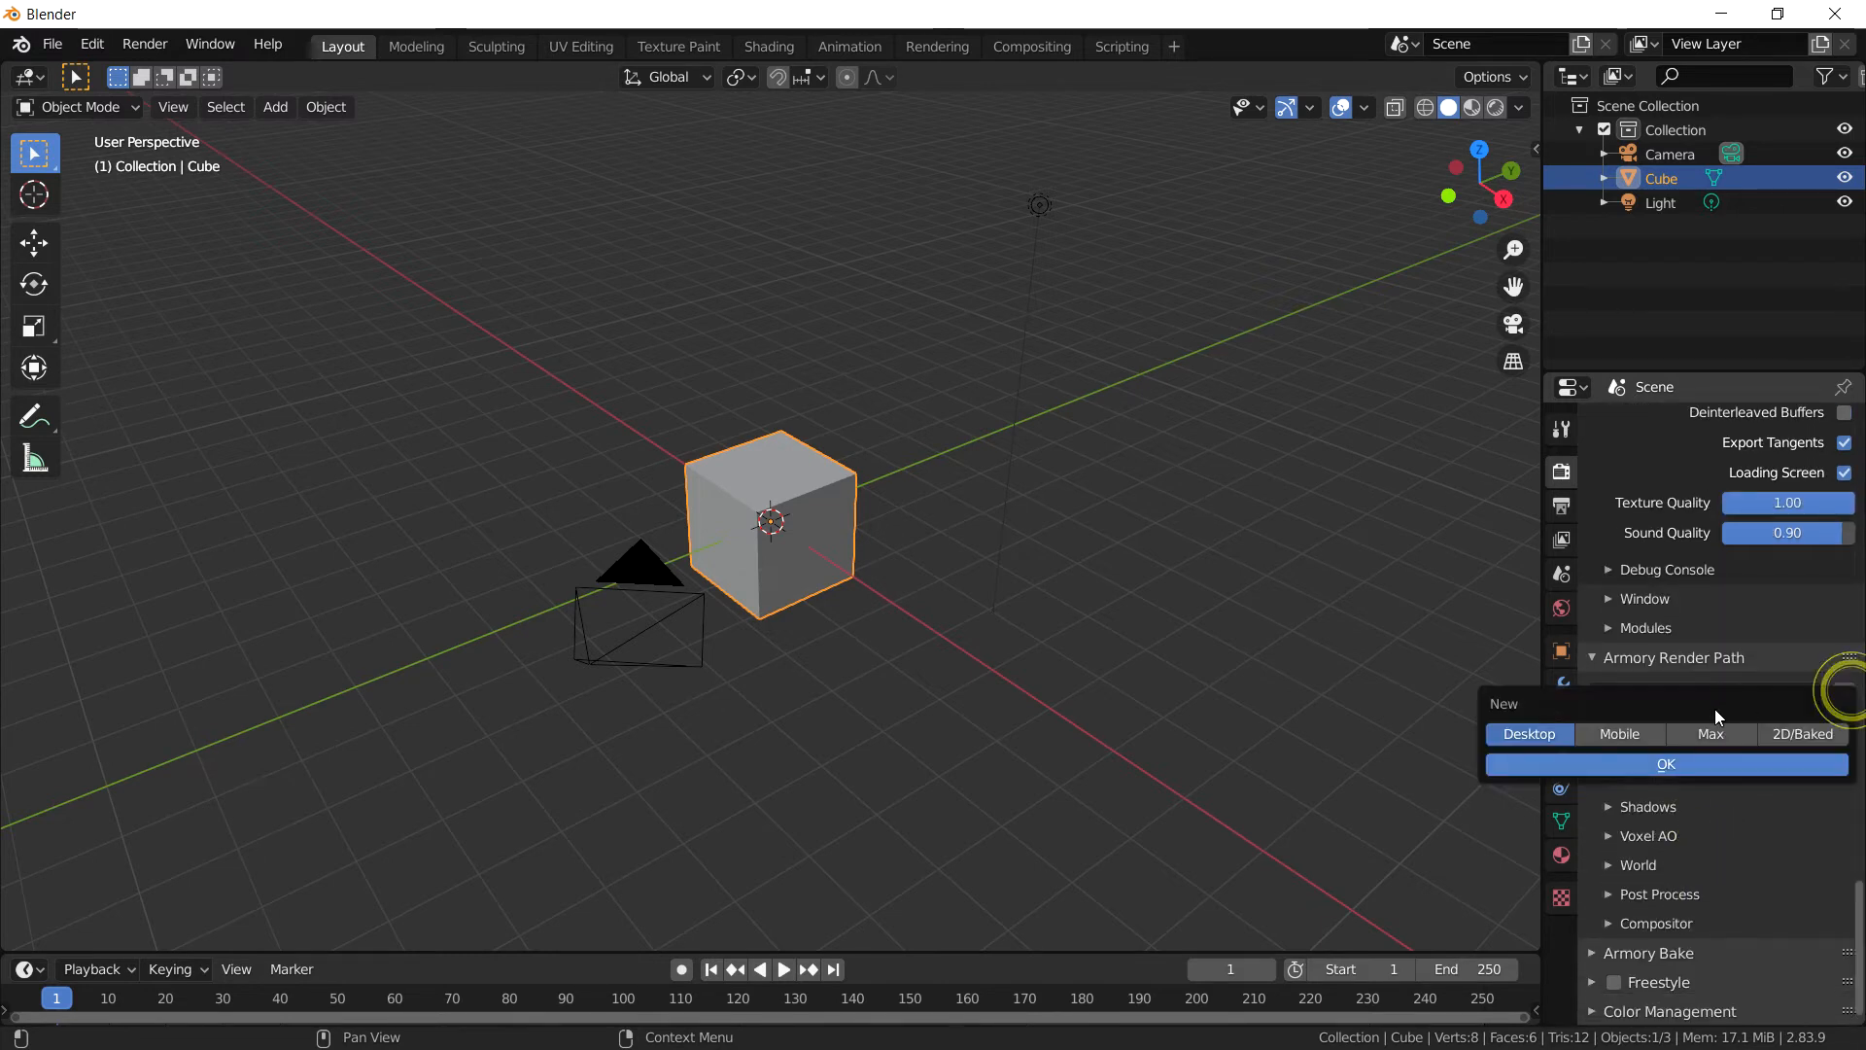
click(1666, 762)
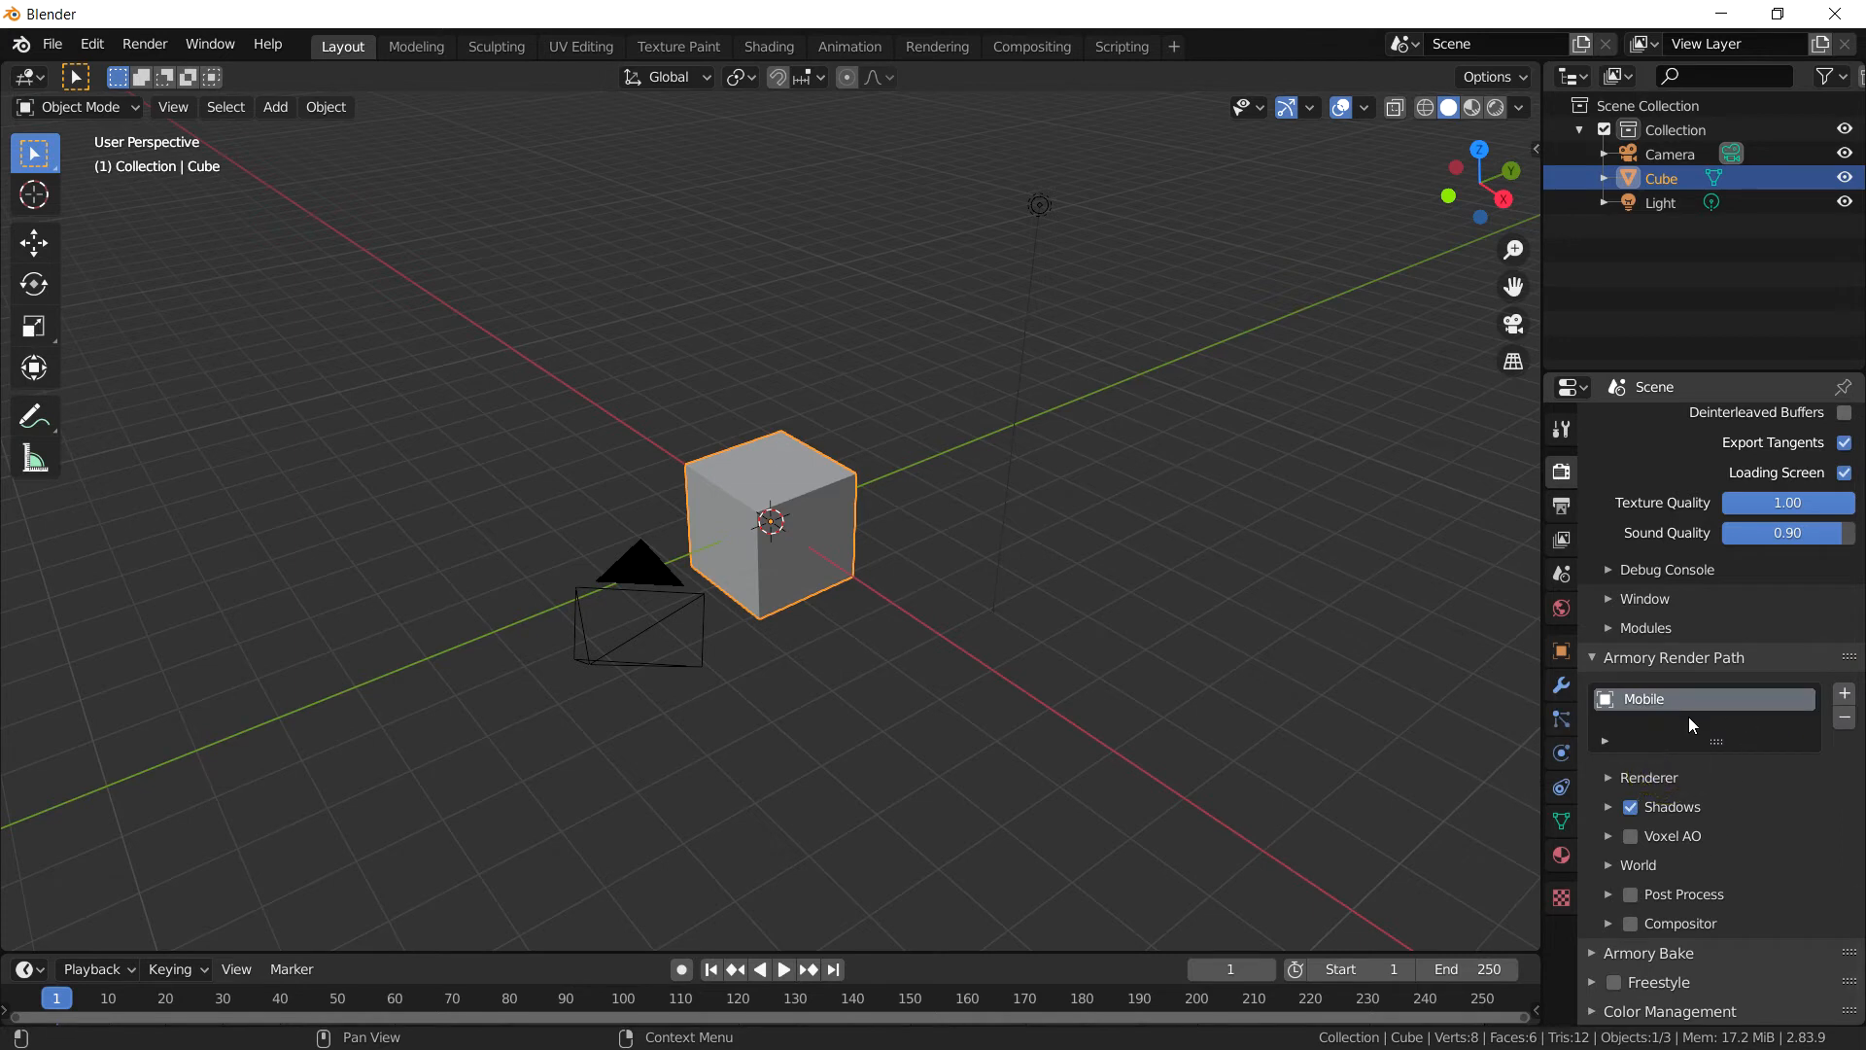
mouse_move(1625, 908)
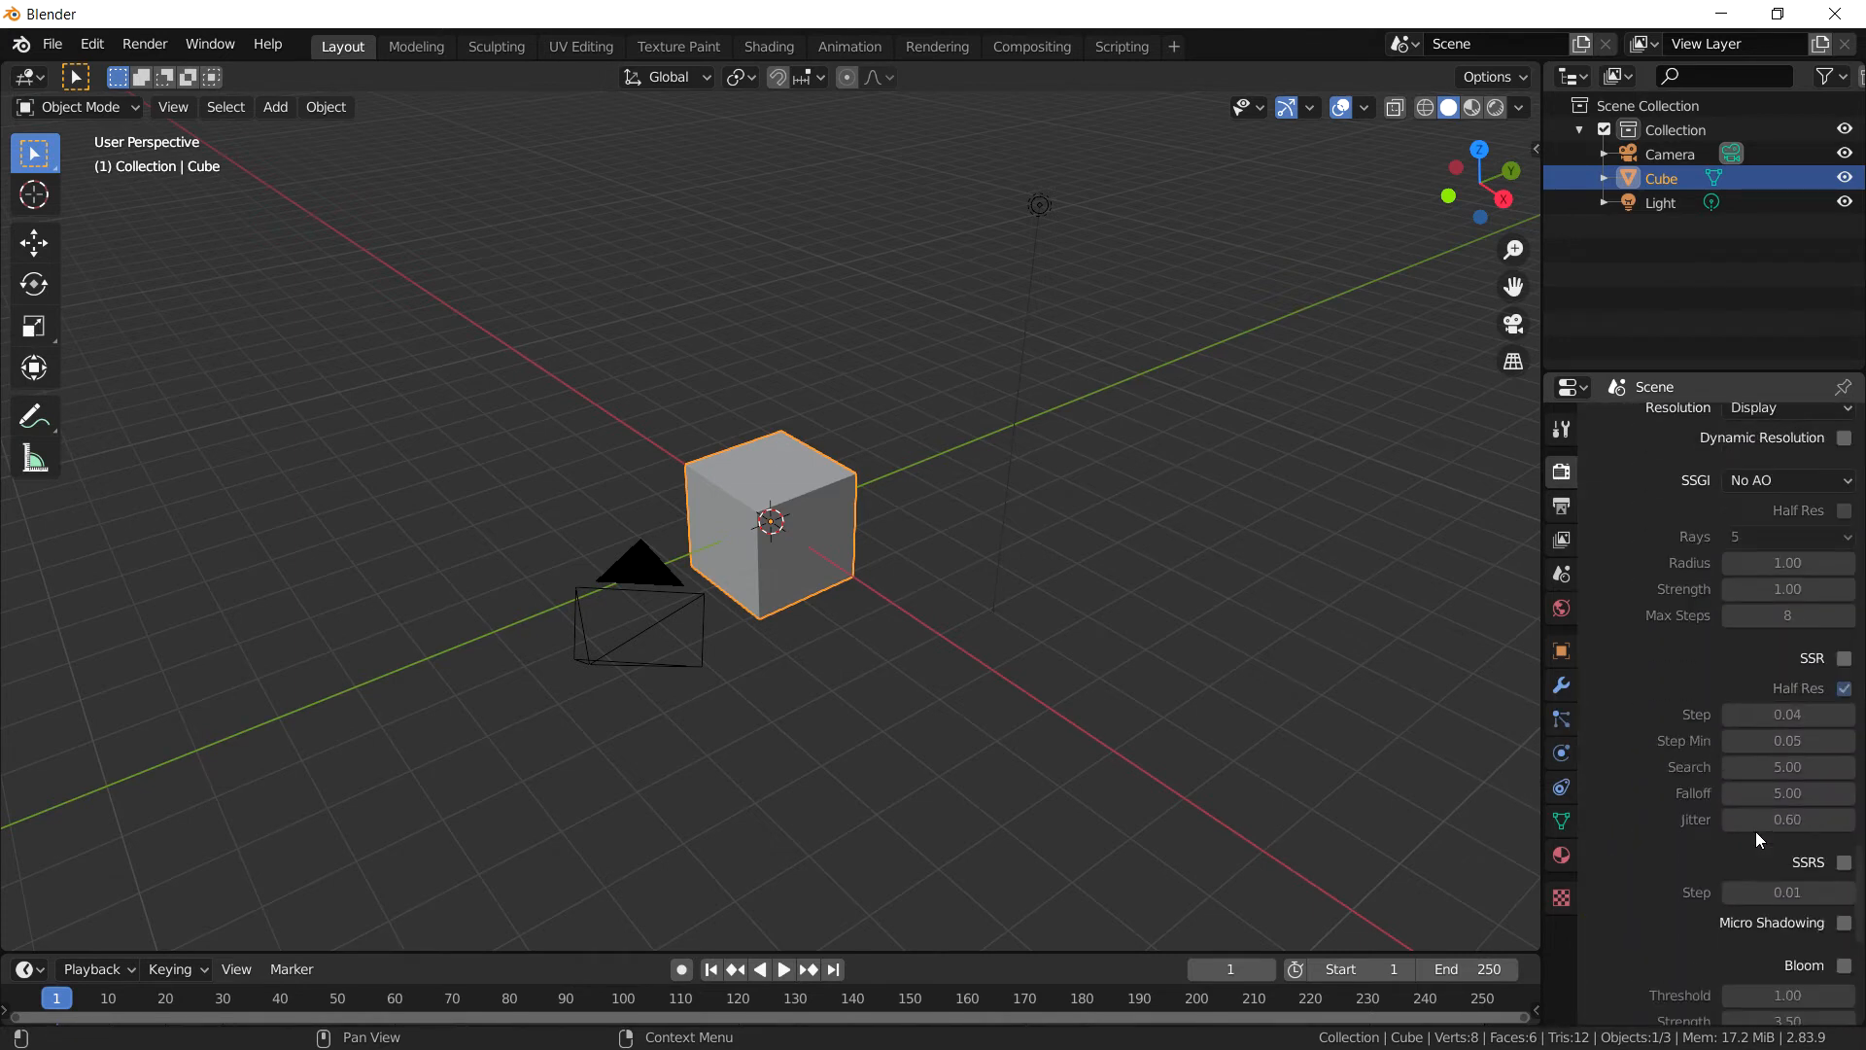
scroll(down, 3)
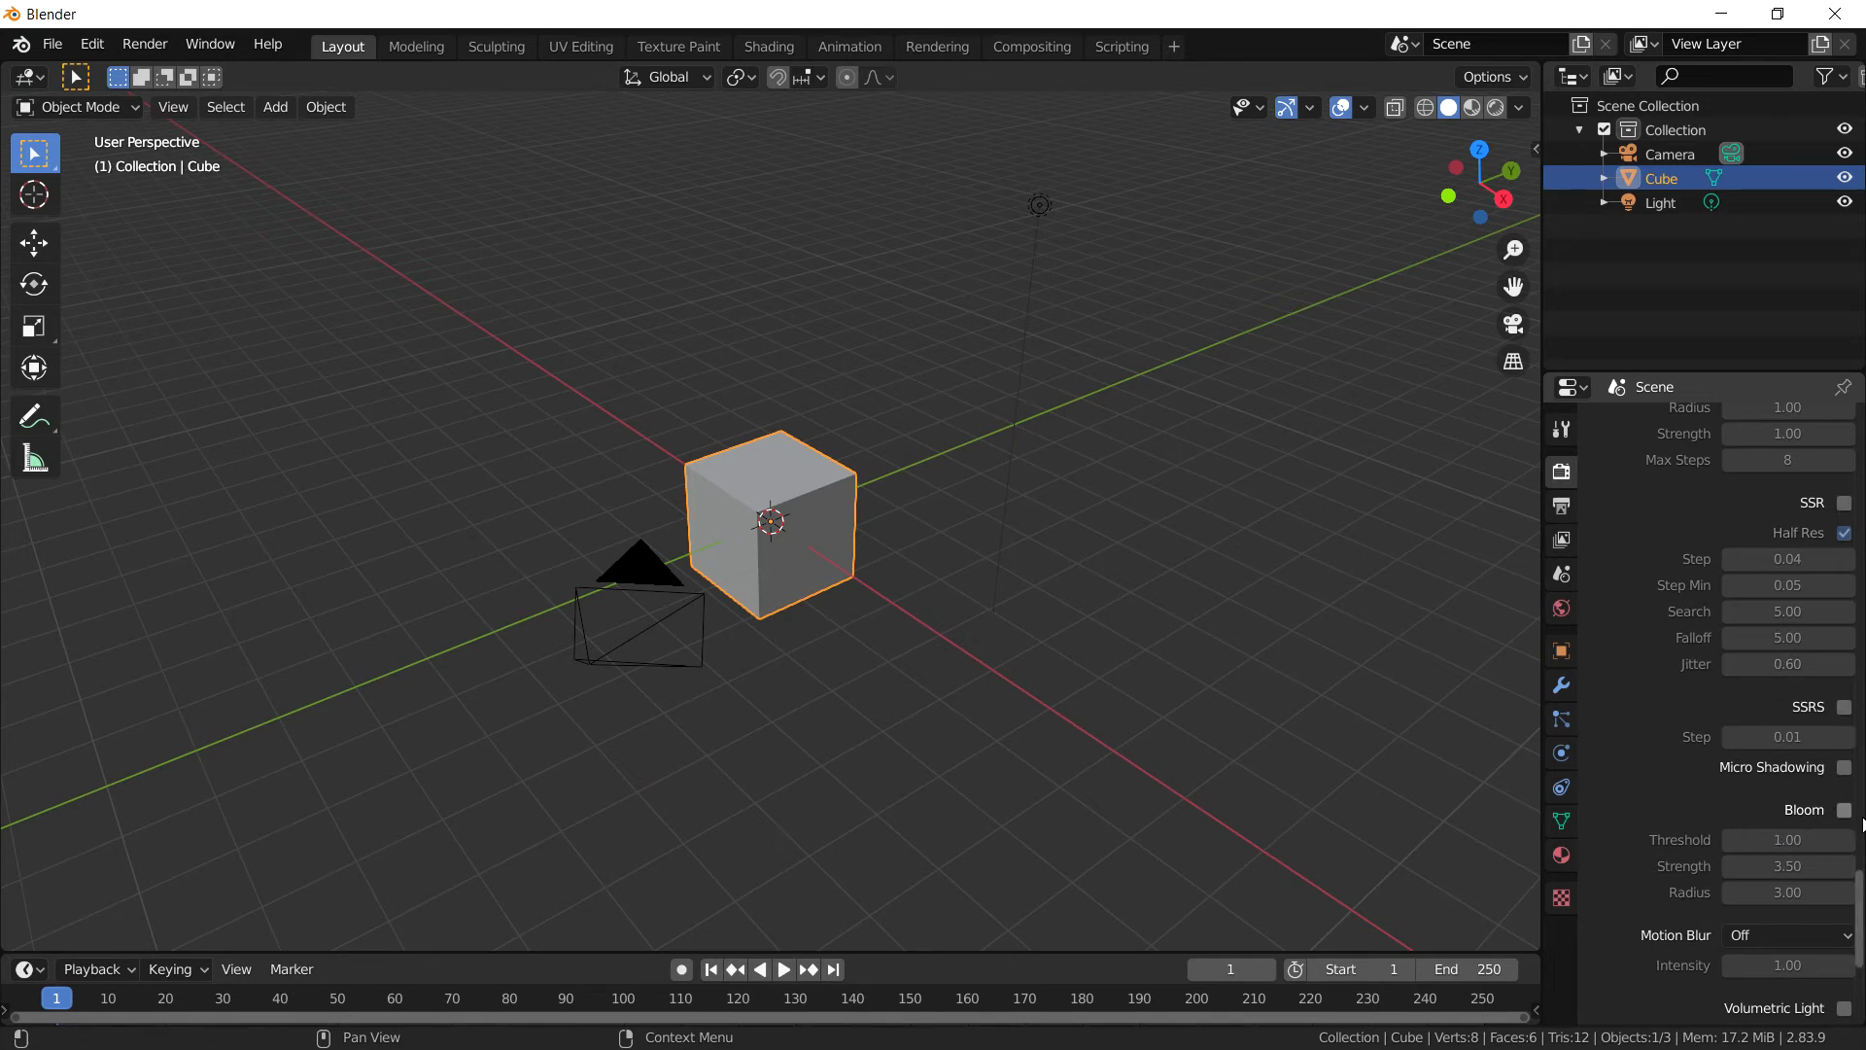
mouse_move(1845, 809)
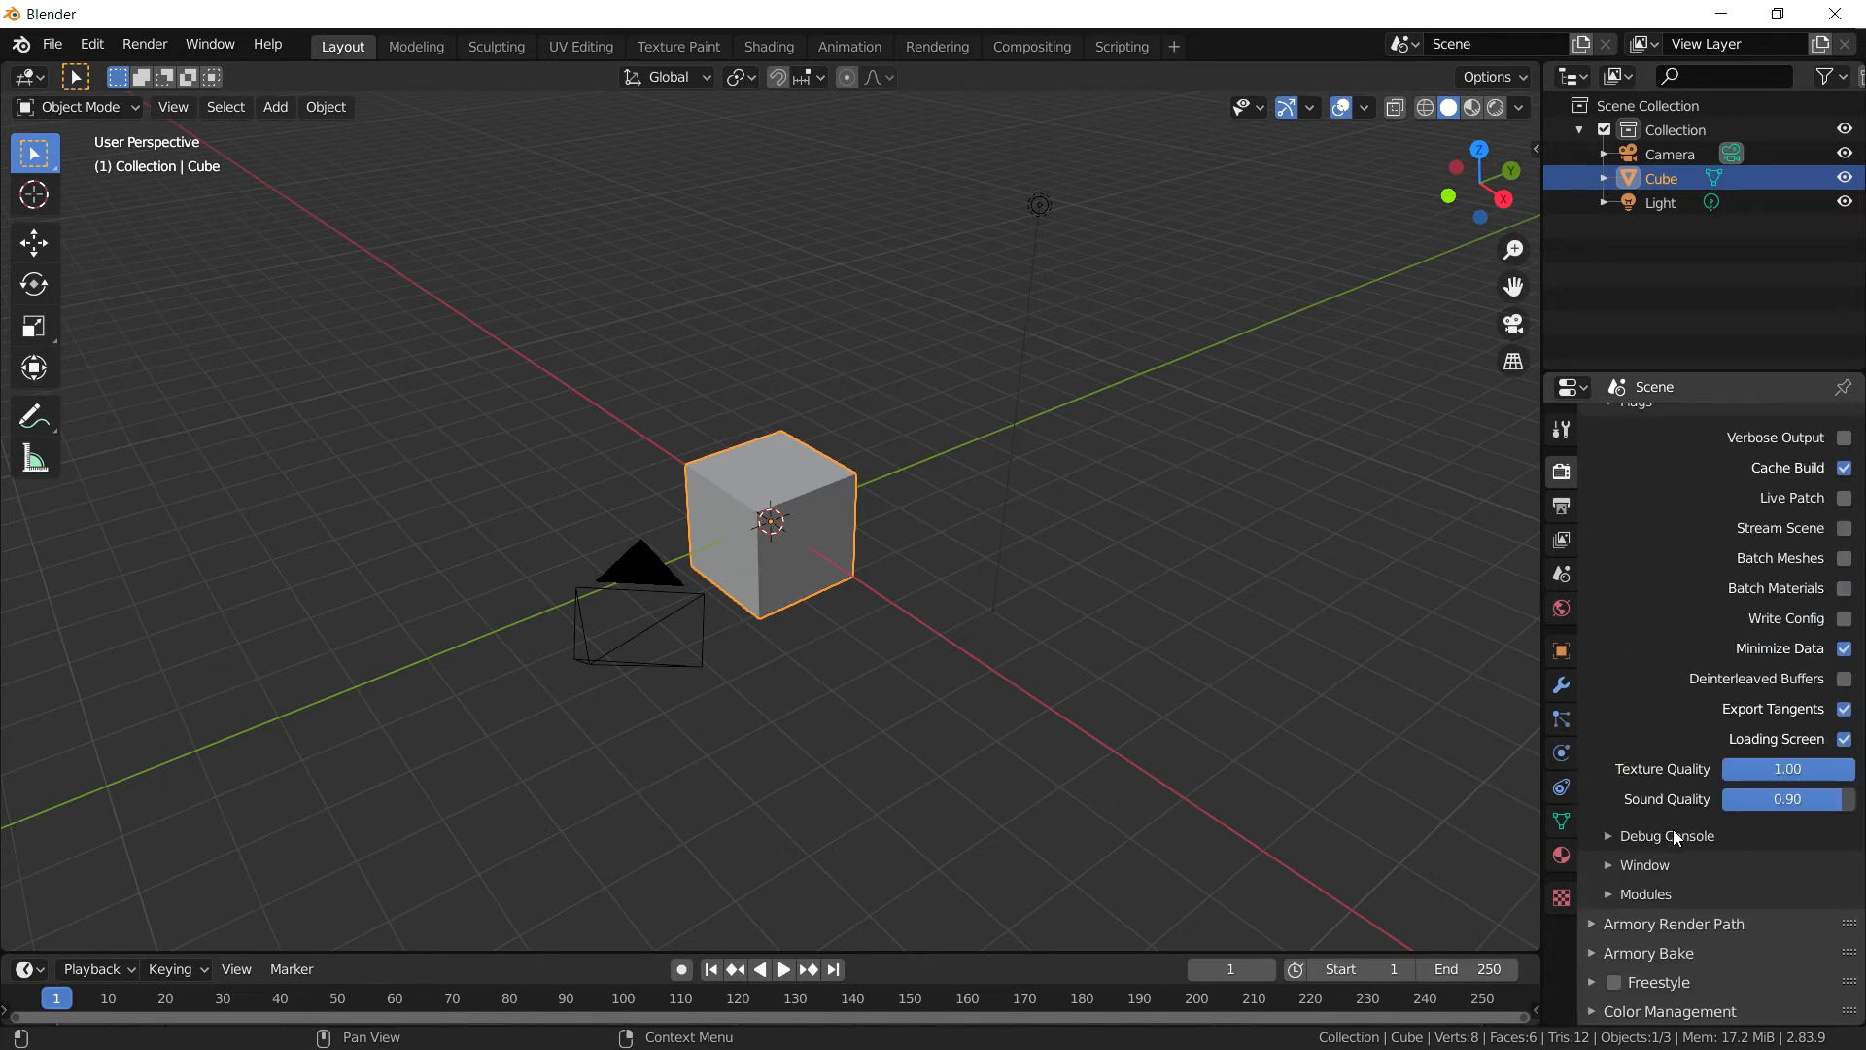
scroll(up, 3)
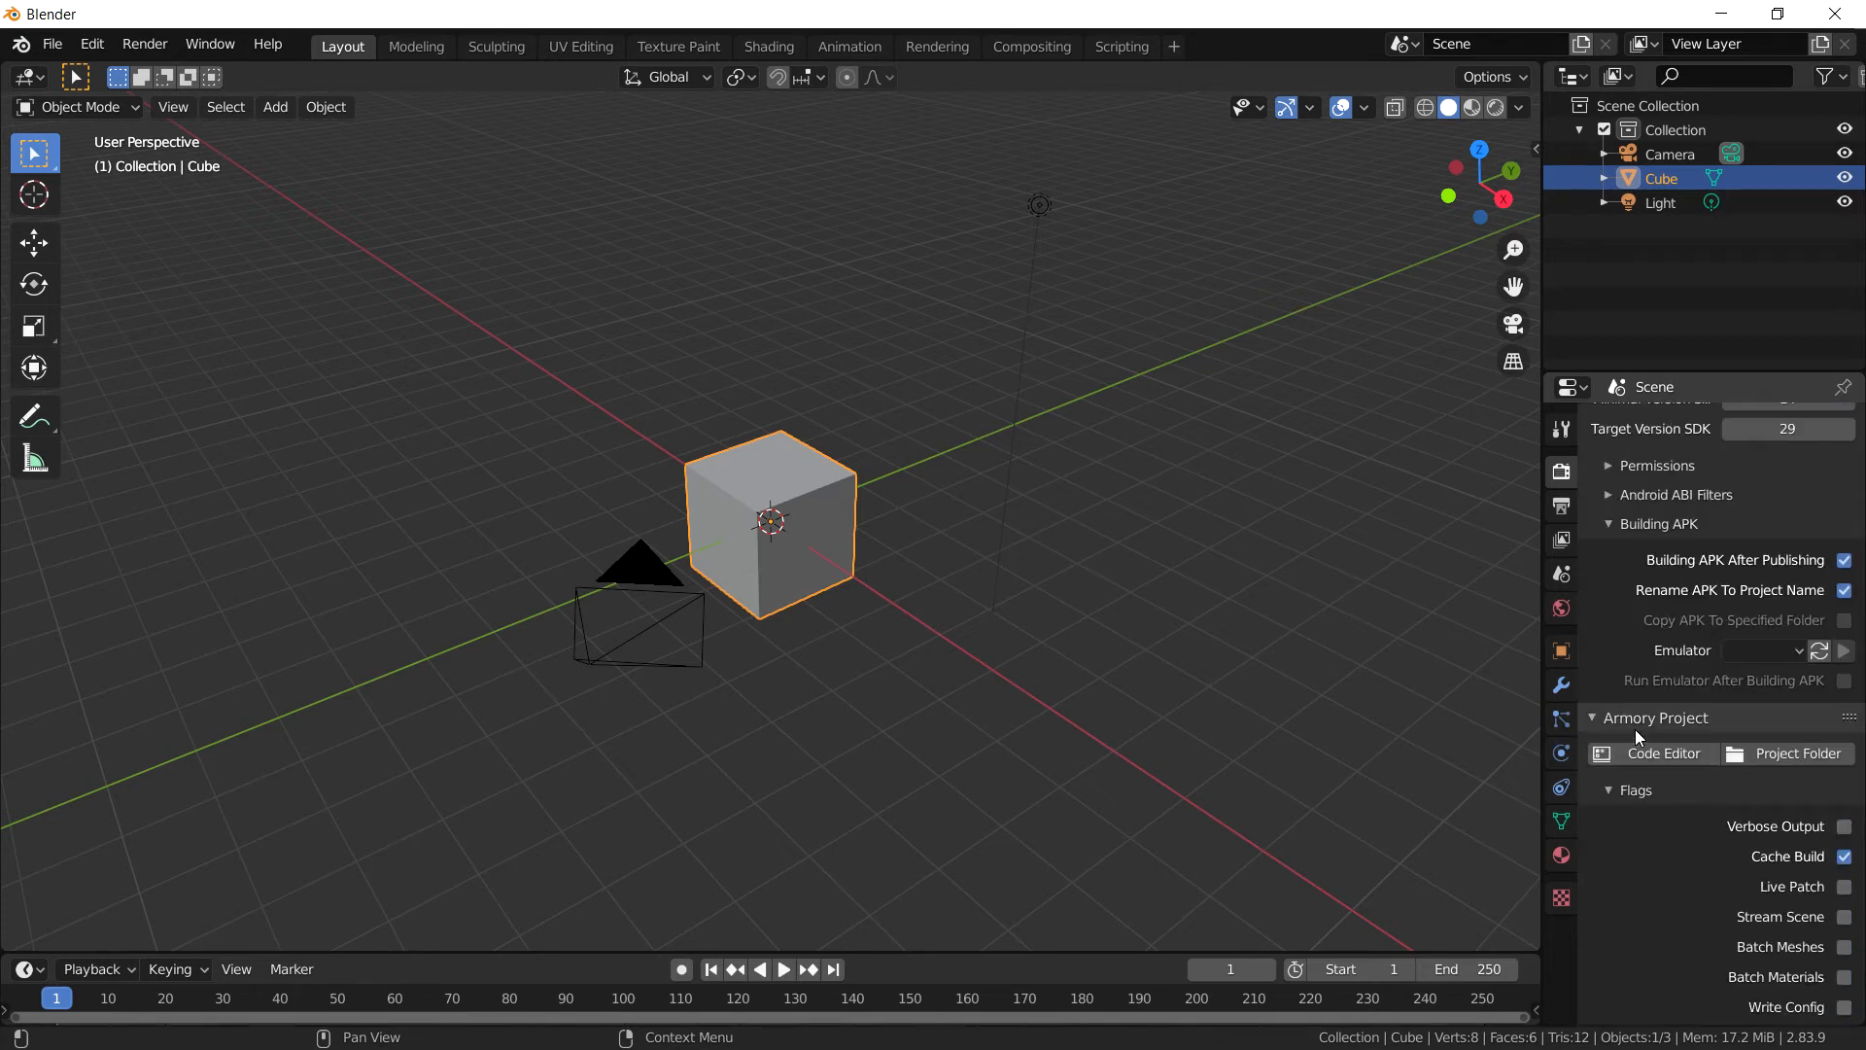
scroll(up, 3)
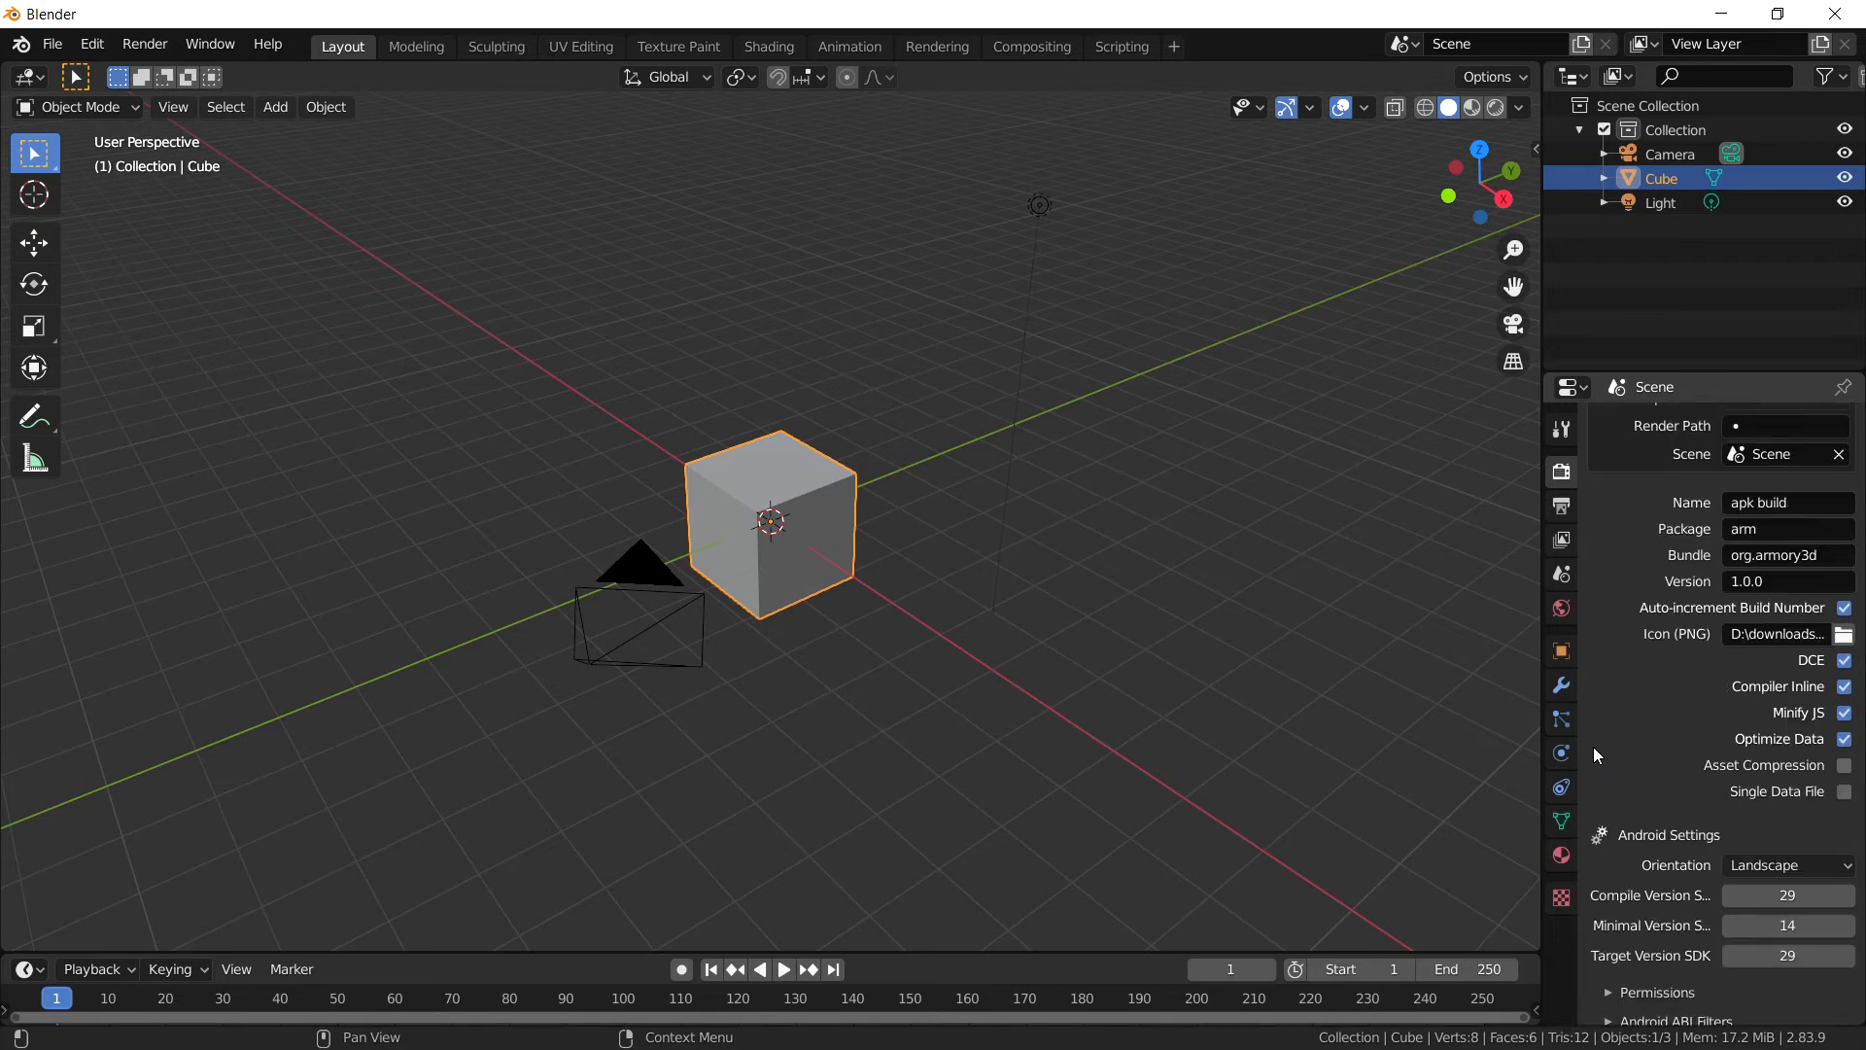
scroll(up, 3)
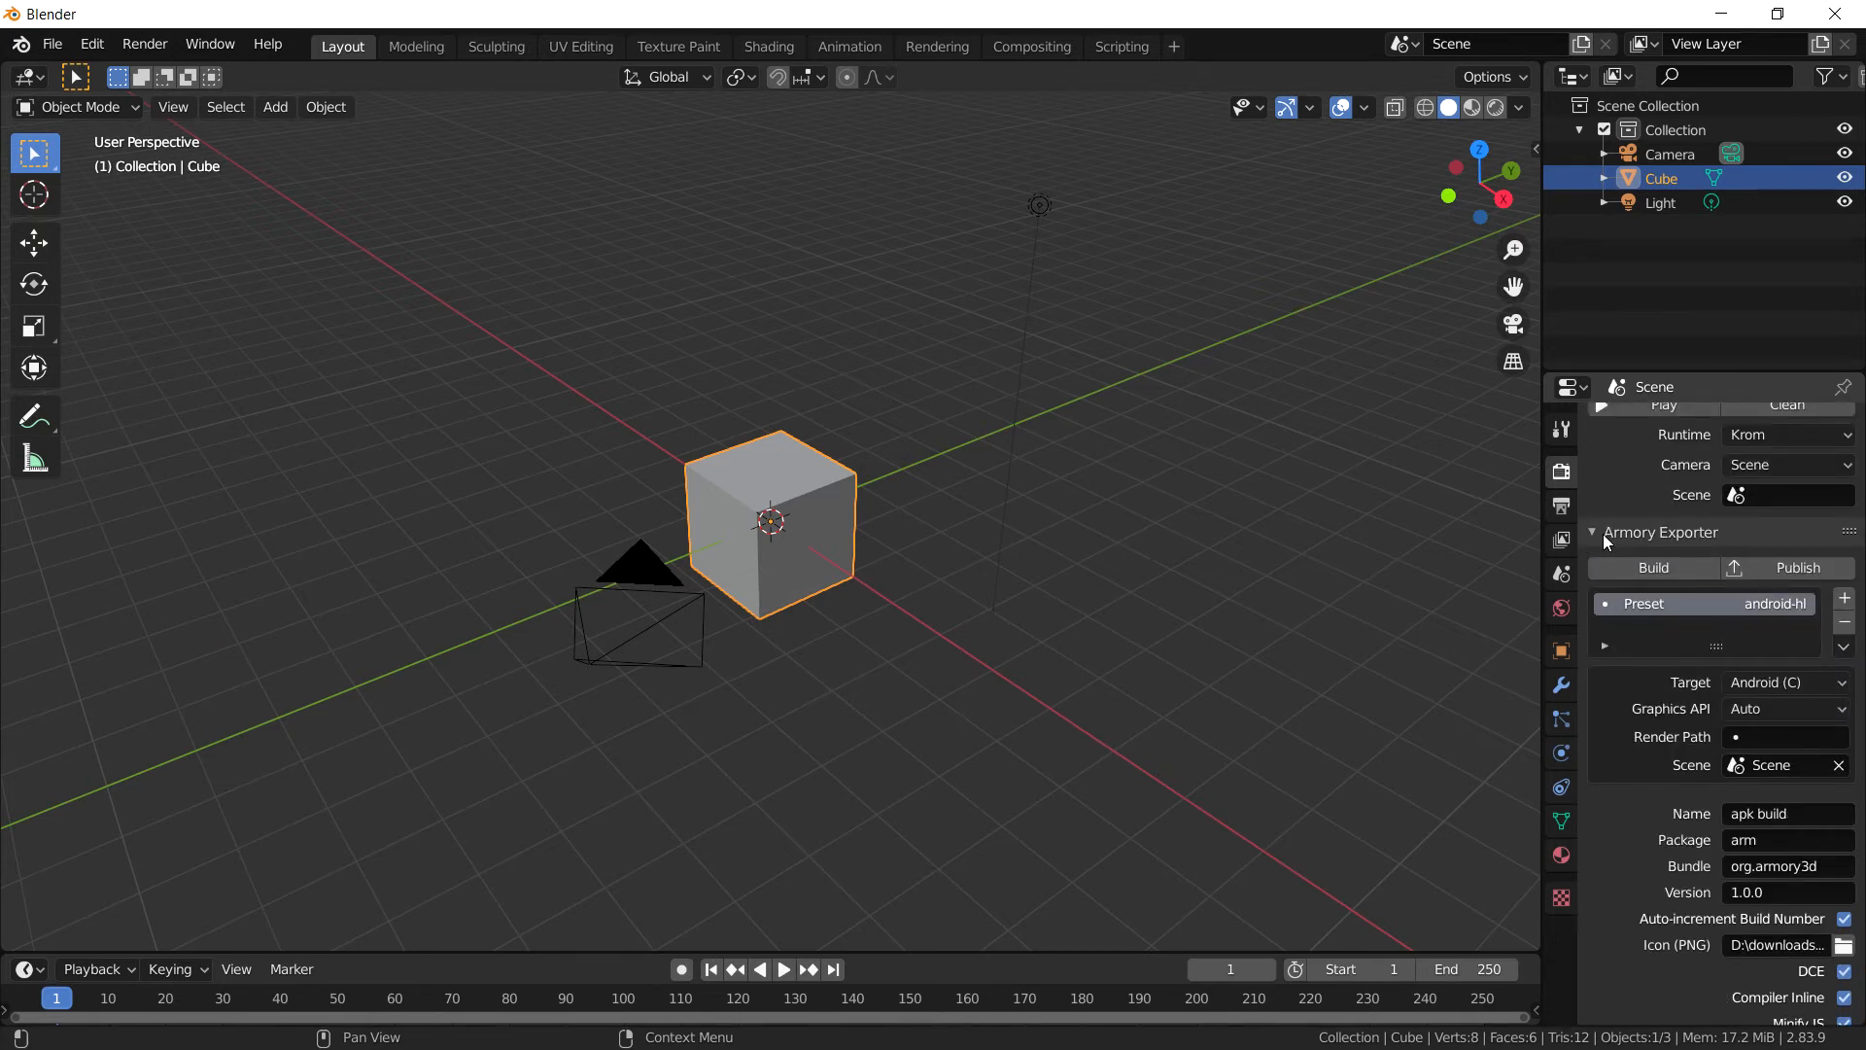
mouse_move(1744, 698)
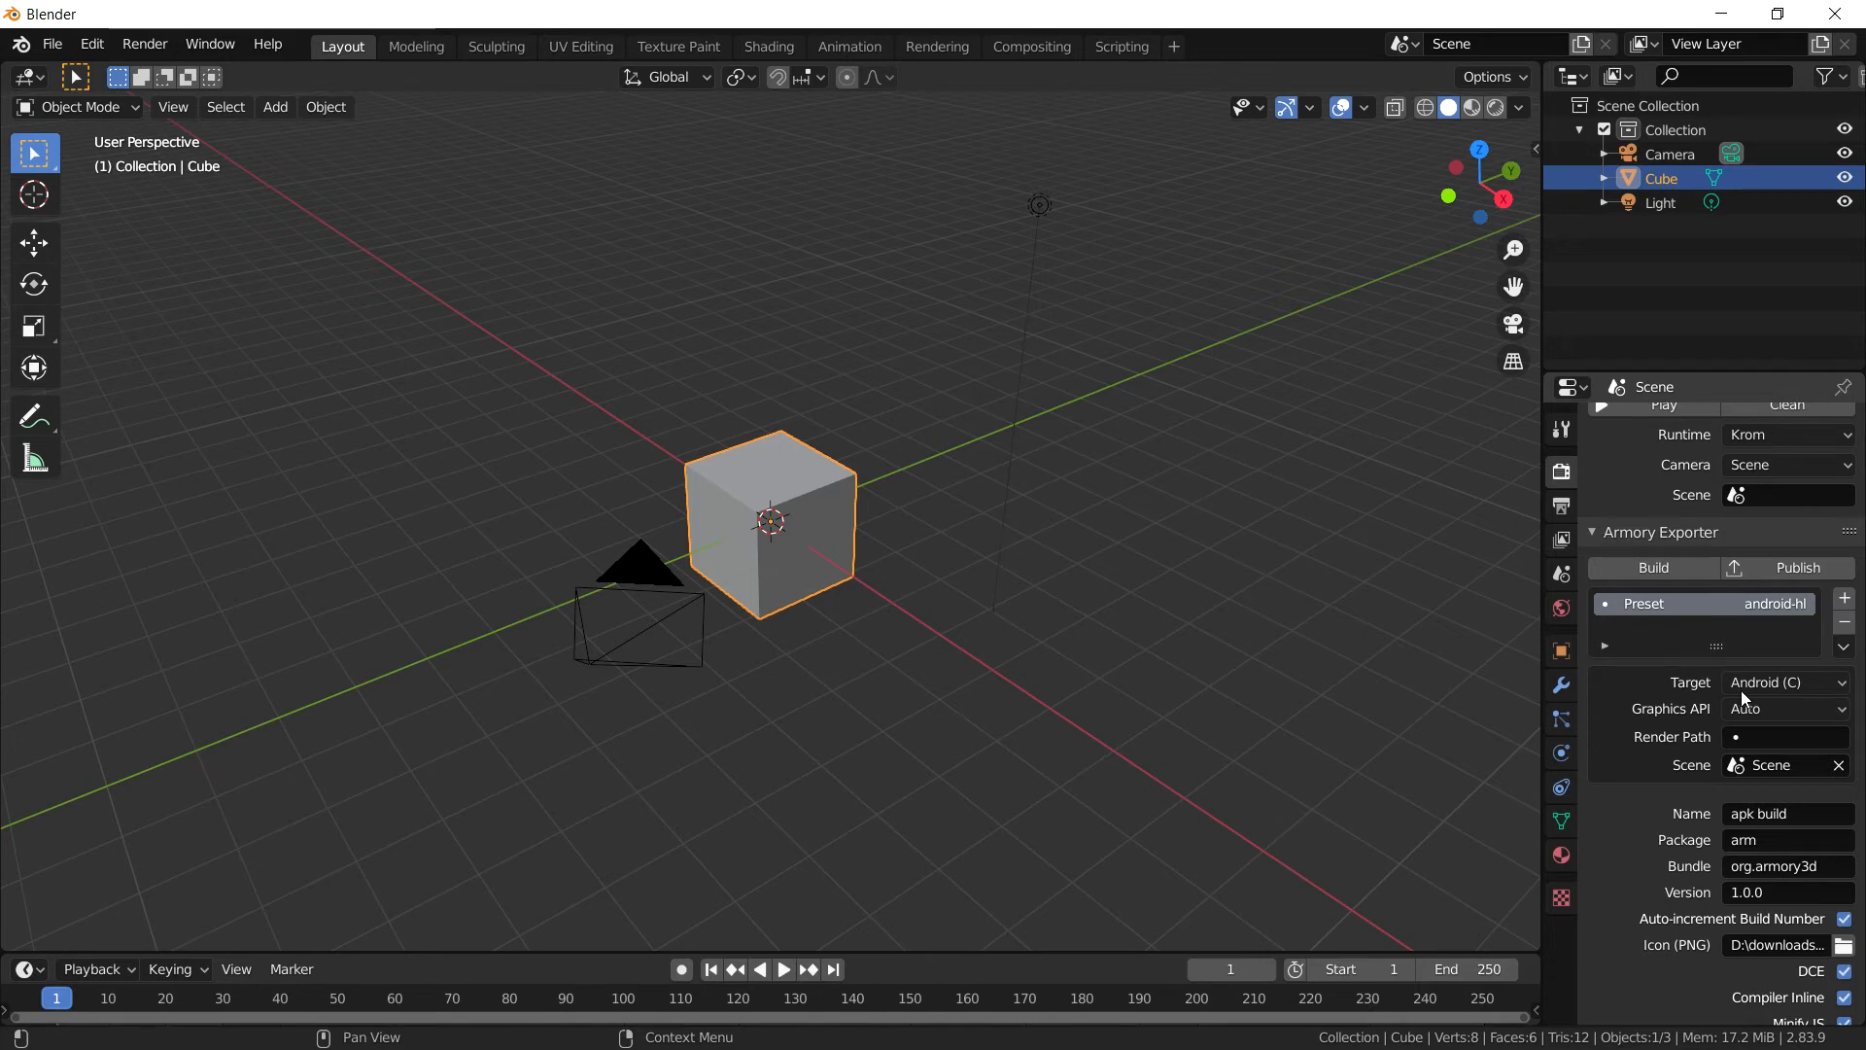
mouse_move(1703, 735)
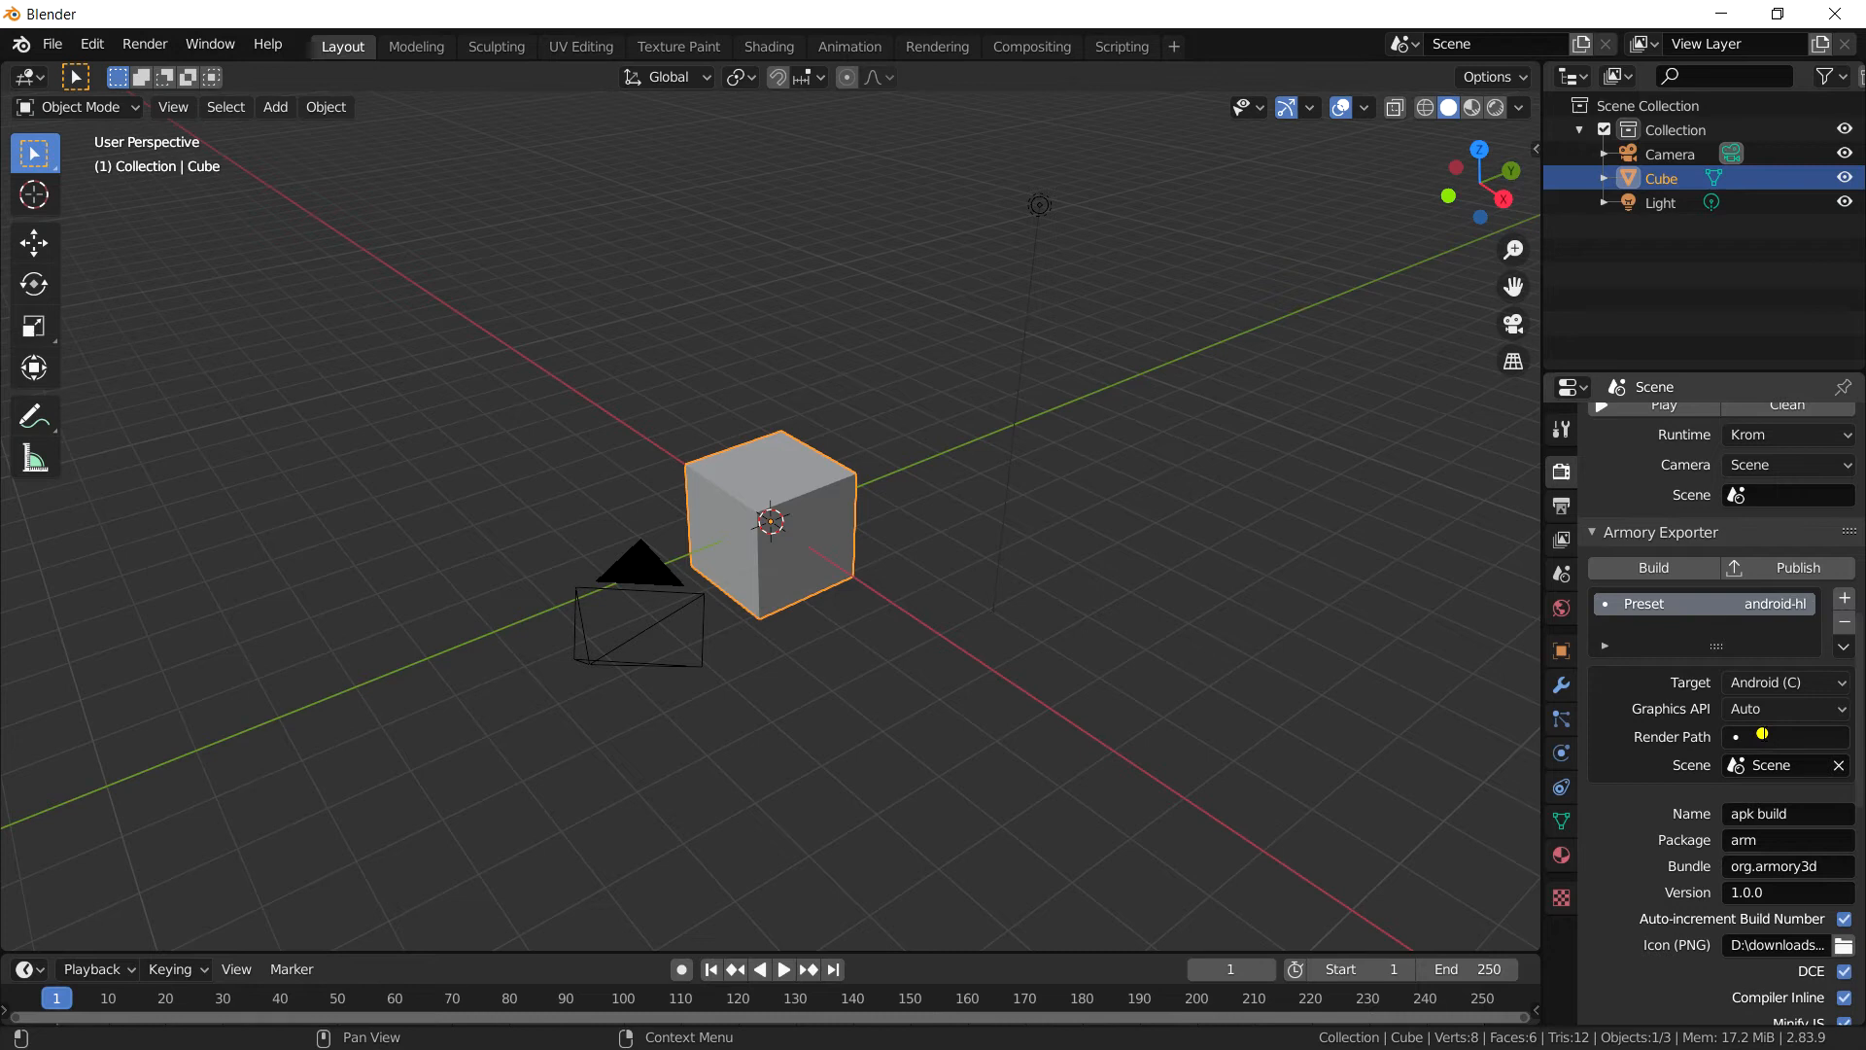
Step: Assign the Mobile render path to the export and set the Armory Player scene to Scene
click(1779, 735)
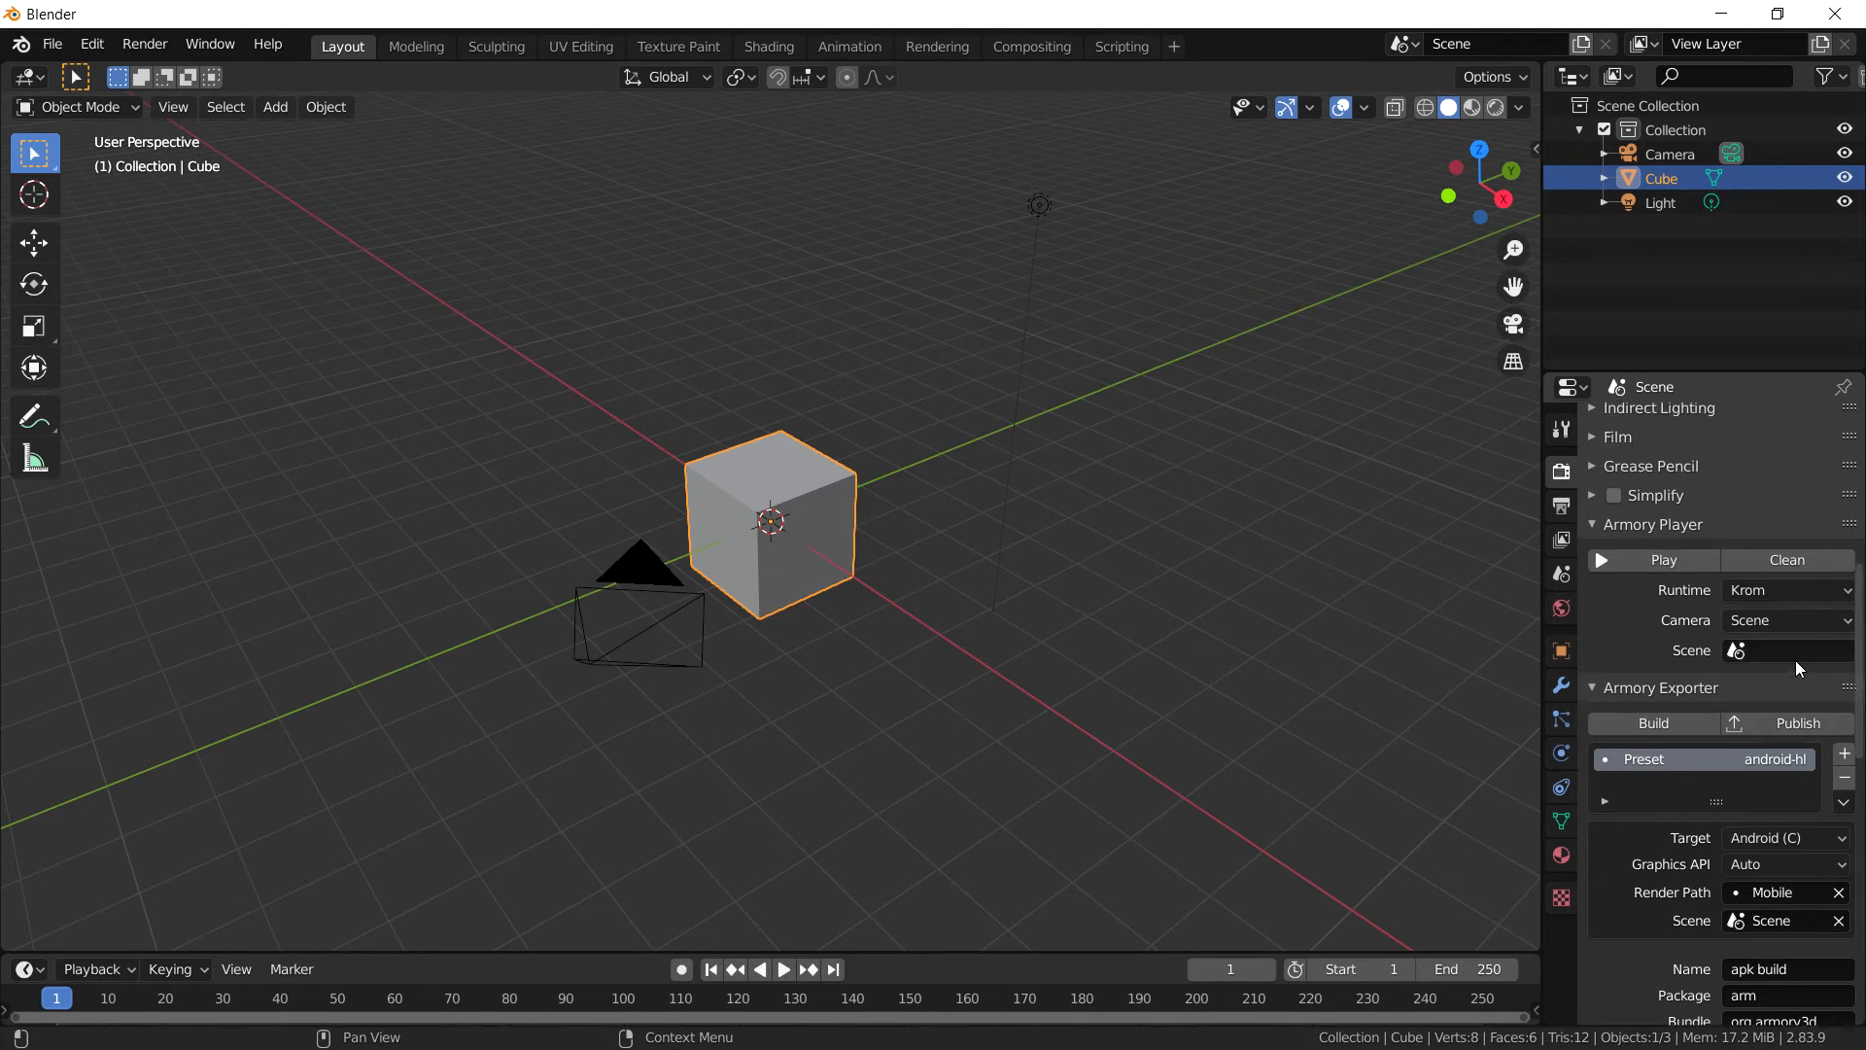
click(1784, 649)
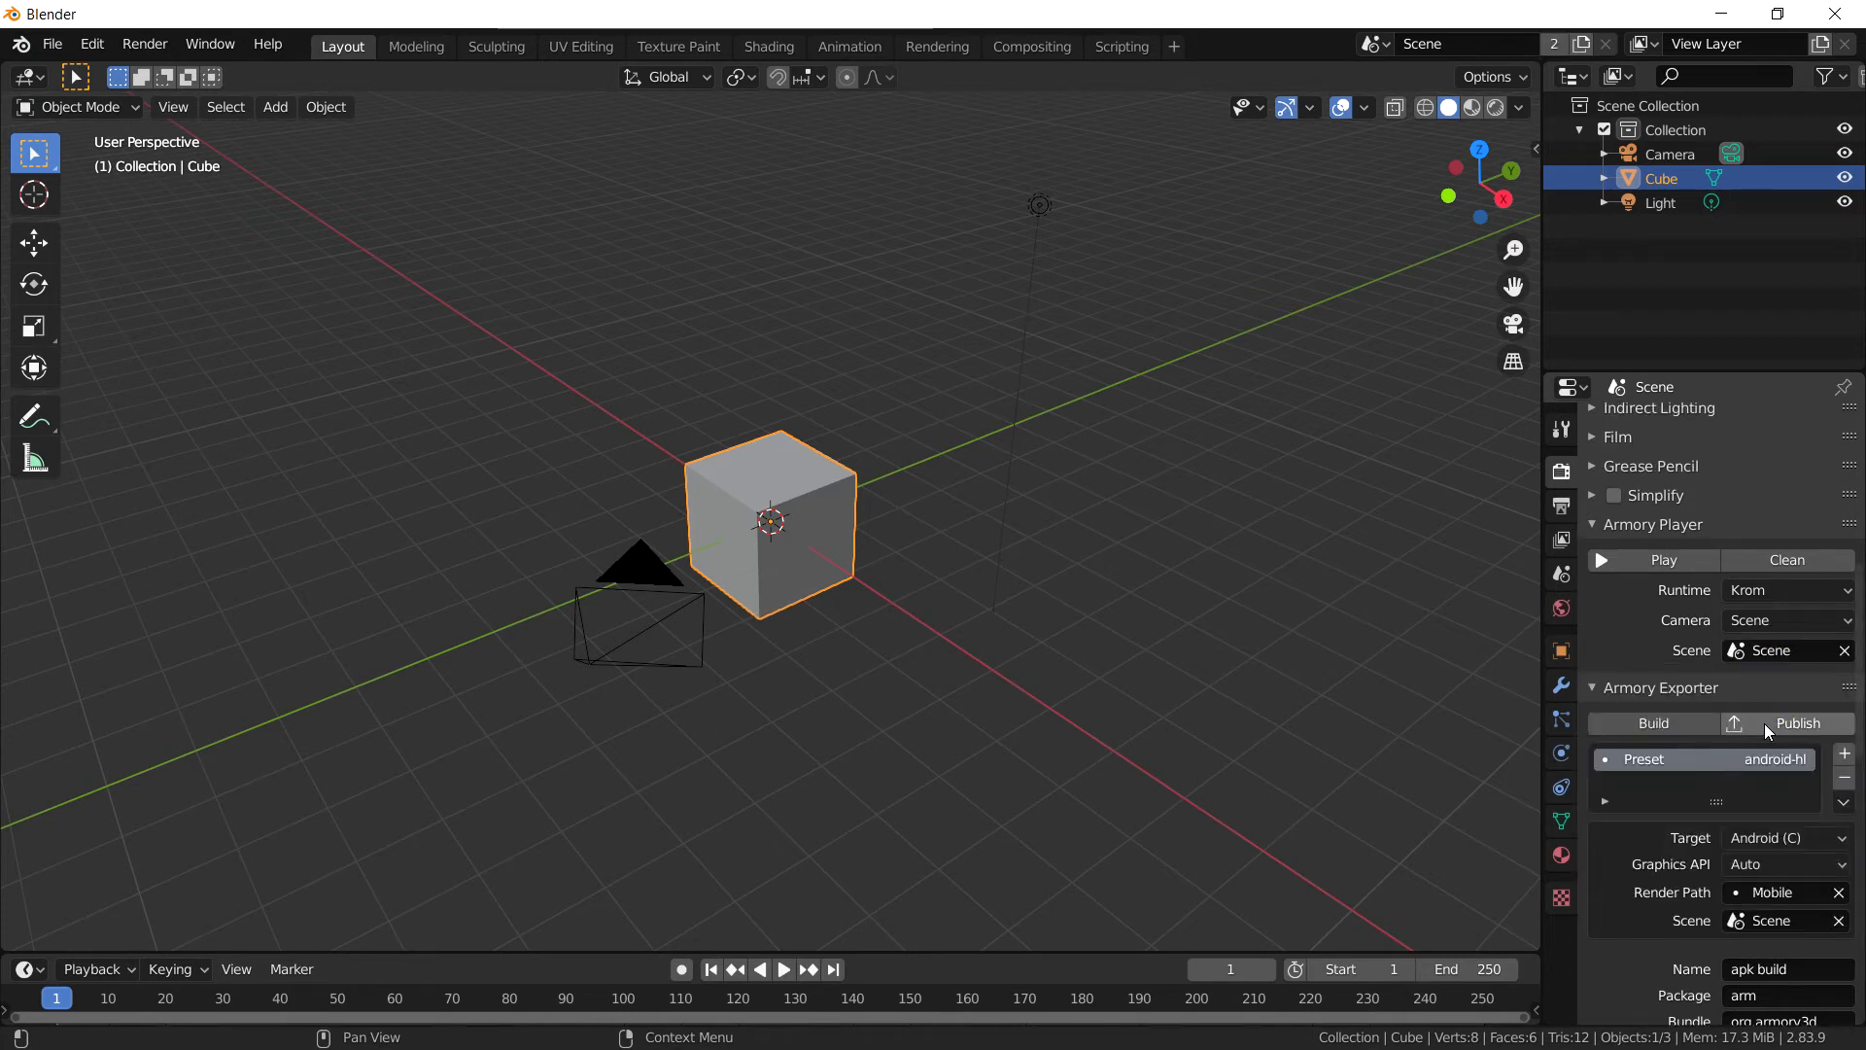
mouse_move(1666, 539)
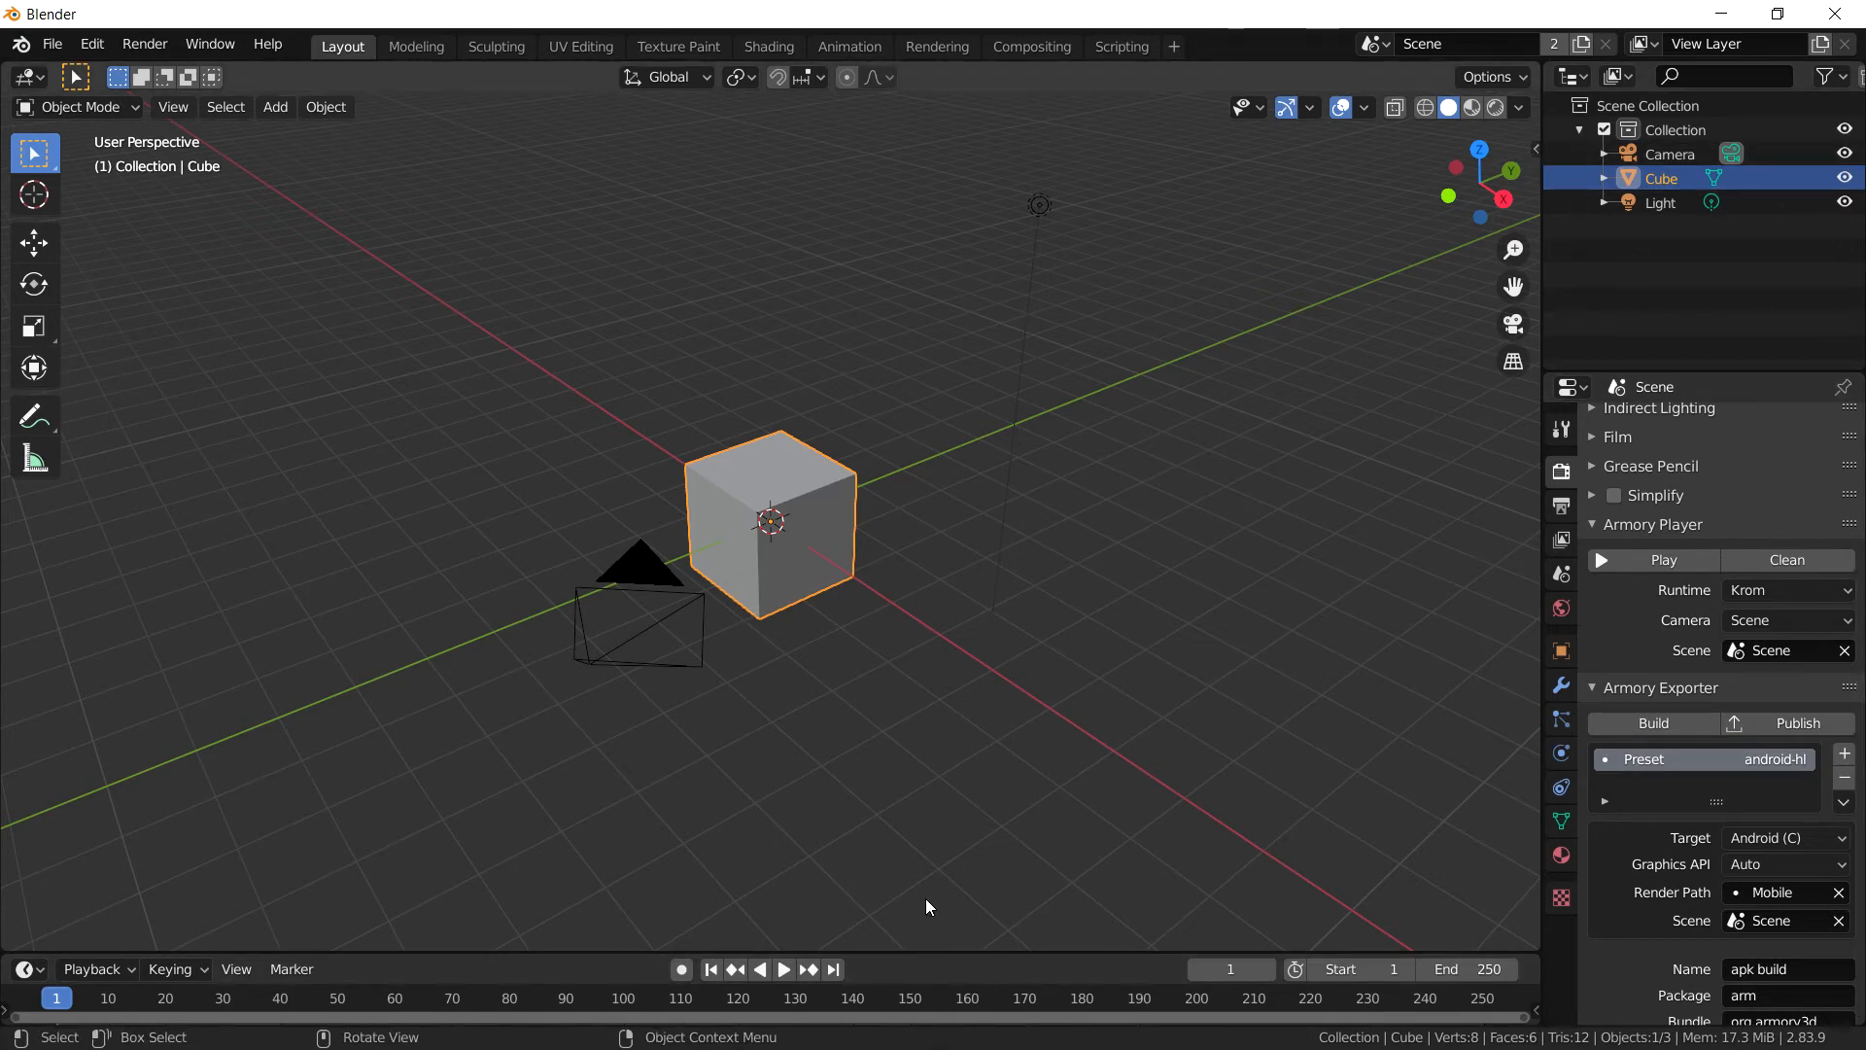
Step: Show the Blender console, then attempt Publish, which fails asking to save the blend file
click(20, 1025)
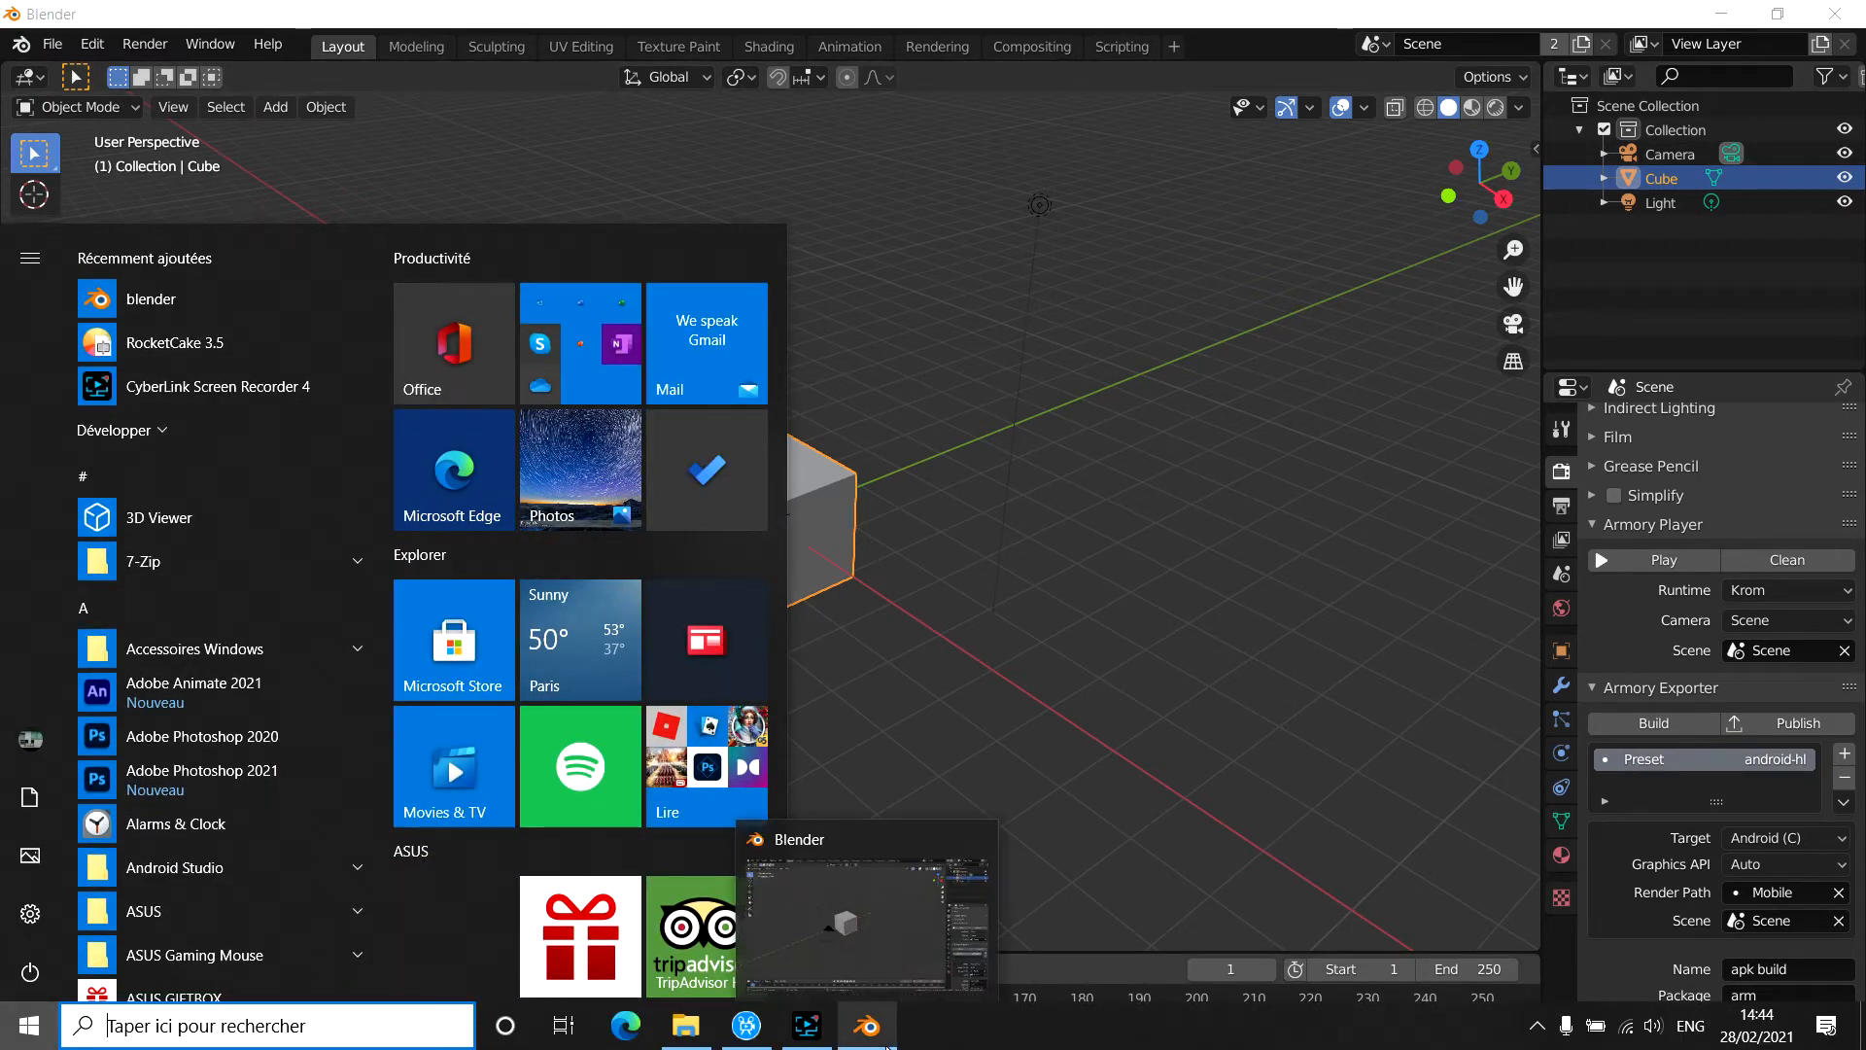
click(867, 892)
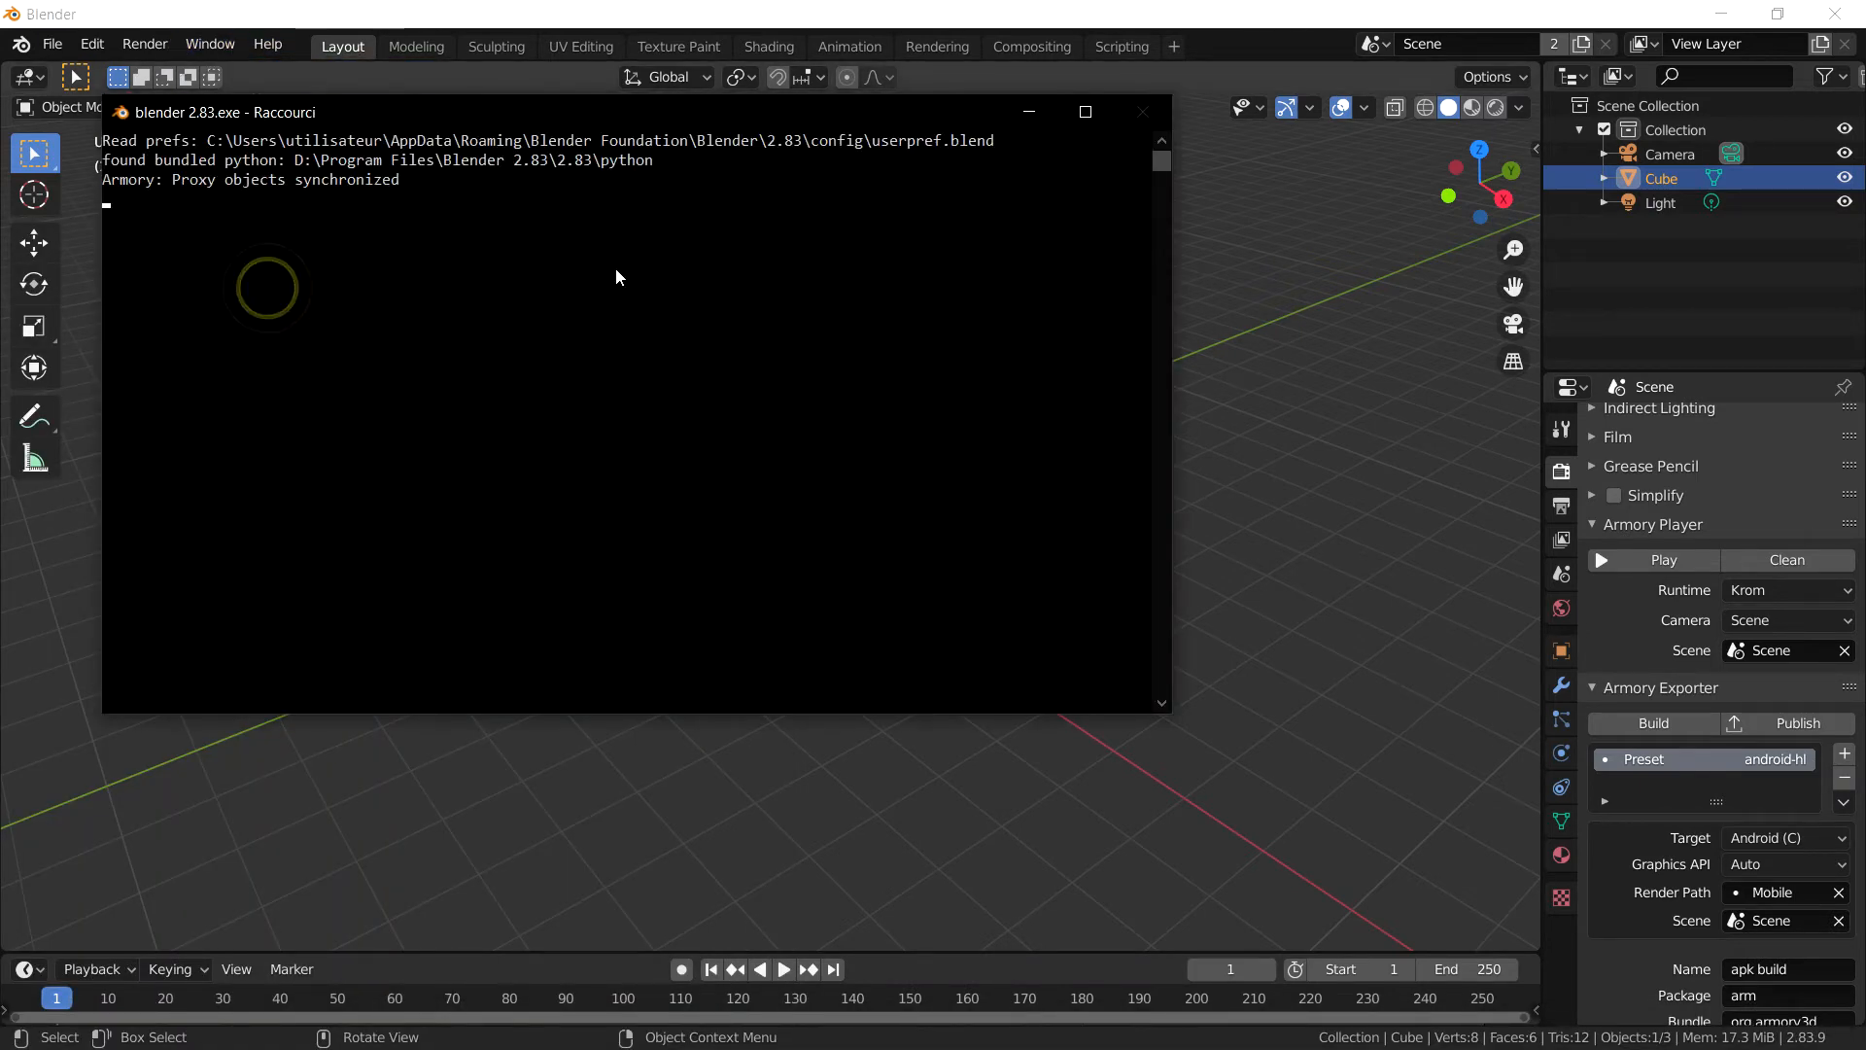
mouse_move(422, 480)
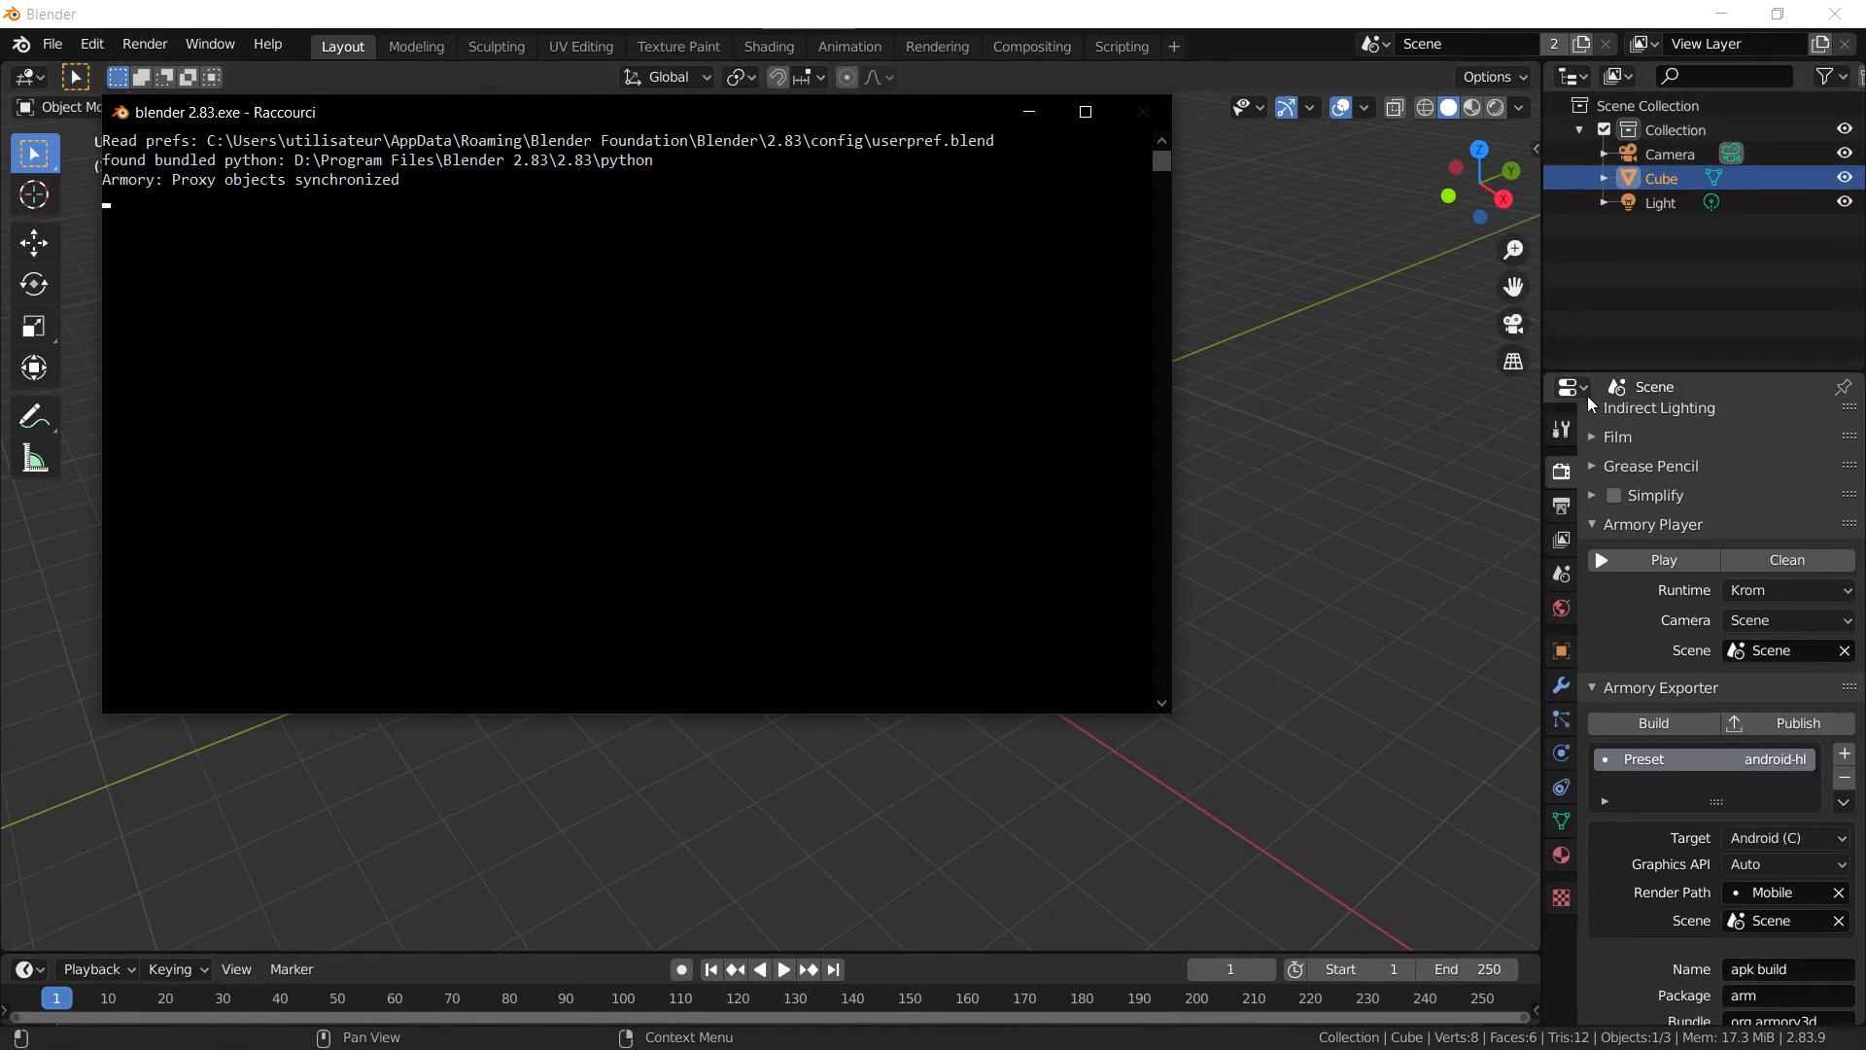
mouse_move(1730, 646)
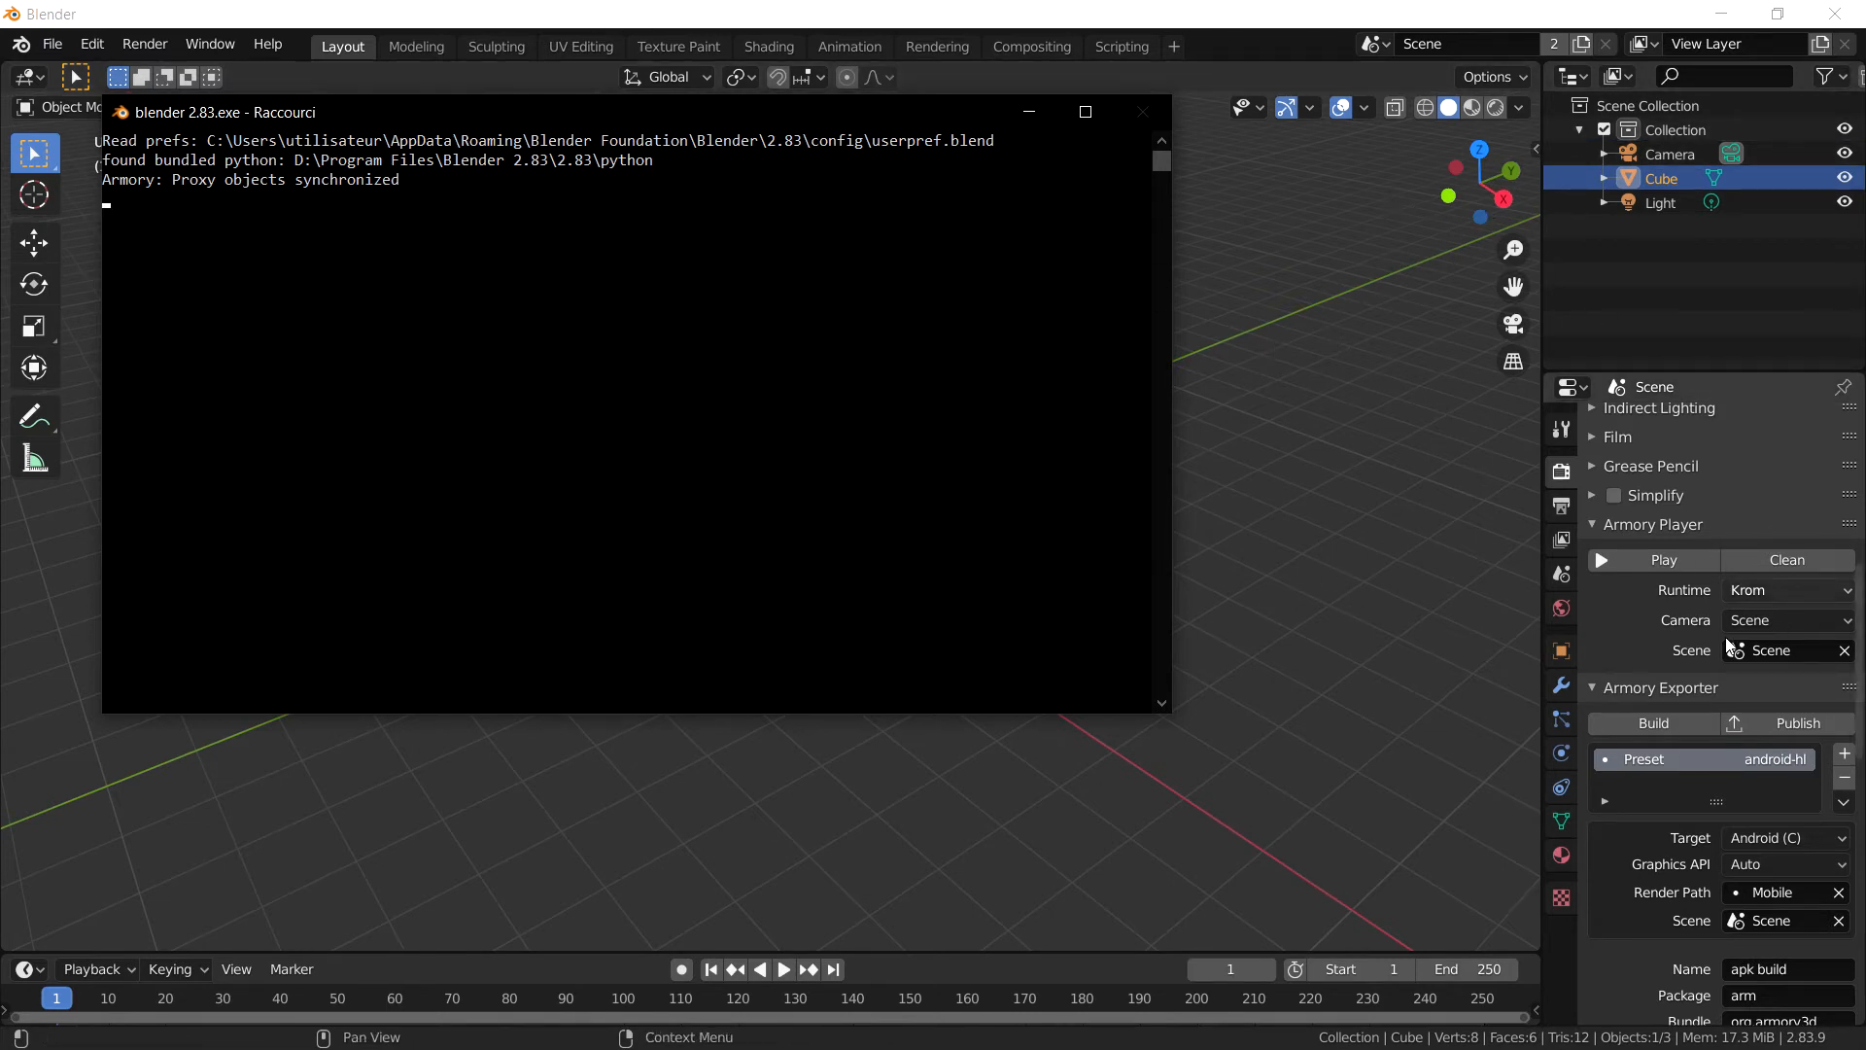
mouse_move(548, 336)
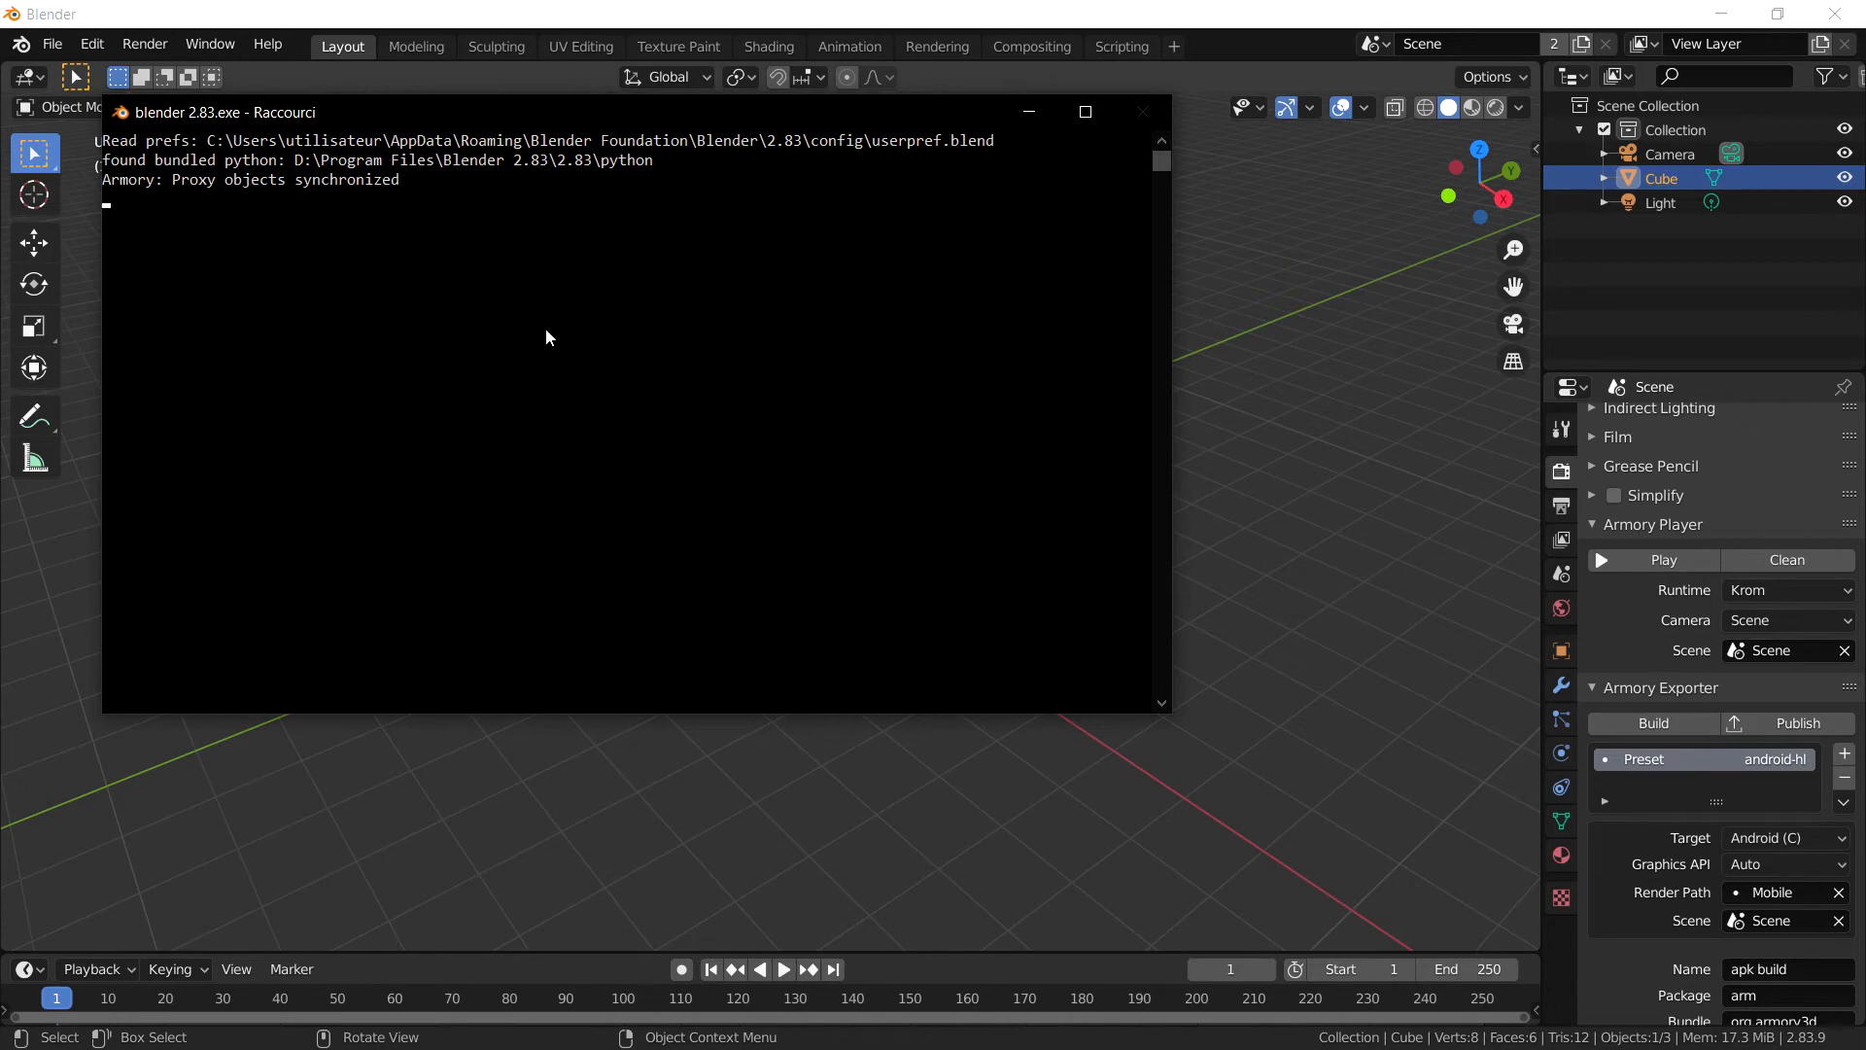
click(1652, 723)
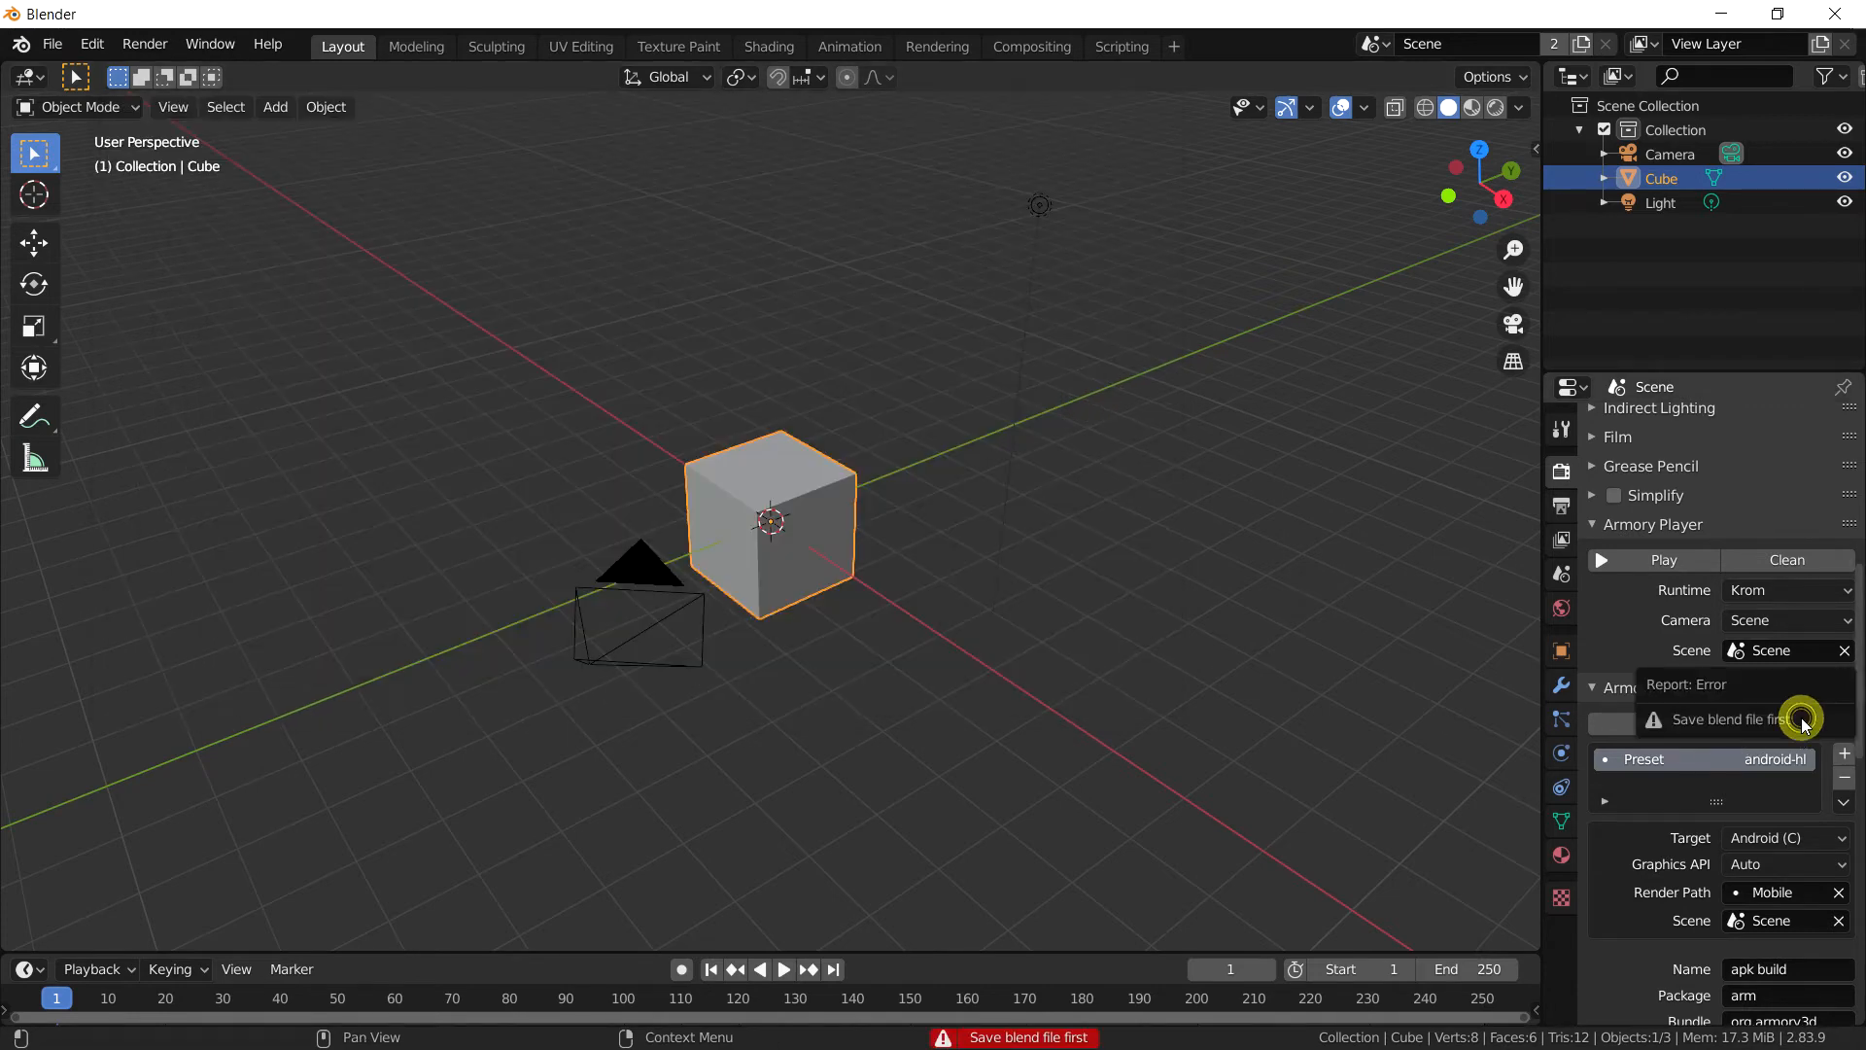
Step: Save as cube steter.blend in the home work folder and publish, following the build in the console
click(1800, 718)
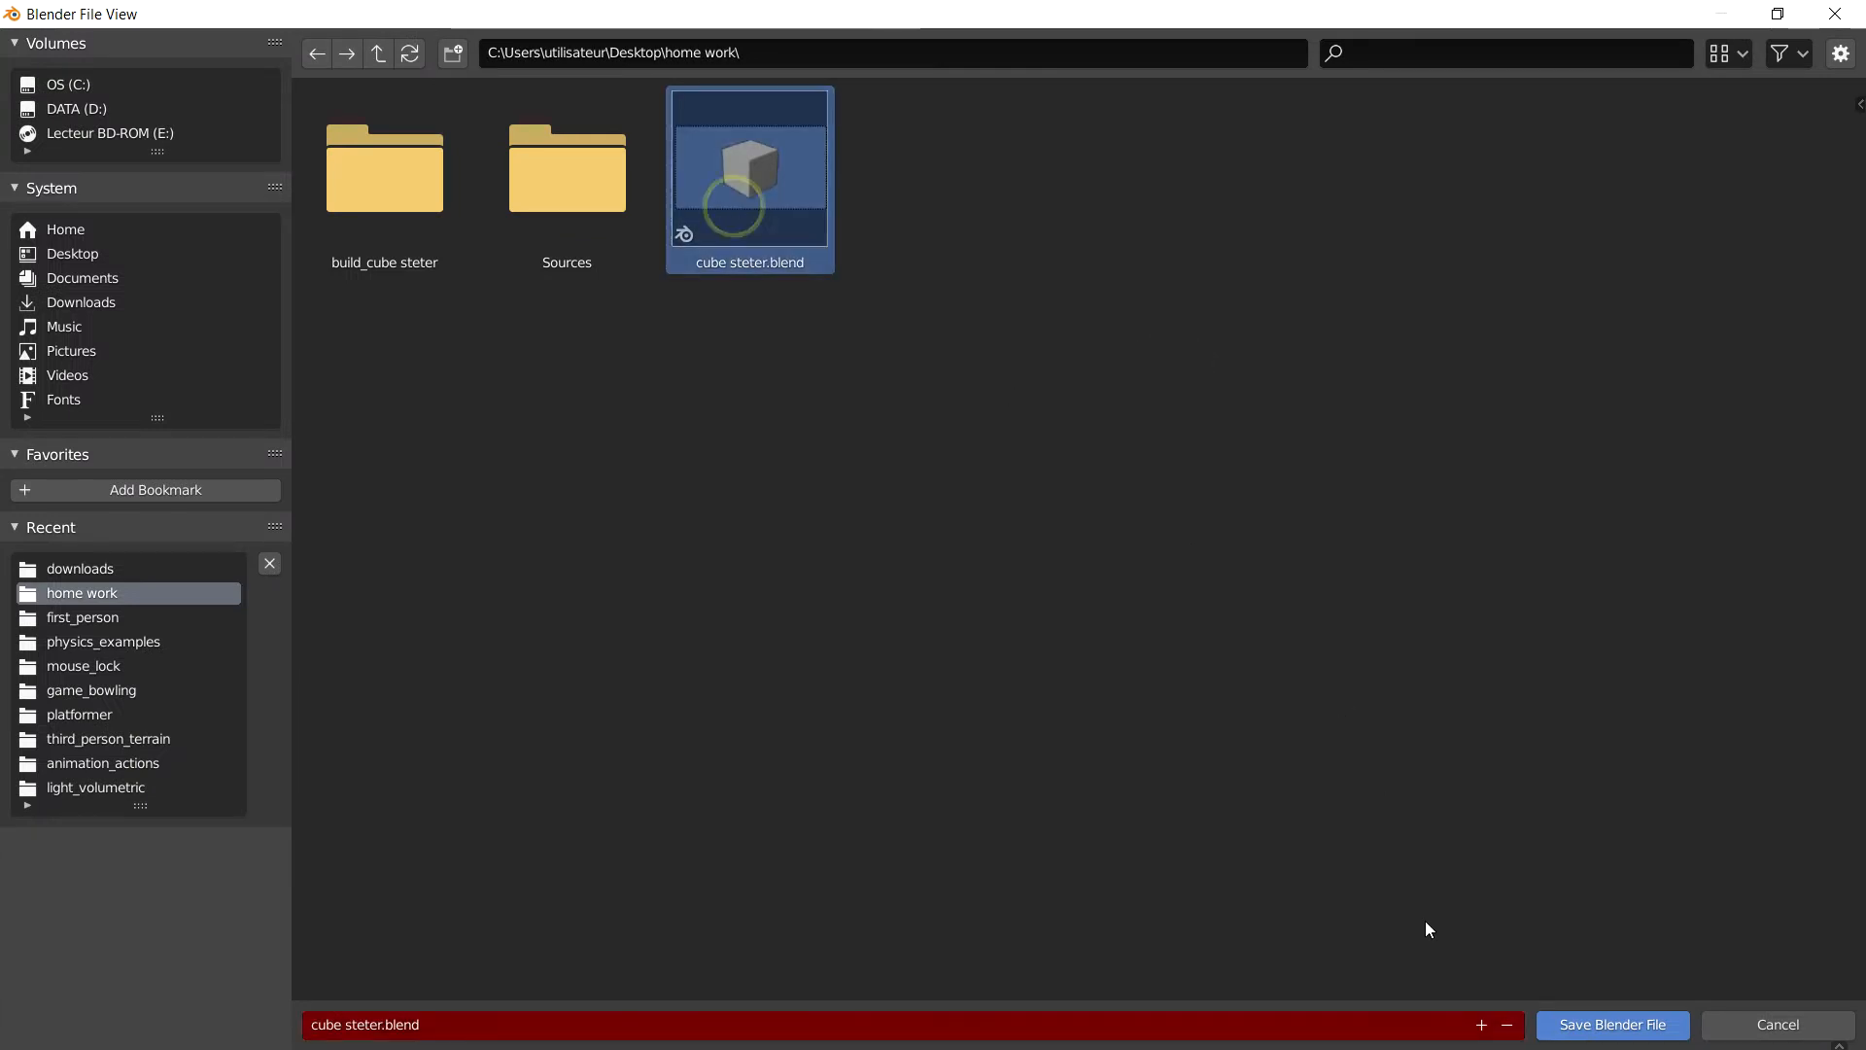
click(1613, 1024)
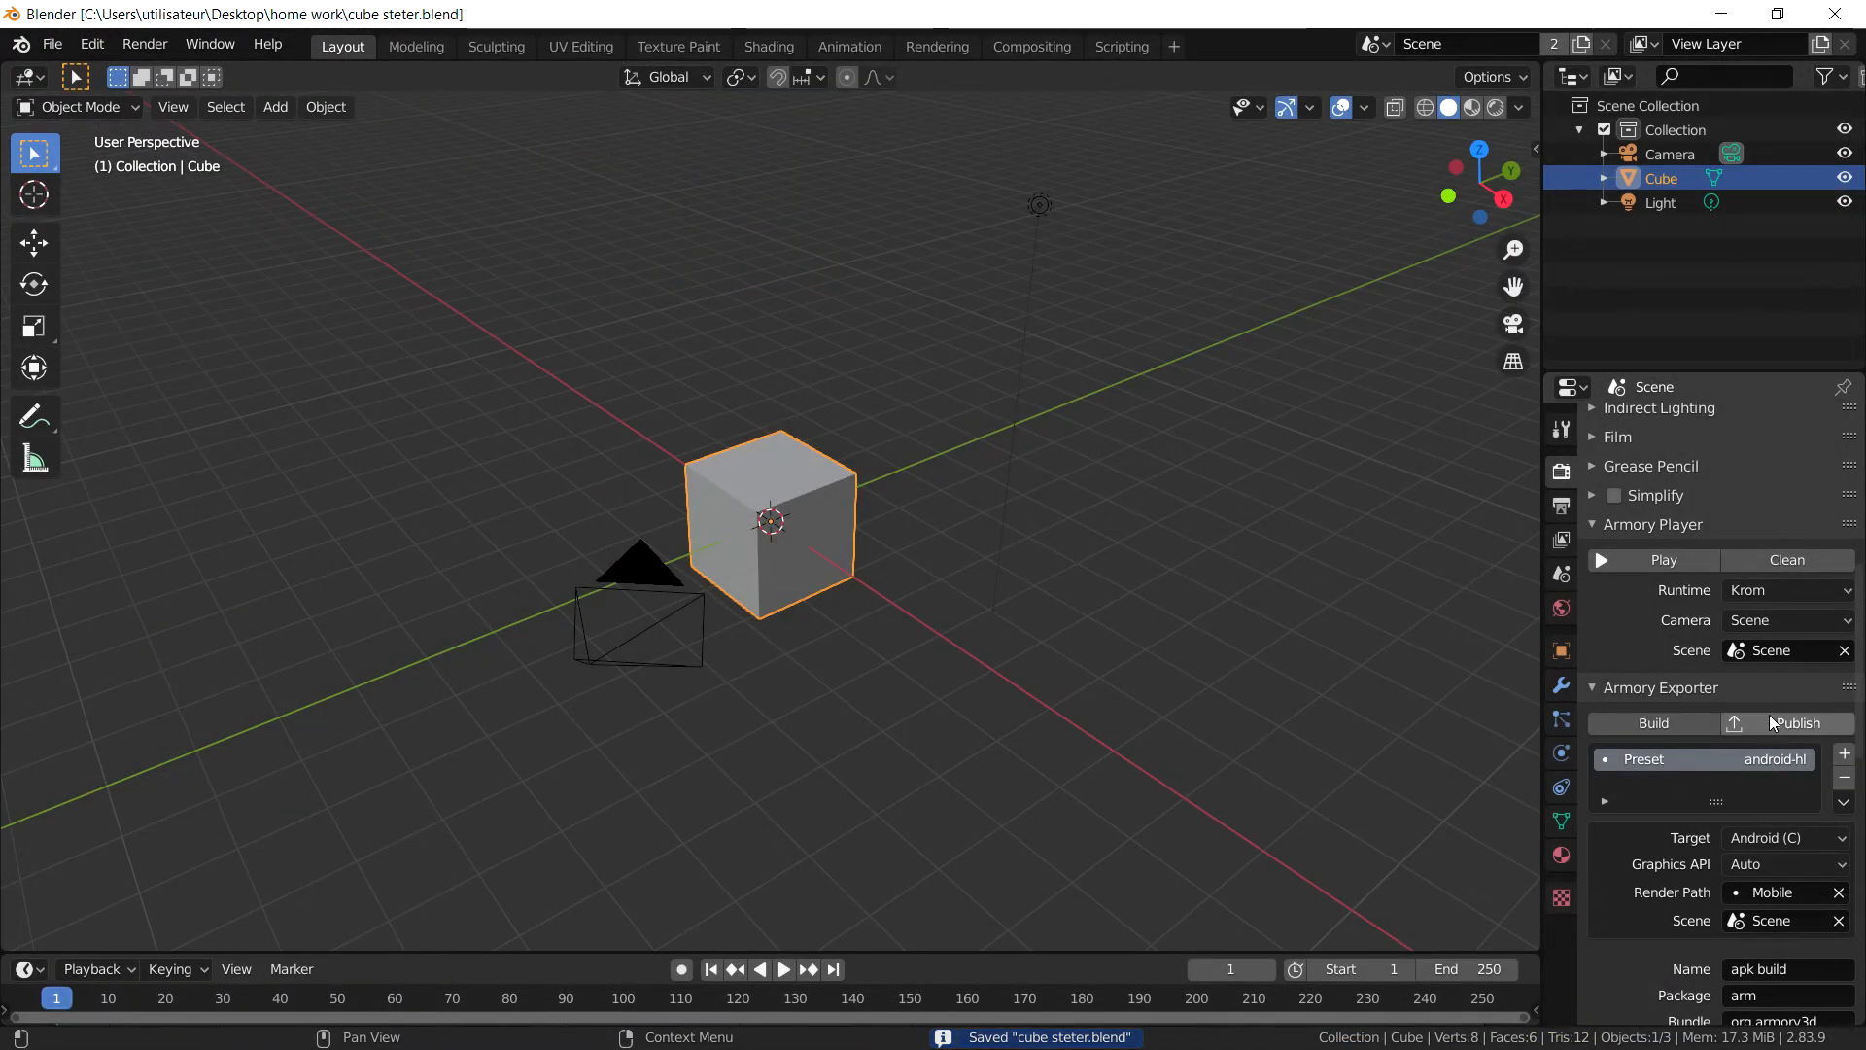
click(1796, 723)
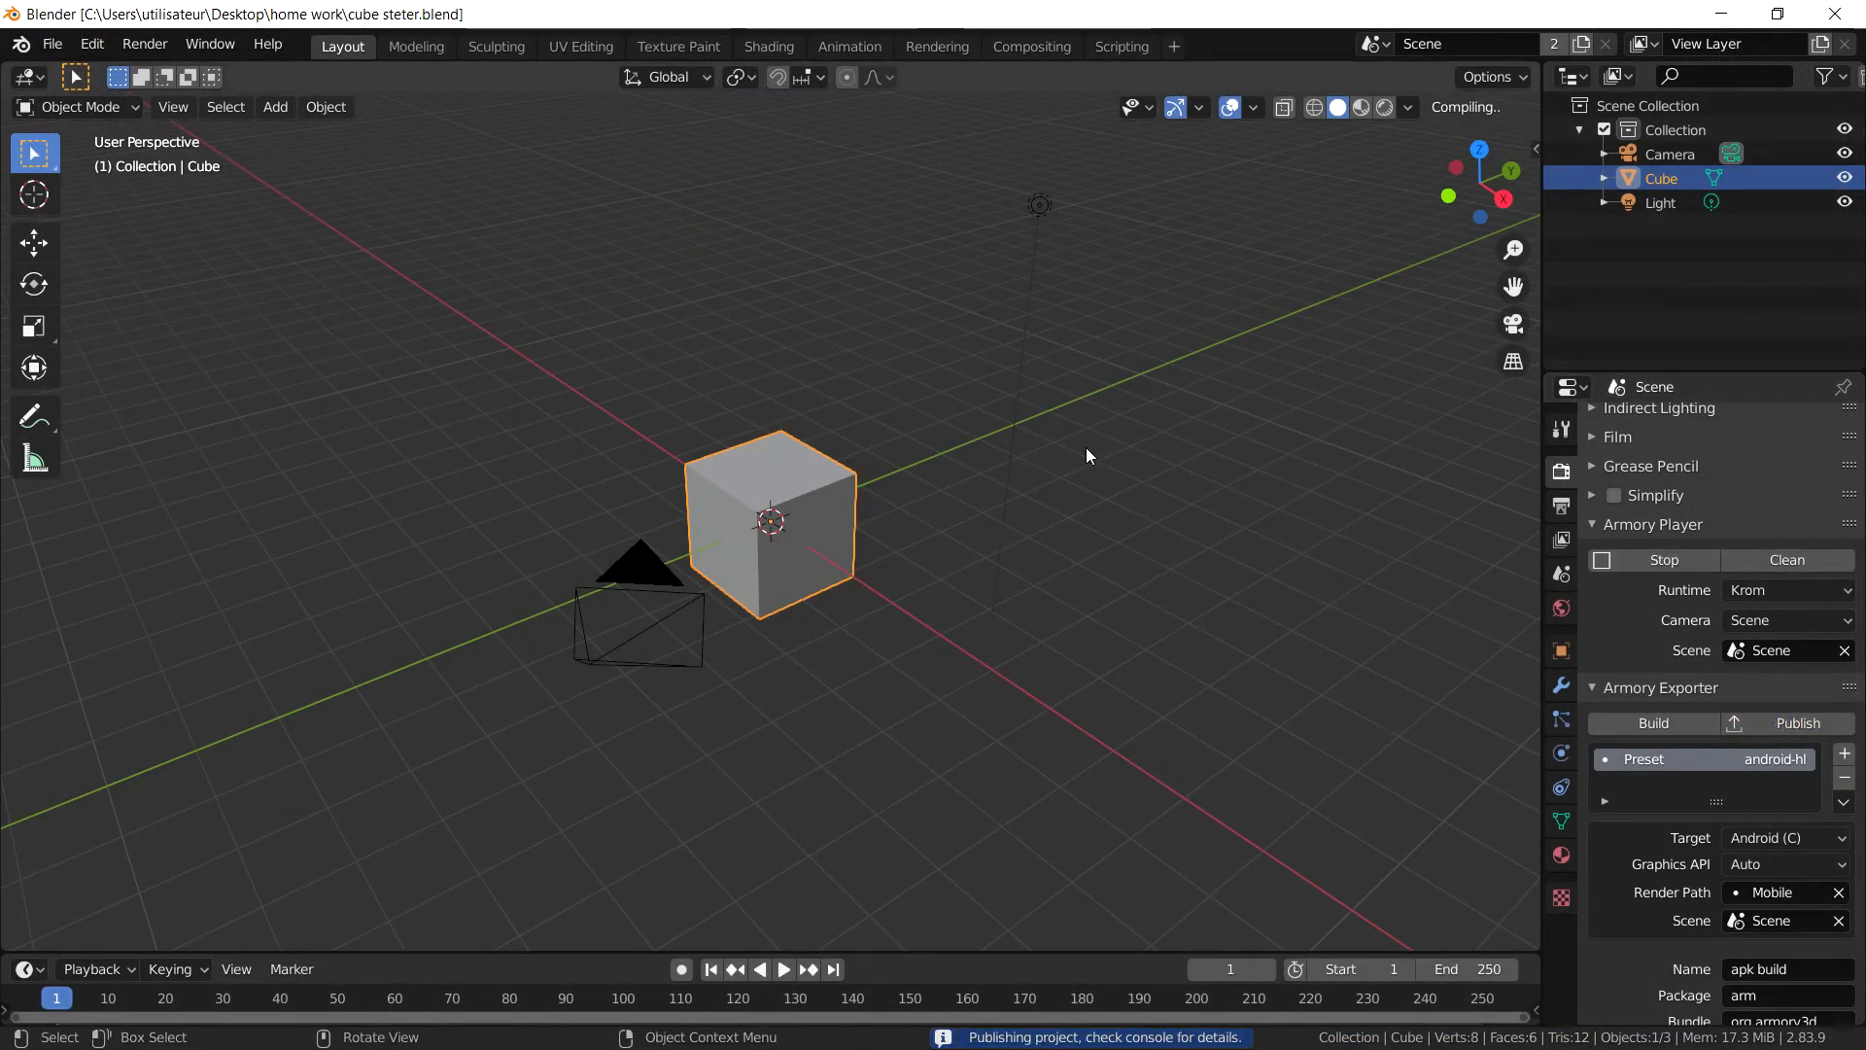
click(19, 1024)
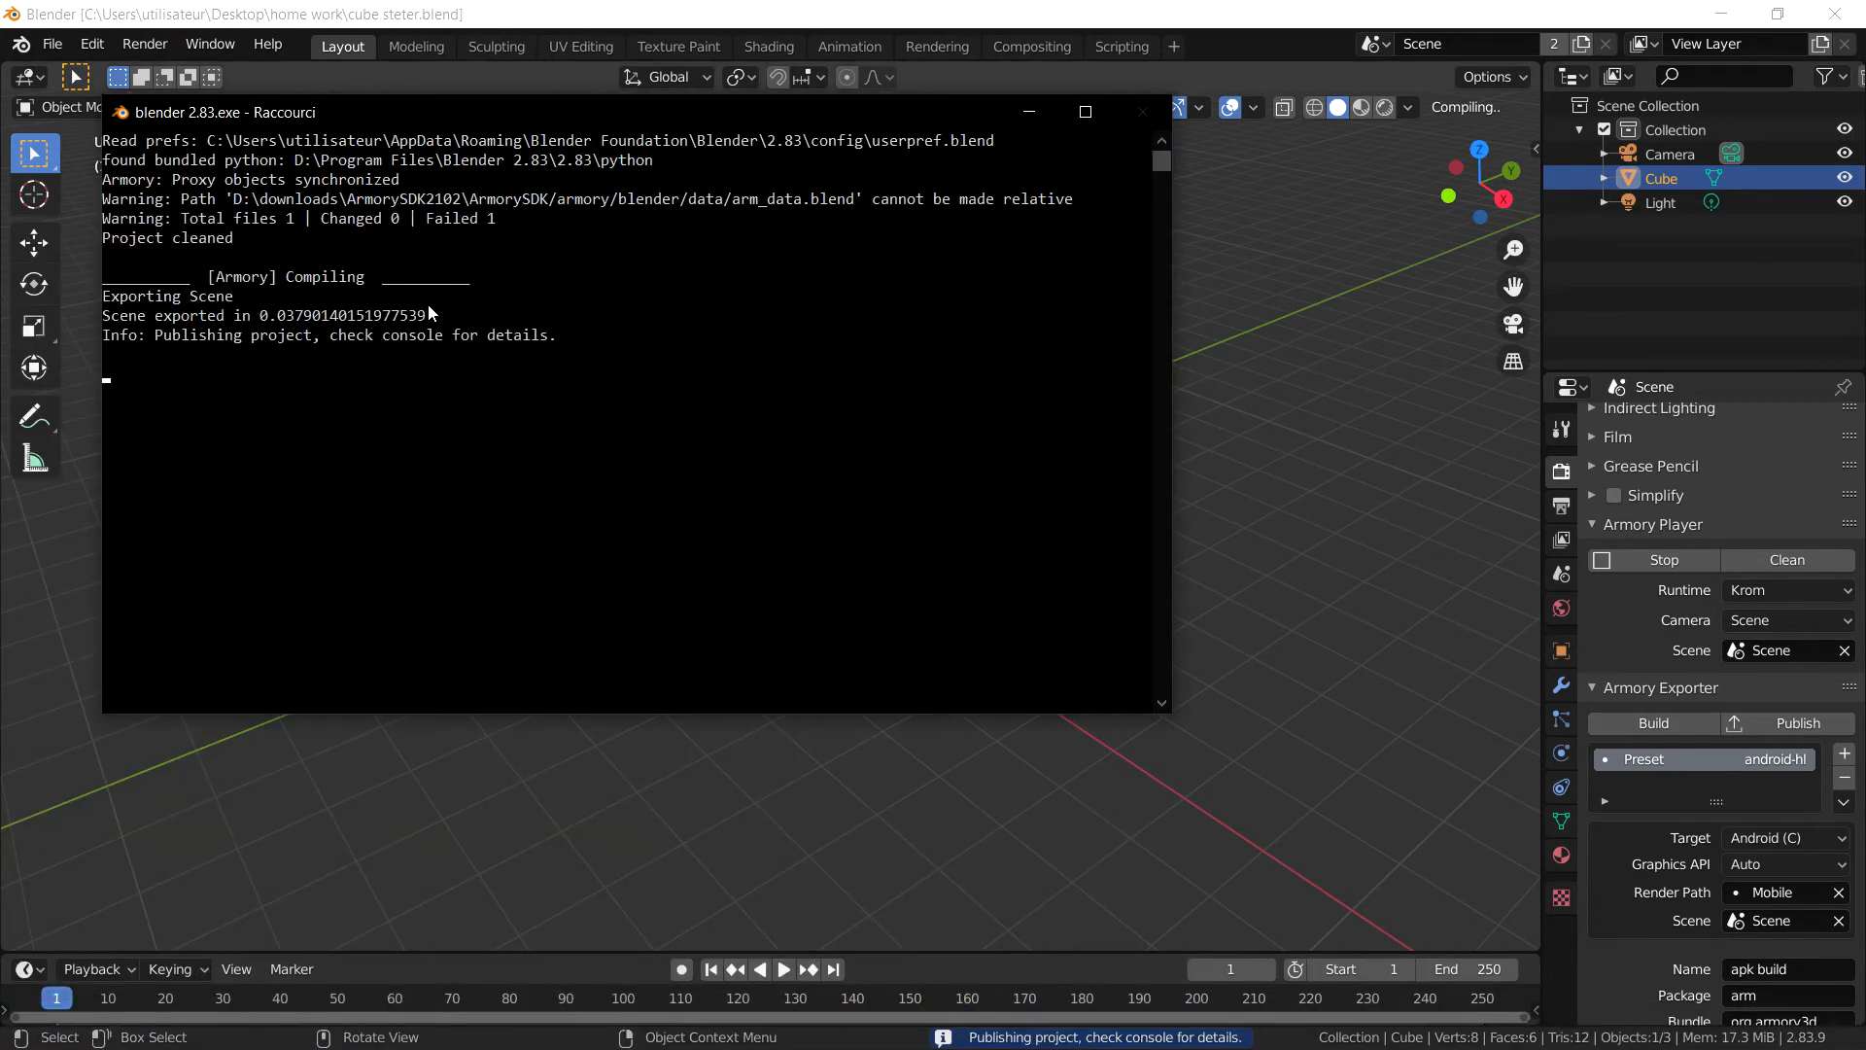
mouse_move(521, 326)
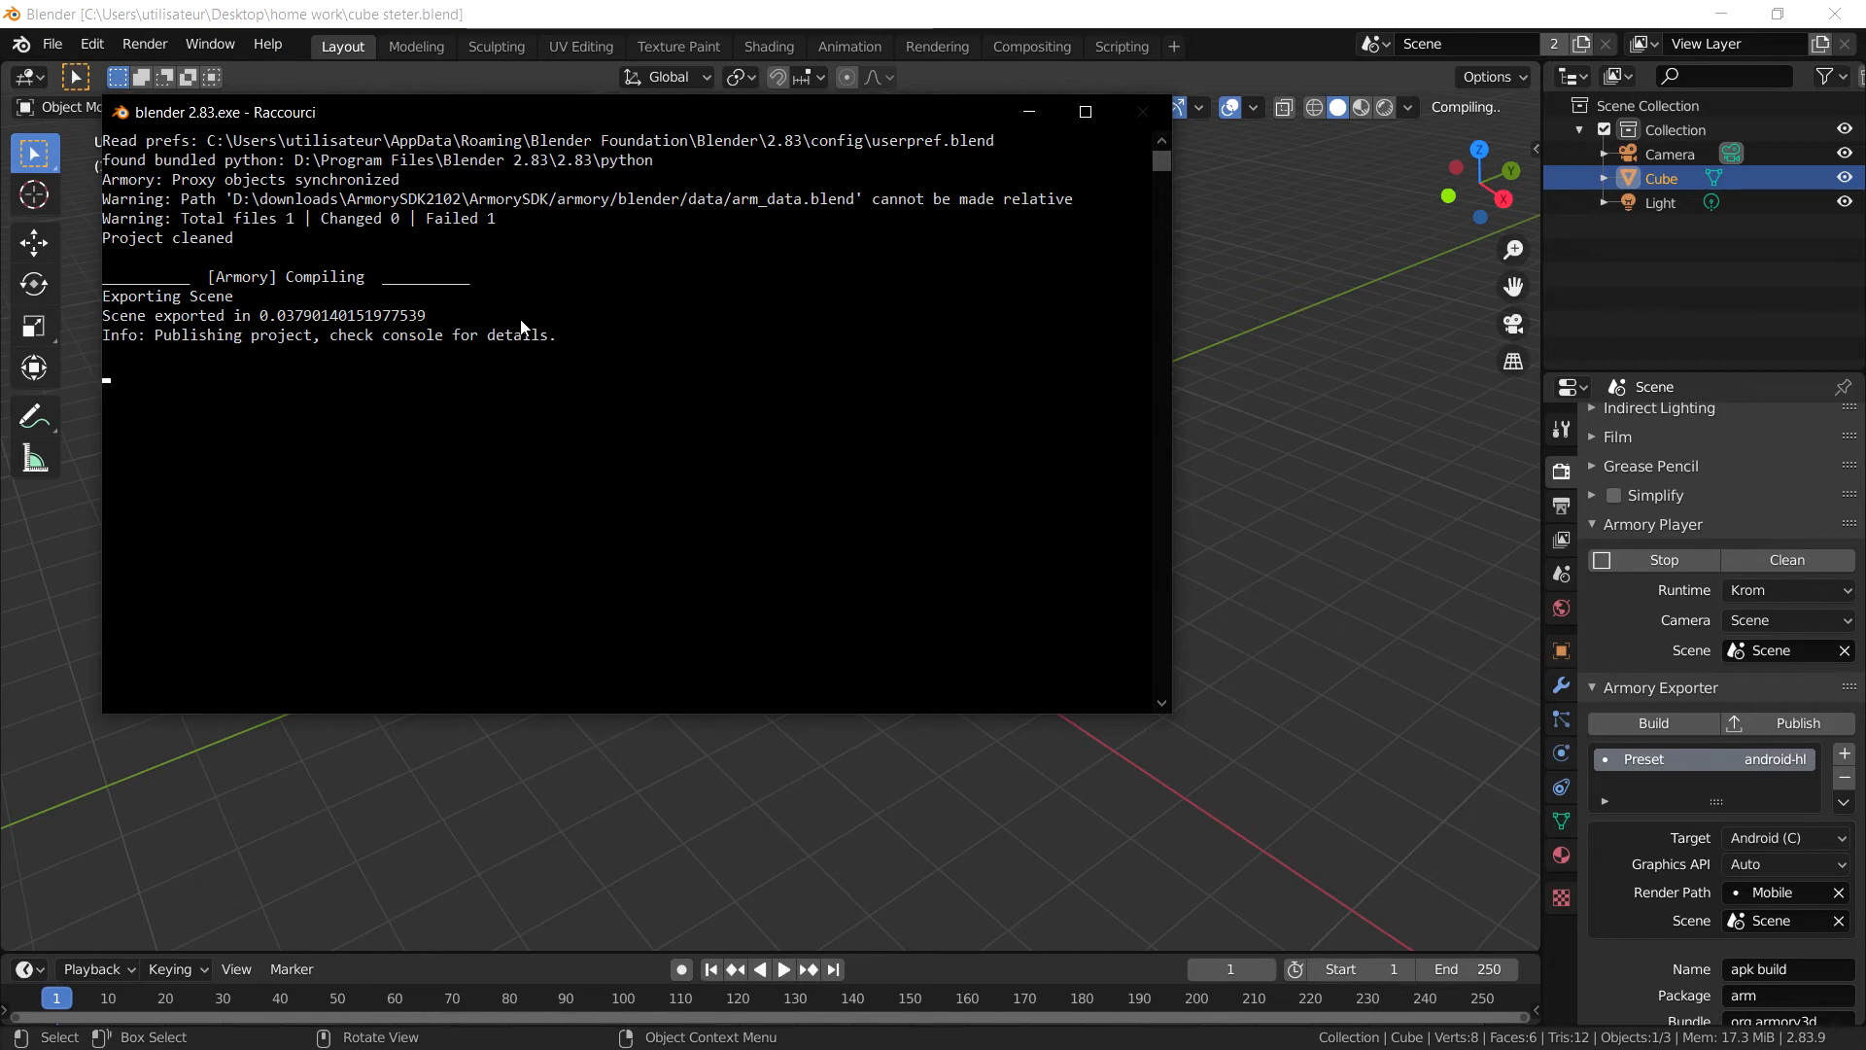
mouse_move(523, 298)
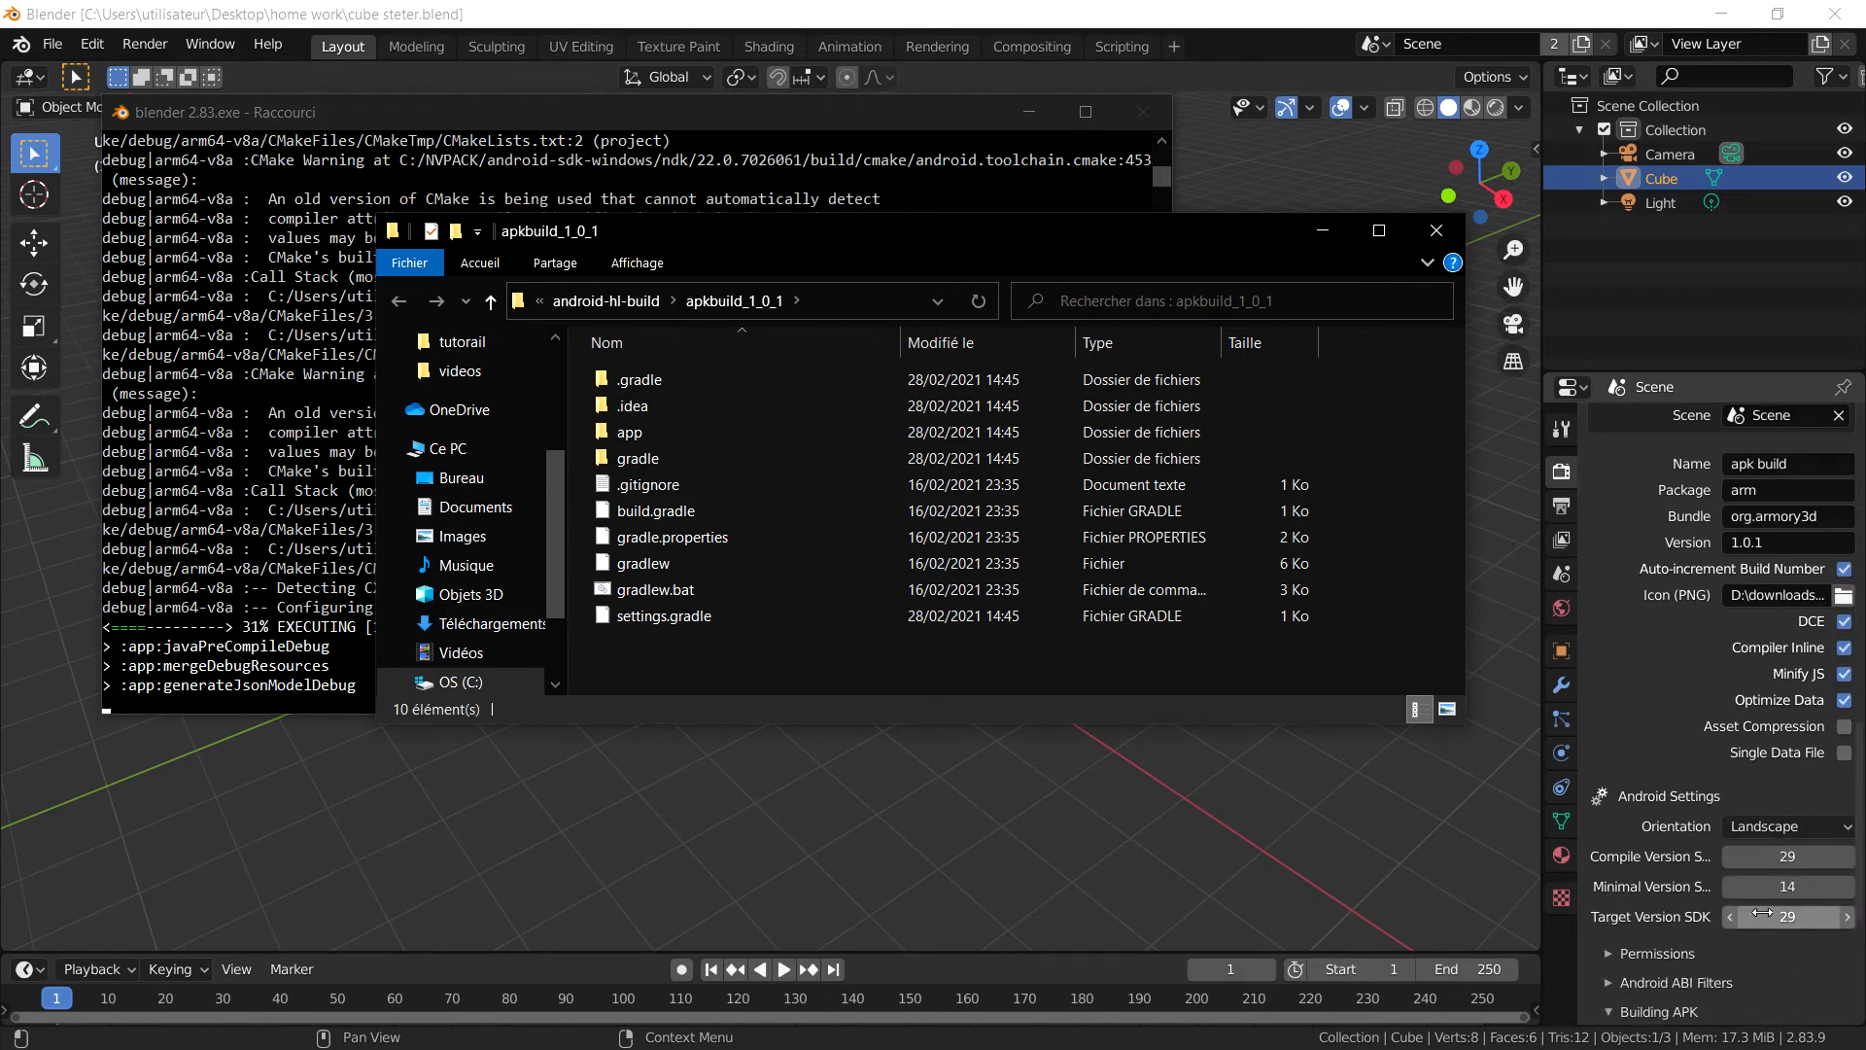
Step: Scroll the Explorer listing to reach the debug output folder with apkbuild_1_0_1.apk
scroll(down, 3)
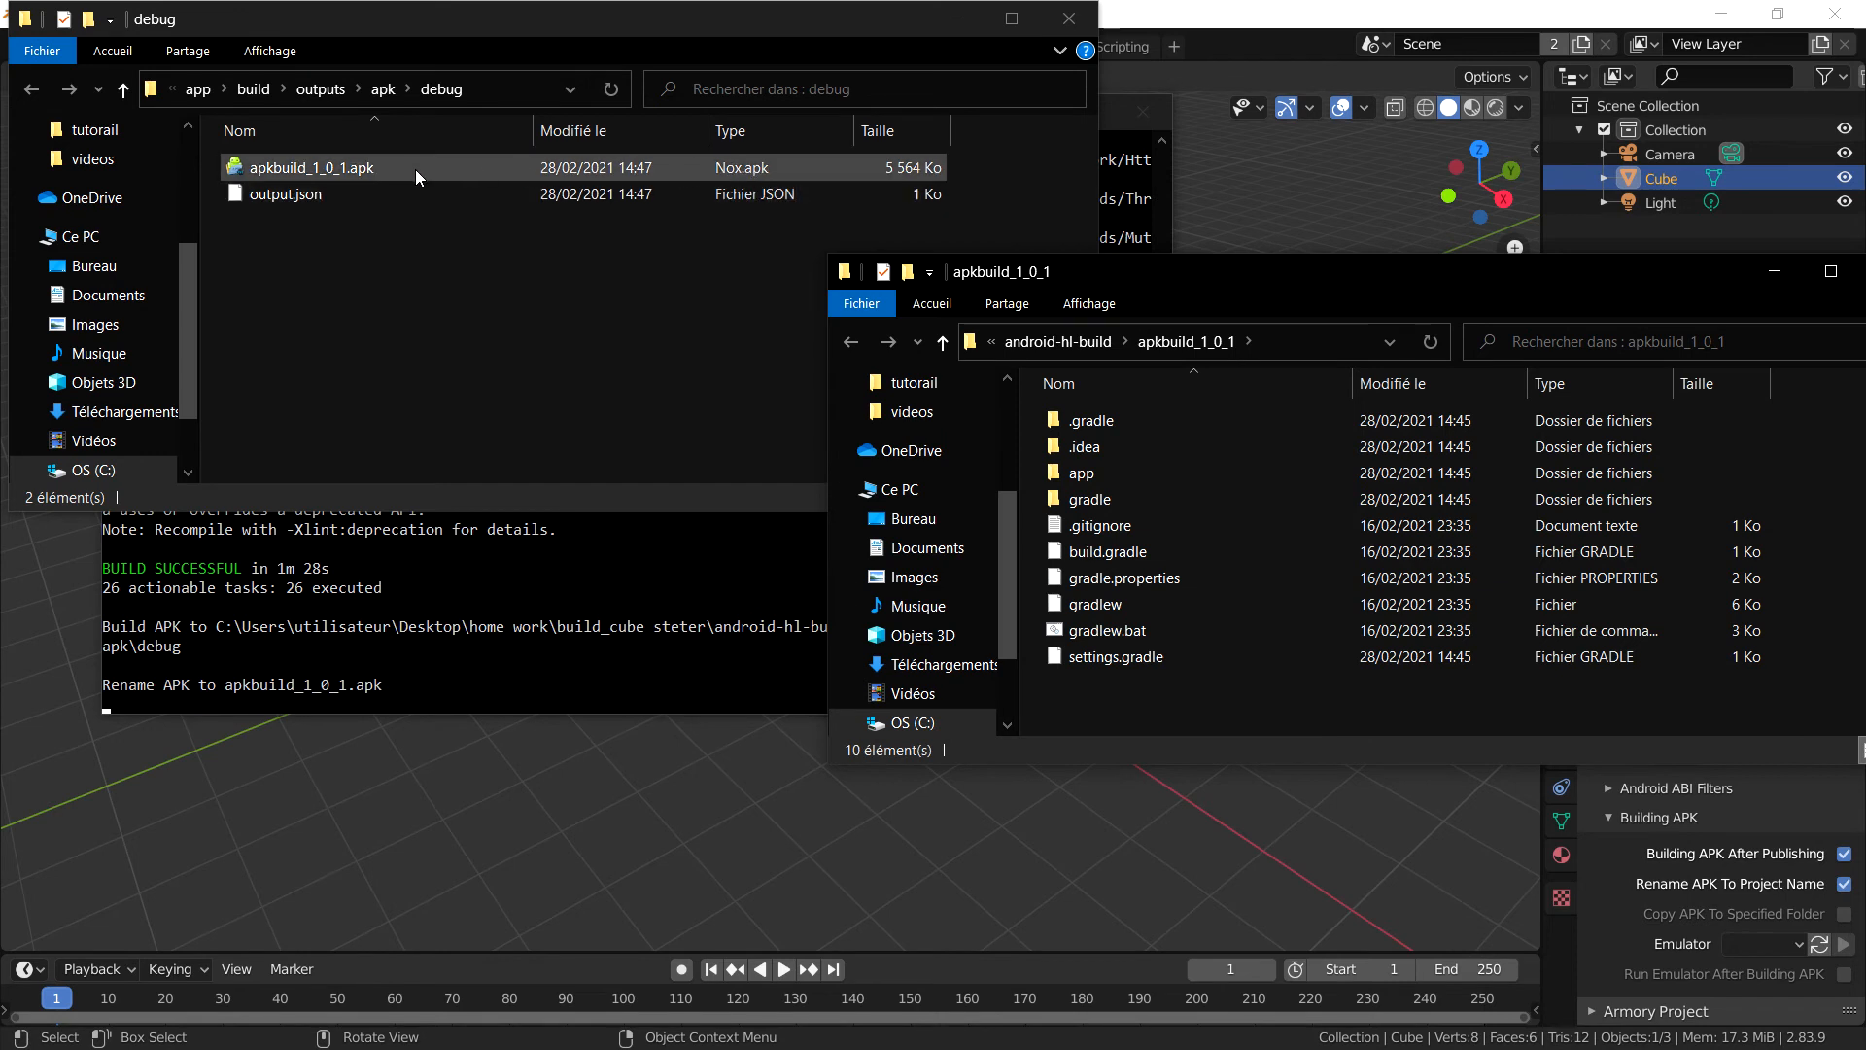
Step: Launch apkbuild_1_0_1.apk with NoxPlayer to install it in the emulator
double_click(311, 168)
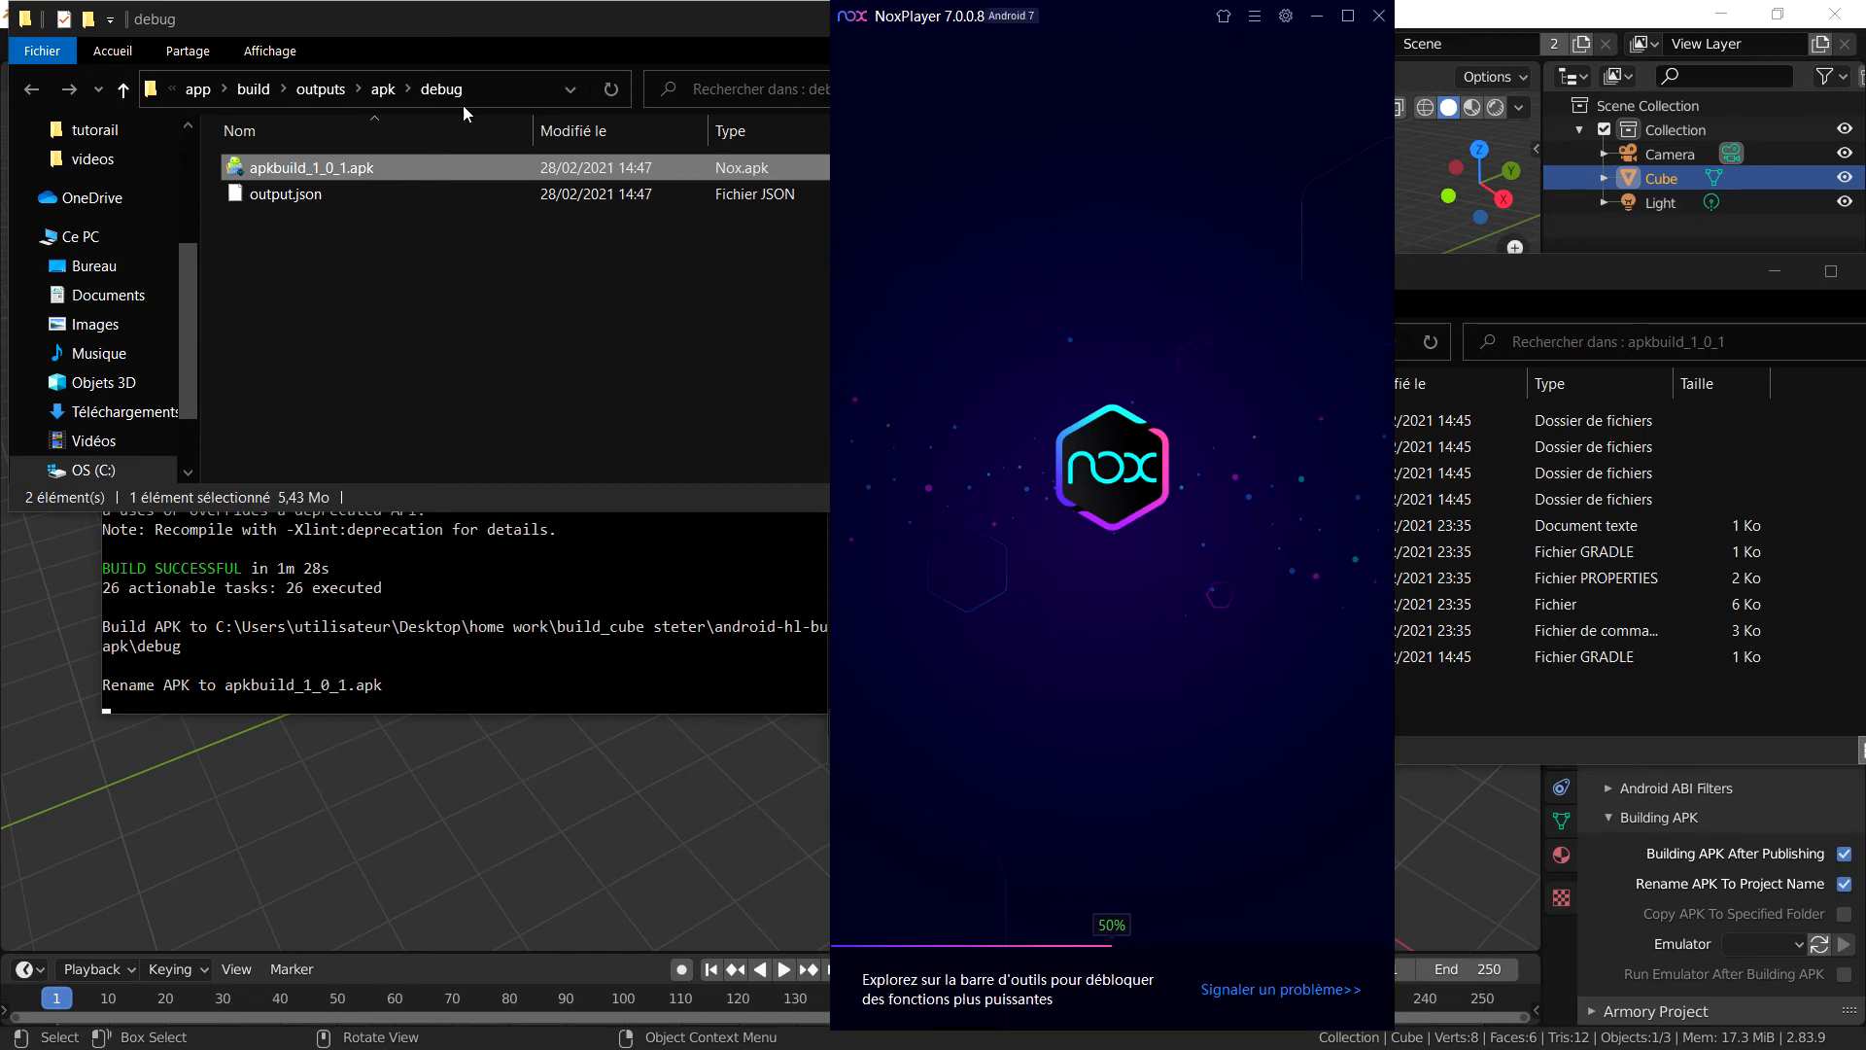
mouse_move(302, 591)
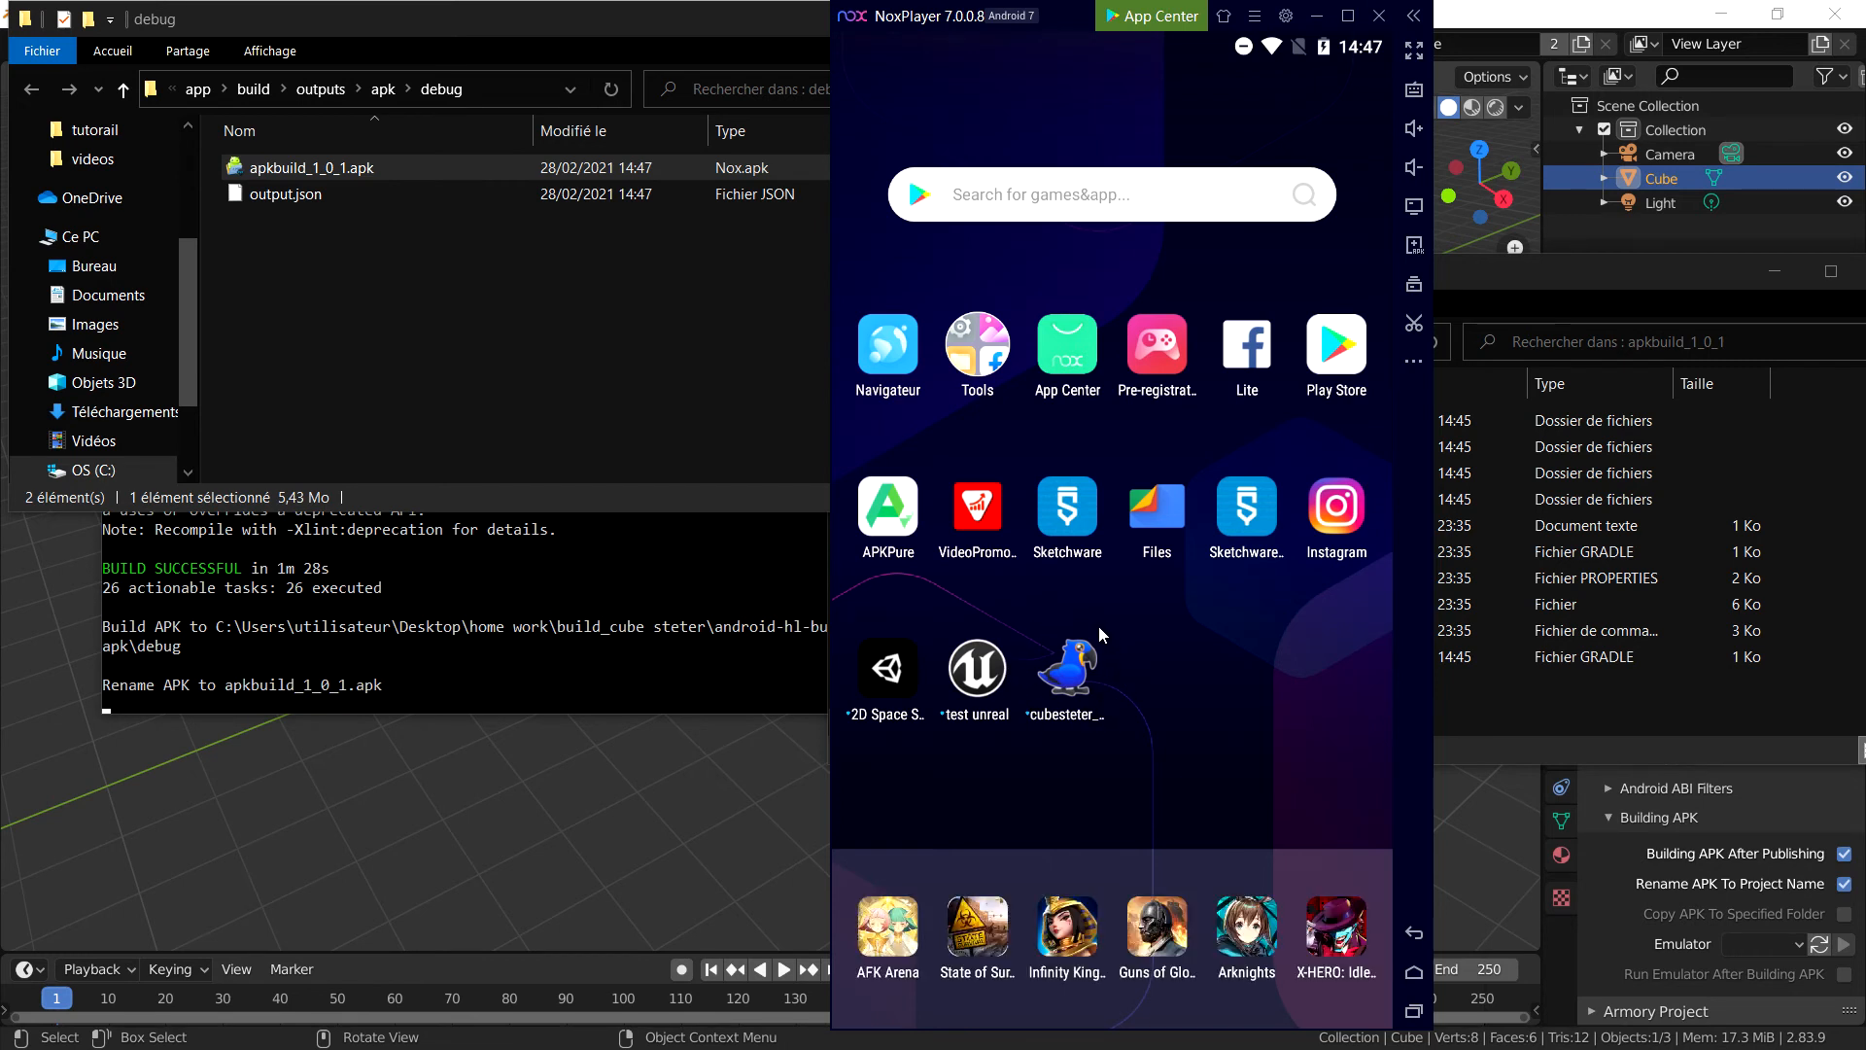
mouse_move(1242, 624)
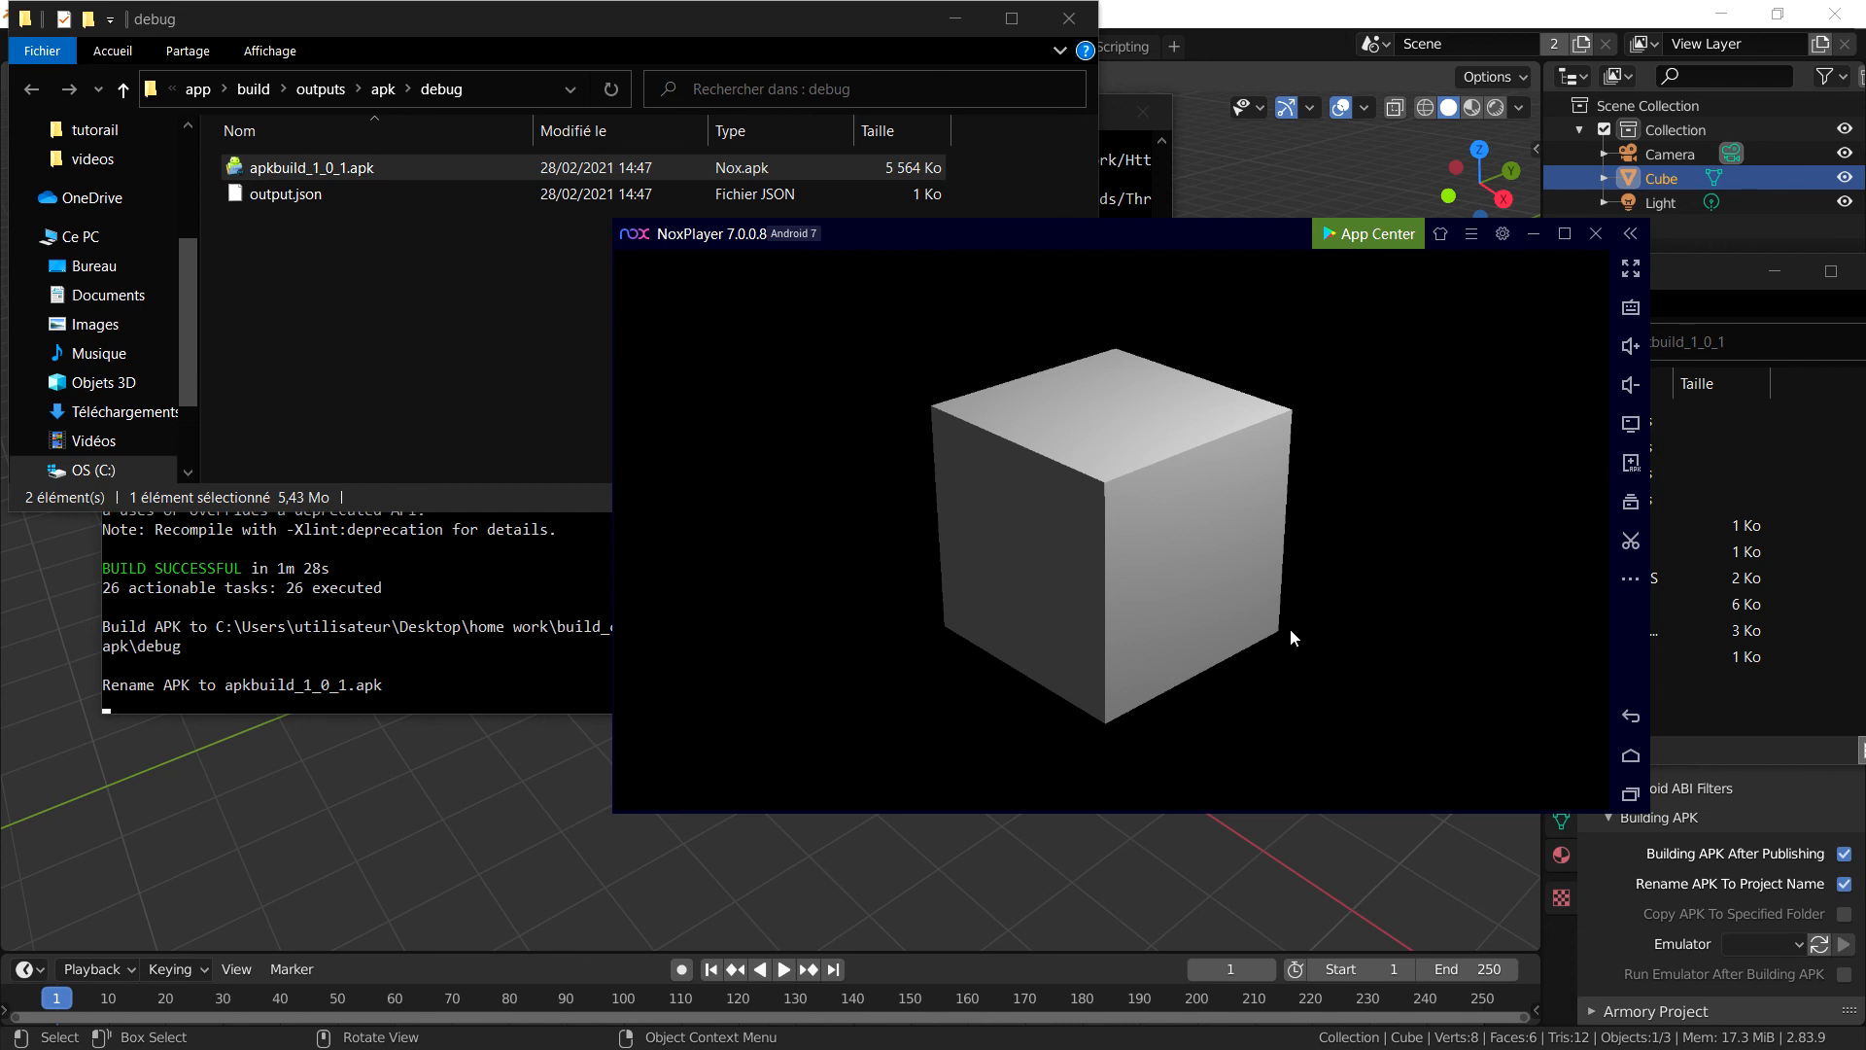
mouse_move(1631, 230)
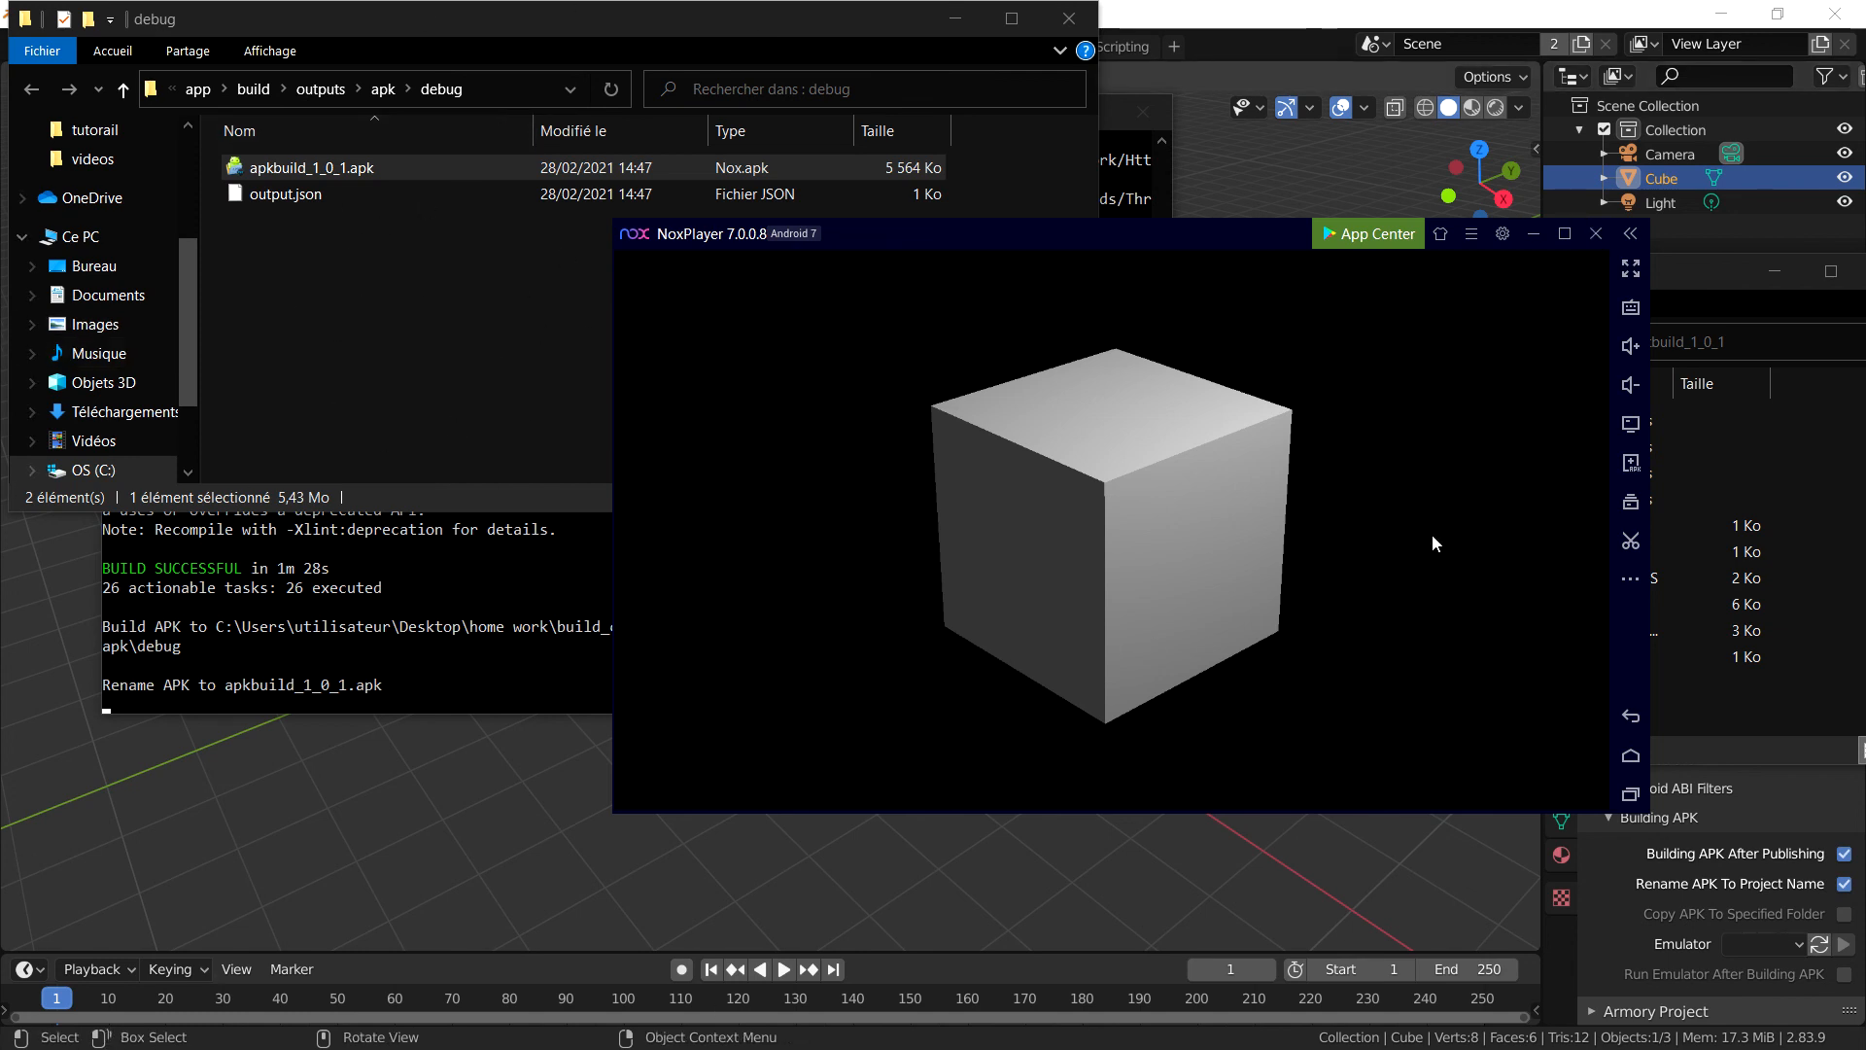
mouse_move(1594, 233)
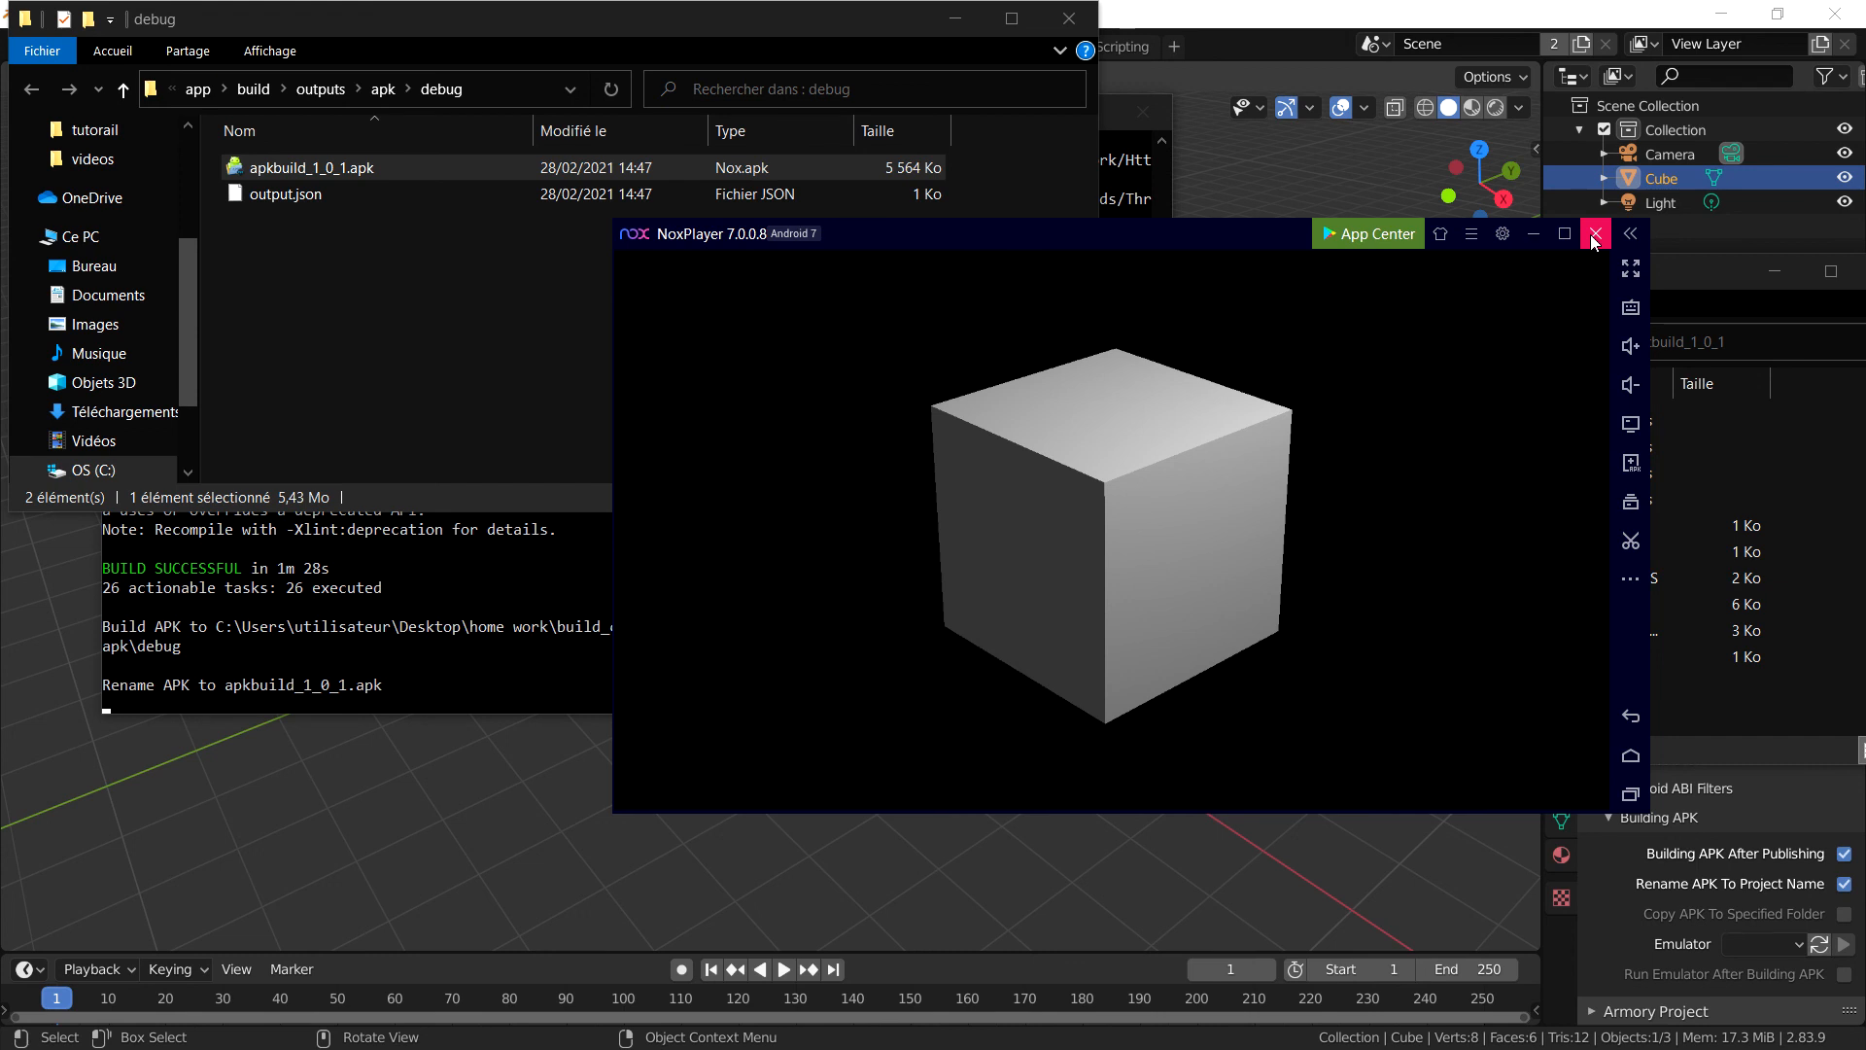
mouse_move(1594, 233)
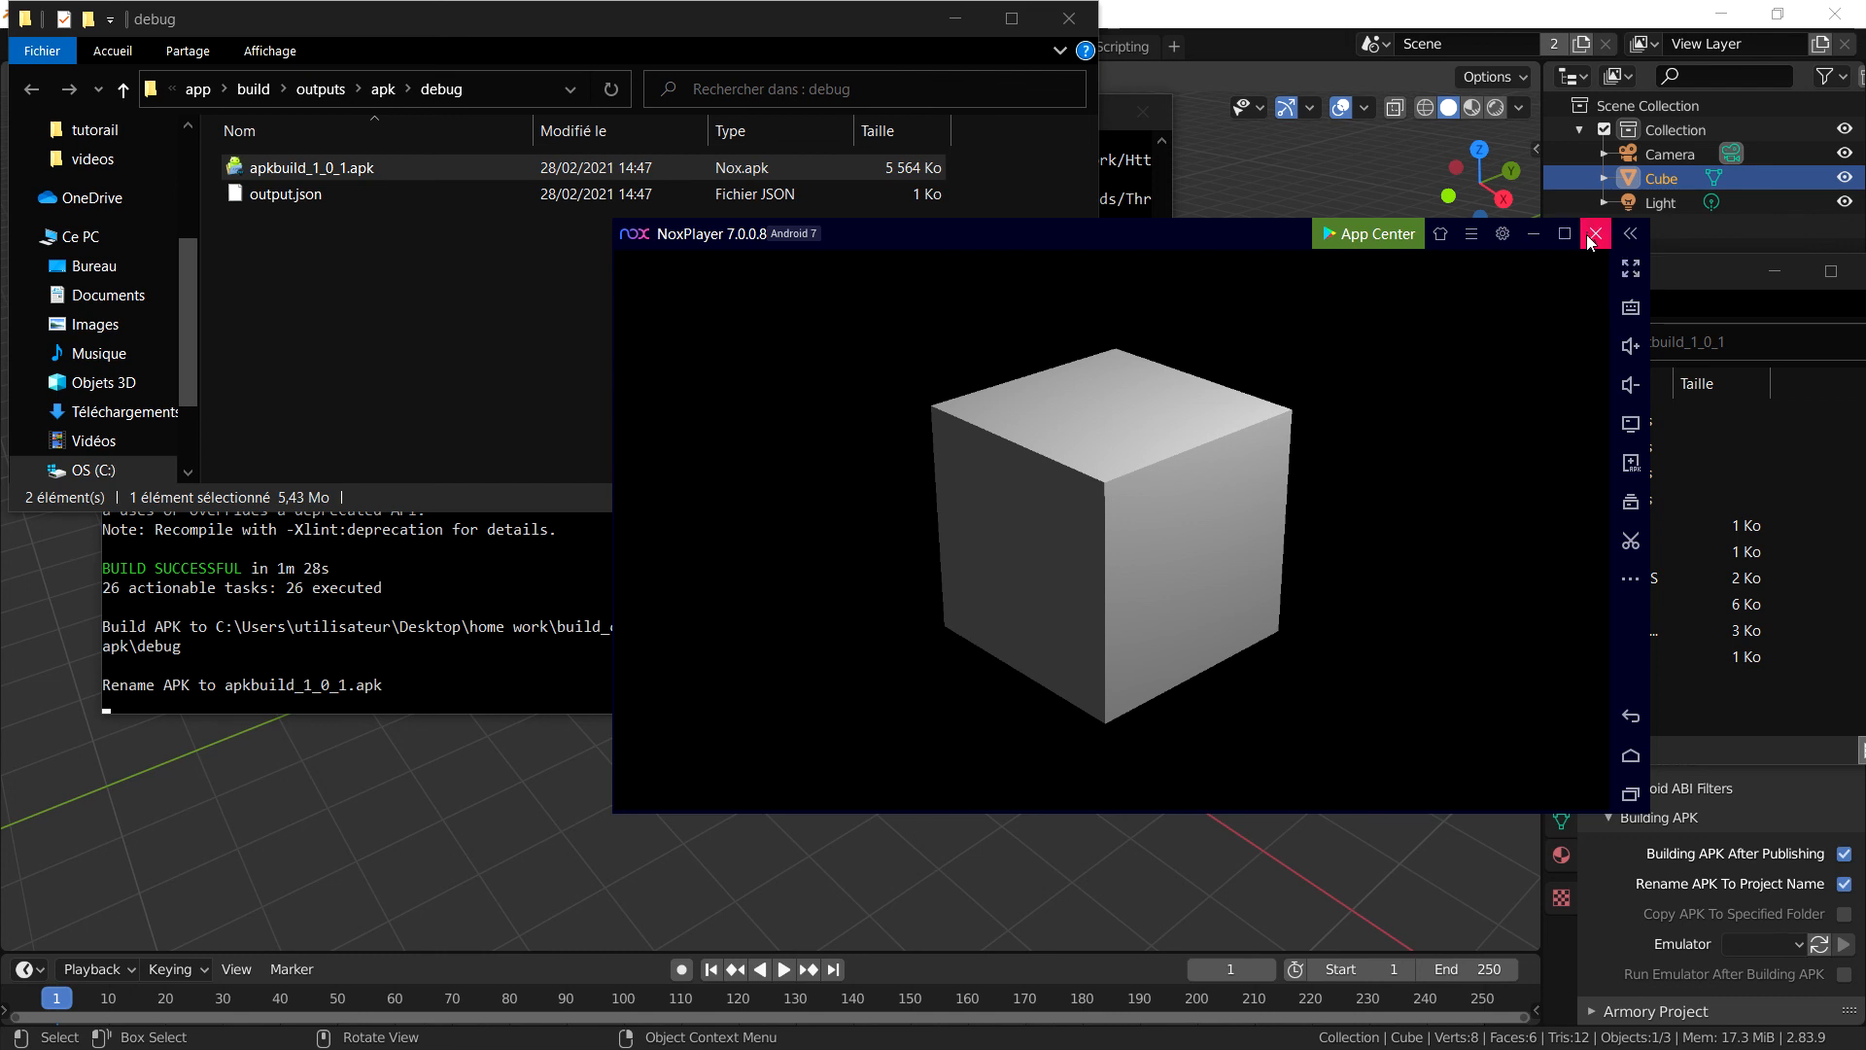
mouse_move(1594, 234)
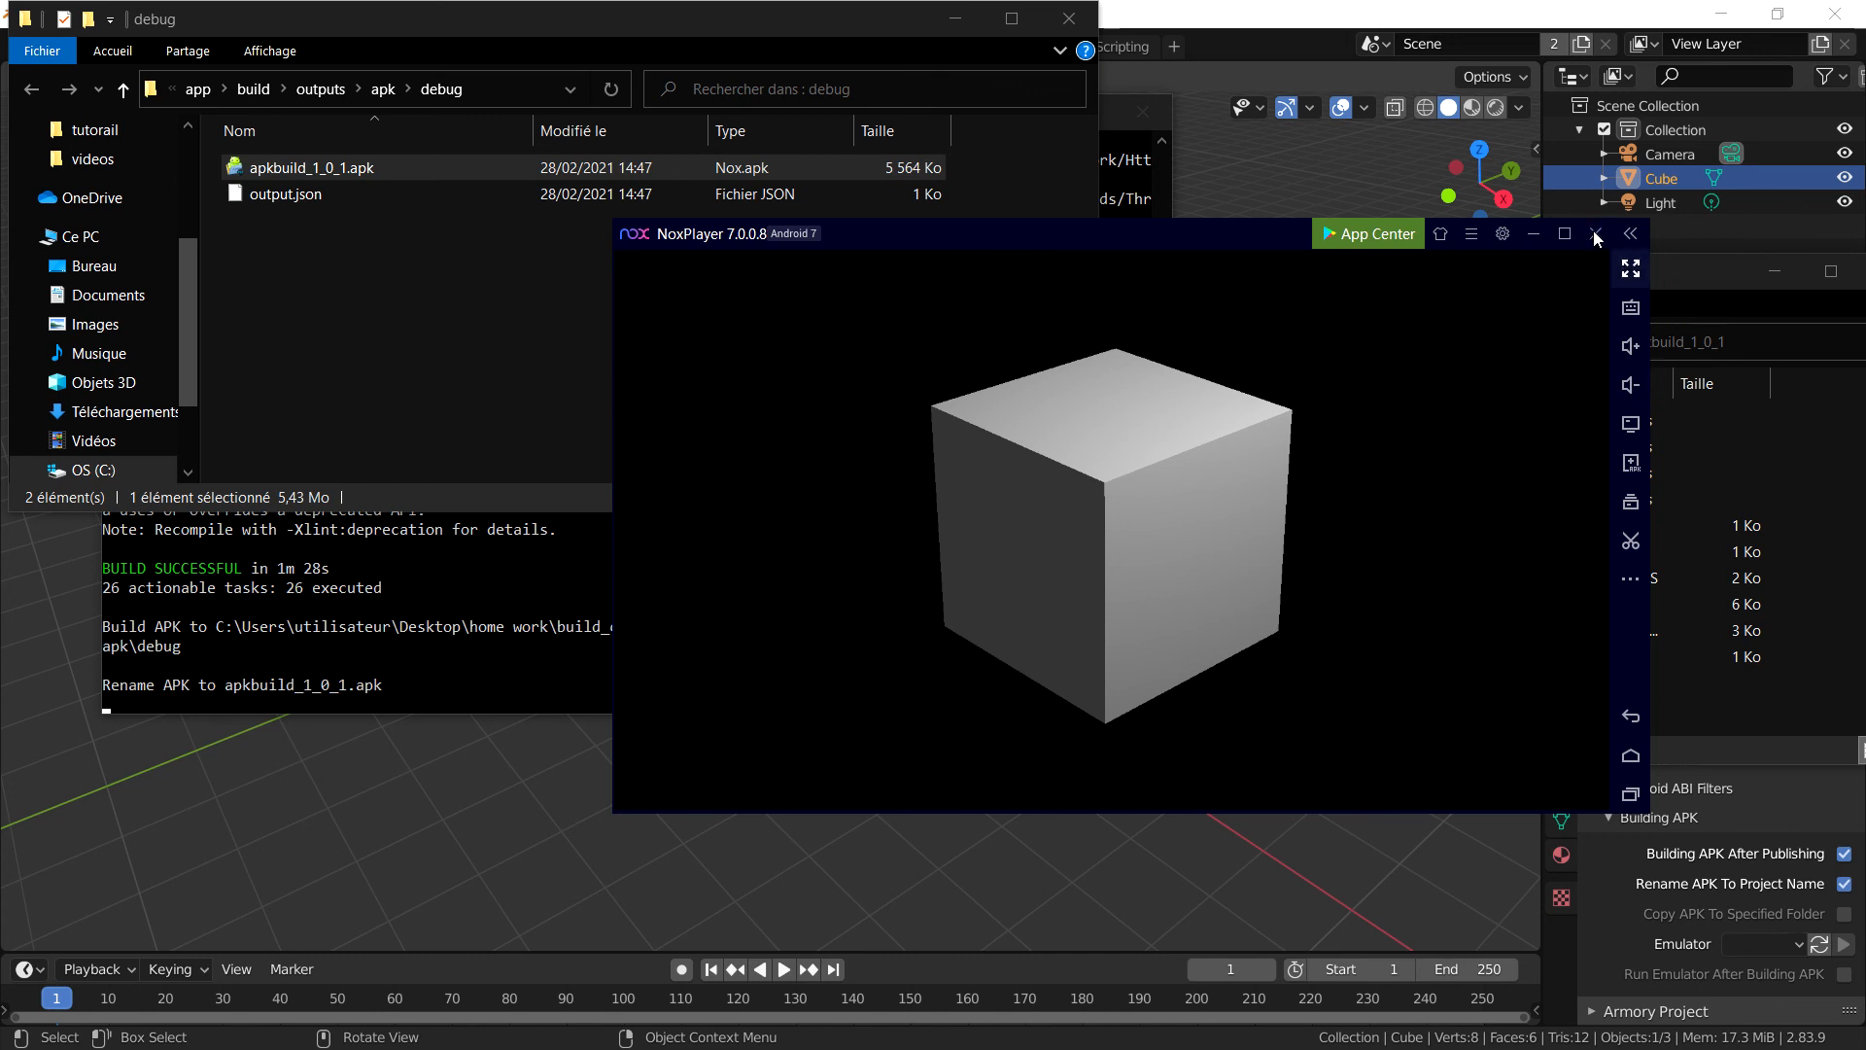
Step: Close NoxPlayer after viewing the running cube app
click(1594, 233)
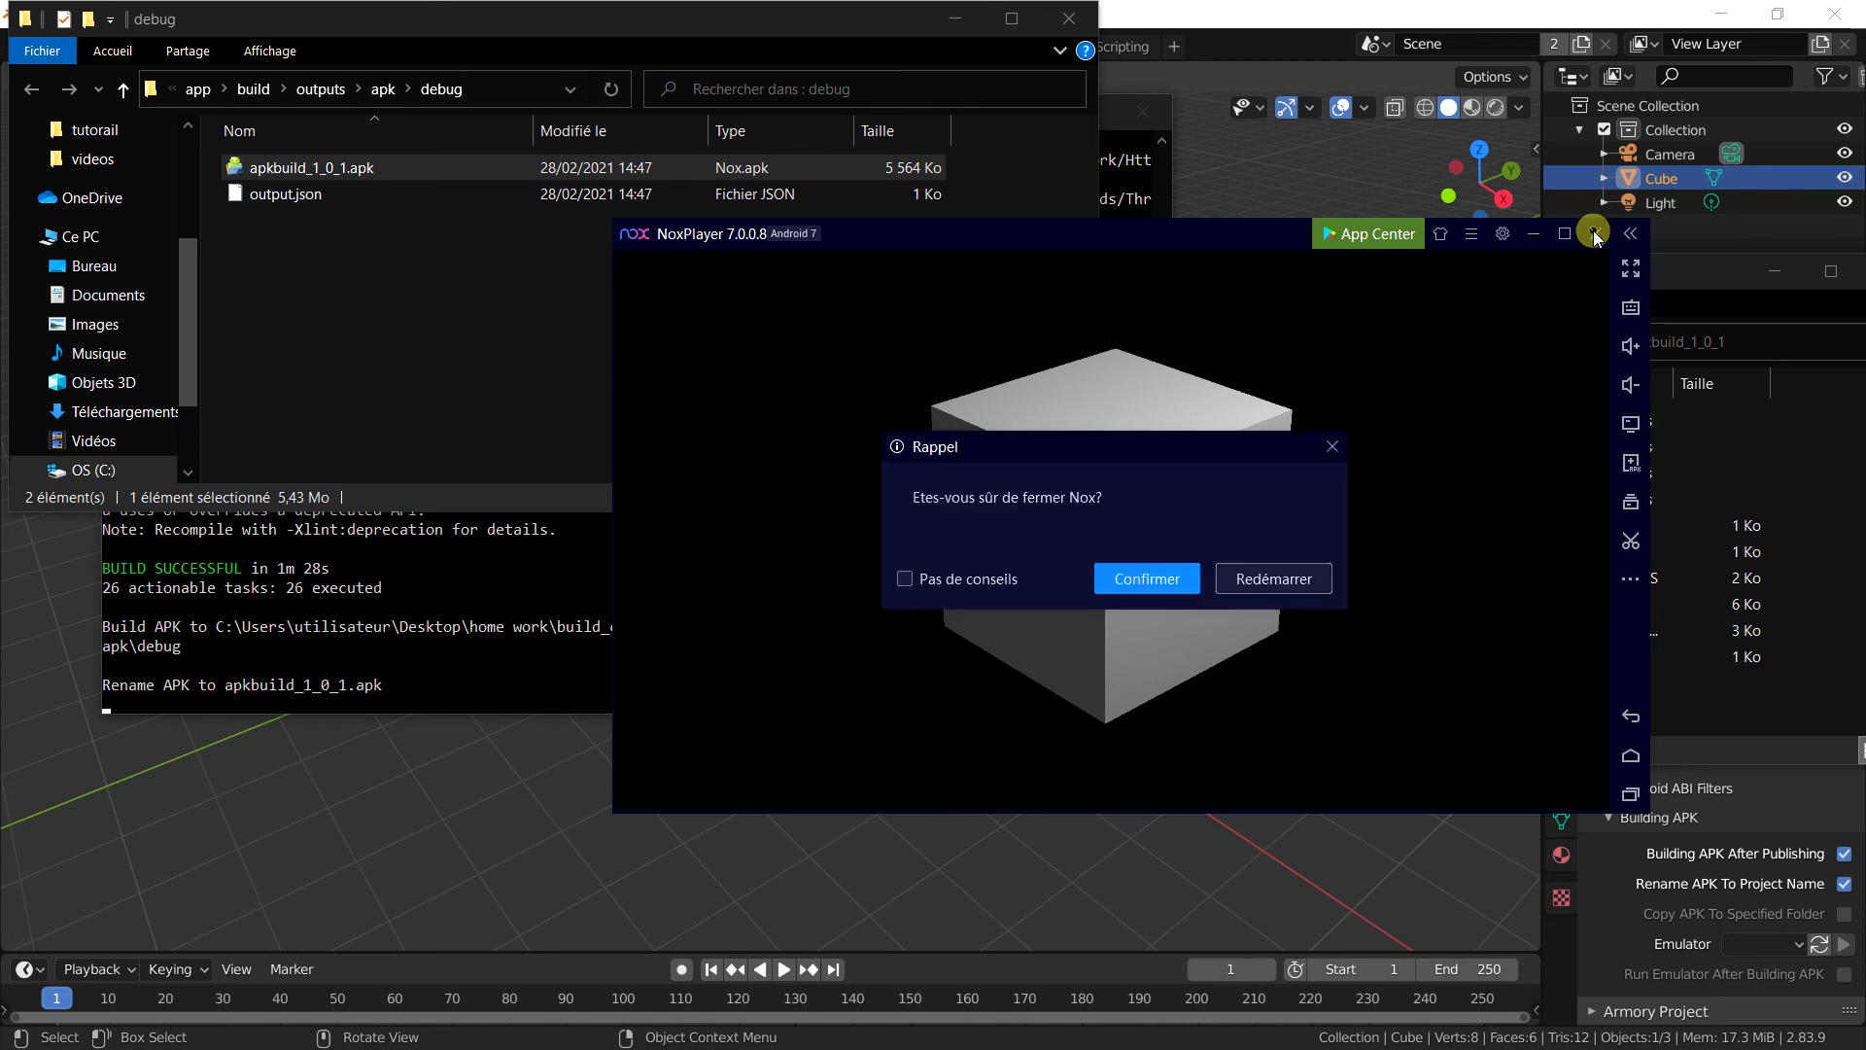
Step: Confirm closing Nox and close the debug output Explorer window
click(1143, 579)
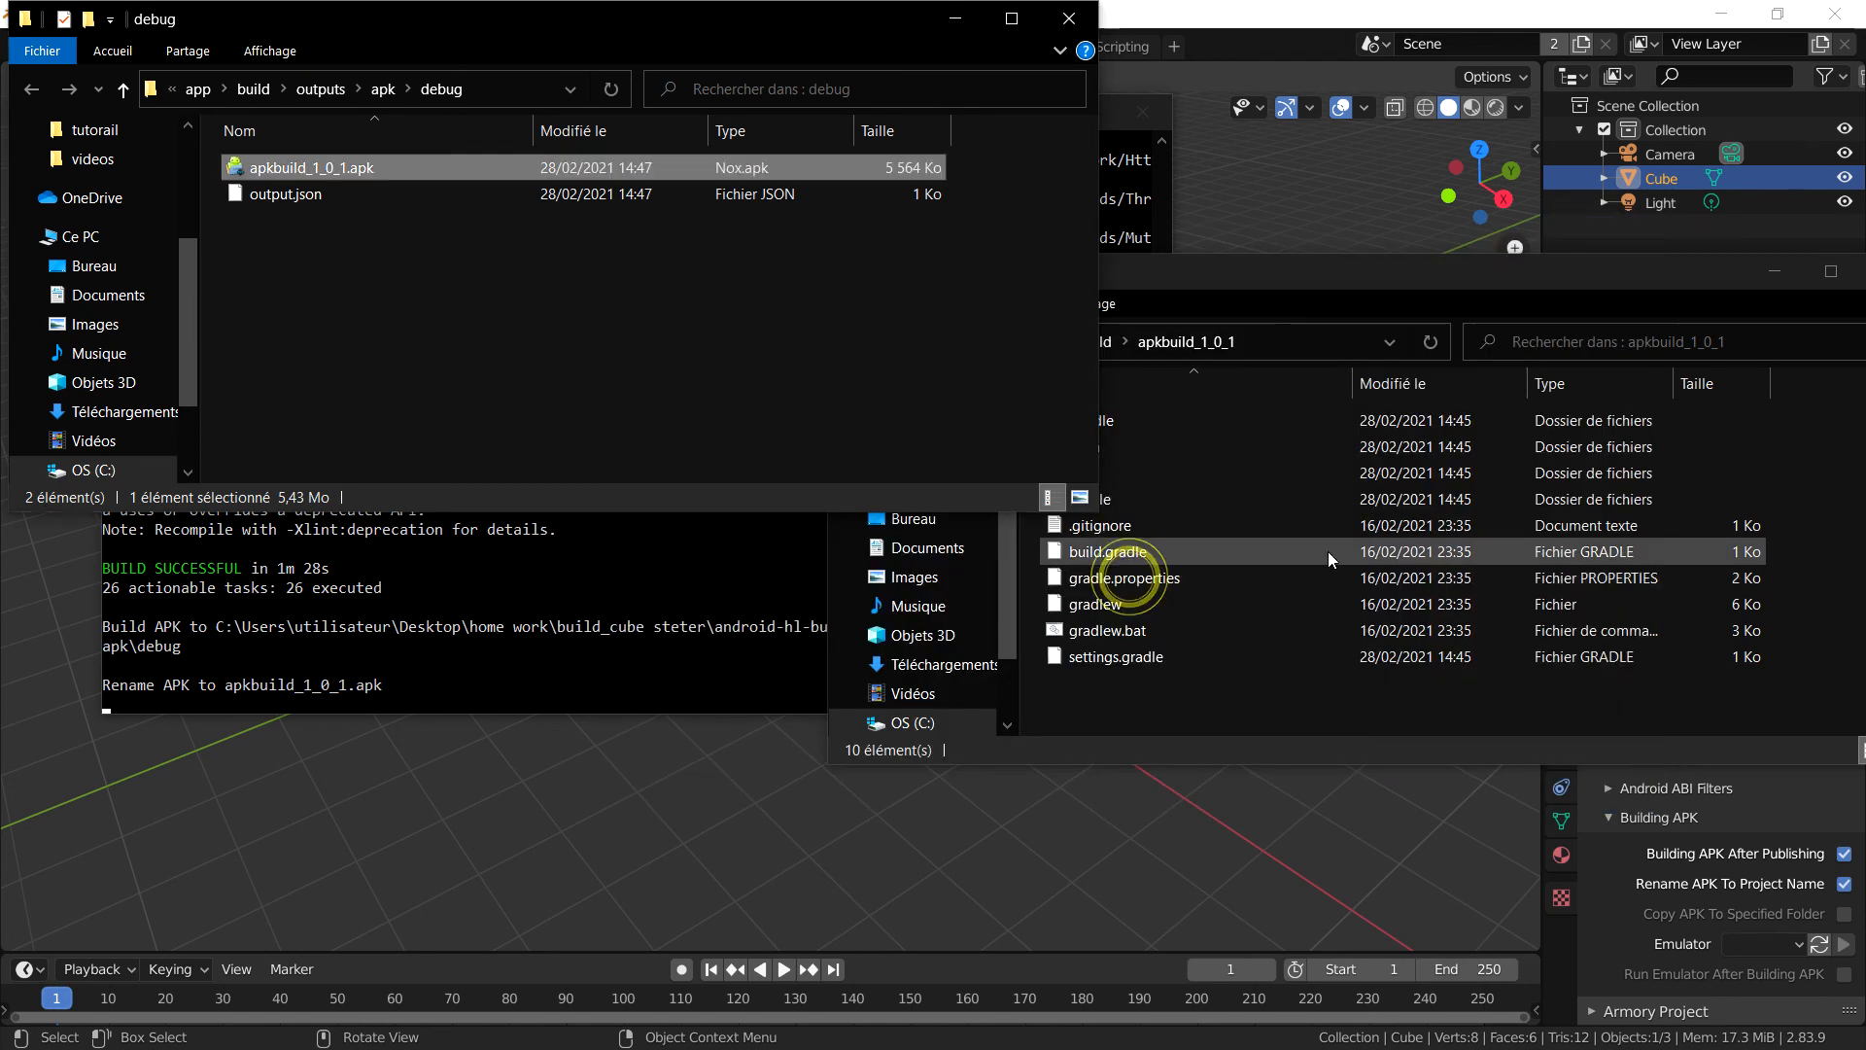
mouse_move(1065, 20)
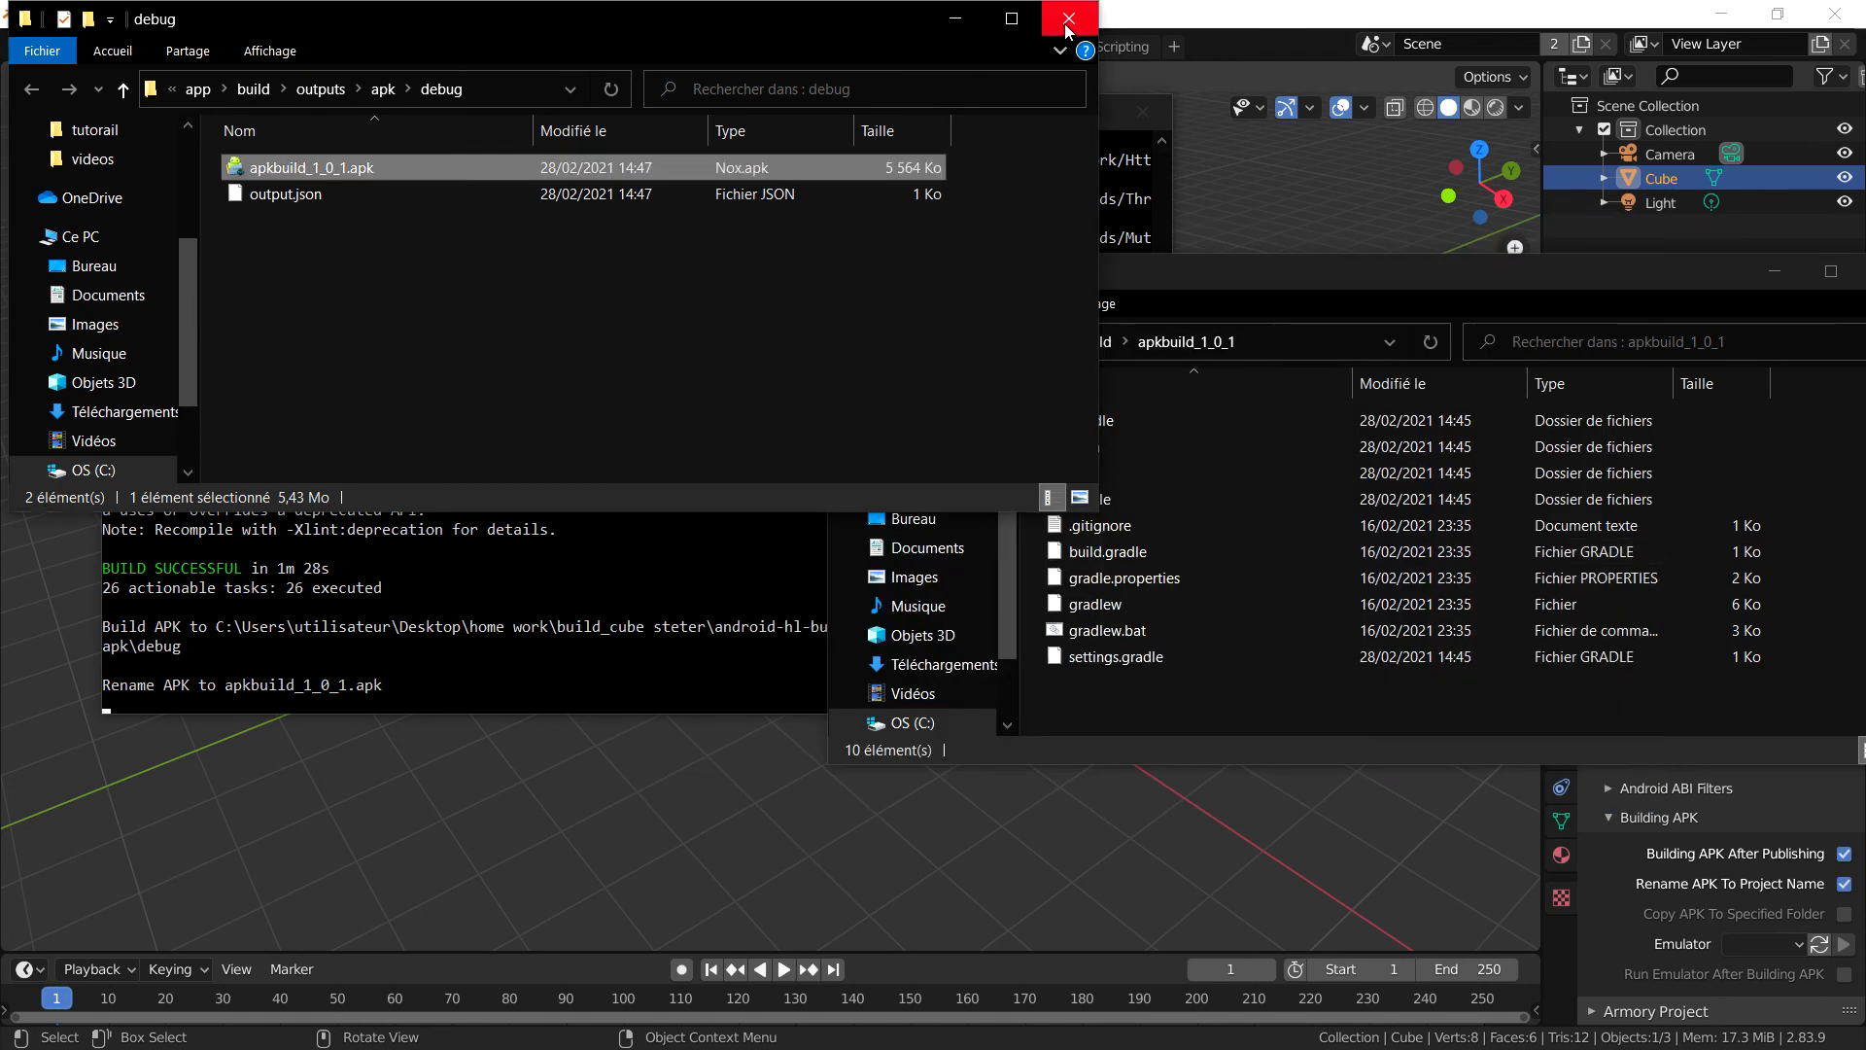
click(1065, 17)
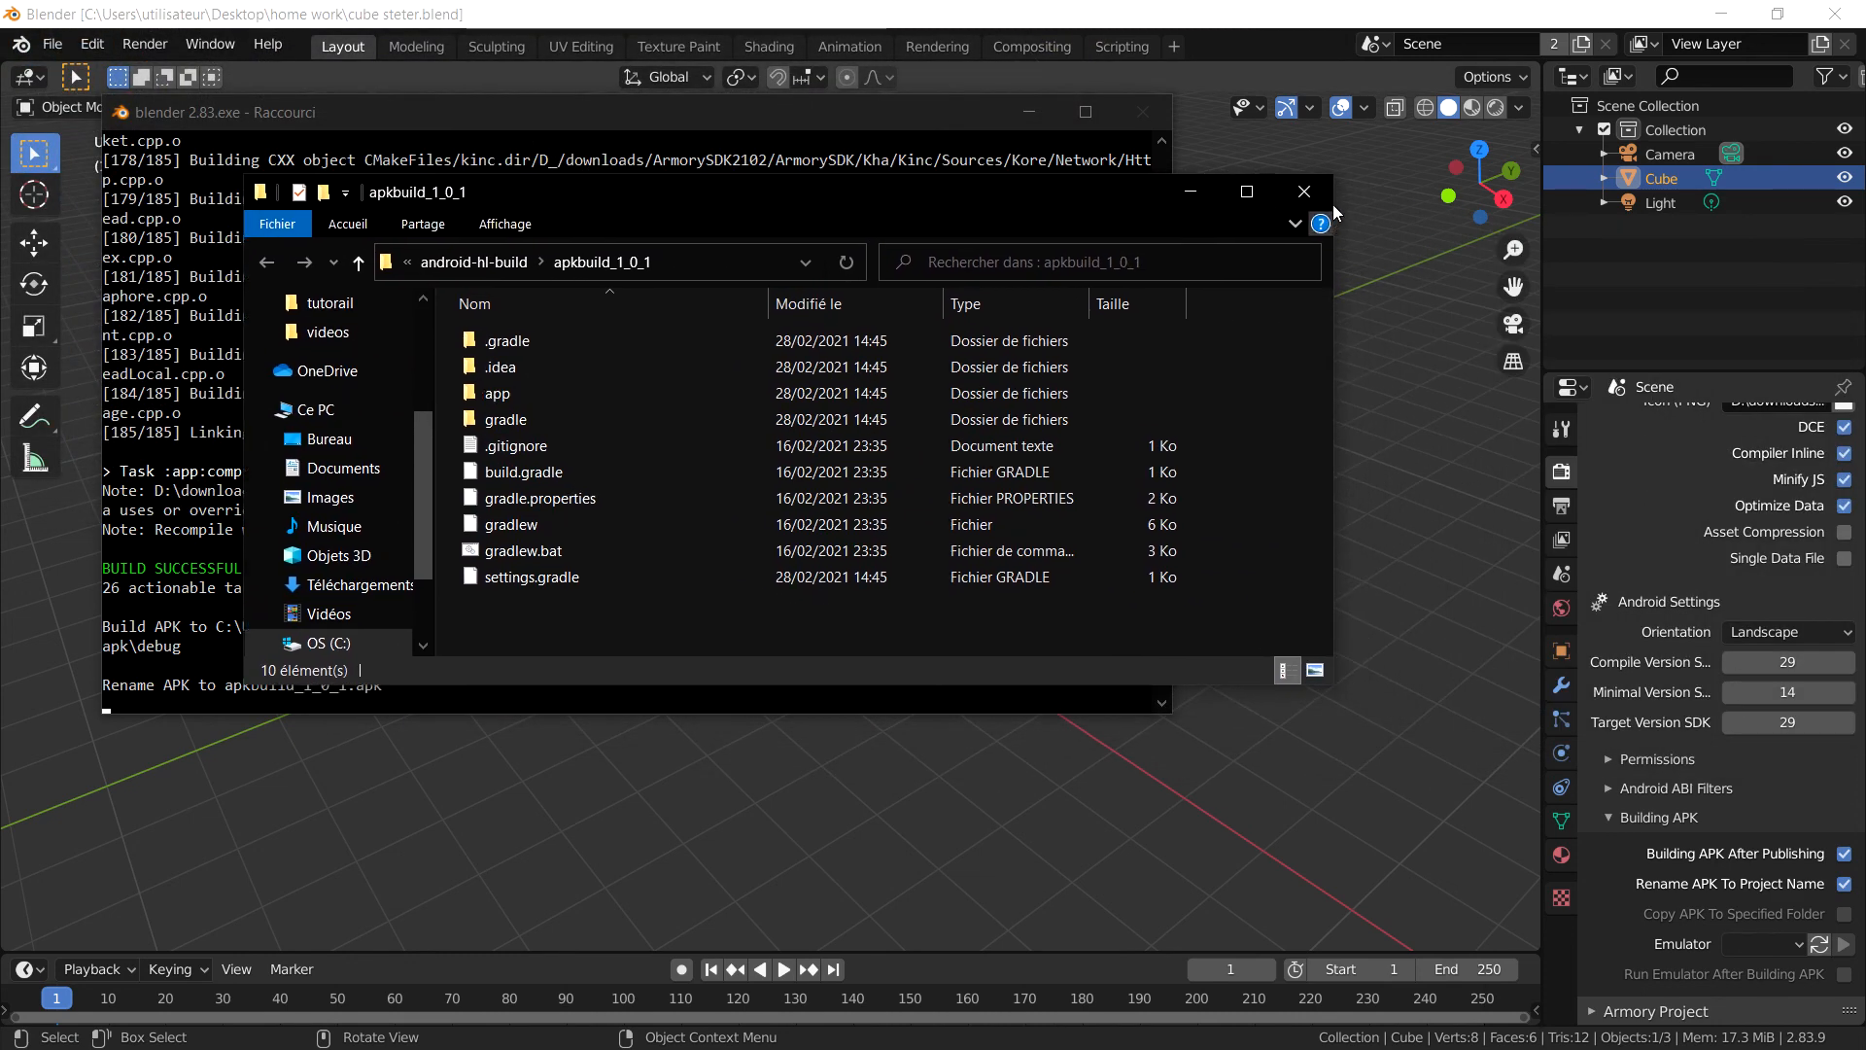
mouse_move(1302, 192)
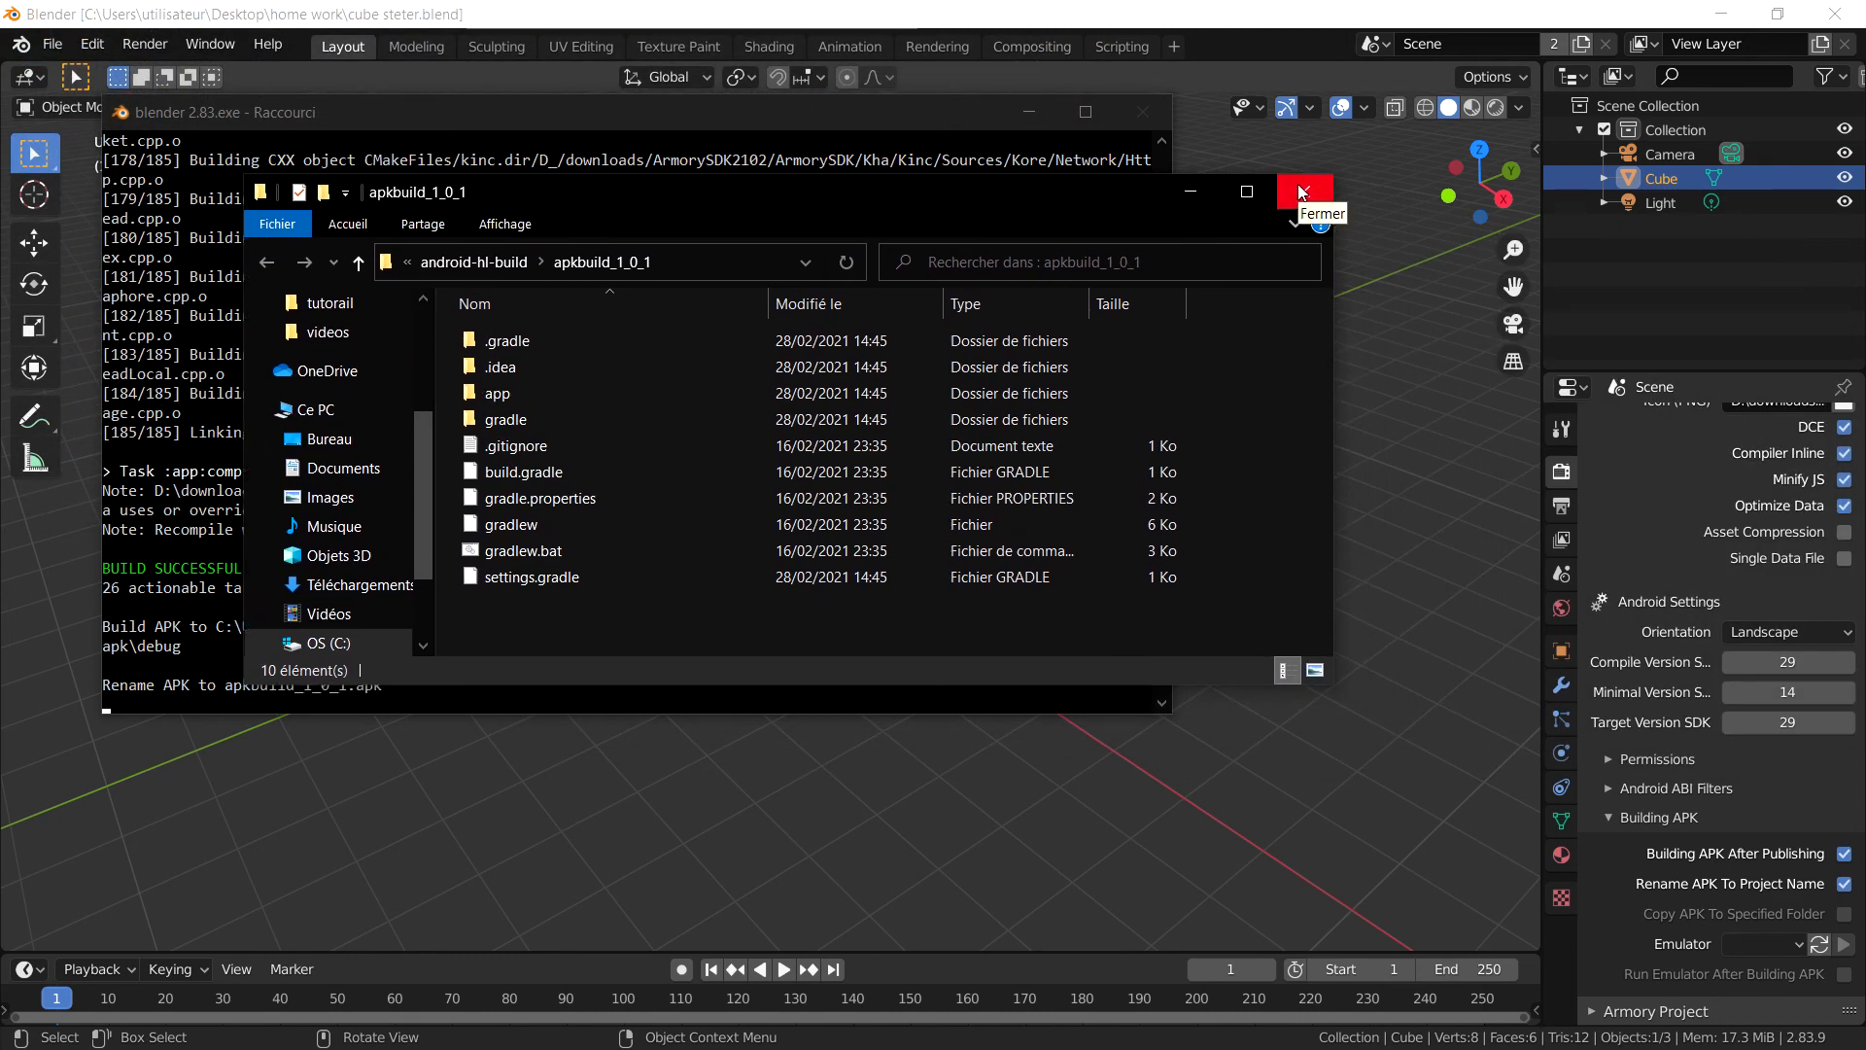